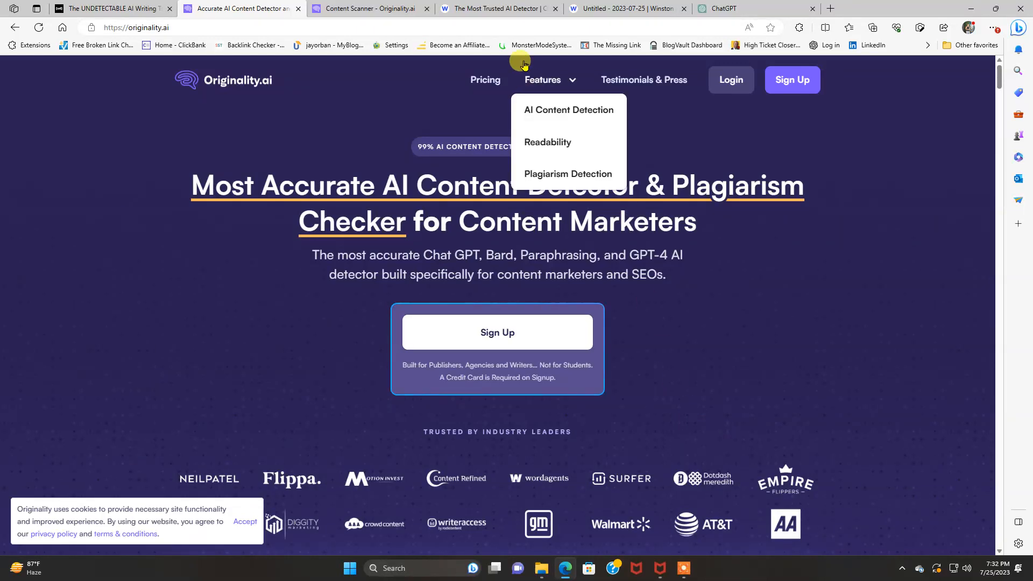
# Visit the Originality.ai, ChatGPT and Winston AI tabs, landing on gowinston.ai/#pricing.
pyautogui.click(494, 8)
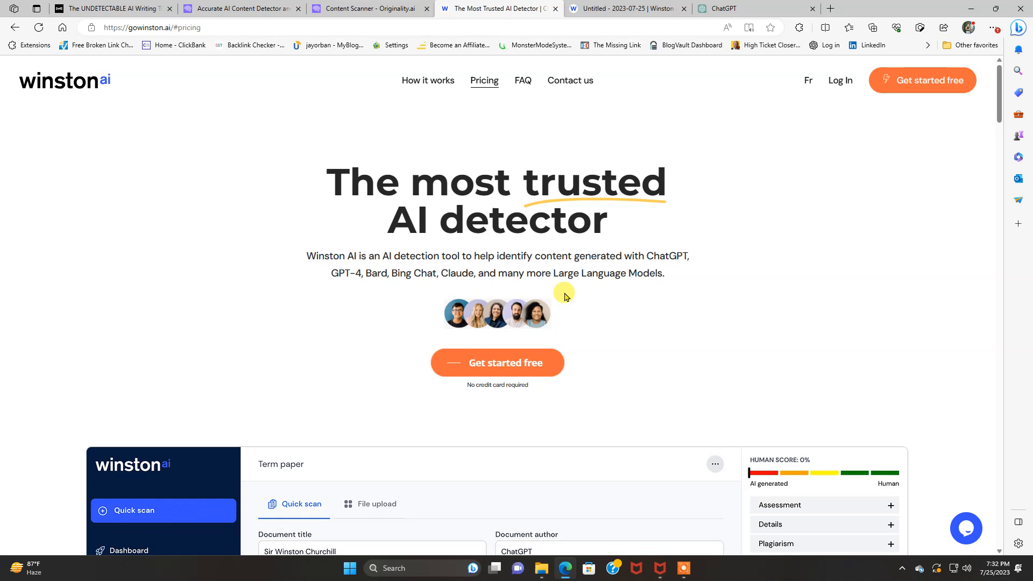
pyautogui.moveTo(747, 31)
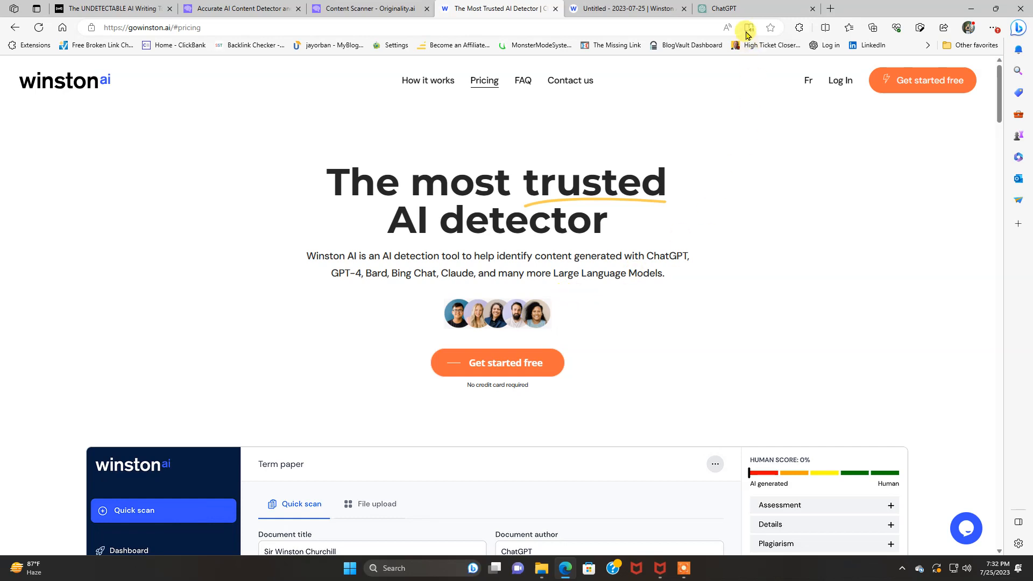
pyautogui.click(724, 9)
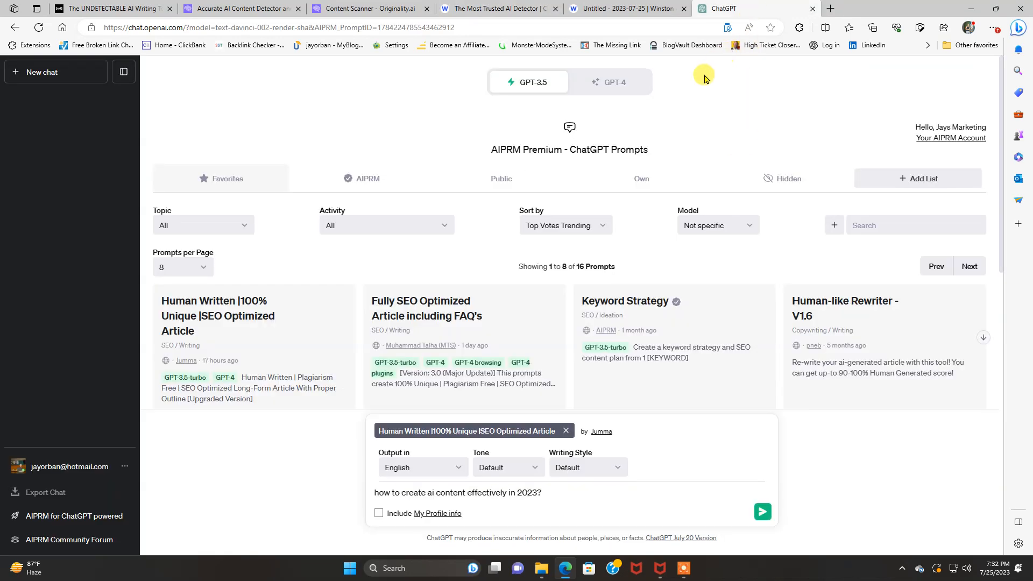
pyautogui.moveTo(592, 495)
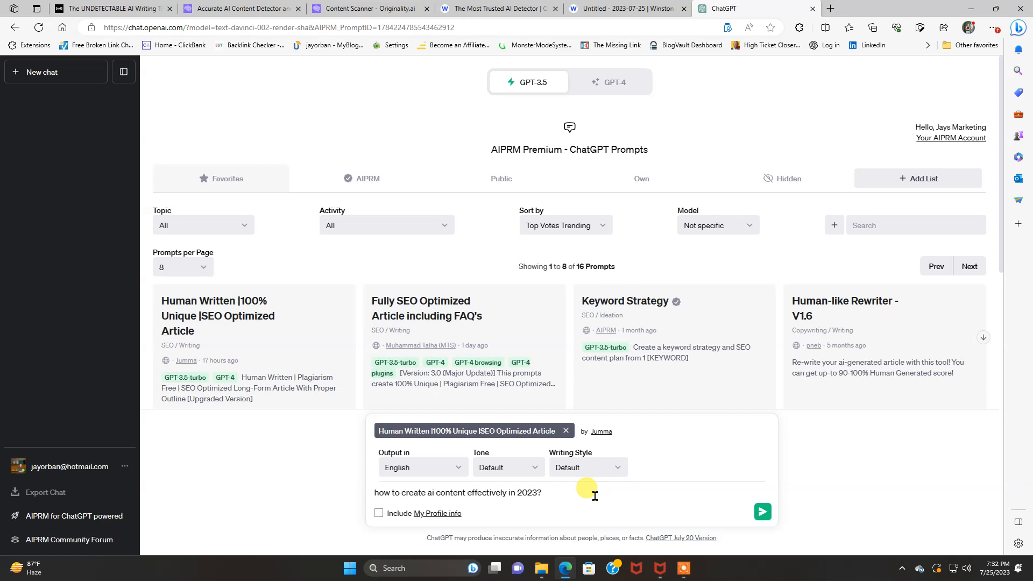
pyautogui.moveTo(530, 63)
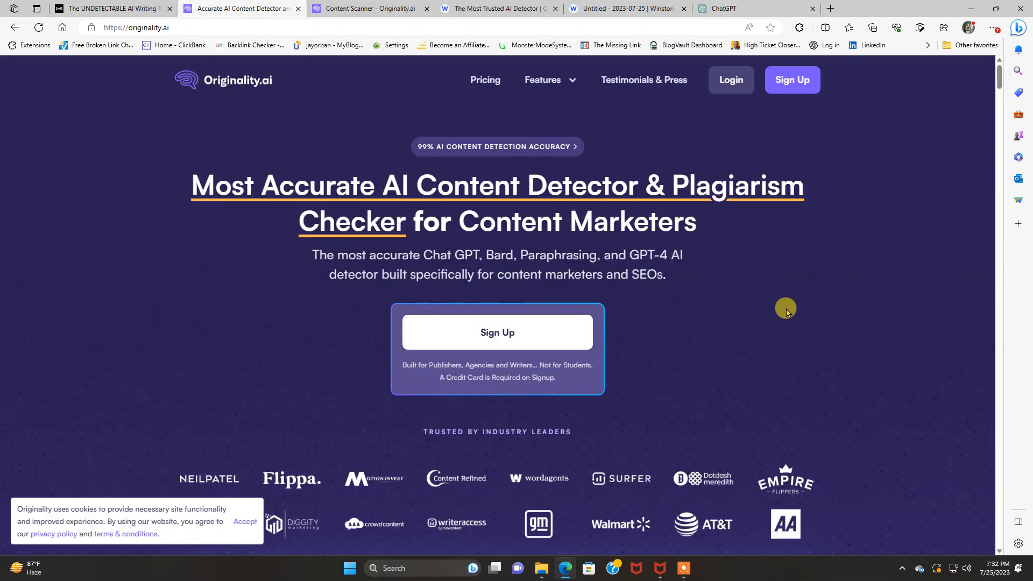
pyautogui.moveTo(801, 321)
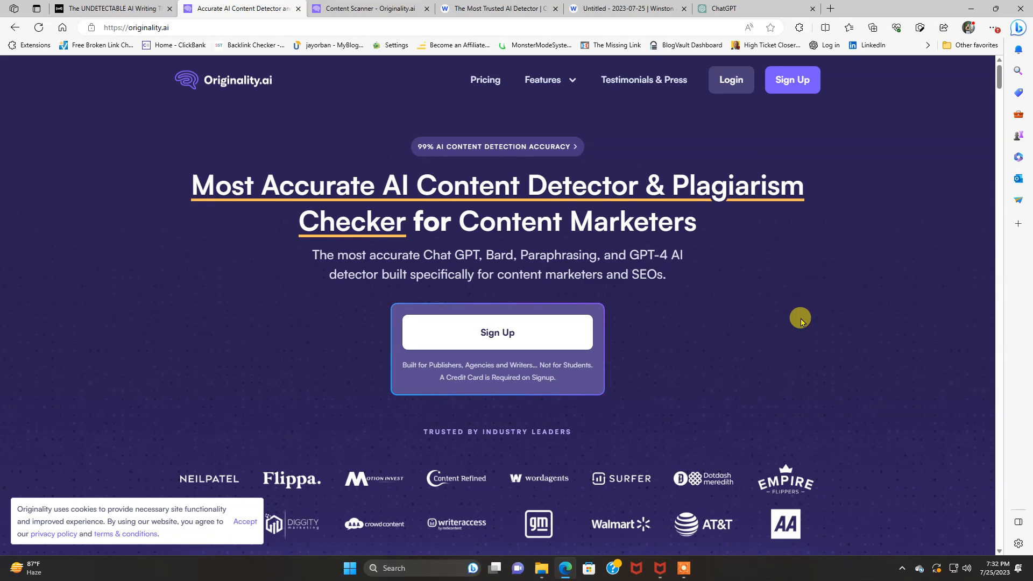
pyautogui.moveTo(536, 146)
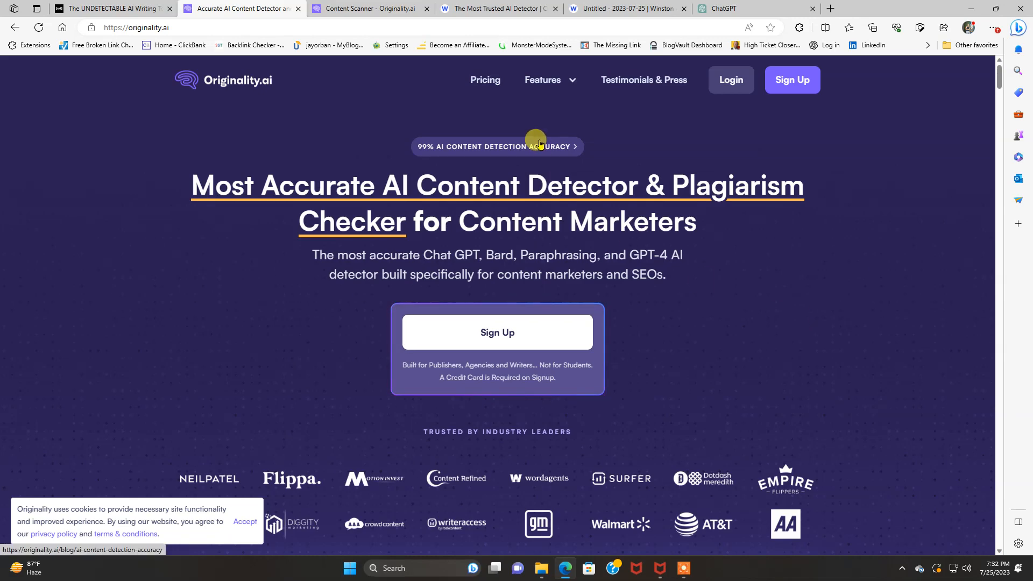
pyautogui.click(497, 9)
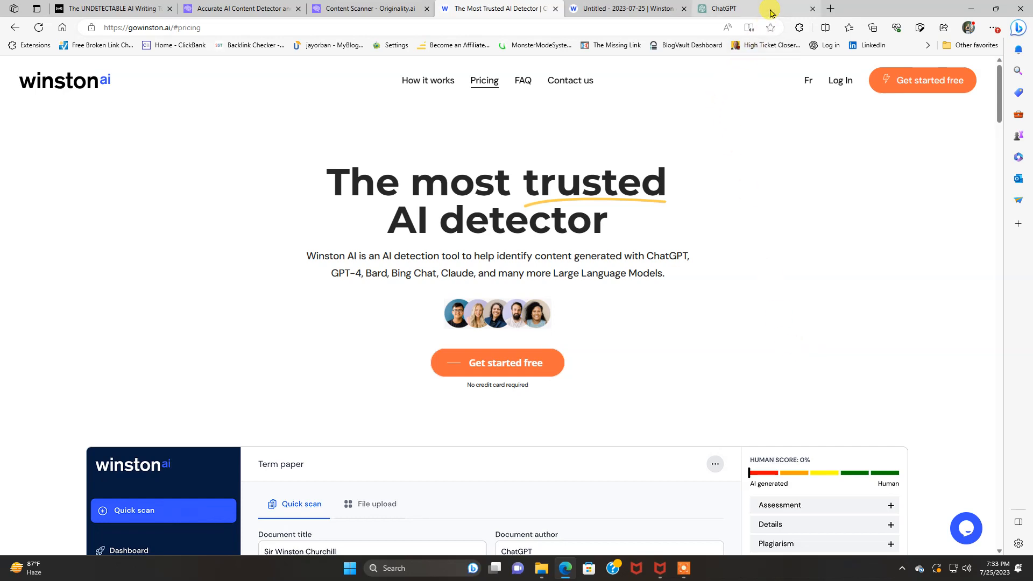
# Return to the ChatGPT page showing the AIPRM prompt library and drafted article request.
pyautogui.click(732, 9)
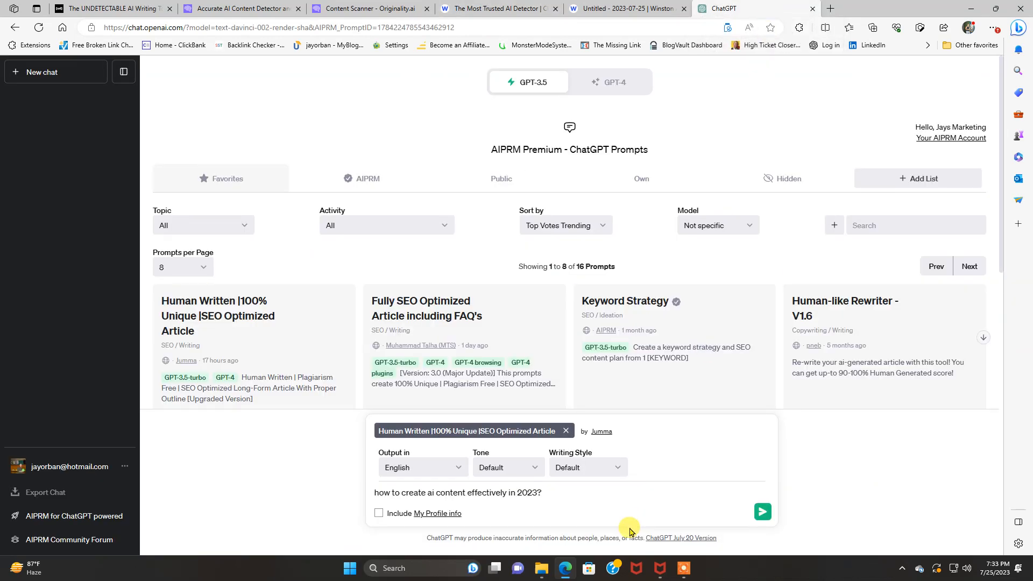
pyautogui.moveTo(373, 112)
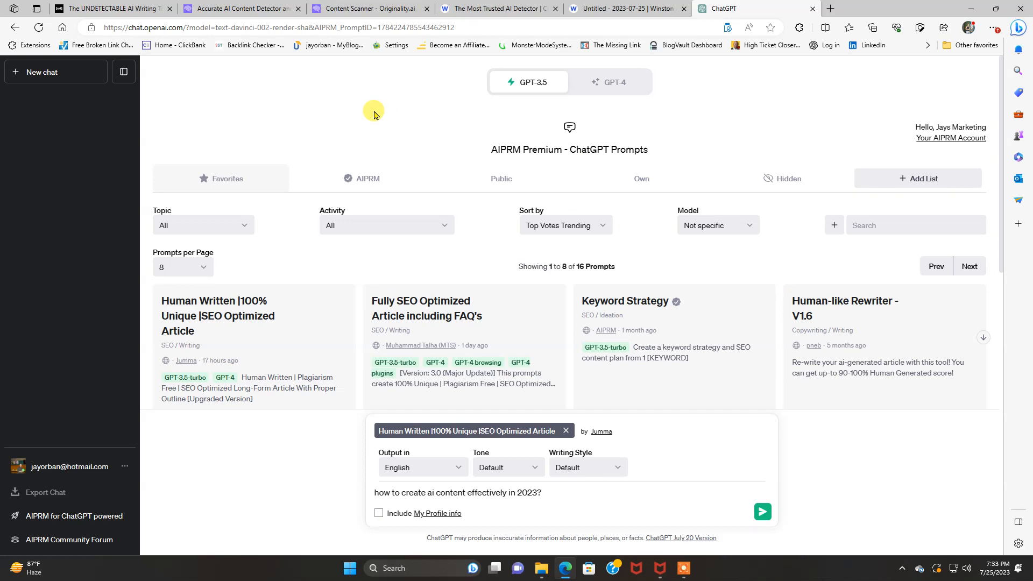
pyautogui.moveTo(379, 139)
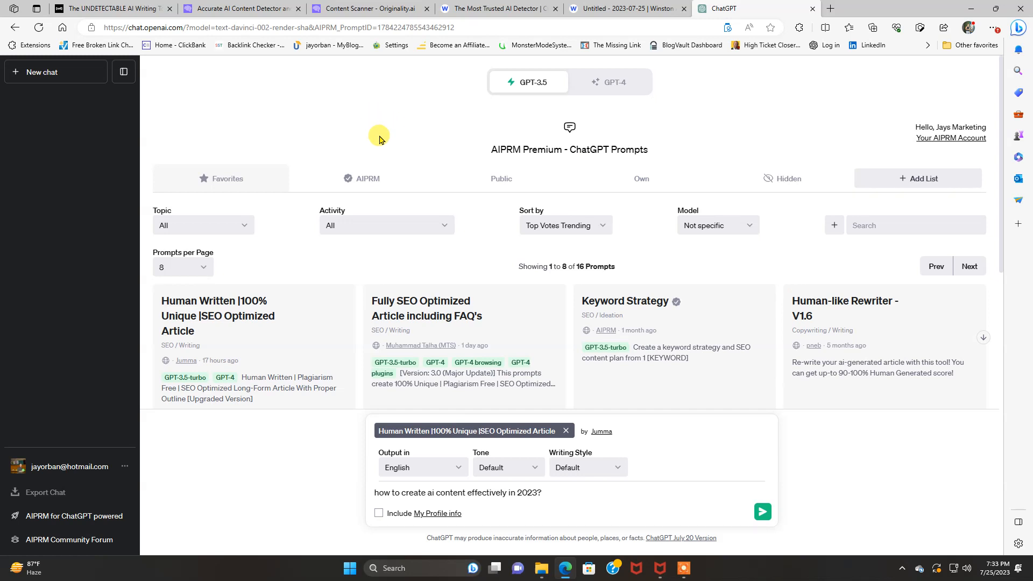
pyautogui.moveTo(536, 356)
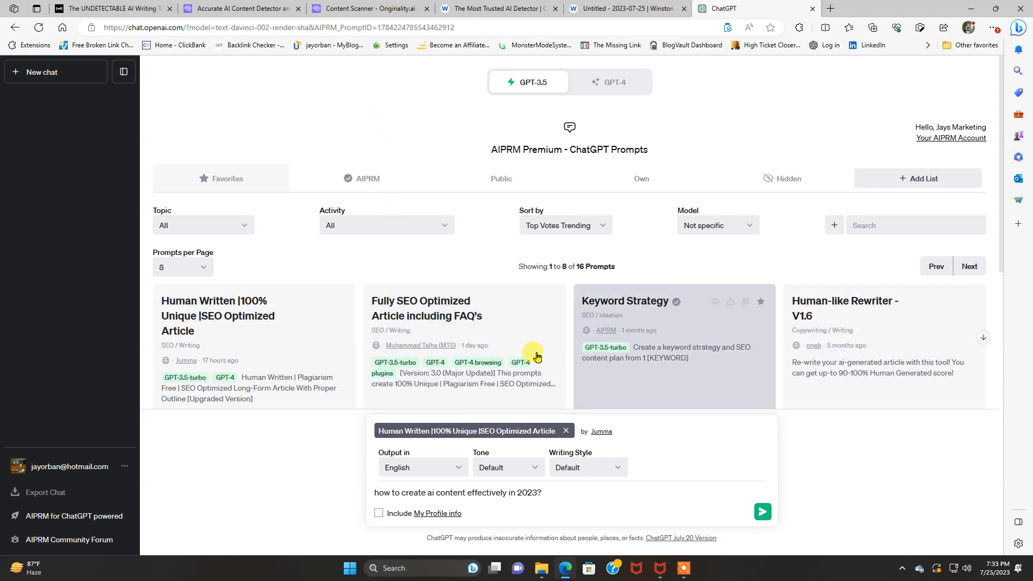
pyautogui.moveTo(617, 82)
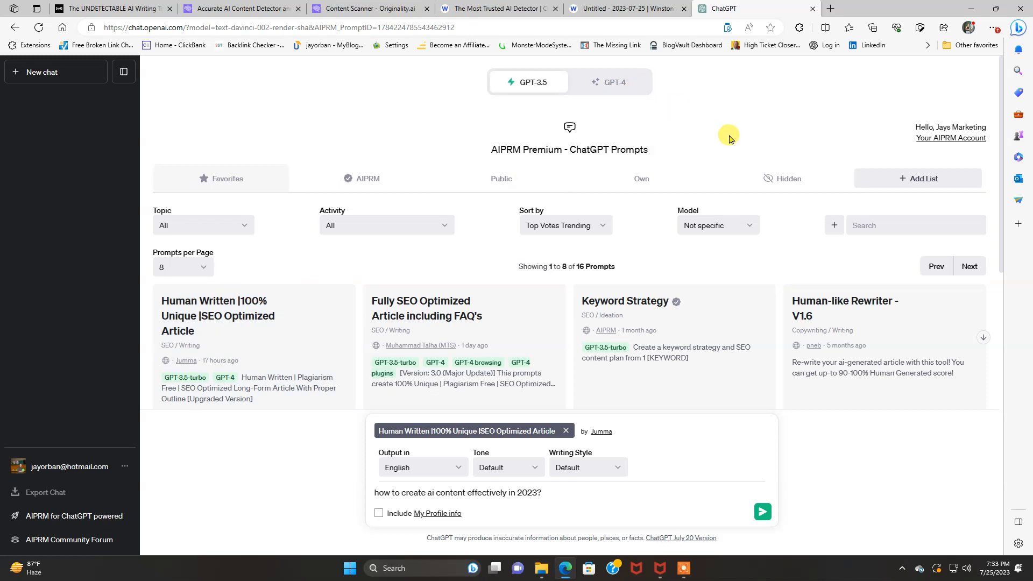
pyautogui.moveTo(636, 104)
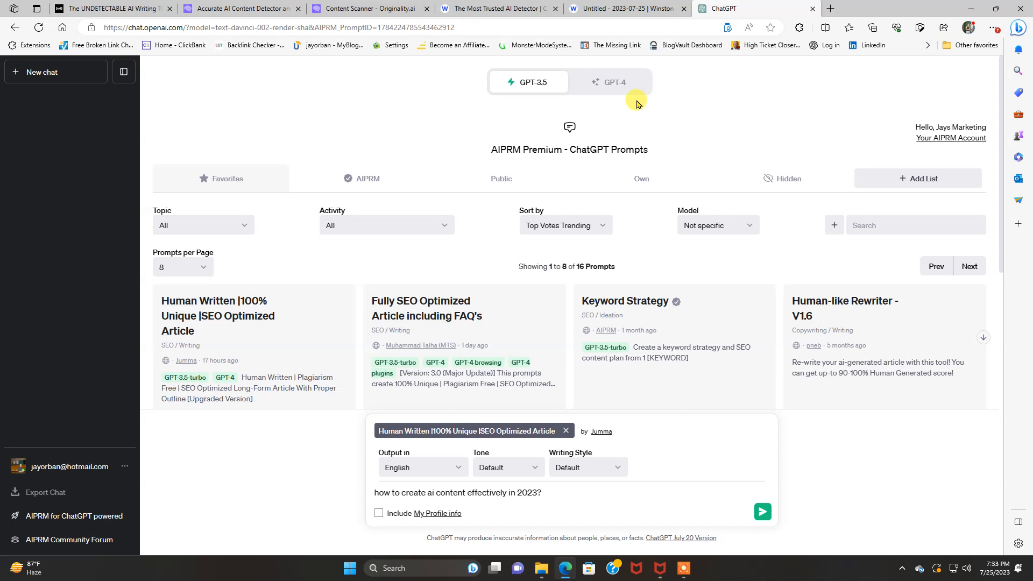
pyautogui.moveTo(609, 80)
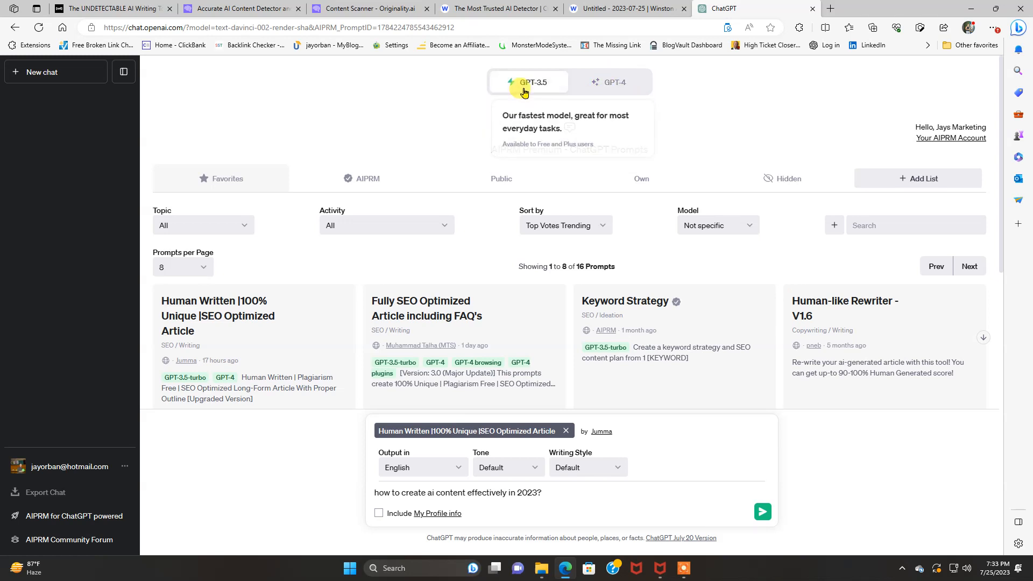
pyautogui.moveTo(706, 127)
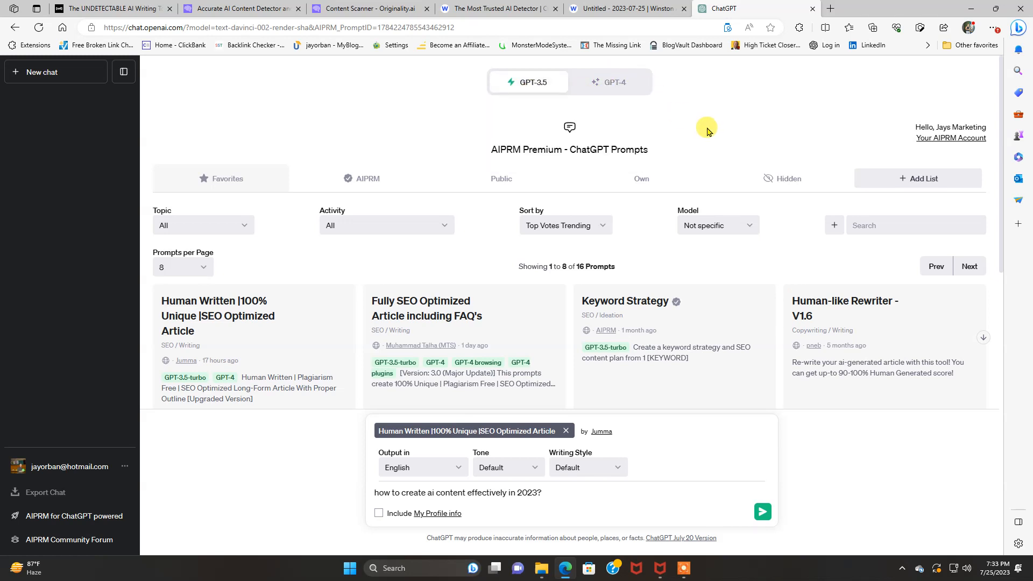
pyautogui.moveTo(443, 441)
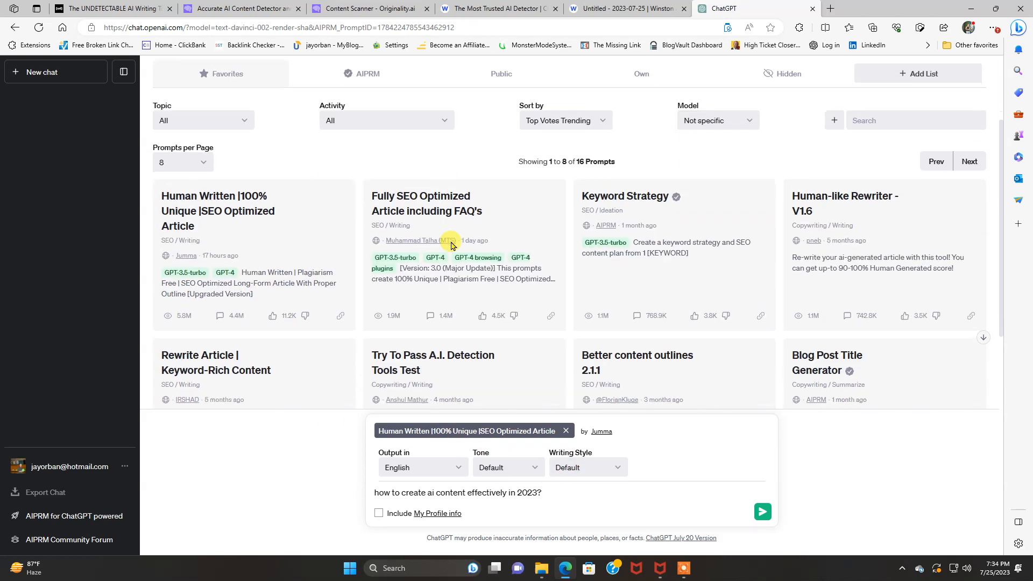
pyautogui.moveTo(236, 231)
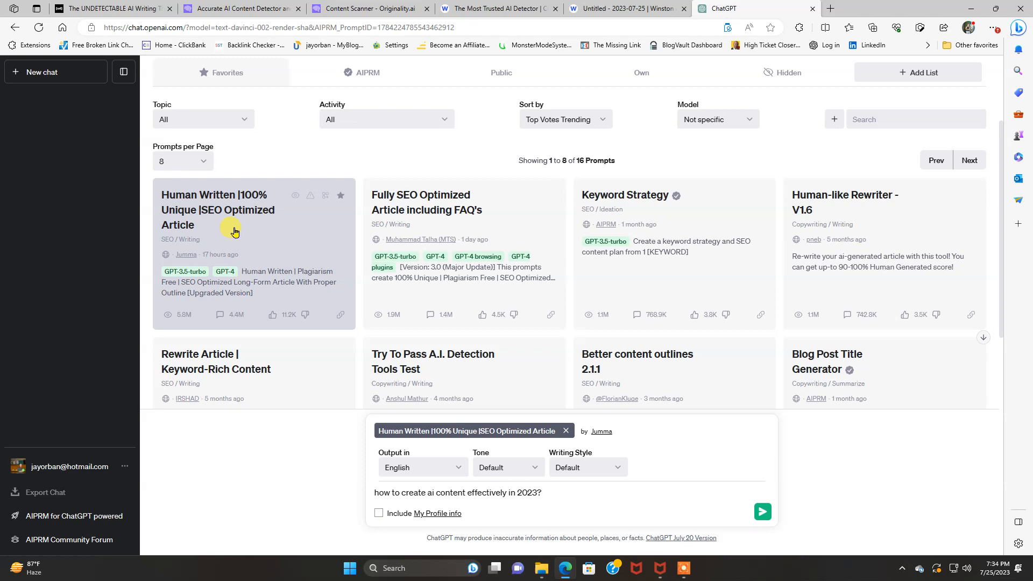
pyautogui.moveTo(407, 481)
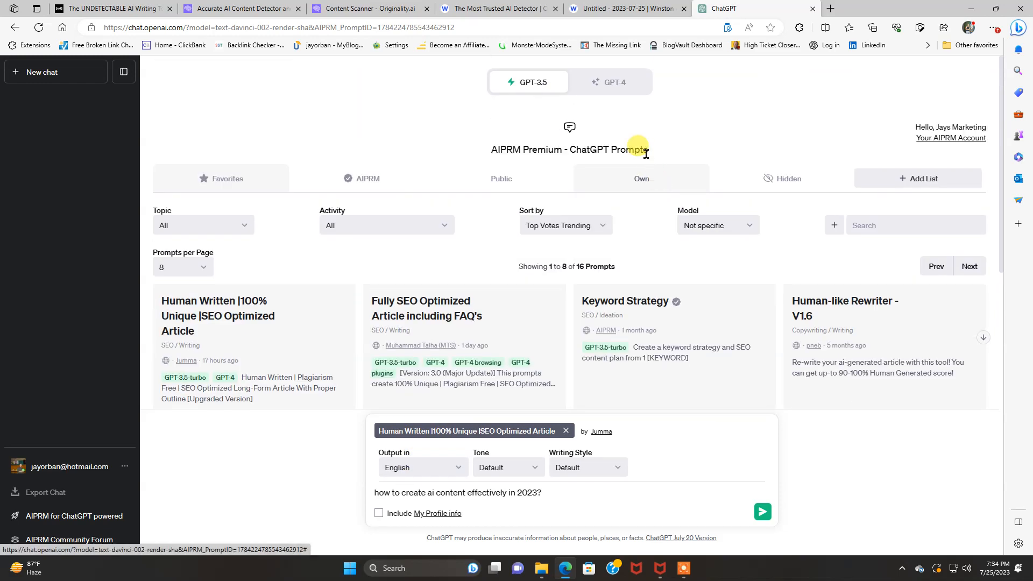
pyautogui.moveTo(614, 82)
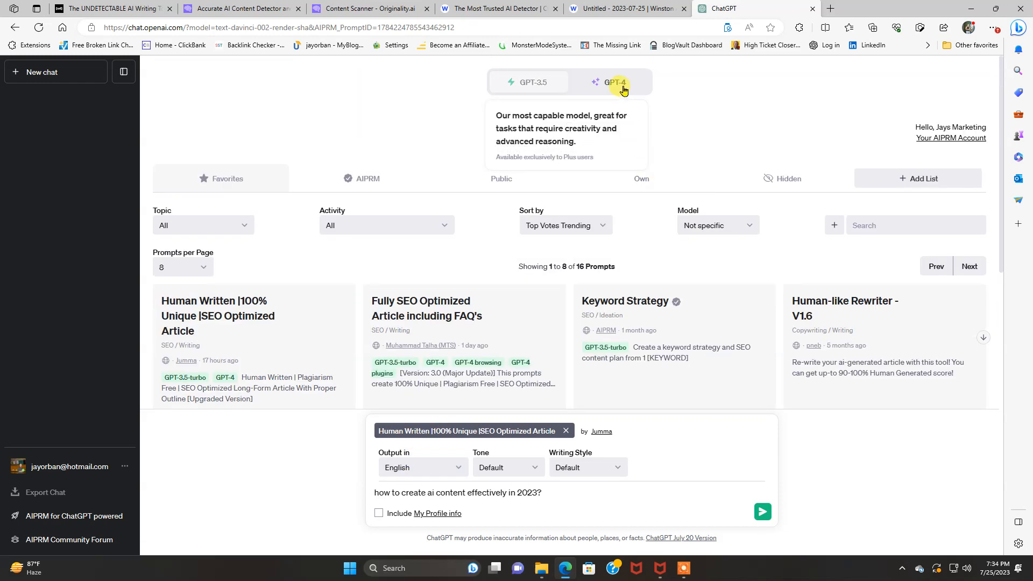
# Choose GPT-4 as the chat model for the drafted AIPRM article prompt.
pyautogui.click(614, 82)
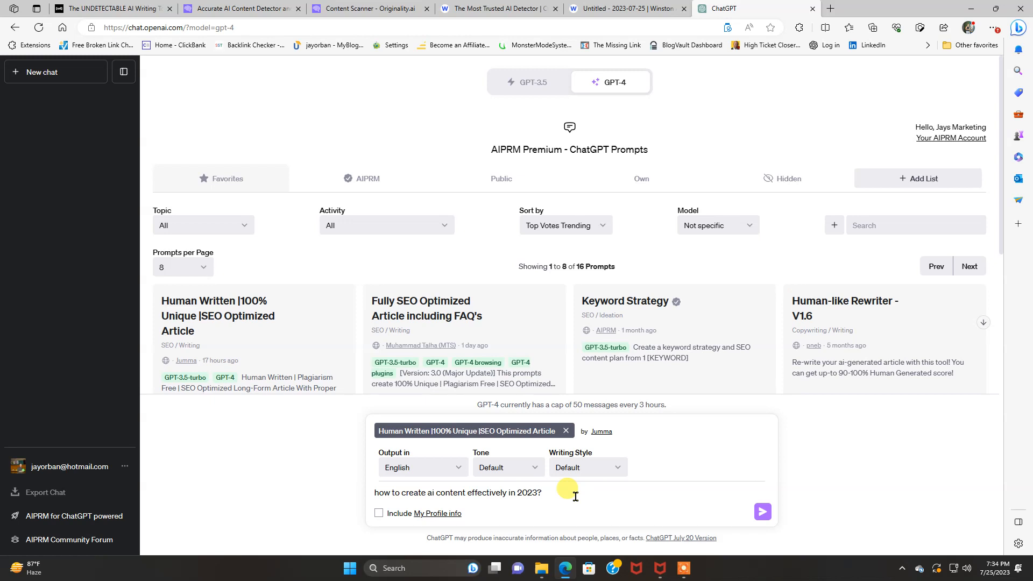
pyautogui.moveTo(608, 296)
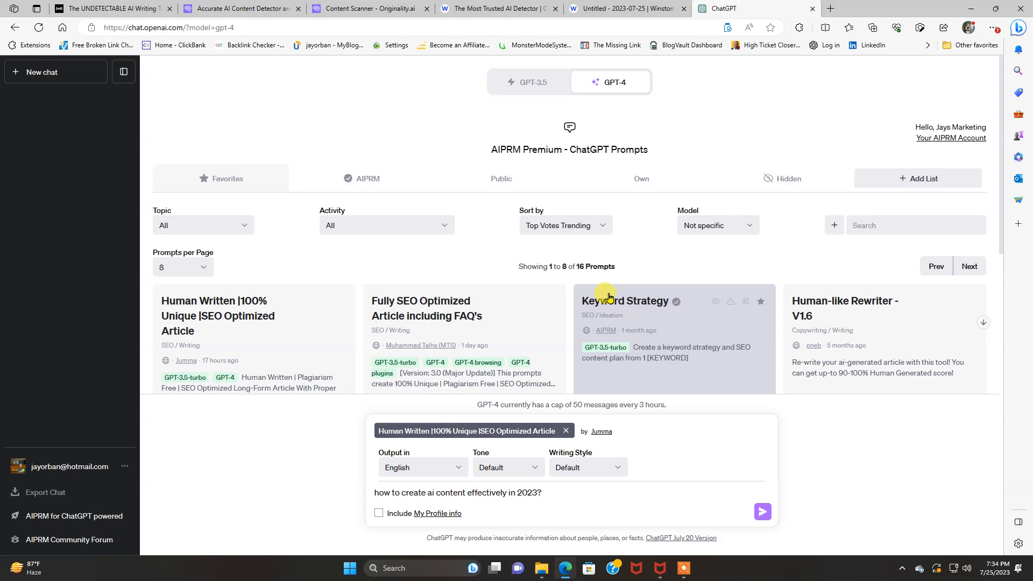
pyautogui.moveTo(439, 130)
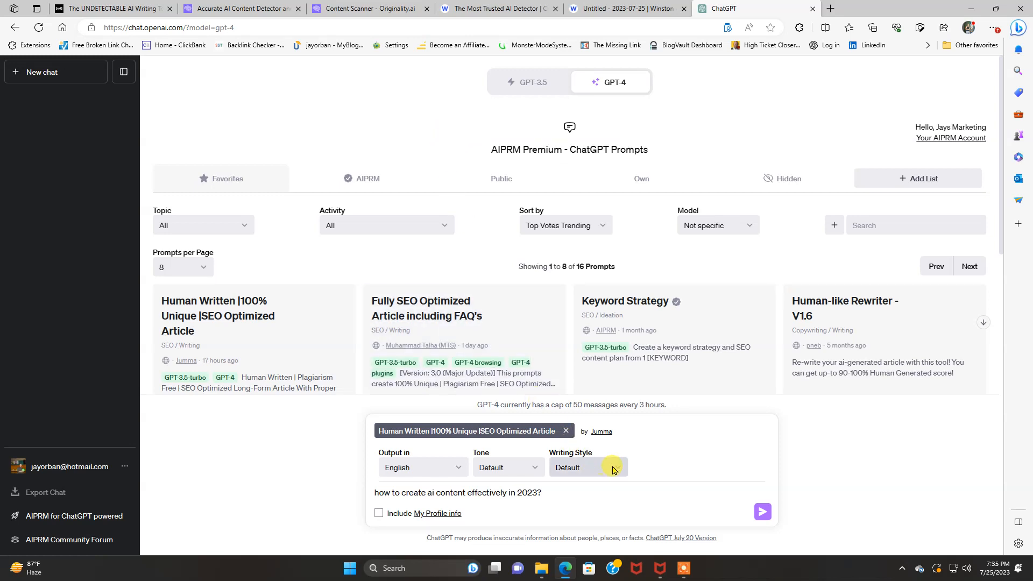
pyautogui.moveTo(508, 468)
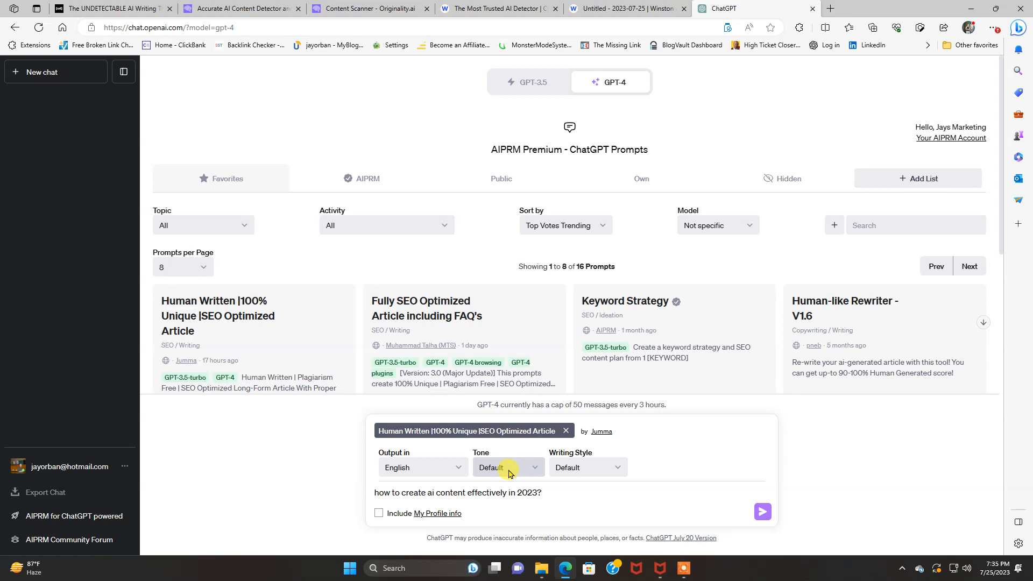
pyautogui.moveTo(551, 218)
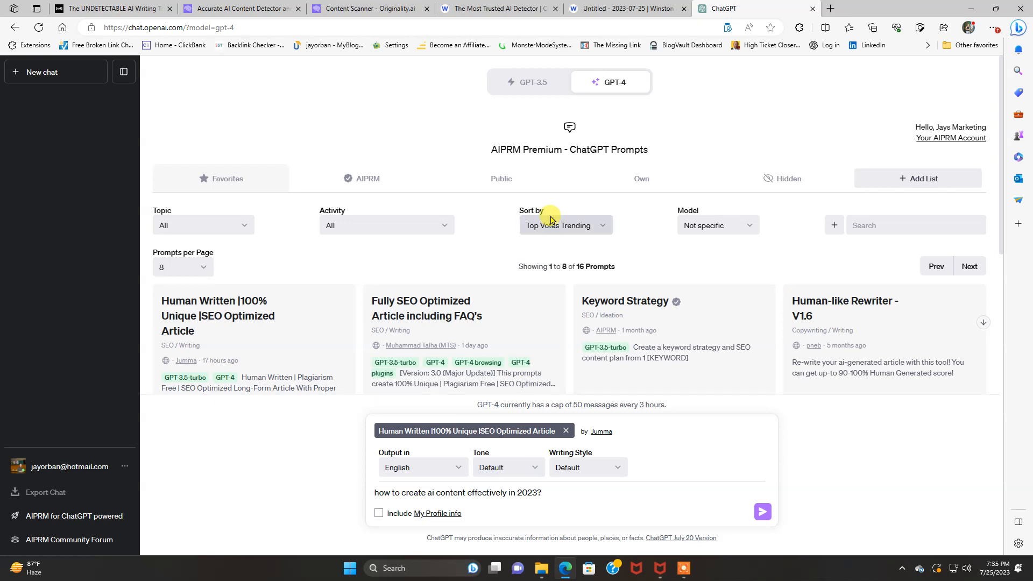
pyautogui.moveTo(645, 160)
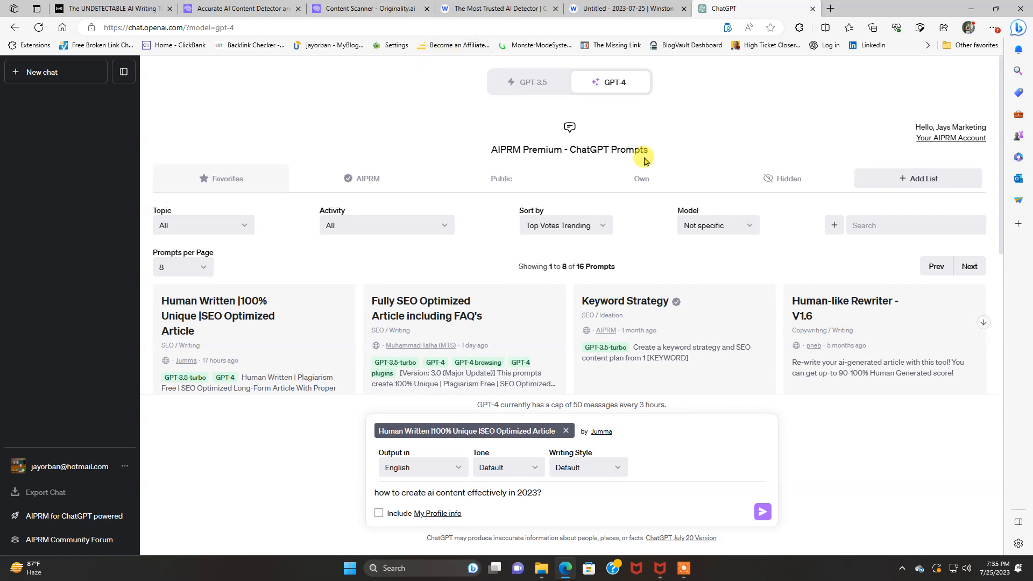
pyautogui.moveTo(649, 491)
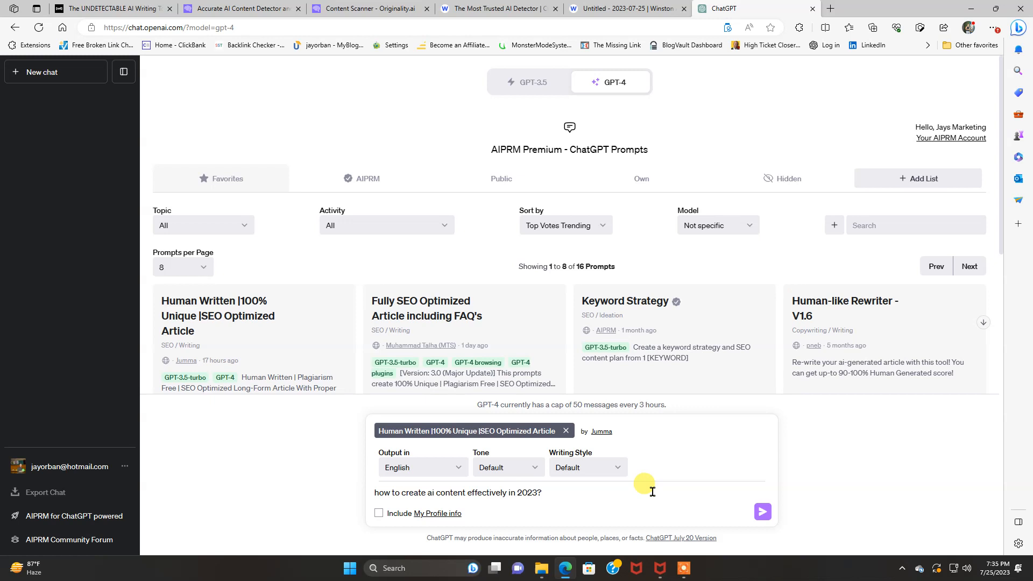
pyautogui.moveTo(398, 431)
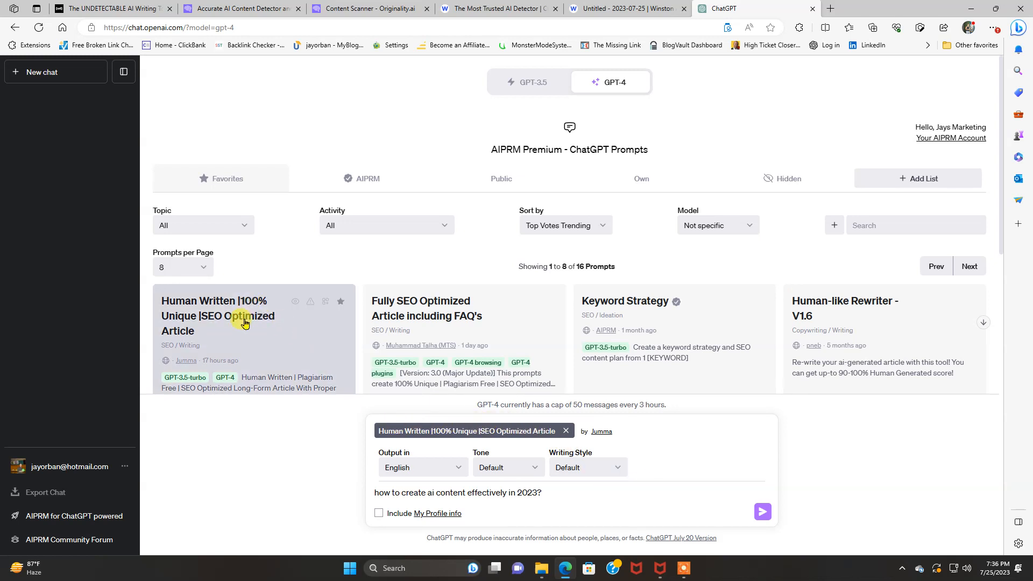
pyautogui.moveTo(591, 163)
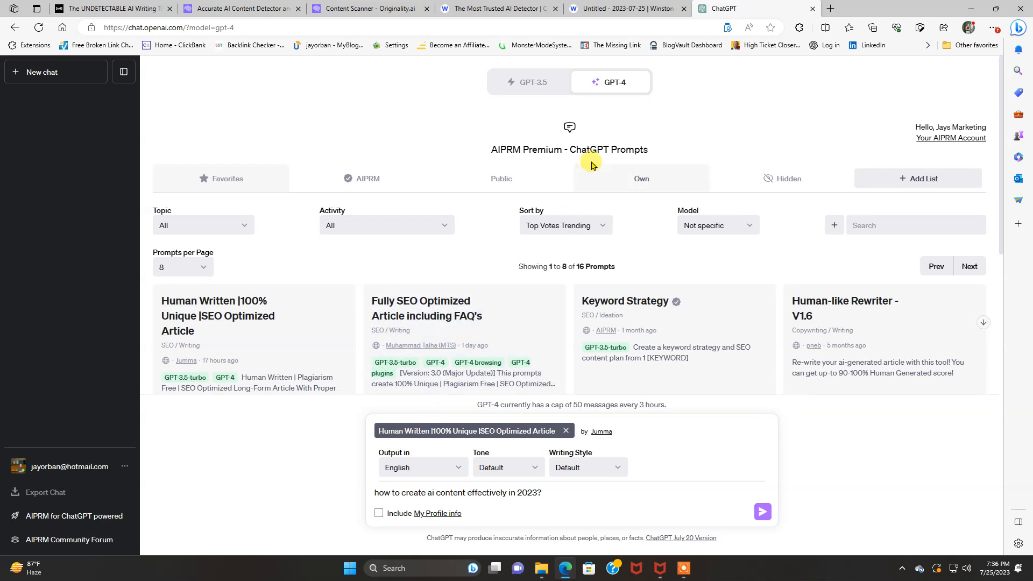
pyautogui.moveTo(762, 512)
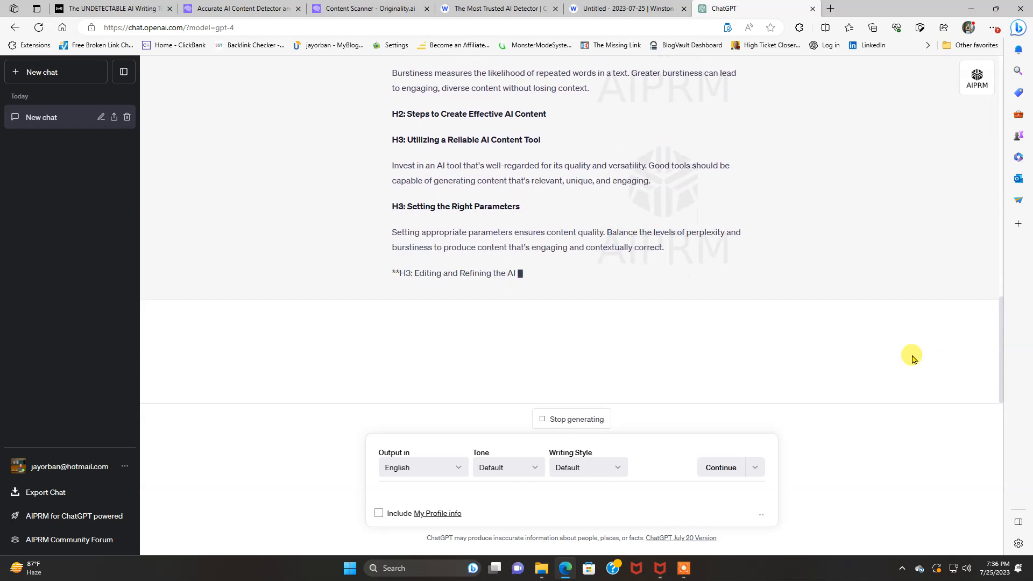
# Follow the GPT-4 article on AI content creation in 2023 as it finishes generating.
pyautogui.scroll(3)
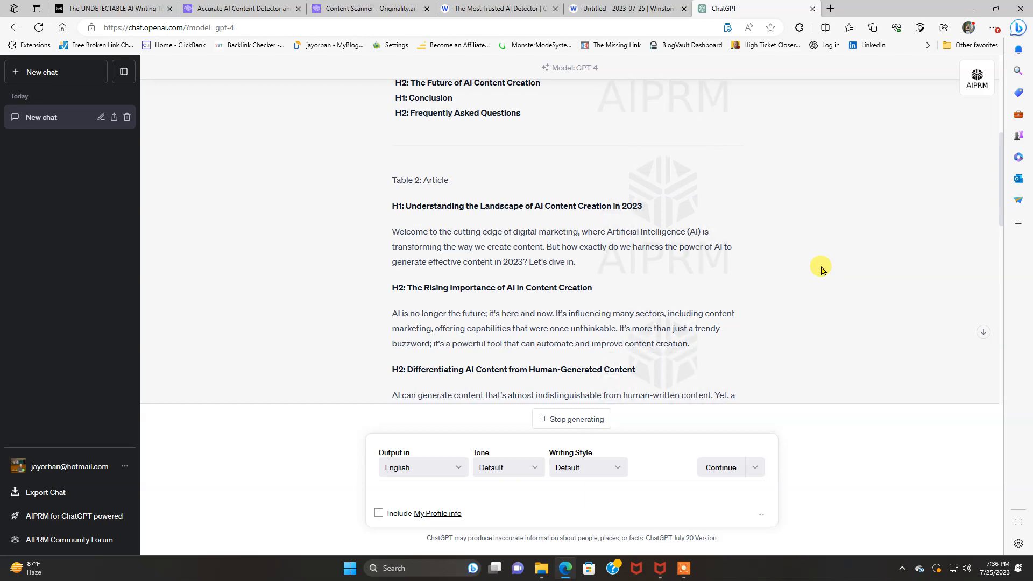
pyautogui.scroll(-3)
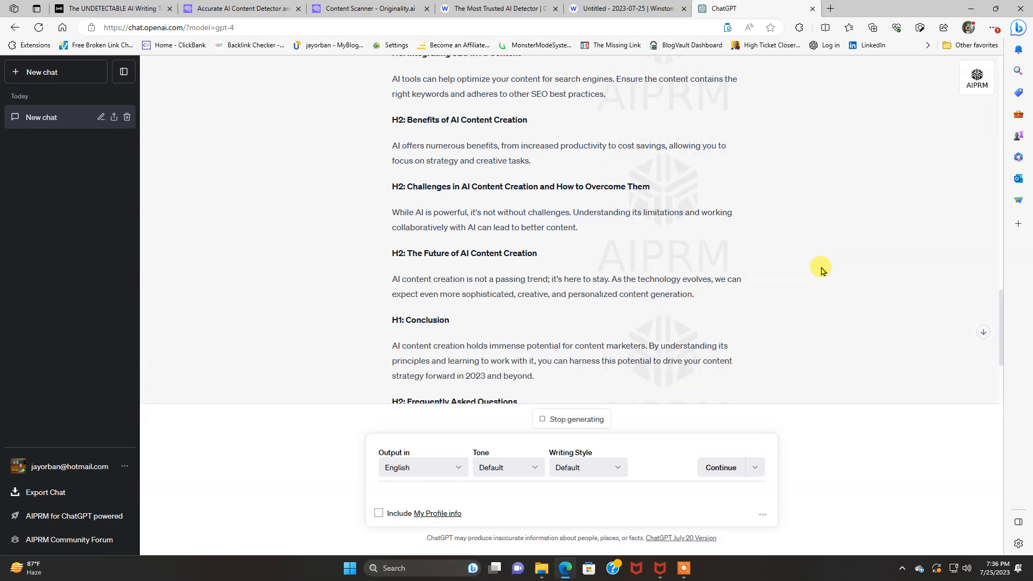
pyautogui.scroll(3)
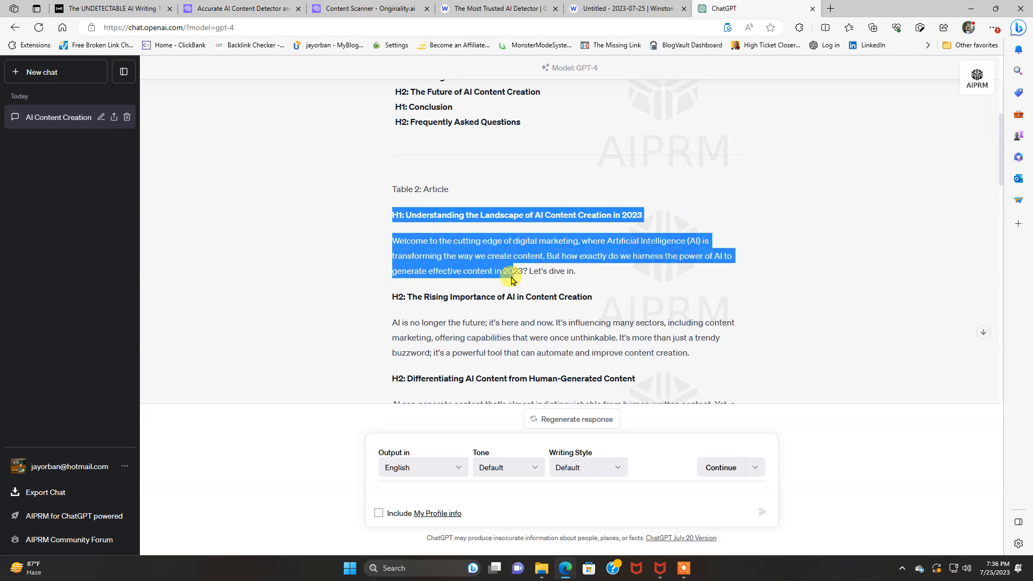
# Highlight the generated article from its first H1 heading through the last FAQ question.
pyautogui.scroll(-3)
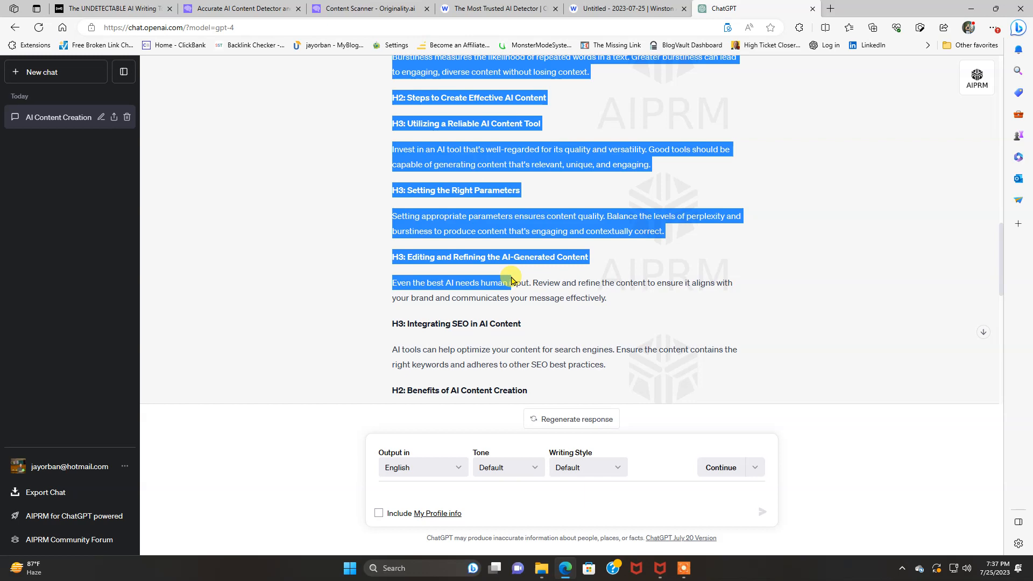
pyautogui.scroll(-3)
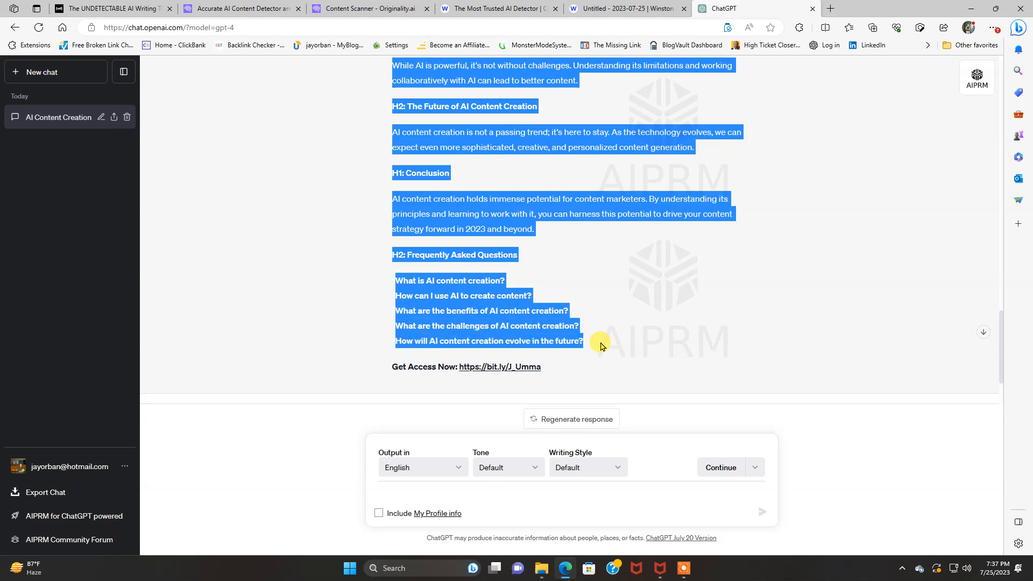
pyautogui.moveTo(601, 90)
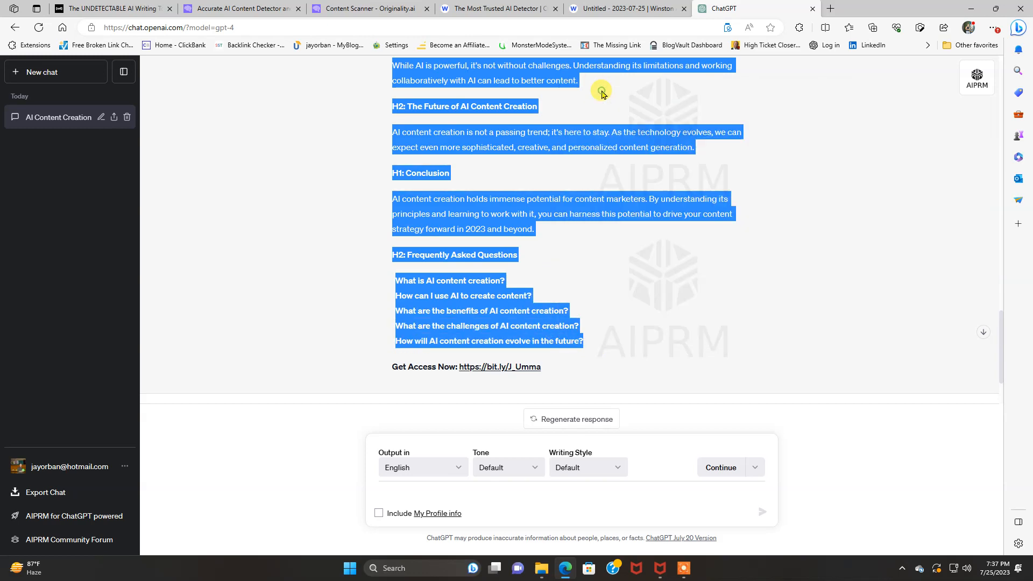
pyautogui.moveTo(375, 8)
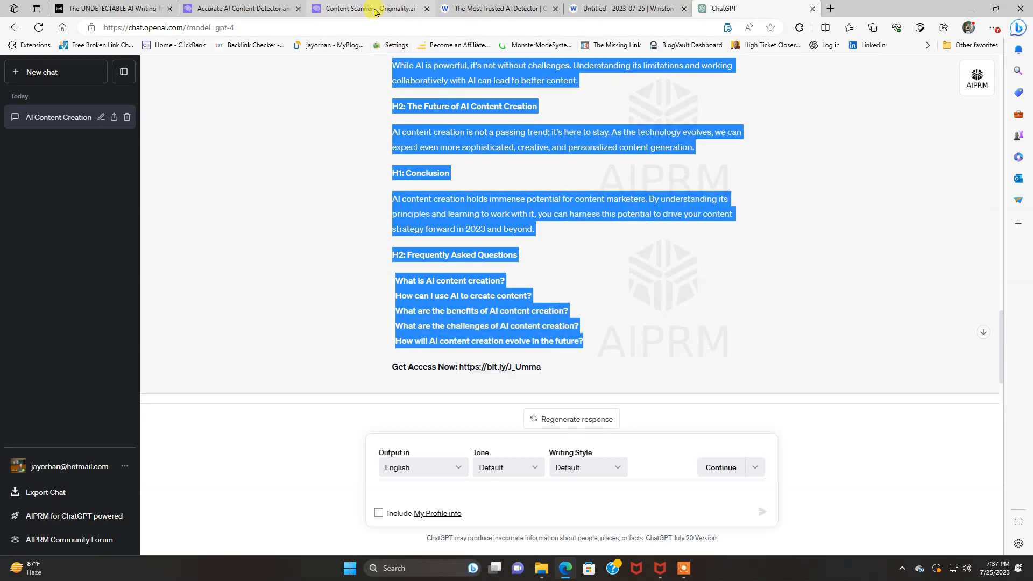
# Begin a new Originality.ai scan holding the pasted 459-word GPT-4 article.
pyautogui.click(369, 7)
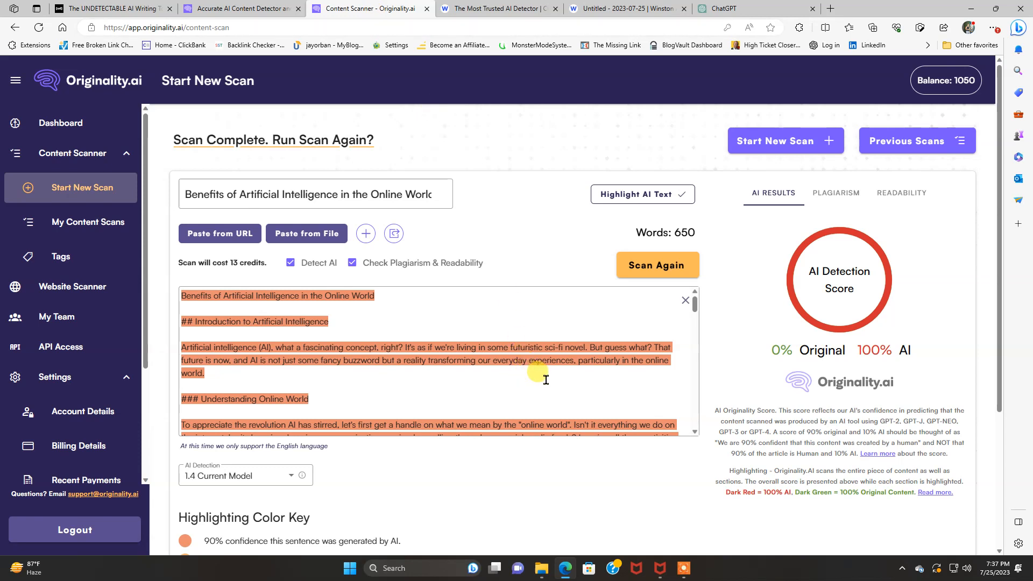
pyautogui.moveTo(888, 368)
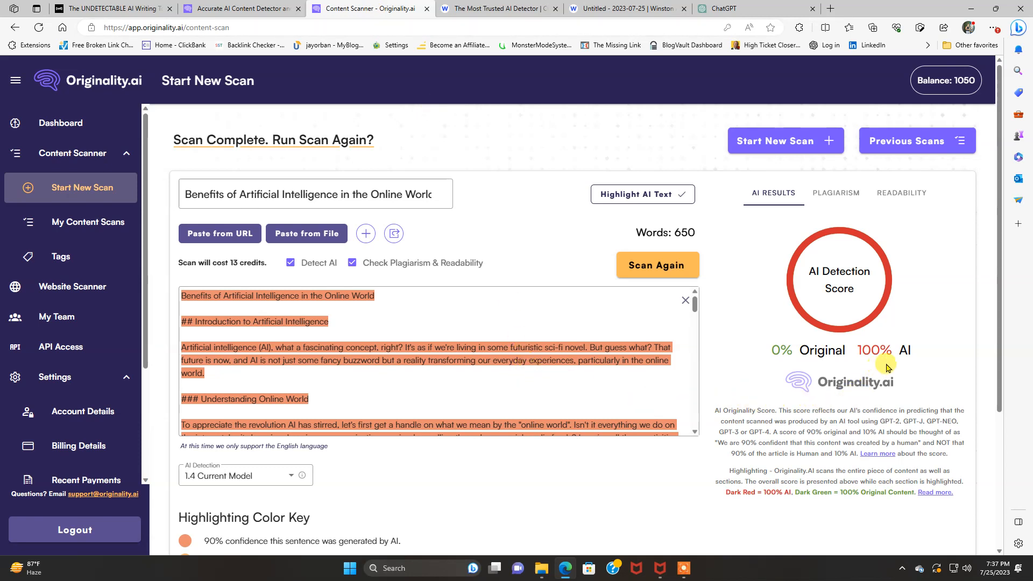
pyautogui.moveTo(220, 233)
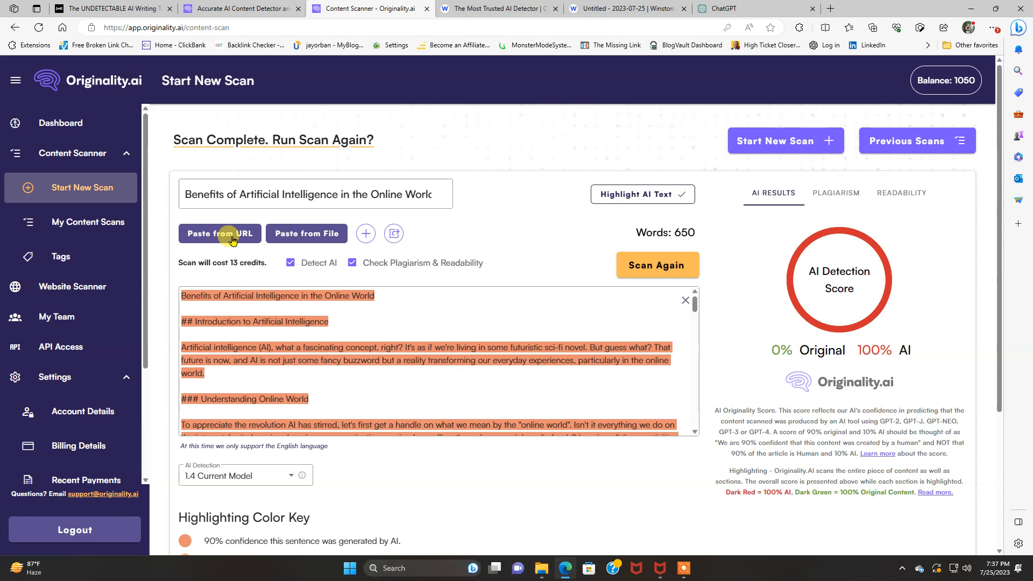
pyautogui.moveTo(897, 349)
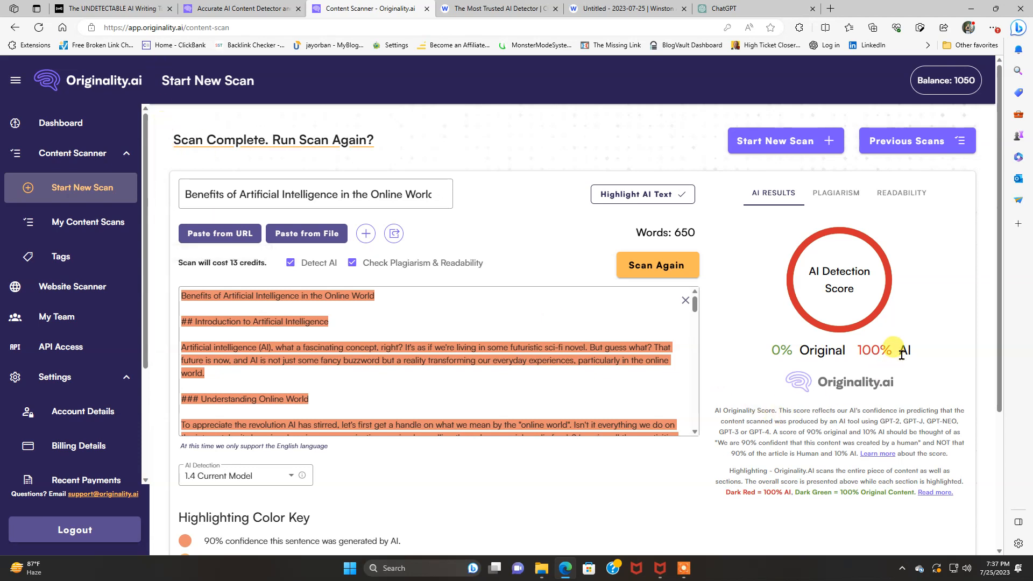
pyautogui.moveTo(146, 106)
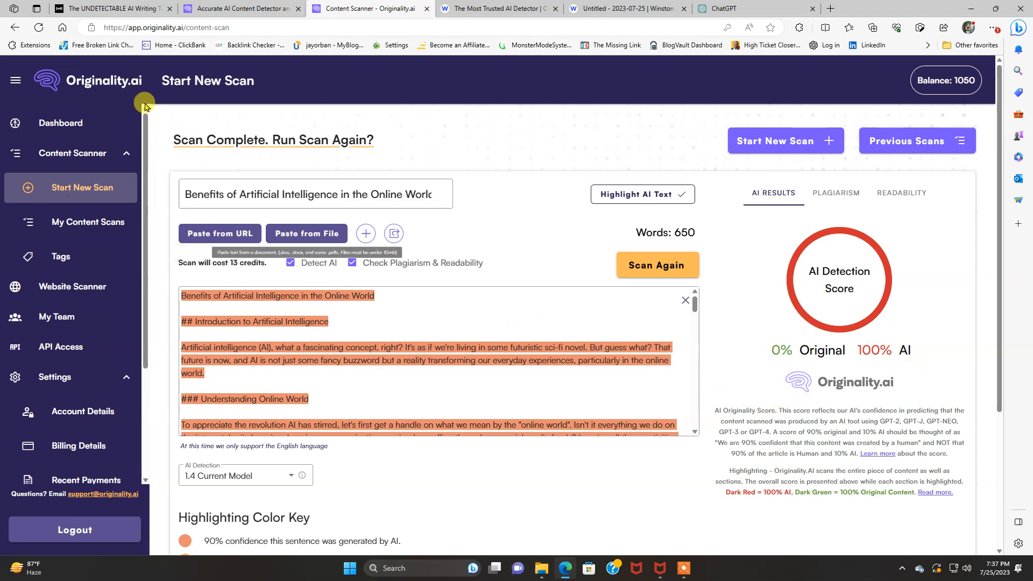
pyautogui.click(38, 28)
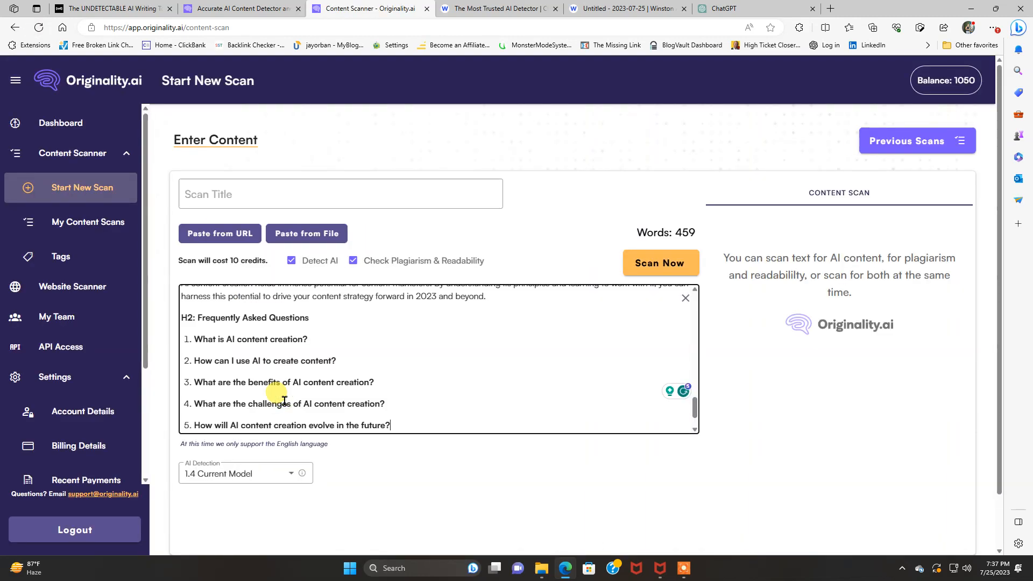
pyautogui.scroll(3)
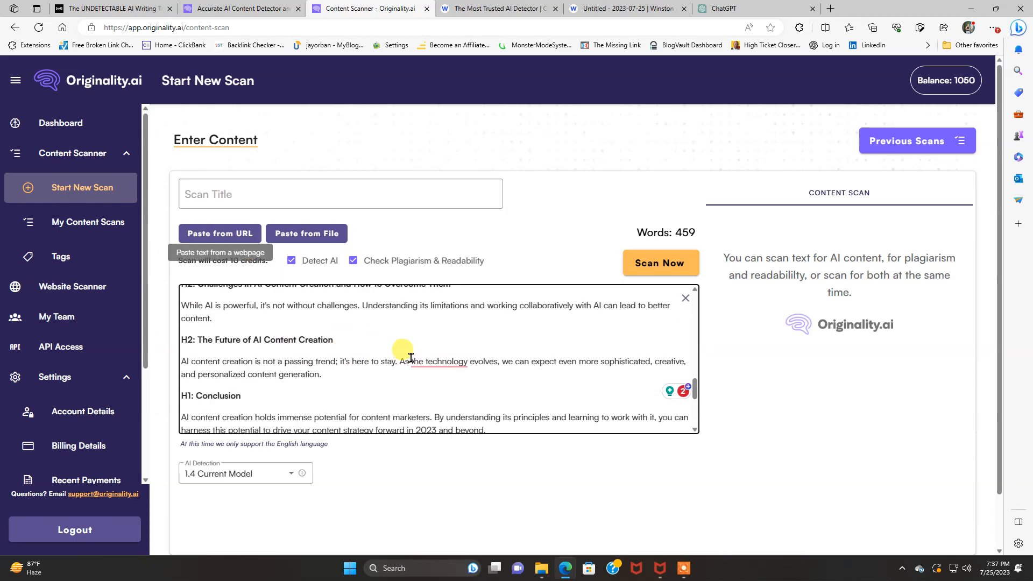
pyautogui.scroll(3)
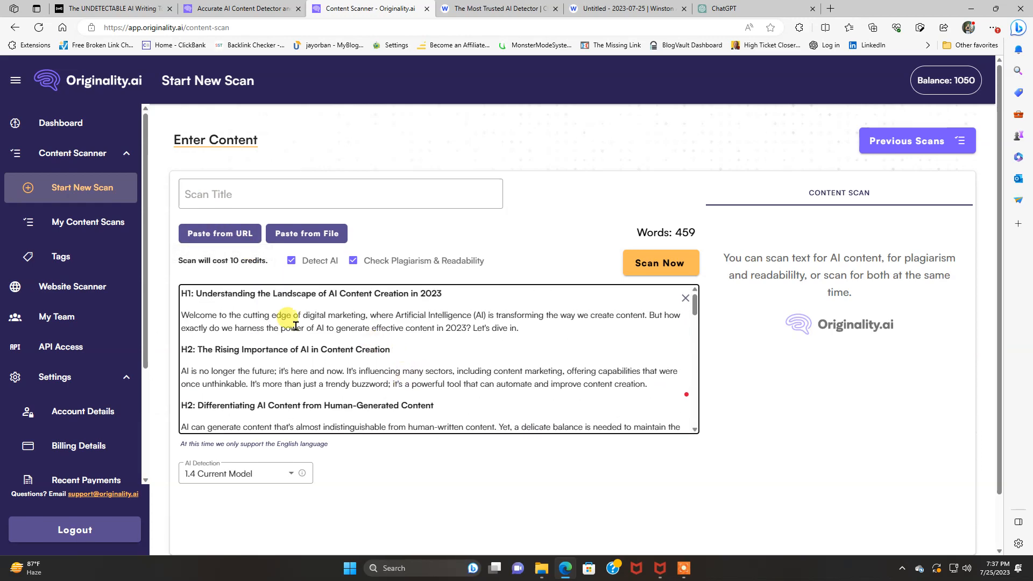
pyautogui.moveTo(703, 52)
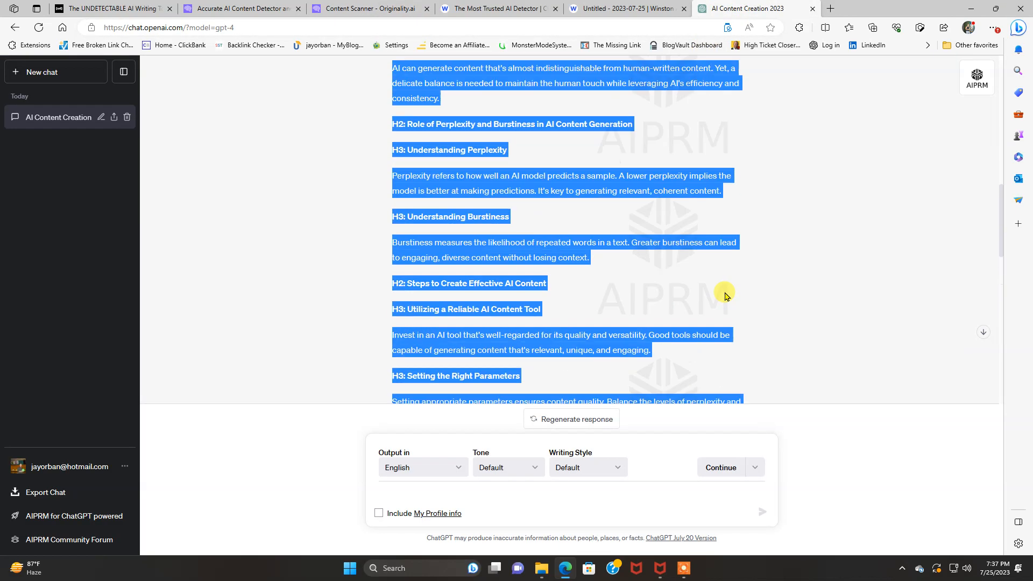
# Copy the question 'how to create ai content effectively in 2023?' from ChatGPT and return to the scan.
pyautogui.scroll(3)
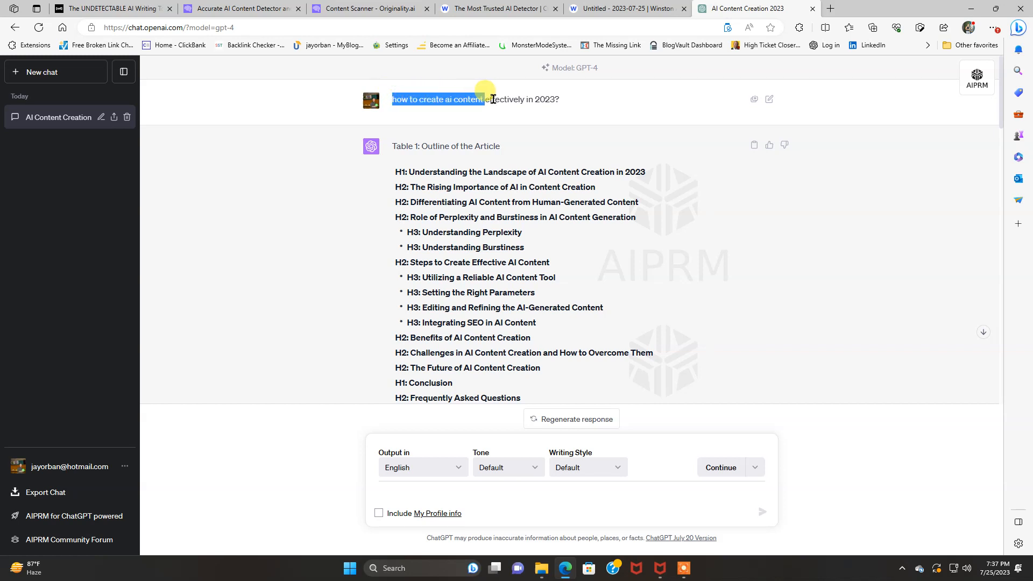
pyautogui.rightClick(487, 99)
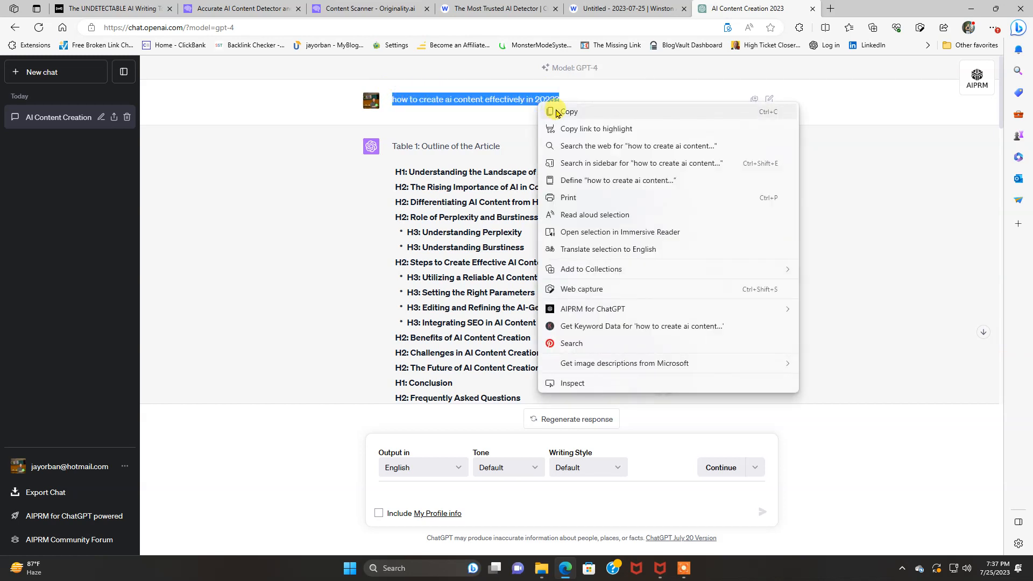
pyautogui.click(611, 90)
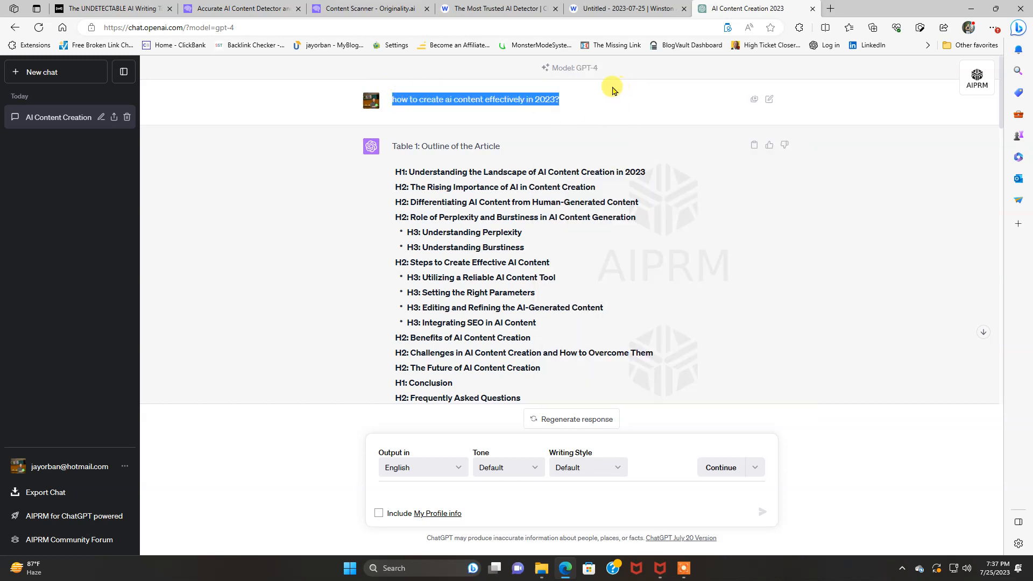
pyautogui.click(372, 8)
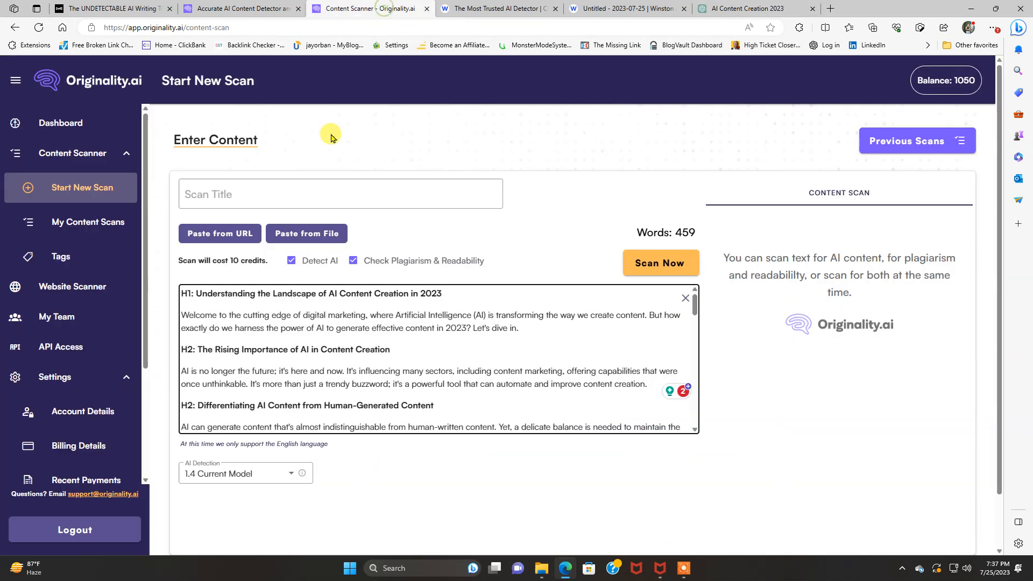
# Title the scan with the copied question, keep model 1.4 with AI and plagiarism checks on at 10 credits.
pyautogui.write('how to create ai content effectively in 2023?')
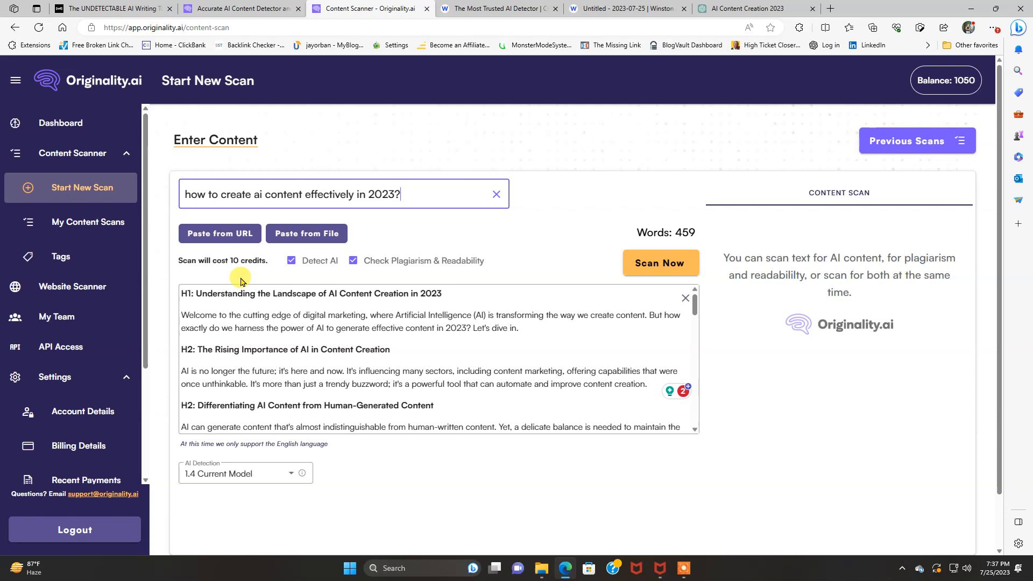
pyautogui.moveTo(227, 337)
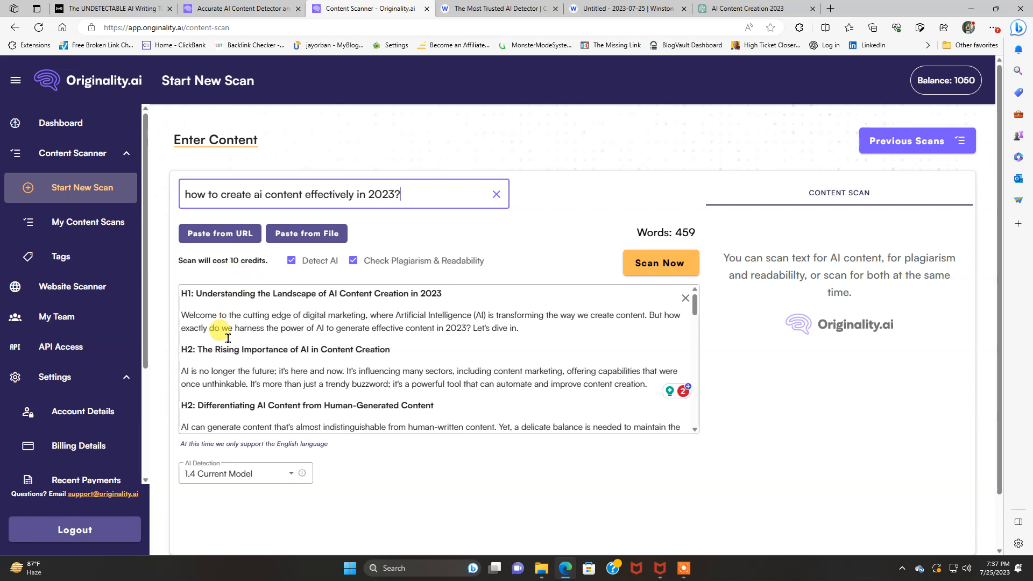
pyautogui.moveTo(498, 382)
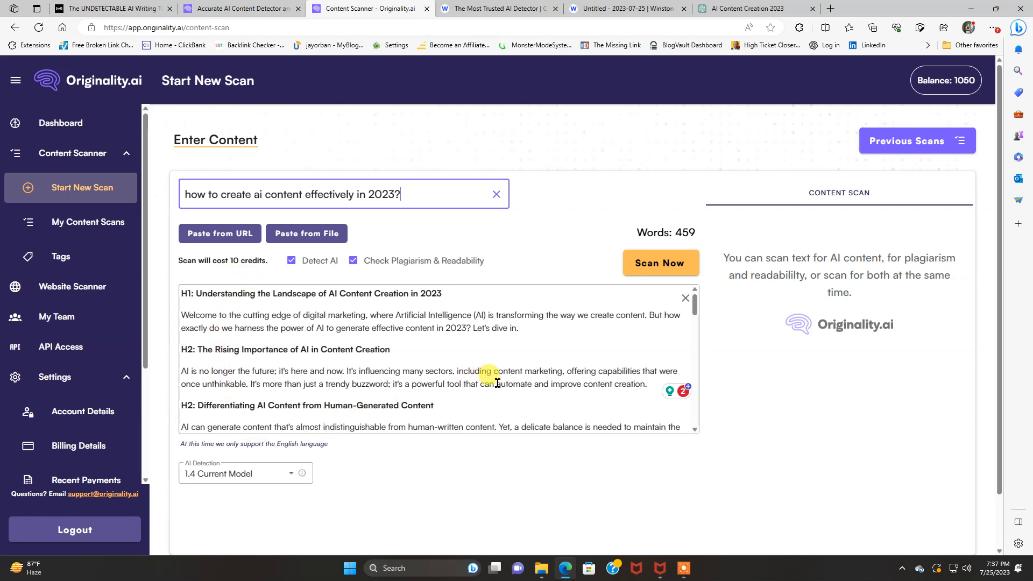
pyautogui.moveTo(686, 244)
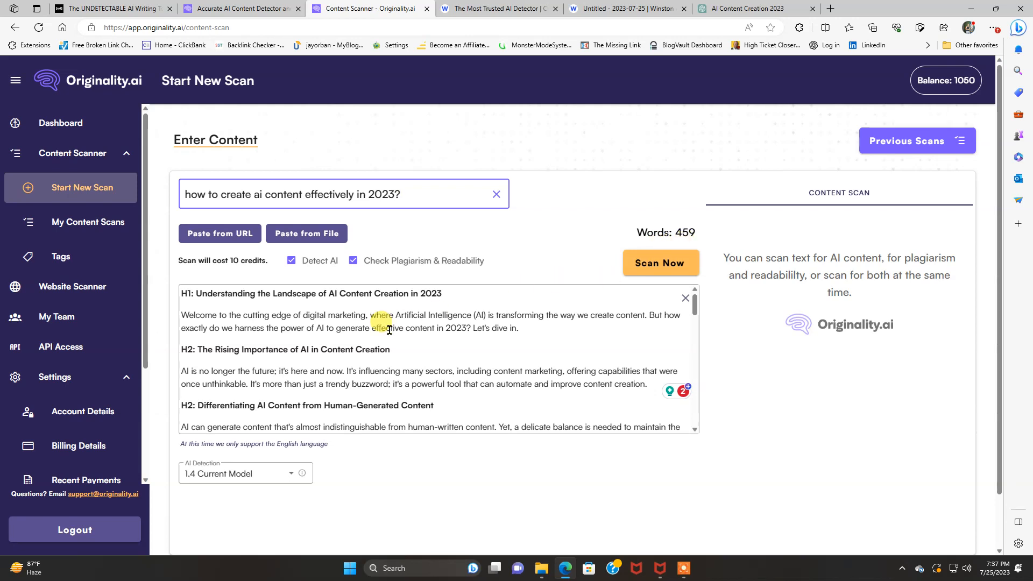
pyautogui.scroll(-3)
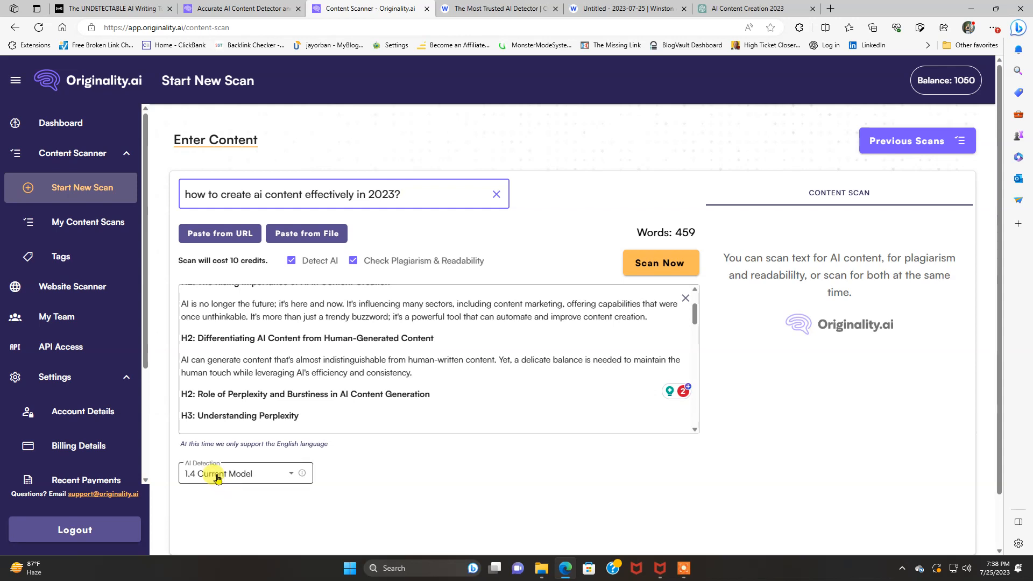
pyautogui.click(245, 474)
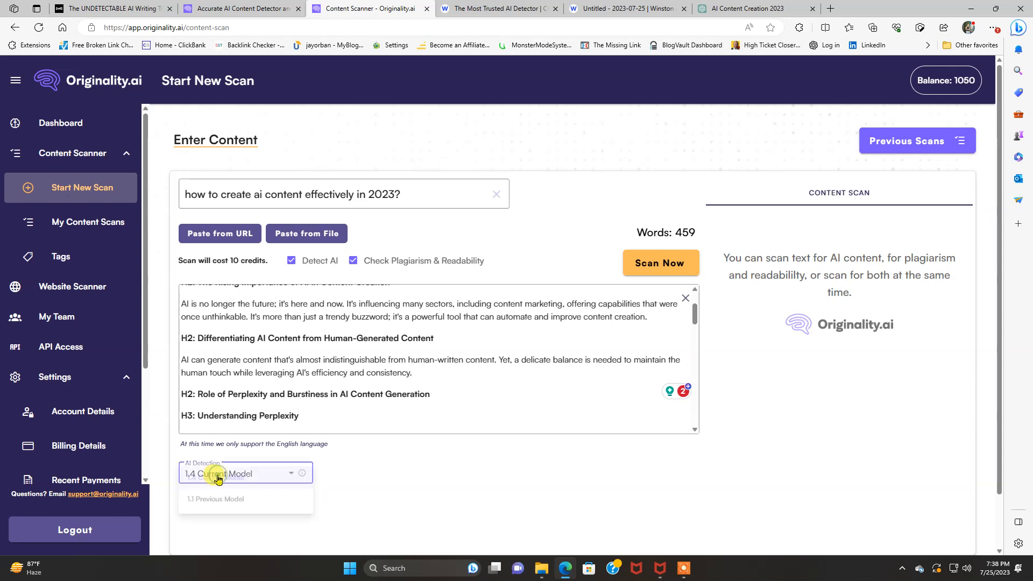
pyautogui.moveTo(348, 480)
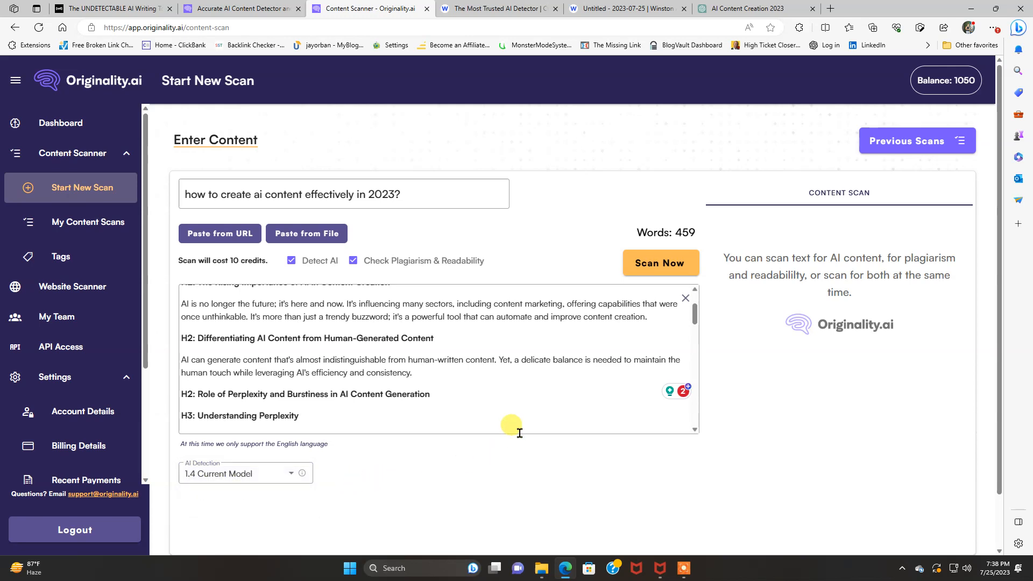
pyautogui.moveTo(408, 272)
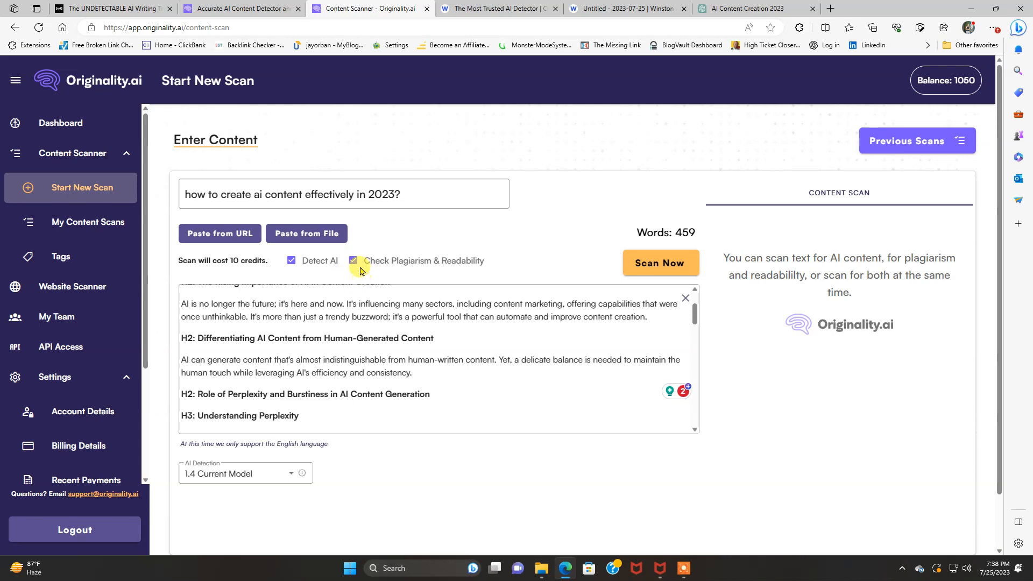
pyautogui.click(353, 261)
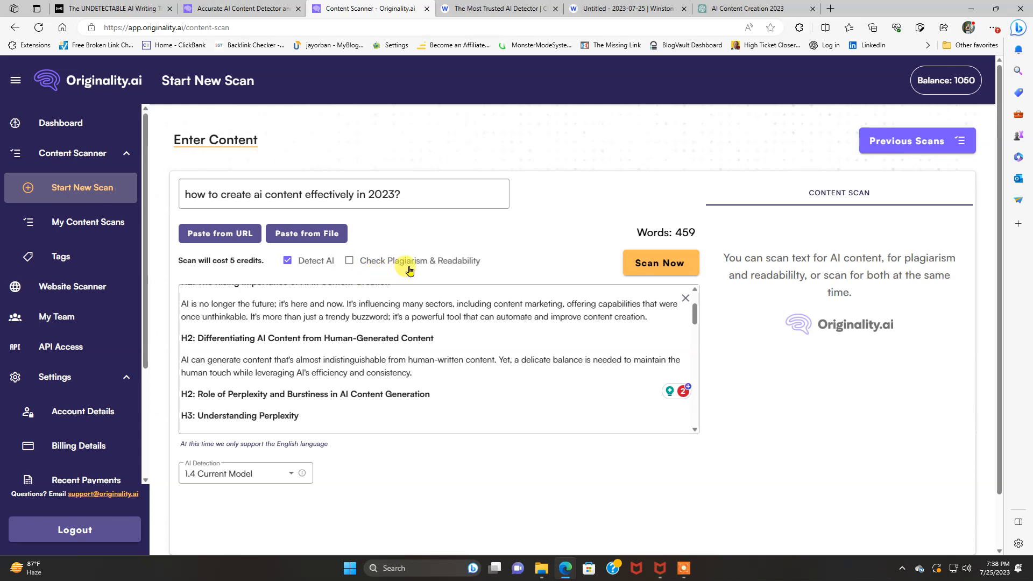
pyautogui.click(348, 261)
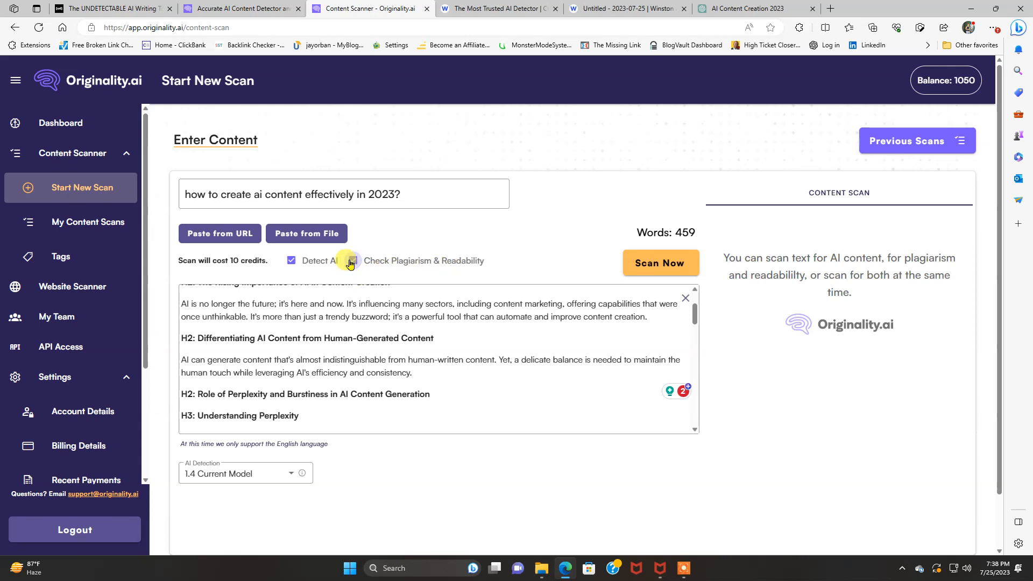
pyautogui.click(353, 260)
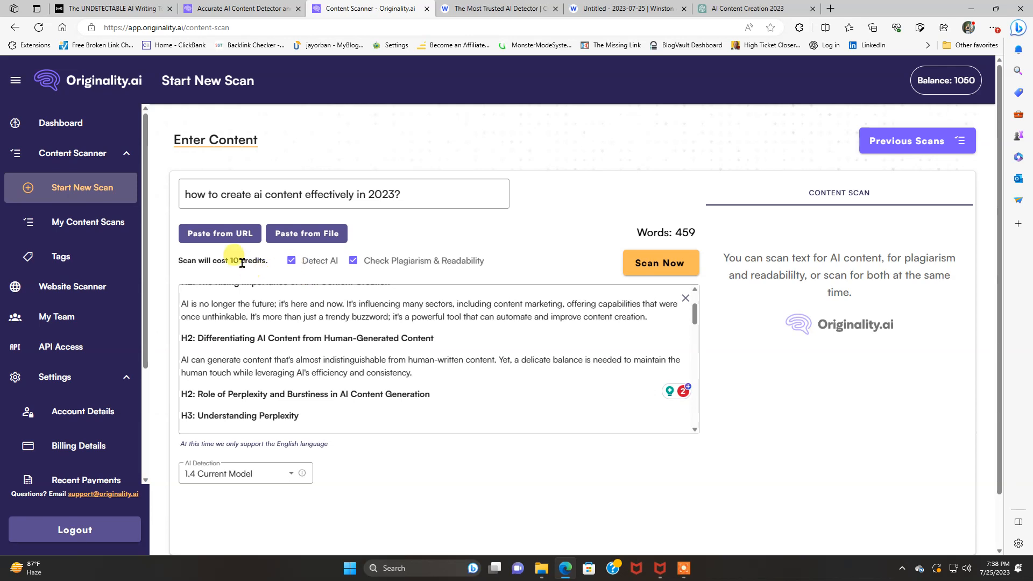
pyautogui.moveTo(915, 108)
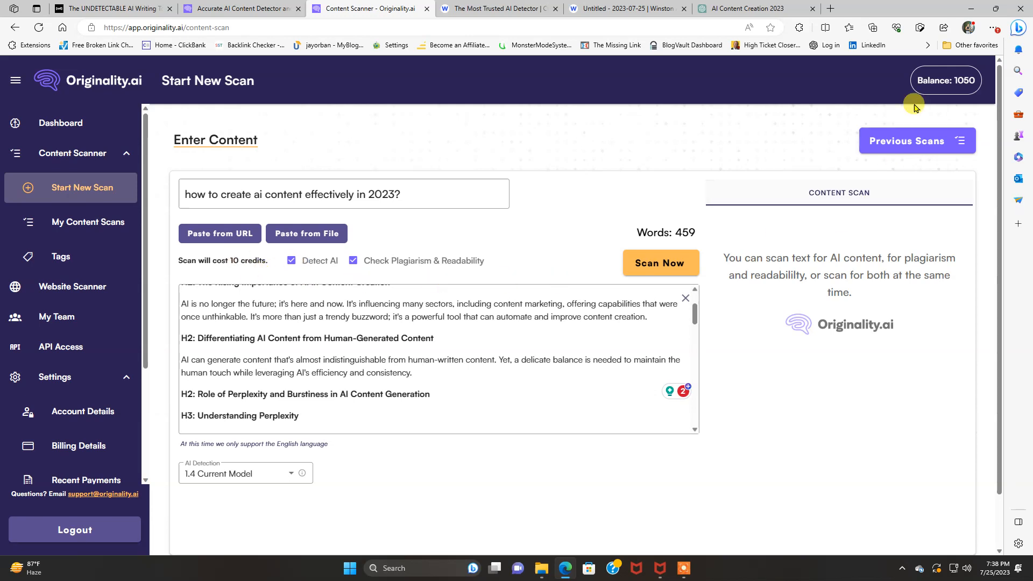
pyautogui.moveTo(636, 319)
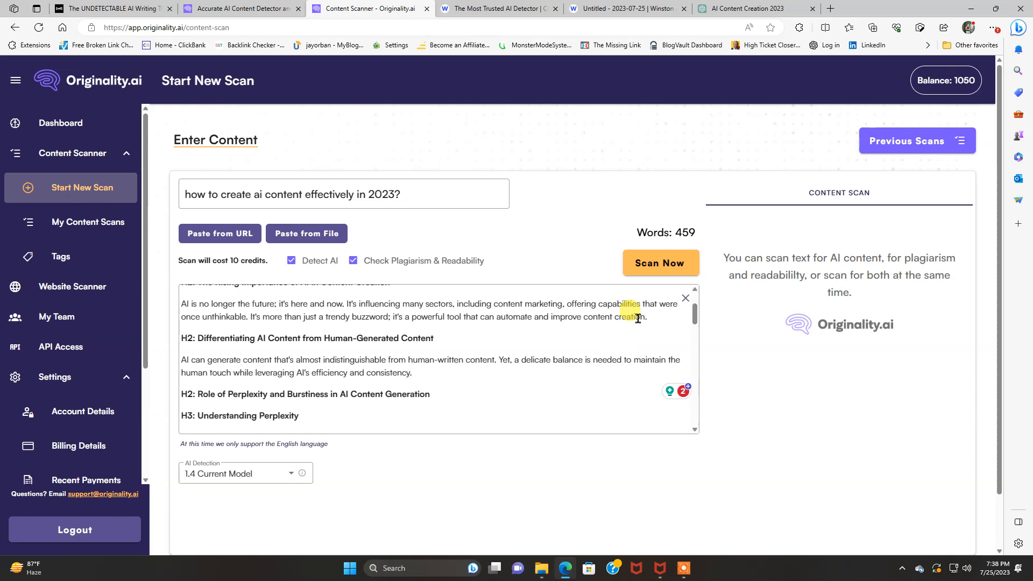
pyautogui.moveTo(660, 262)
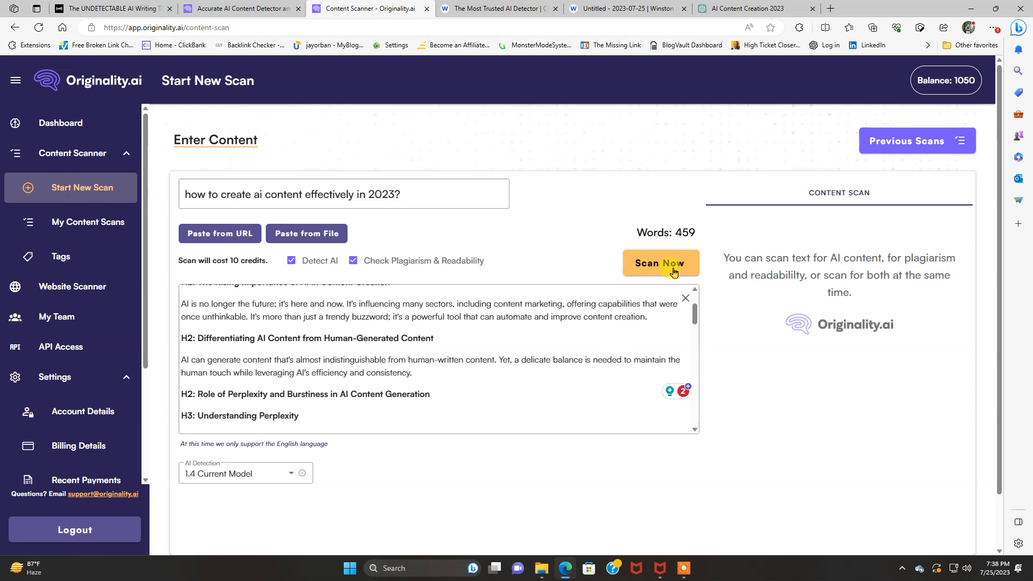
# Scan the article, getting 0% original and 100% AI with every sentence flagged.
pyautogui.click(659, 262)
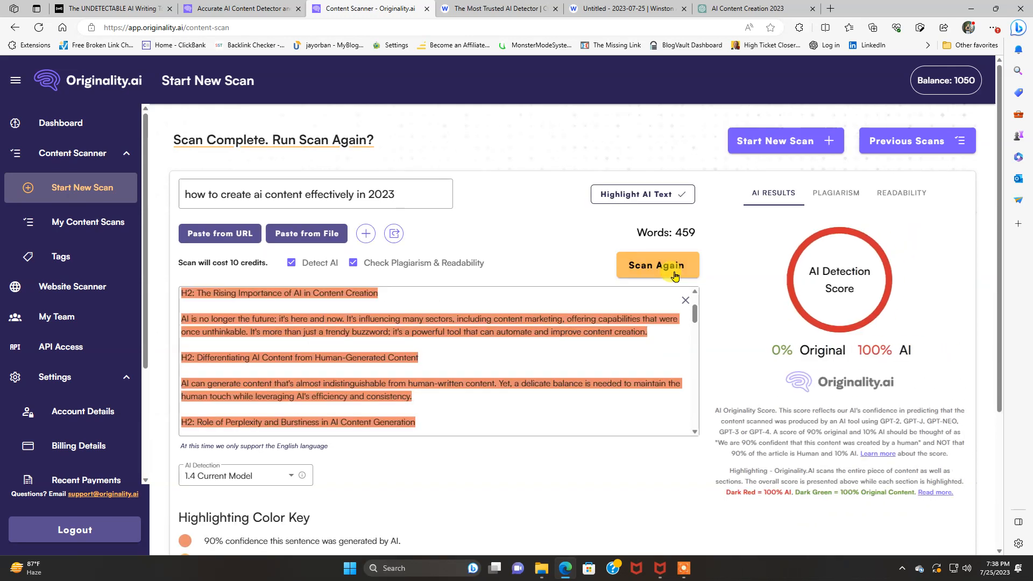
pyautogui.click(657, 265)
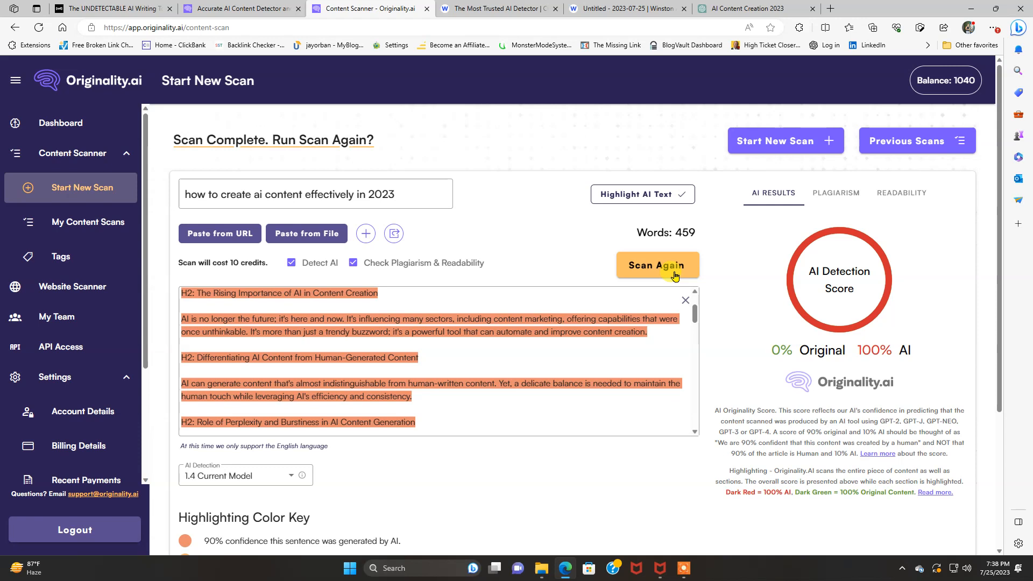
pyautogui.moveTo(876, 388)
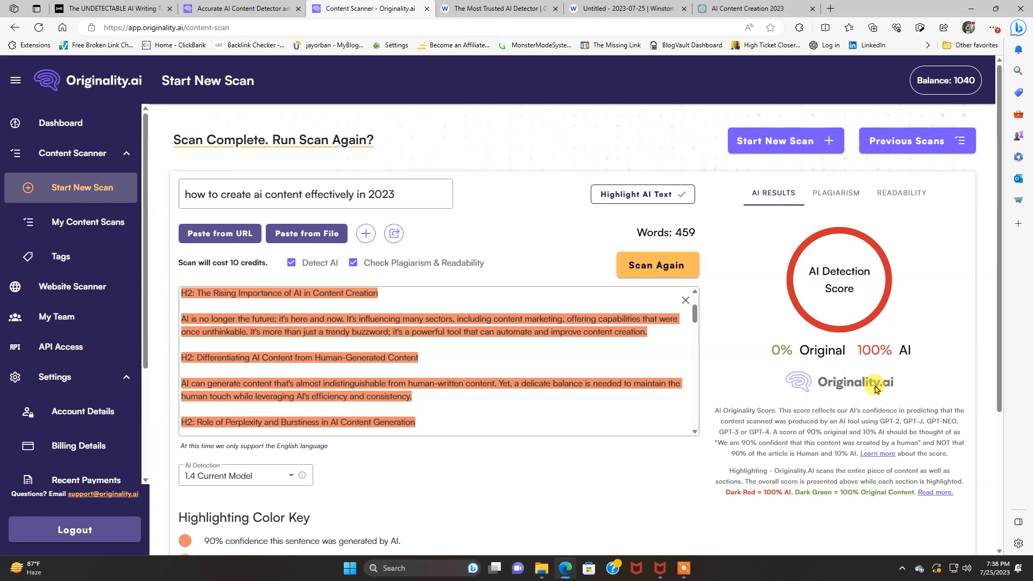
pyautogui.moveTo(778, 412)
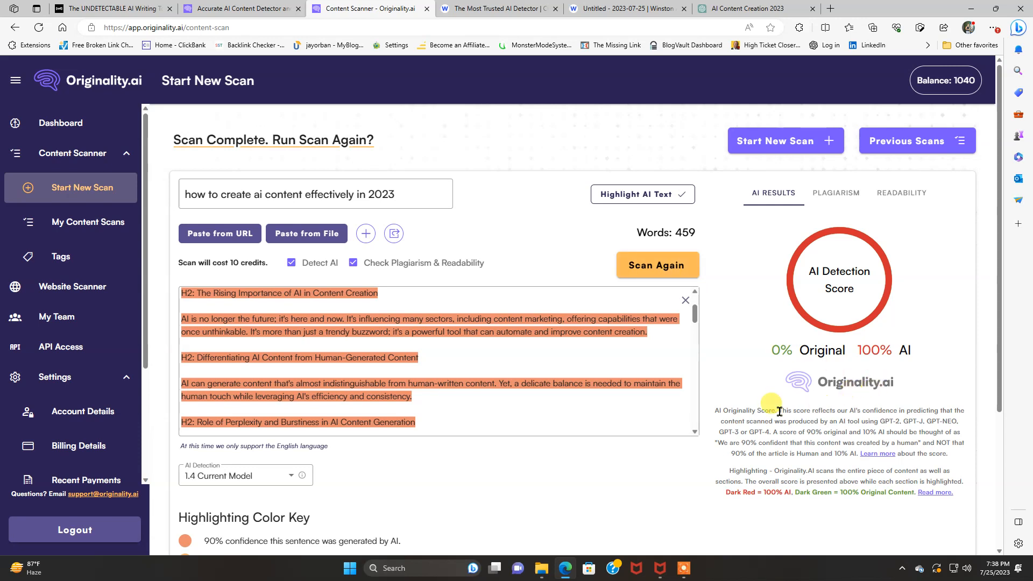
pyautogui.moveTo(909, 369)
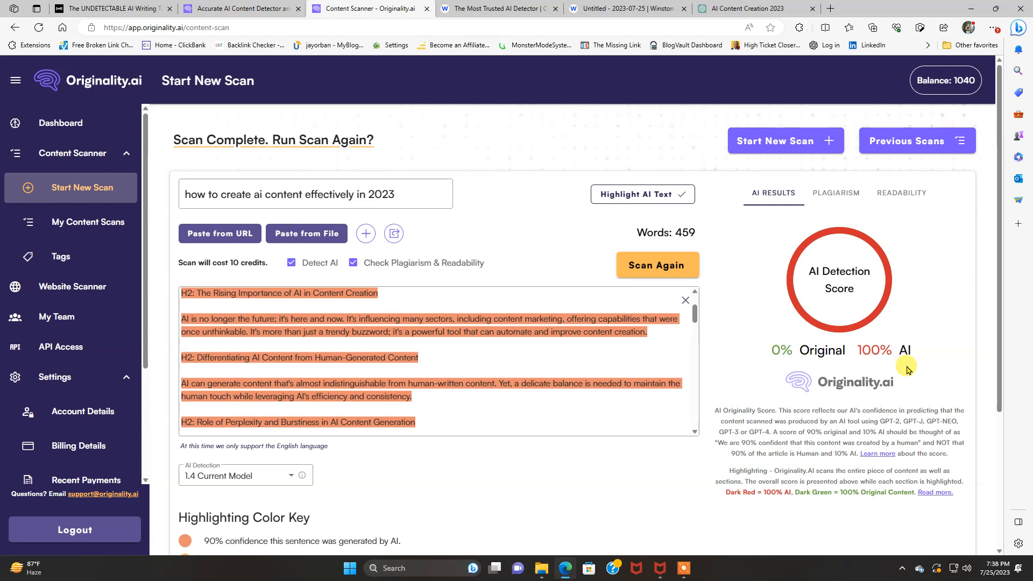
pyautogui.moveTo(704, 385)
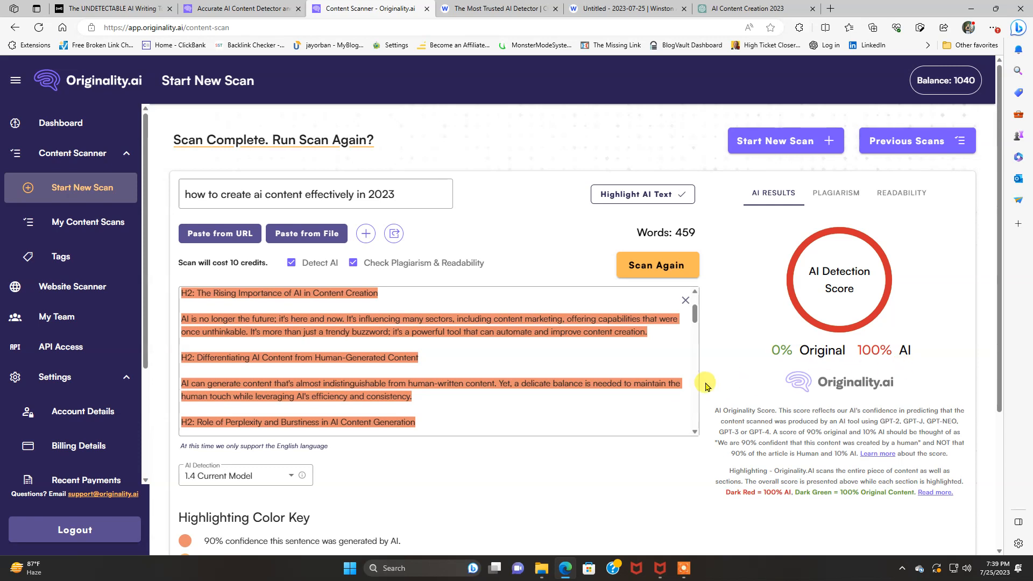
pyautogui.moveTo(647, 389)
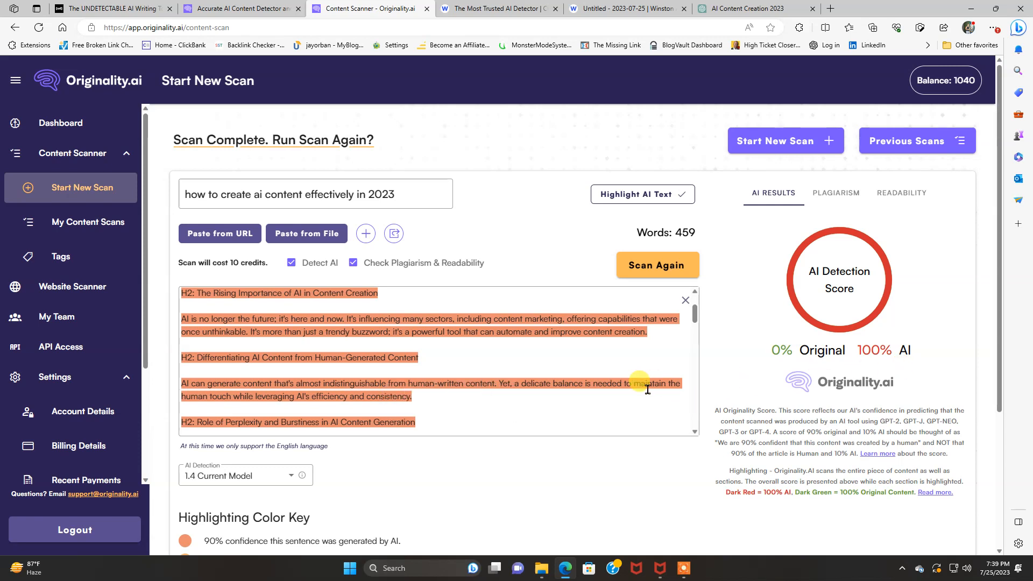
pyautogui.moveTo(506, 374)
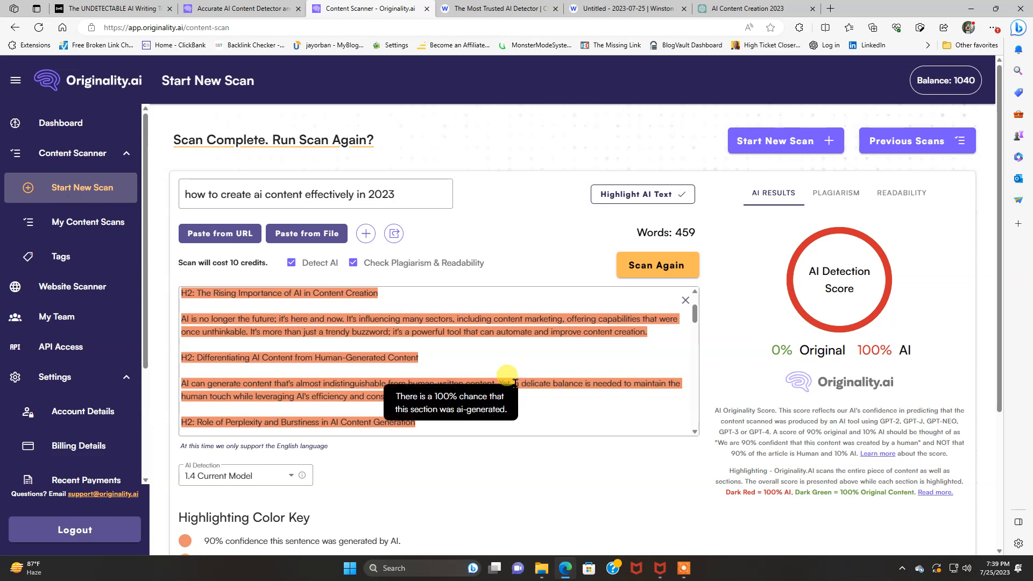
pyautogui.moveTo(606, 117)
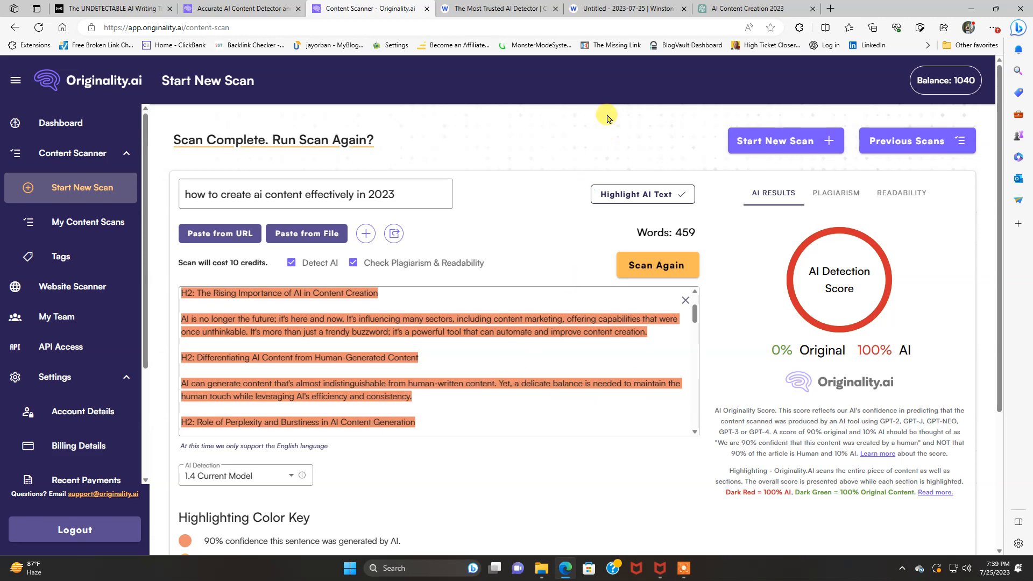
# Review Winston AI's dashboard, projects and documents, ending on the 'originality.AI VS Winston.AI' latest project.
pyautogui.click(626, 8)
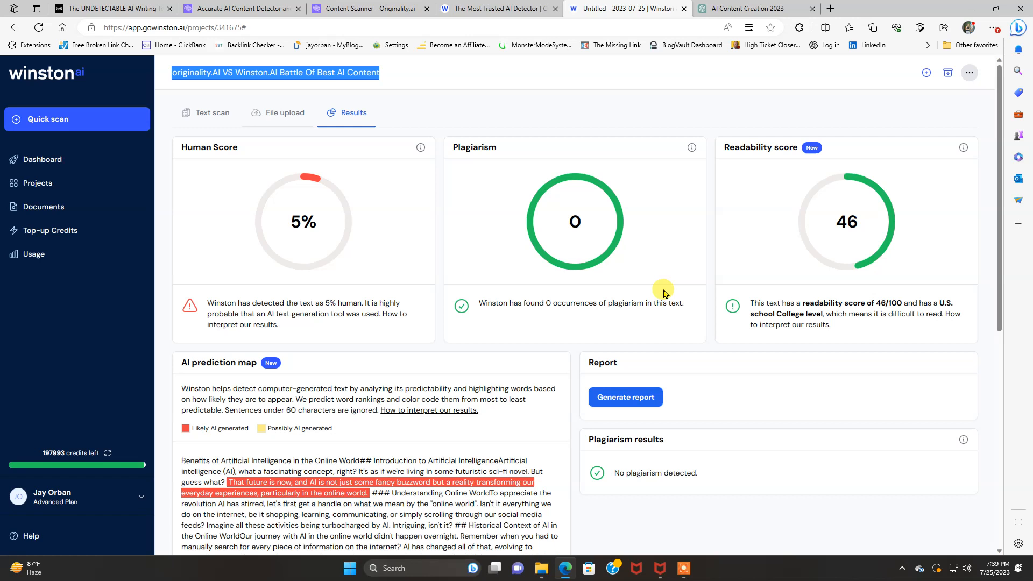
pyautogui.moveTo(198, 179)
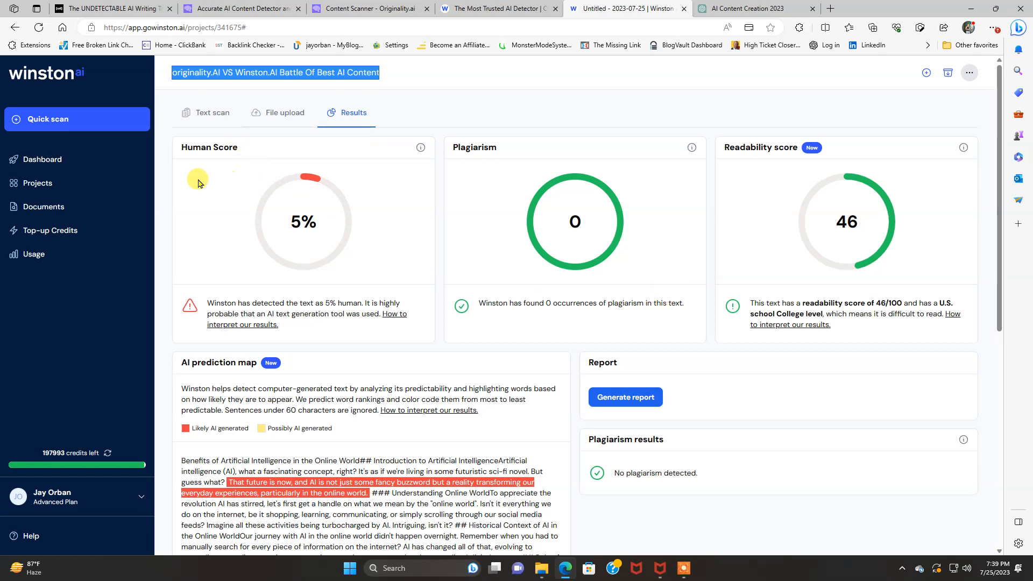
pyautogui.moveTo(45, 119)
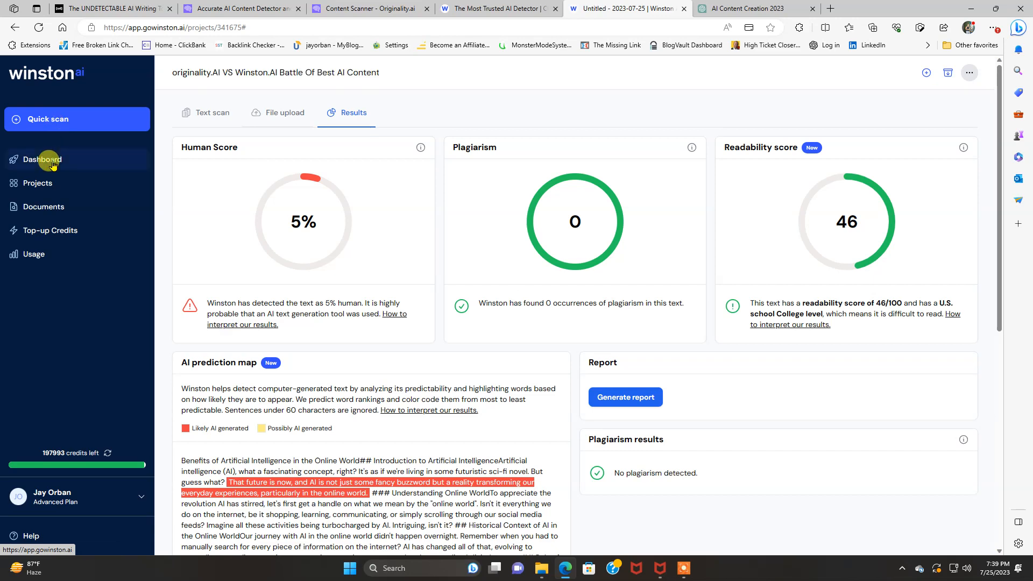
pyautogui.click(42, 159)
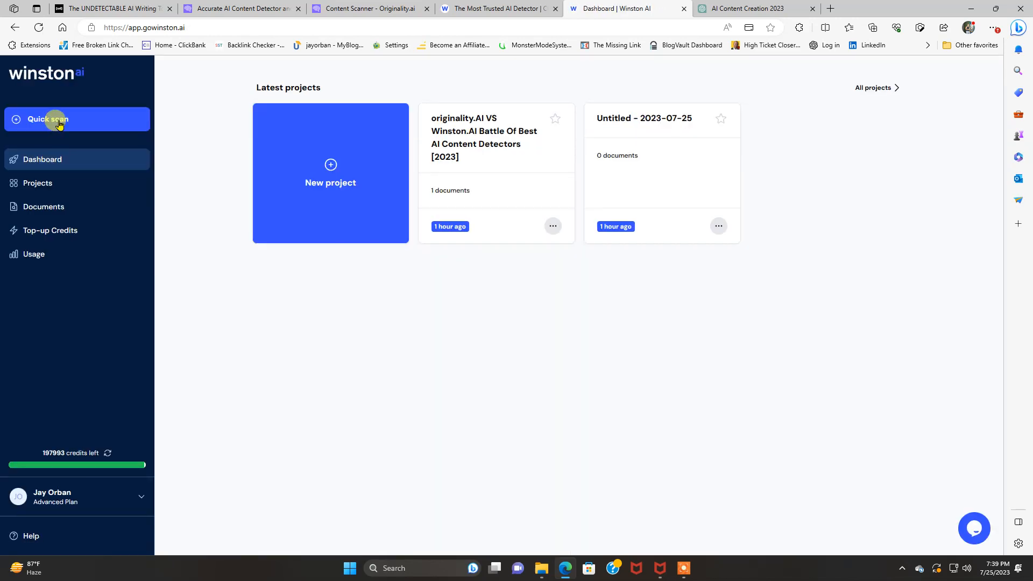
pyautogui.click(37, 183)
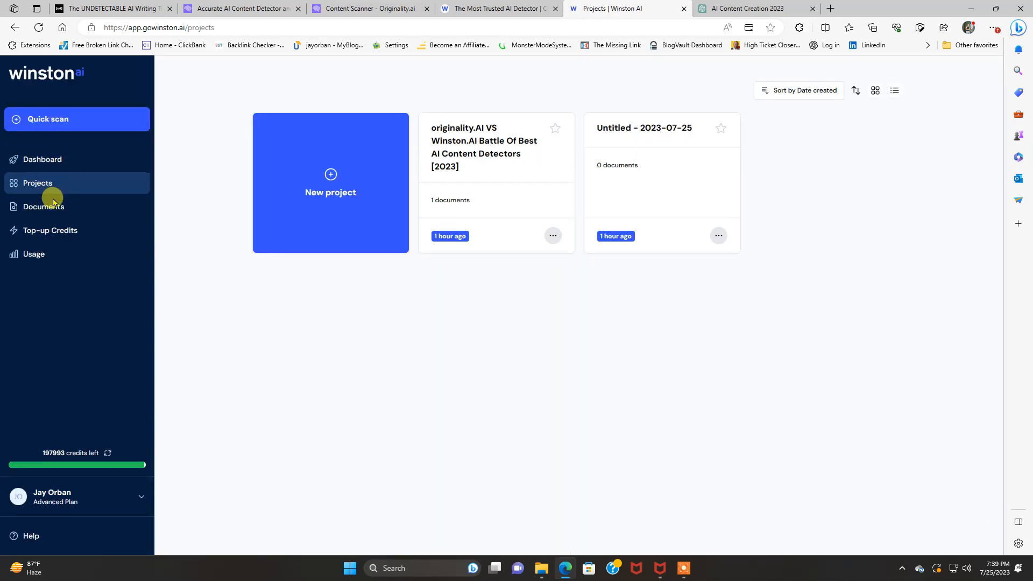
pyautogui.click(43, 207)
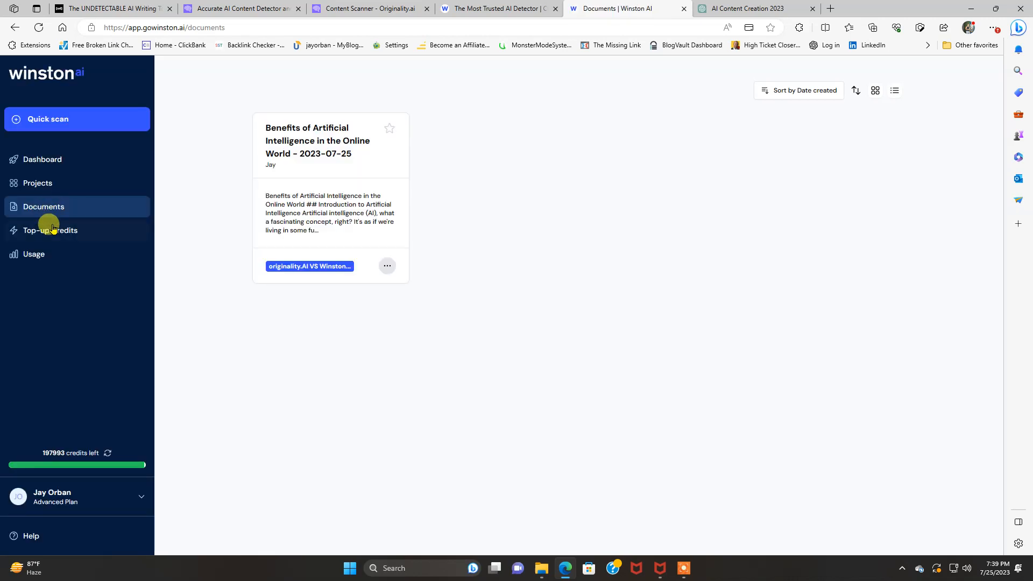
pyautogui.moveTo(42, 159)
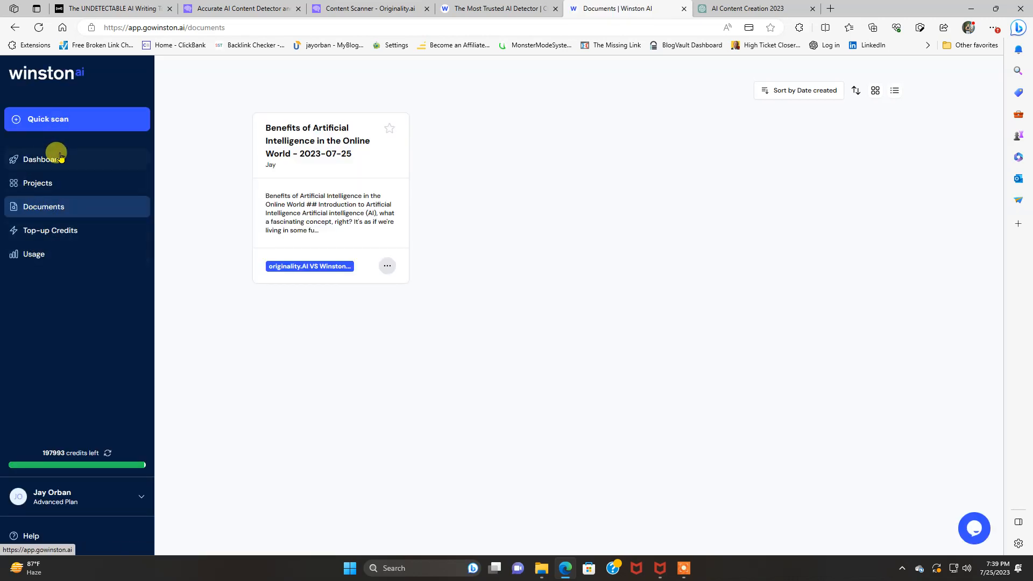
pyautogui.click(42, 159)
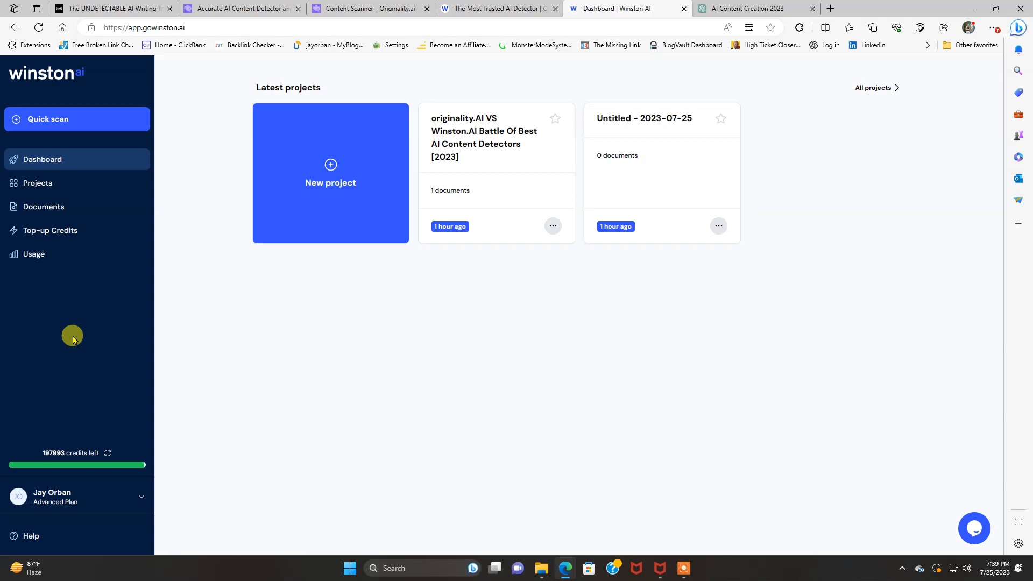
pyautogui.moveTo(92, 462)
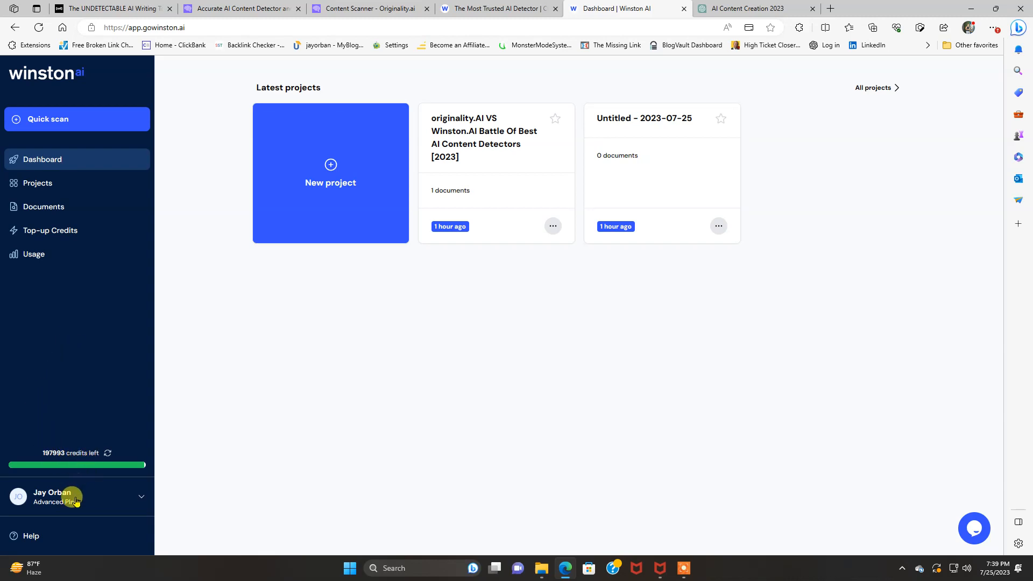
pyautogui.moveTo(42, 160)
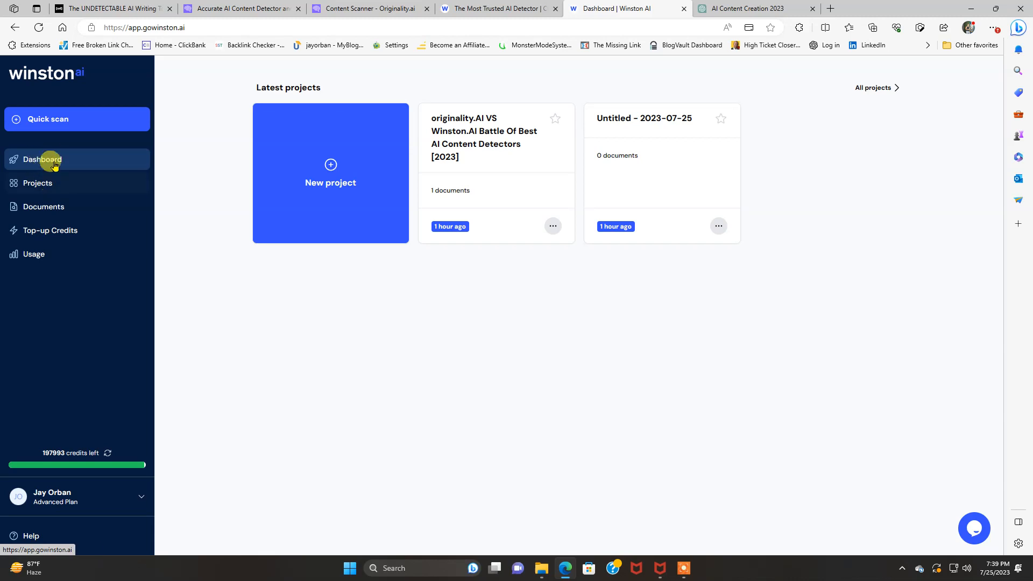
# Give the Untitled - 2023-07-25 project's document the title 'how to create ai content effectively in 2023?'.
pyautogui.click(659, 173)
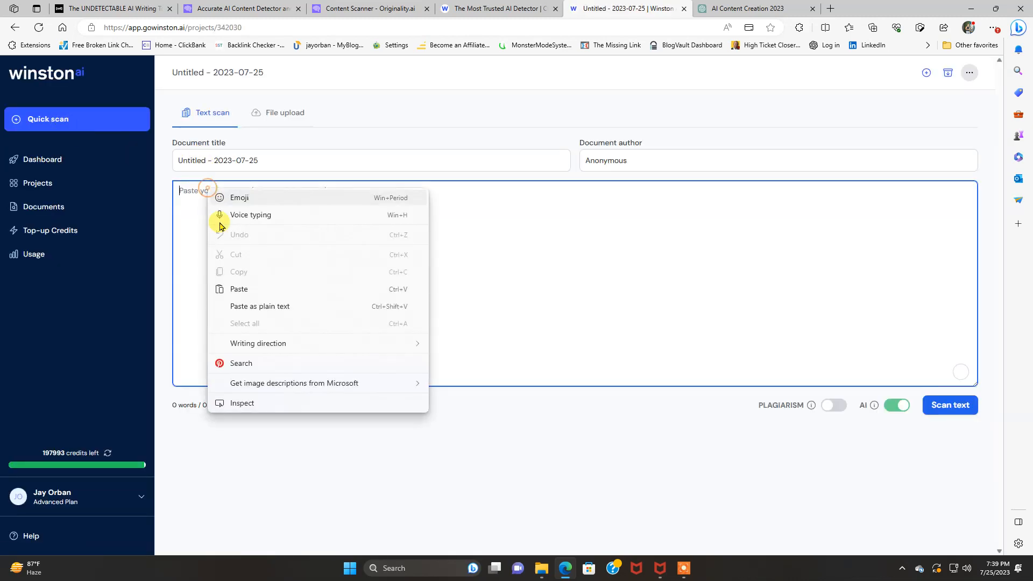
pyautogui.click(239, 289)
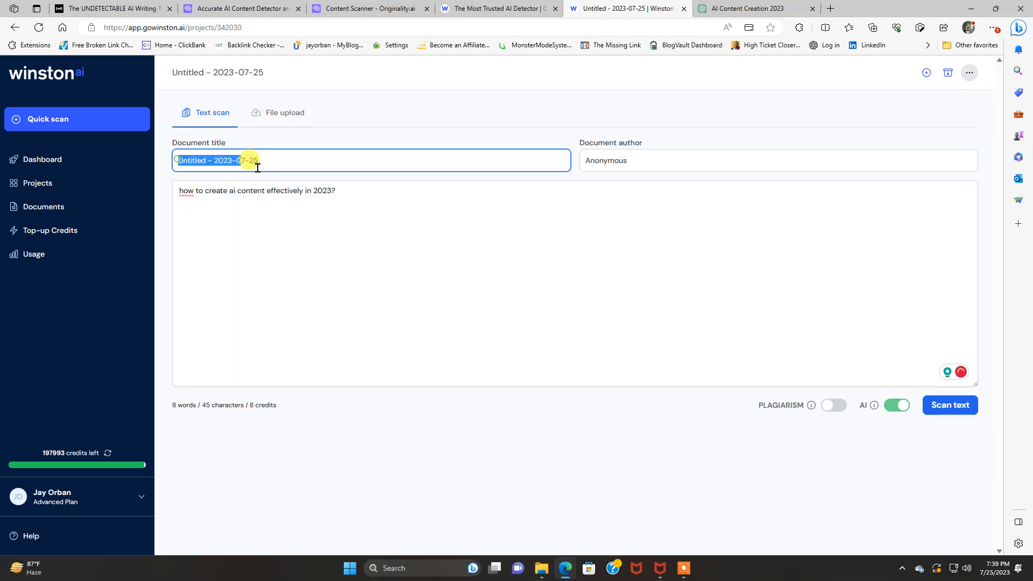
pyautogui.rightClick(251, 160)
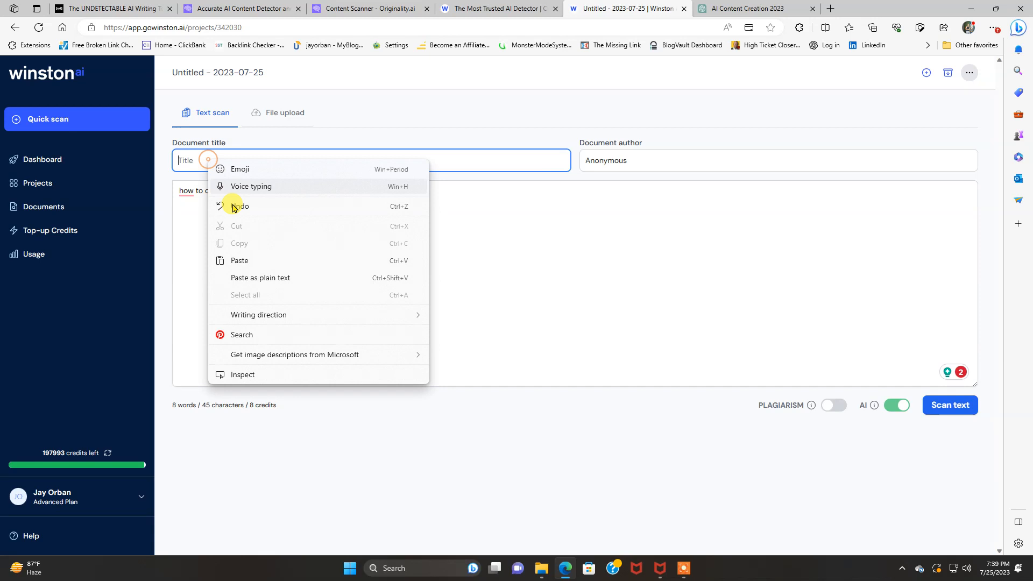
pyautogui.click(239, 260)
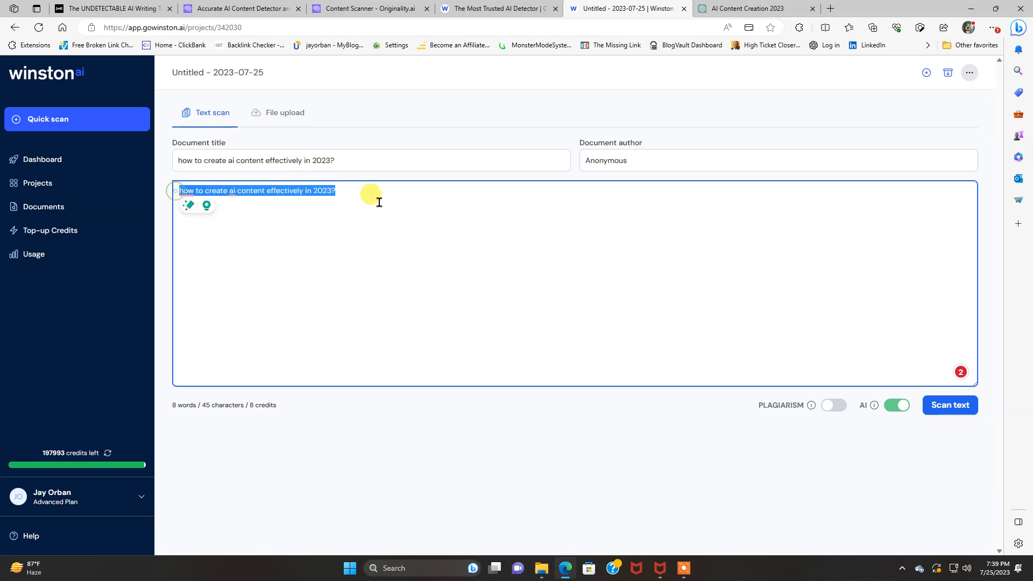
# Copy the article from Originality.ai and paste it into Winston's empty text box.
pyautogui.click(371, 8)
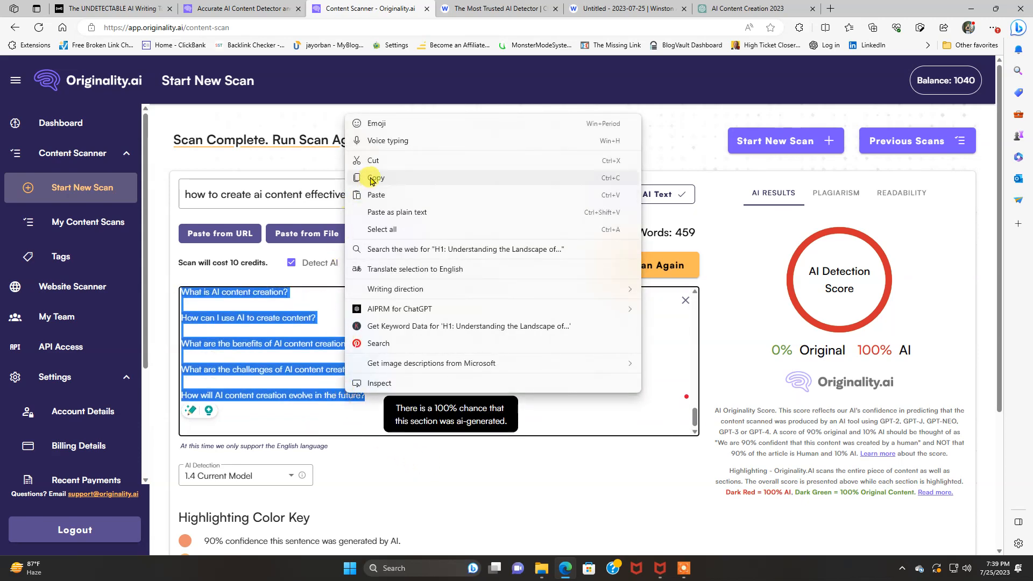
pyautogui.click(494, 9)
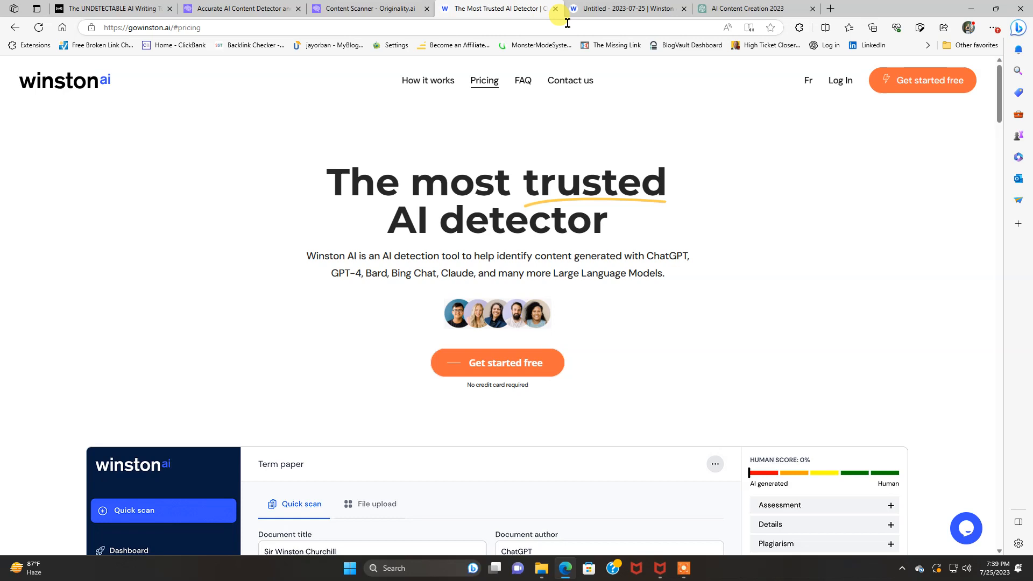
pyautogui.rightClick(270, 198)
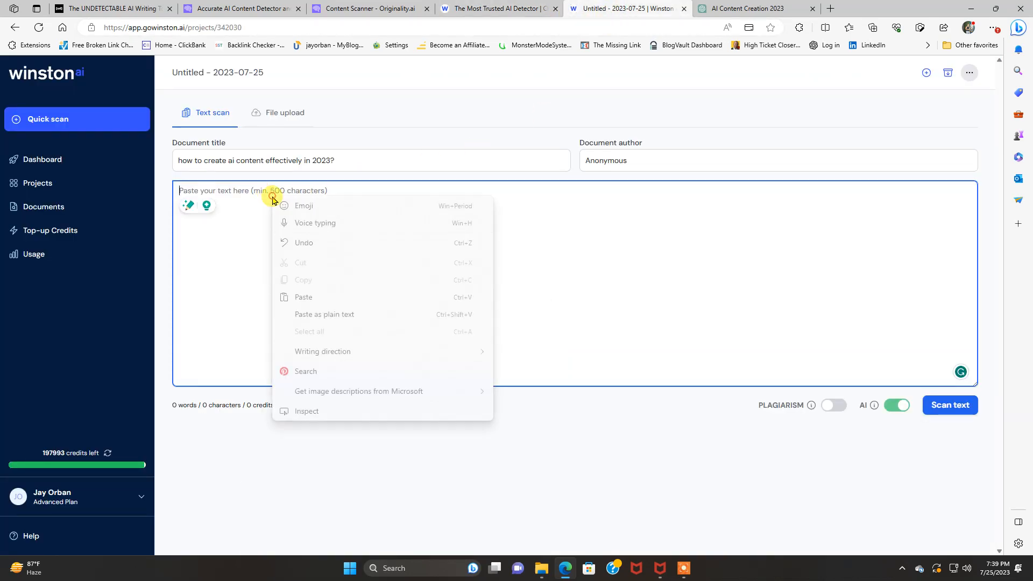
pyautogui.click(303, 297)
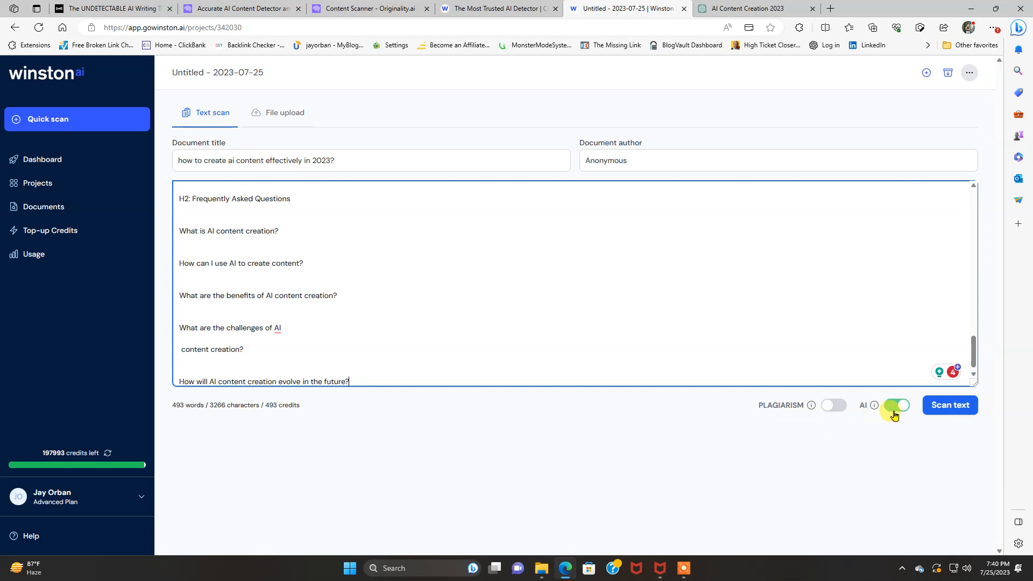
# Keep plagiarism and AI checks on and scan the 493-word article.
pyautogui.click(833, 404)
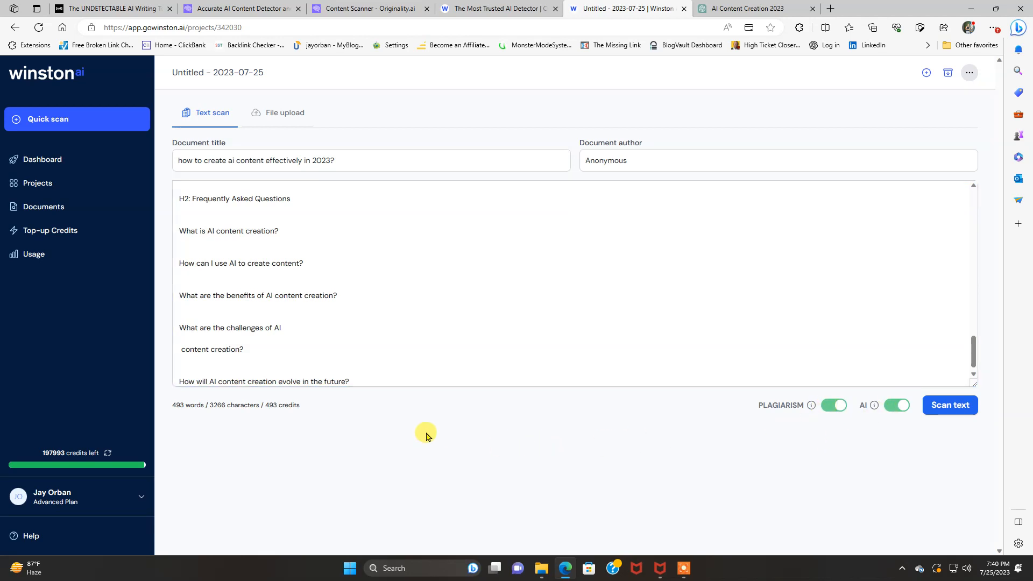
pyautogui.moveTo(285, 415)
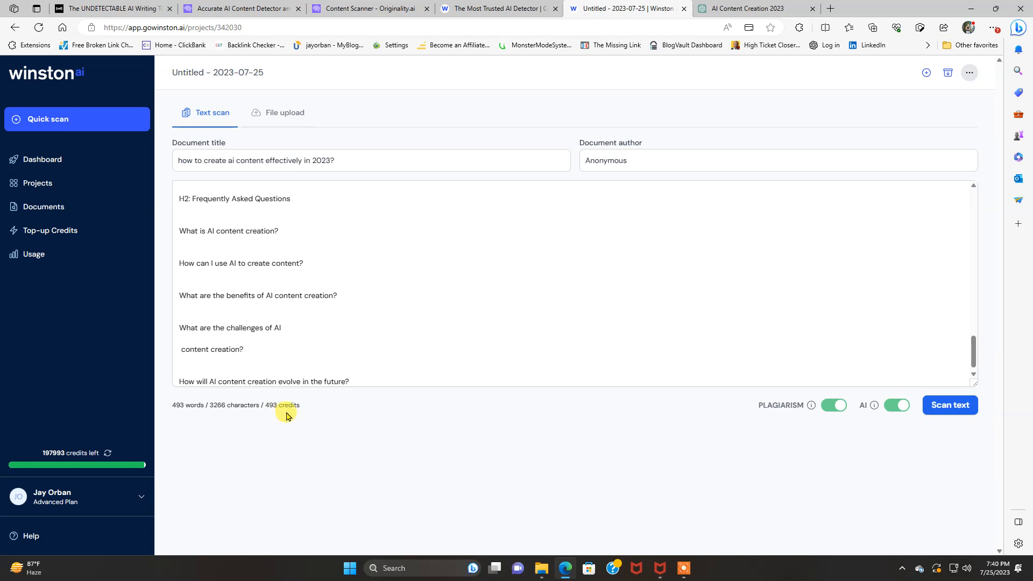
pyautogui.moveTo(104, 454)
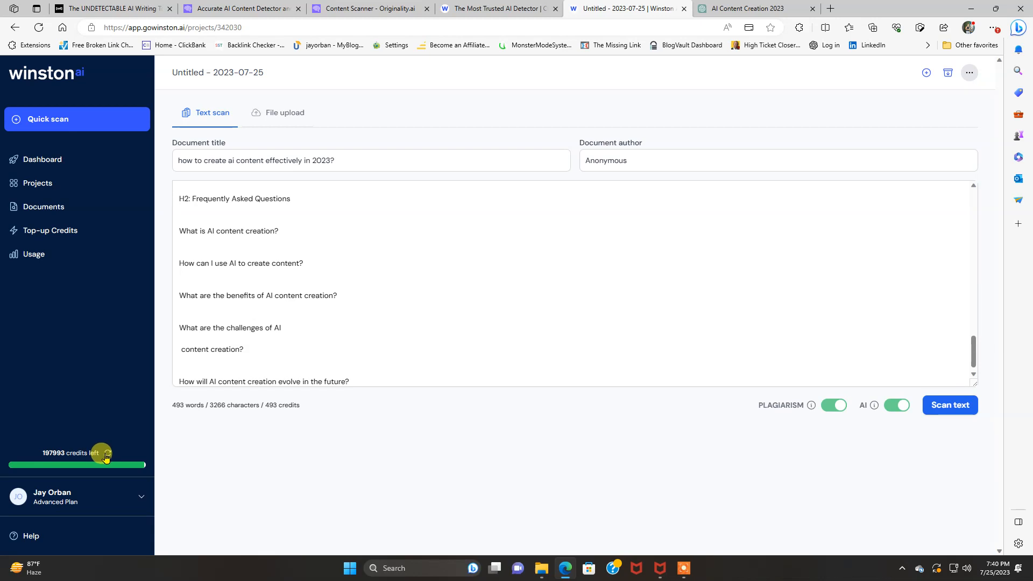
pyautogui.moveTo(380, 491)
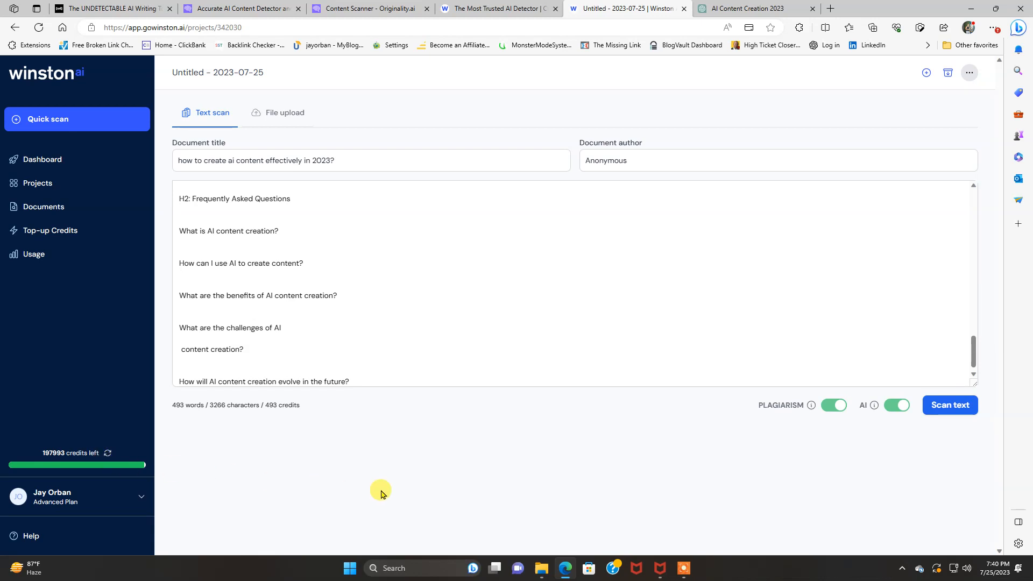
pyautogui.moveTo(765, 459)
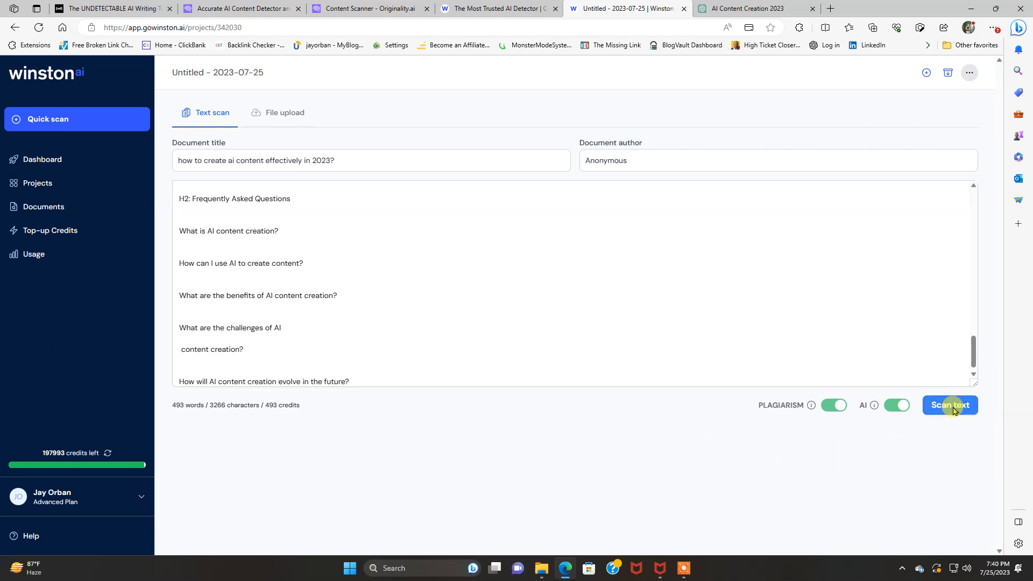
pyautogui.click(950, 406)
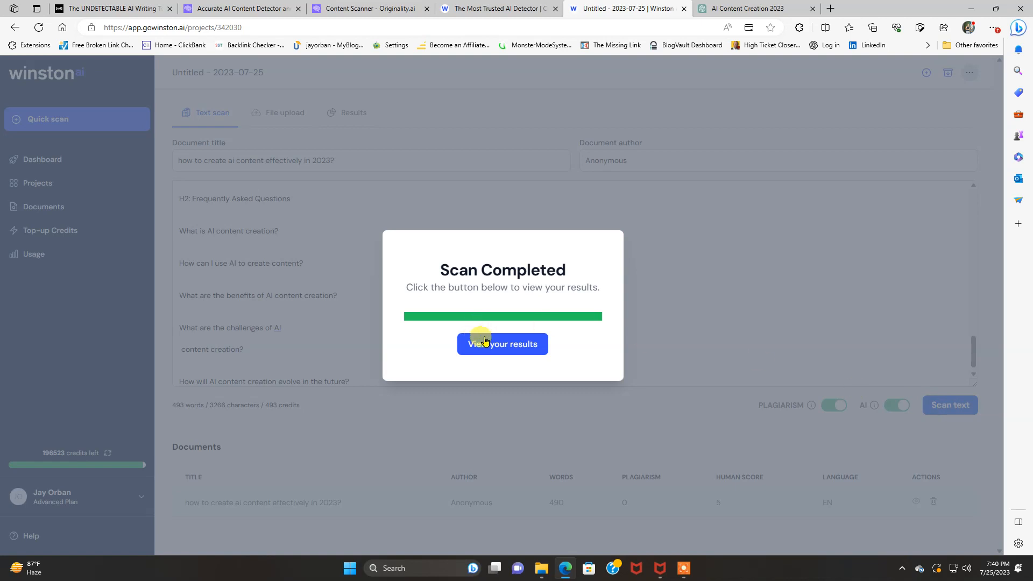
# View the finished scan's results: 5% human score, no plagiarism, readability 48.
pyautogui.click(502, 344)
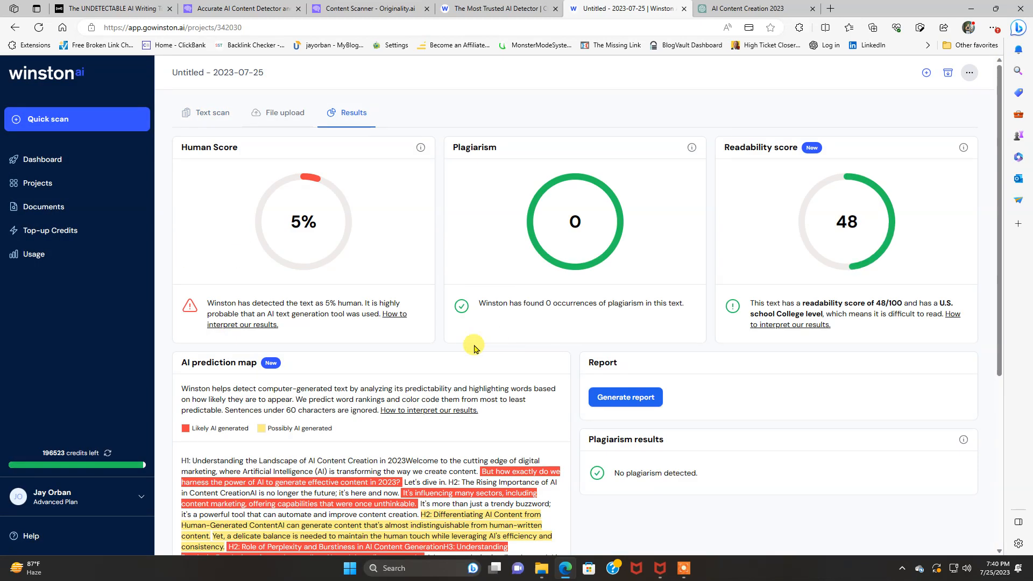
pyautogui.moveTo(300, 249)
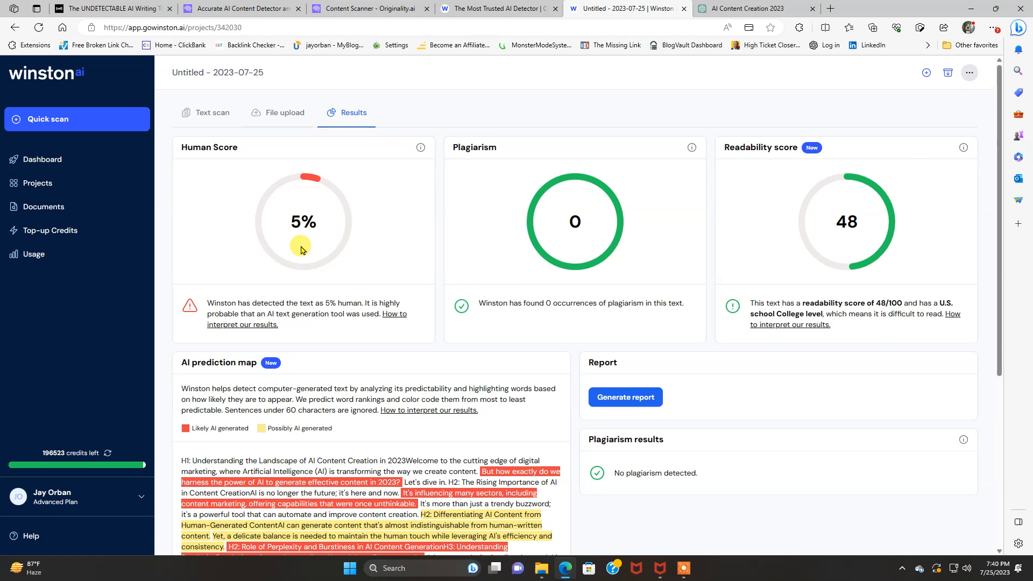
pyautogui.moveTo(664, 331)
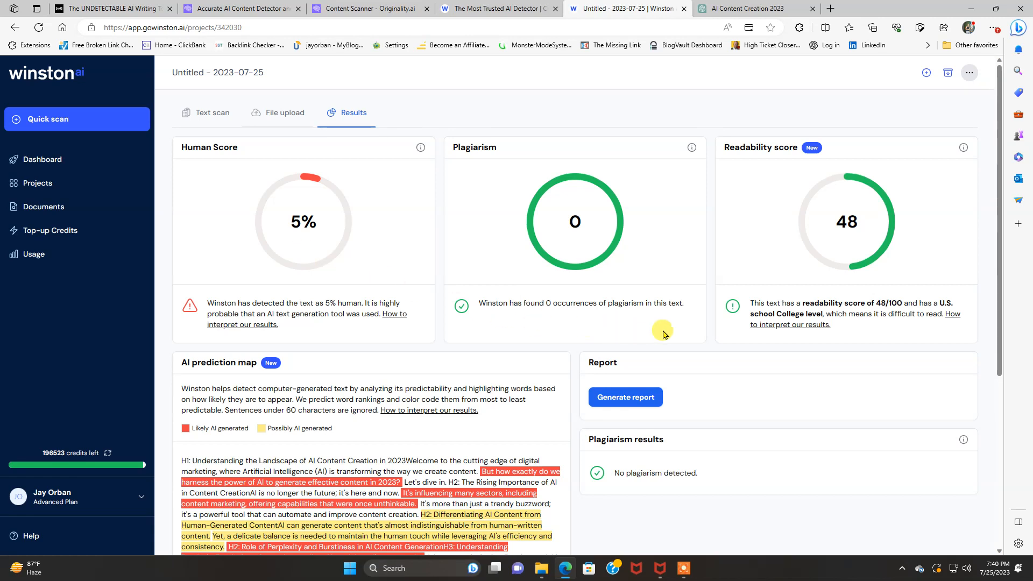
pyautogui.moveTo(669, 251)
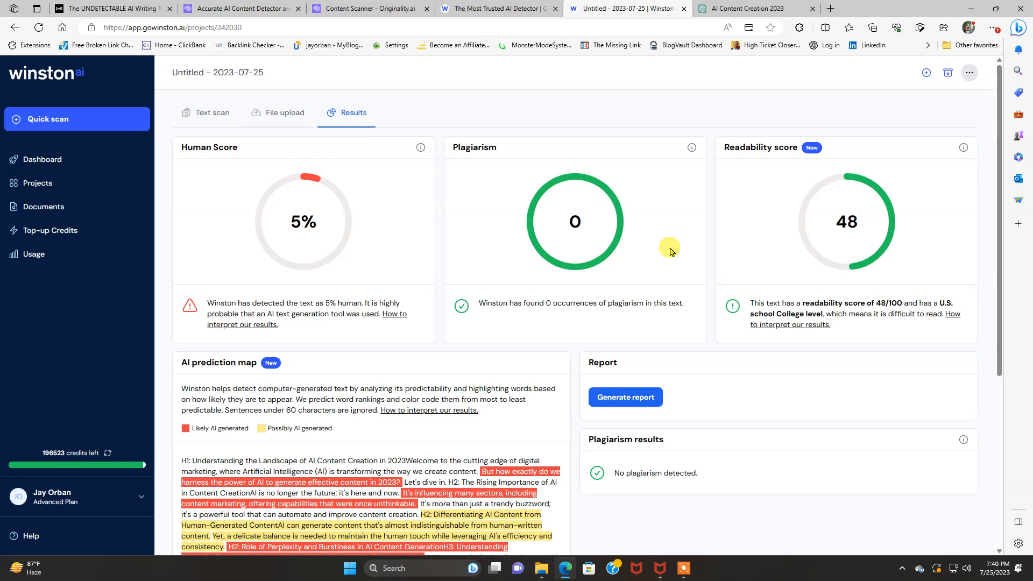
pyautogui.moveTo(383, 8)
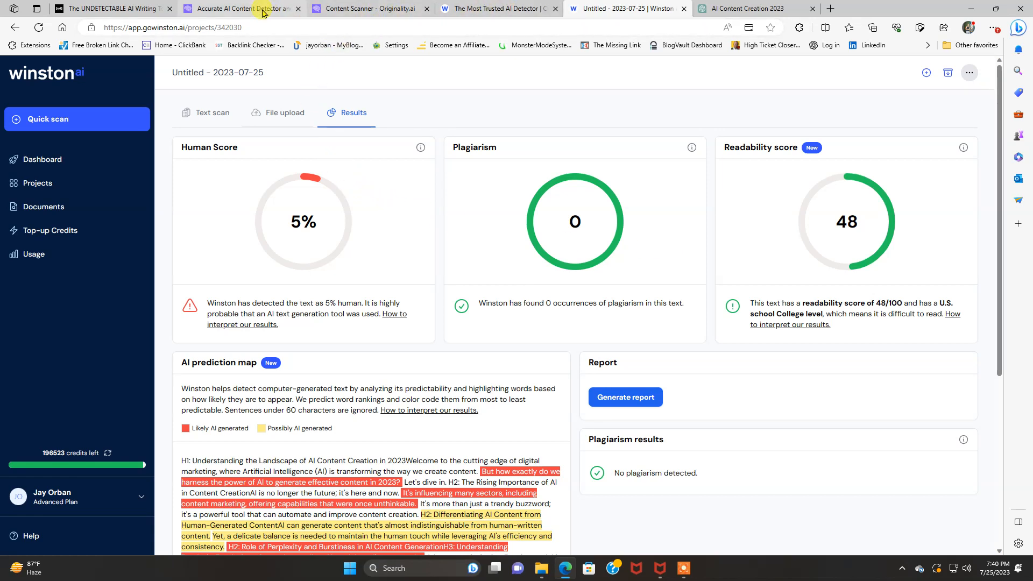
pyautogui.moveTo(244, 7)
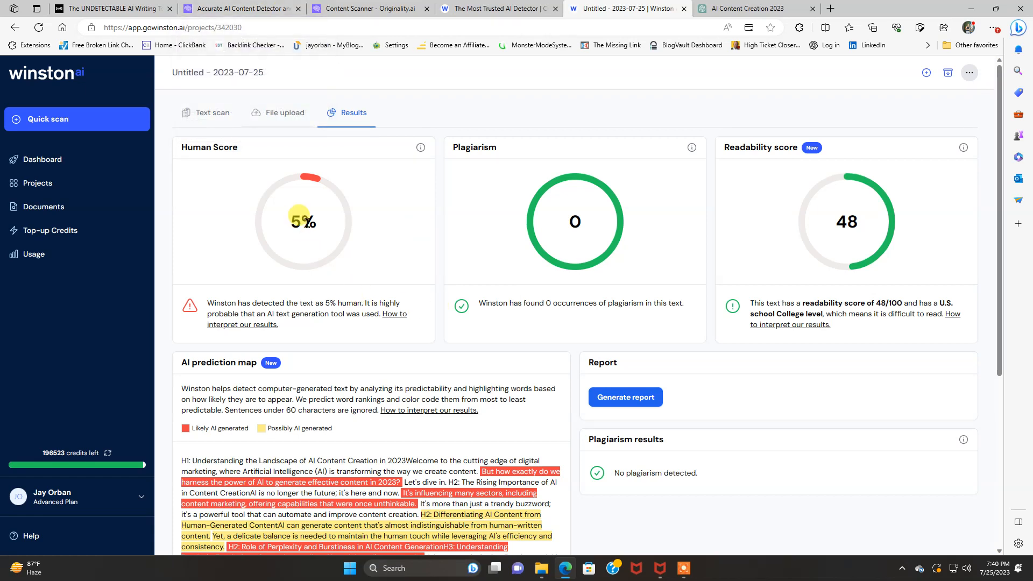
pyautogui.moveTo(806, 272)
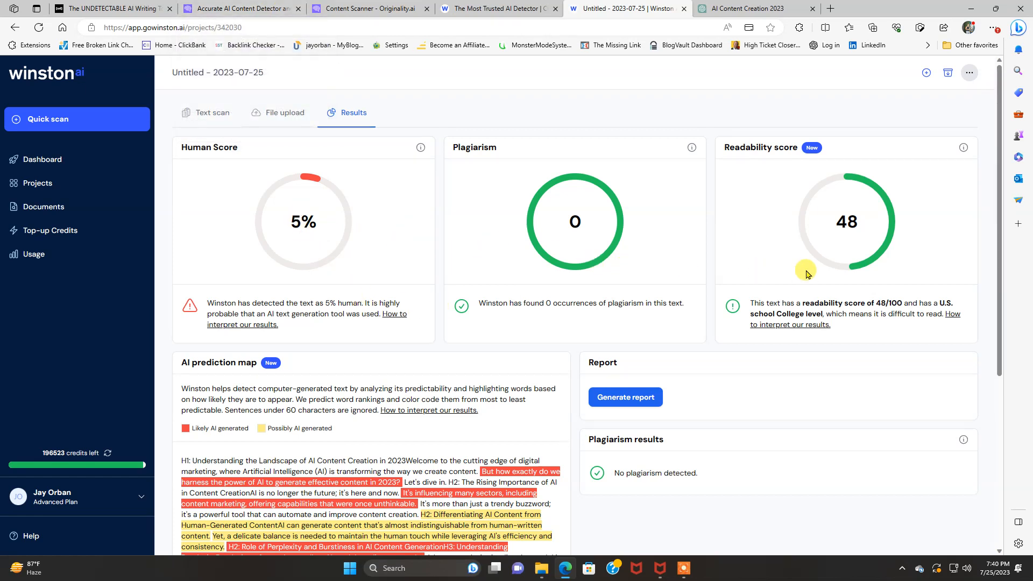
pyautogui.moveTo(805, 307)
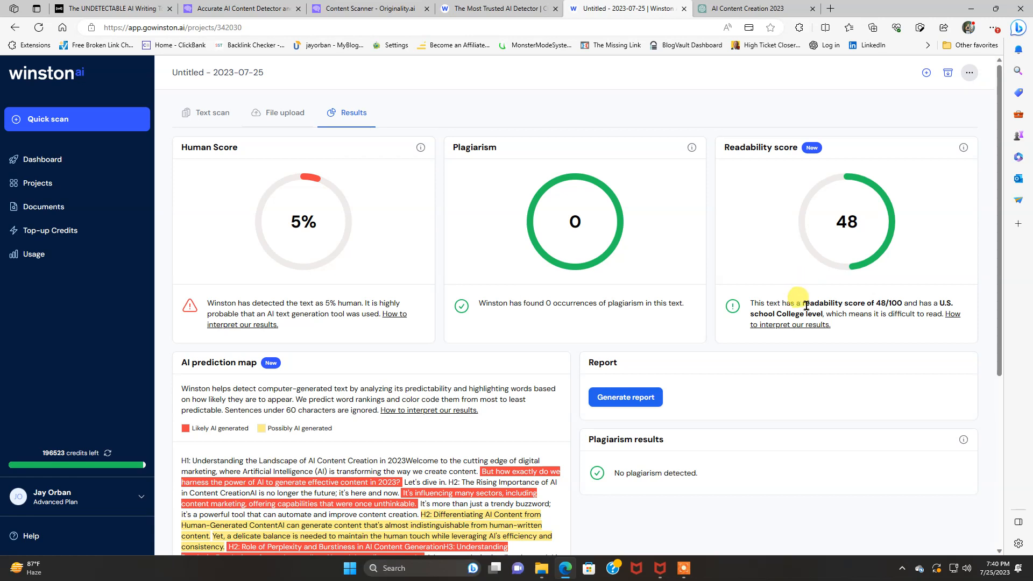
pyautogui.moveTo(822, 307)
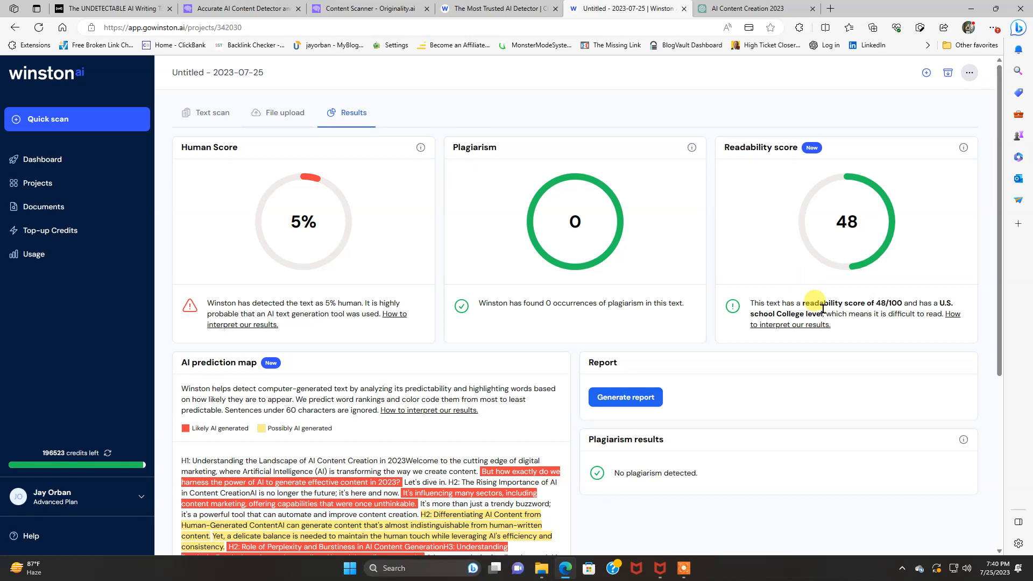
pyautogui.moveTo(833, 327)
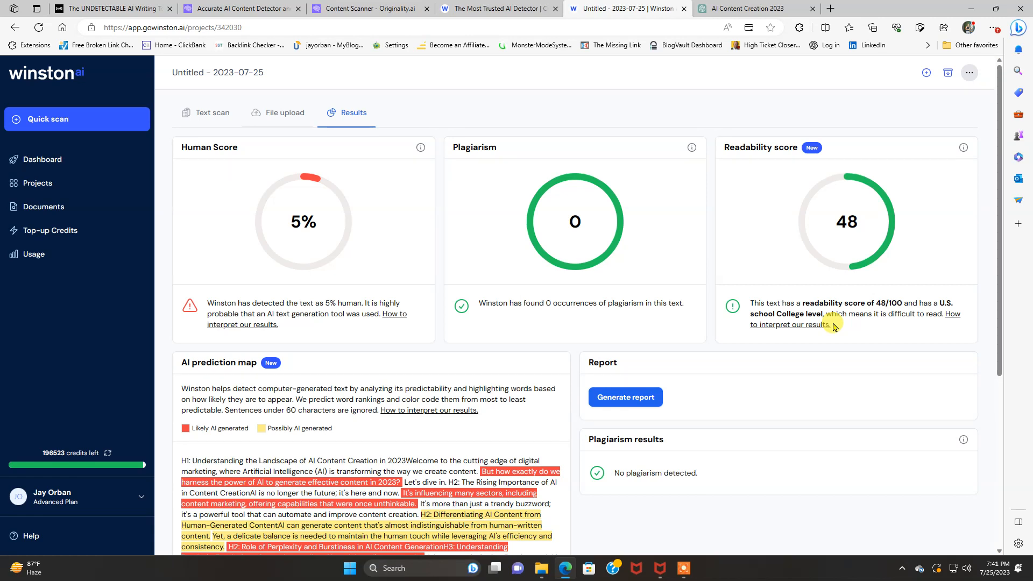
pyautogui.moveTo(859, 224)
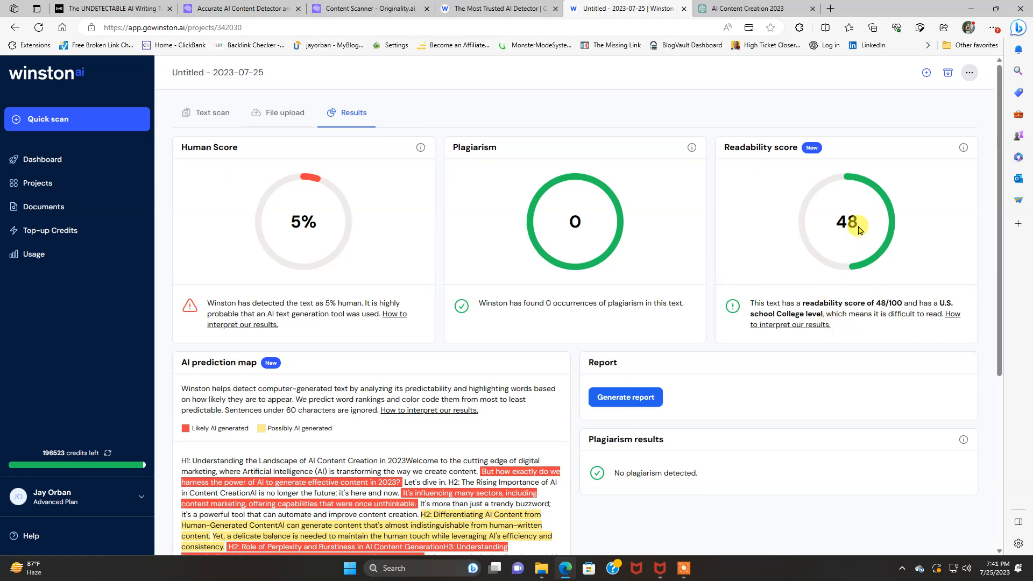
pyautogui.moveTo(856, 240)
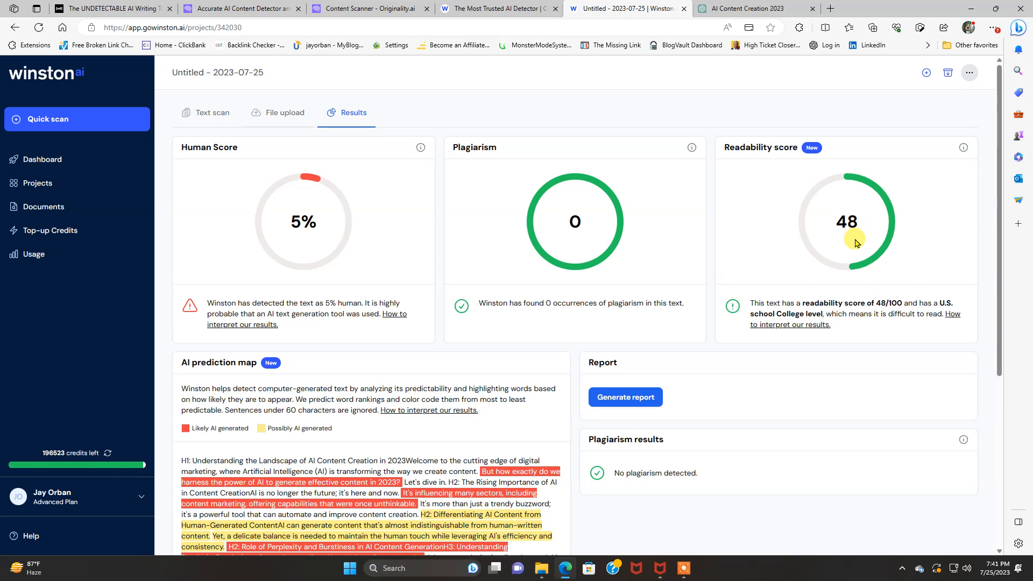
pyautogui.moveTo(840, 246)
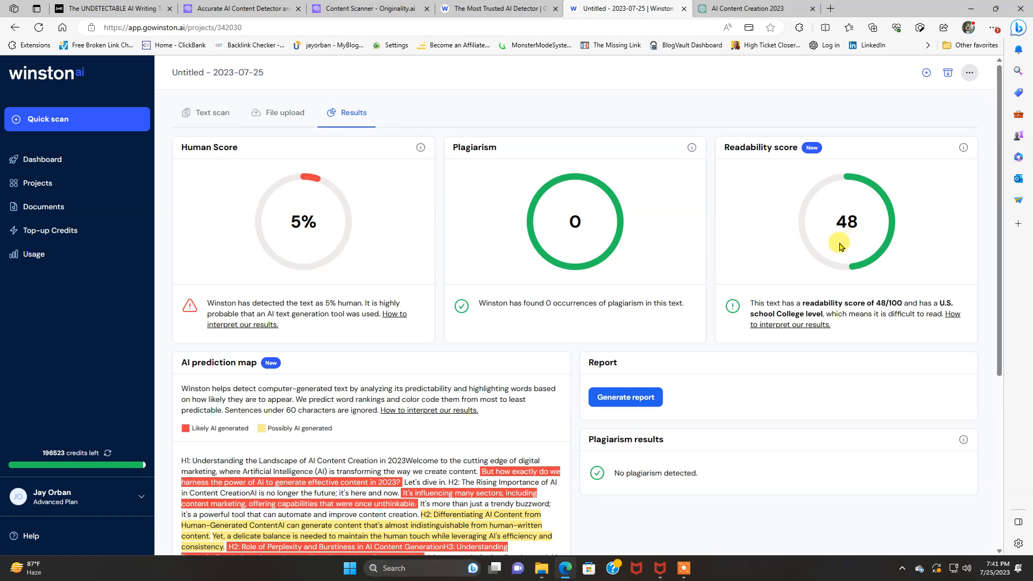
pyautogui.moveTo(859, 333)
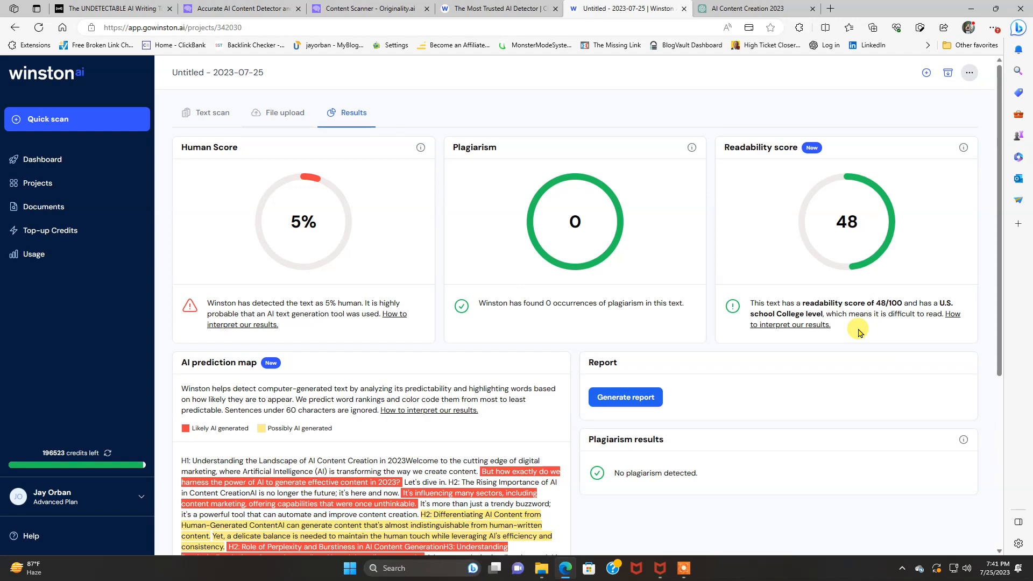
# Scroll through the Winston AI results, then switch to the Undetectable.ai playground.
pyautogui.scroll(-3)
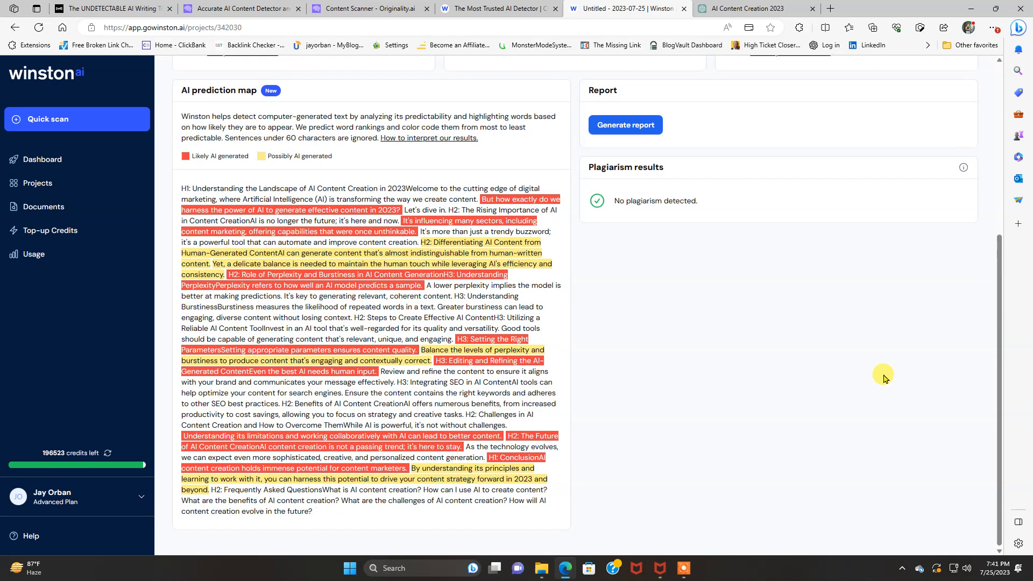
pyautogui.scroll(3)
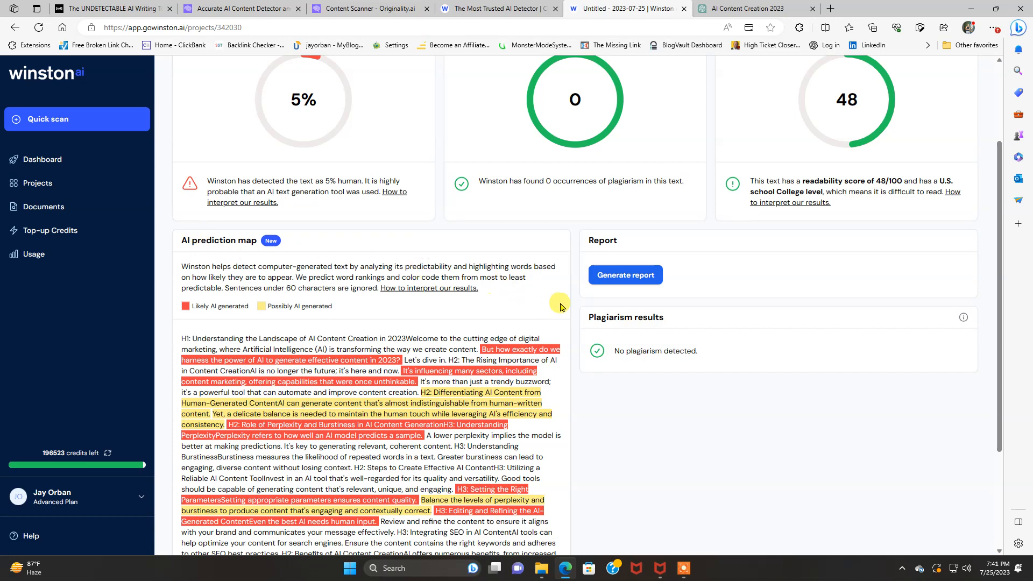
pyautogui.moveTo(679, 382)
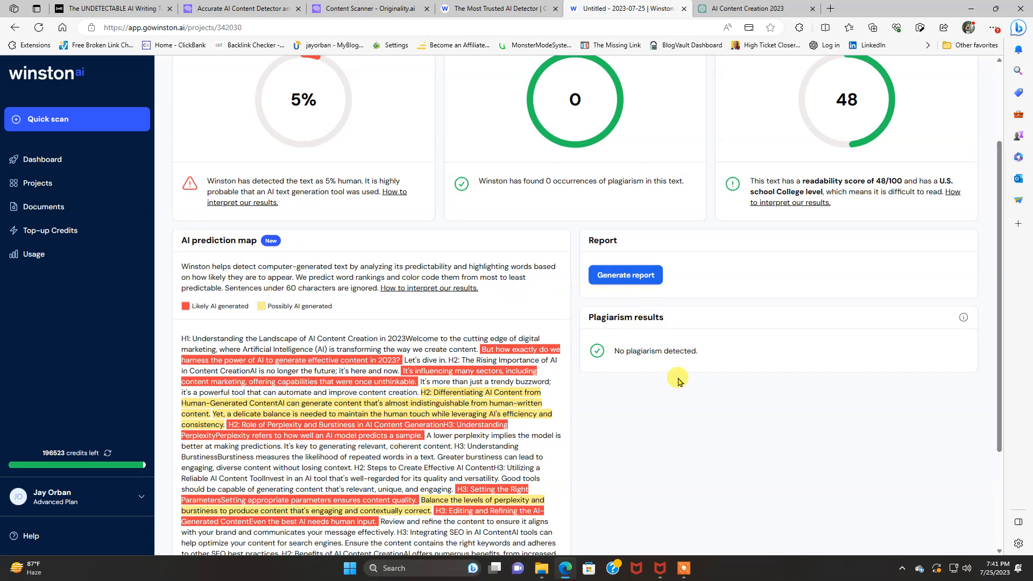
pyautogui.moveTo(623, 354)
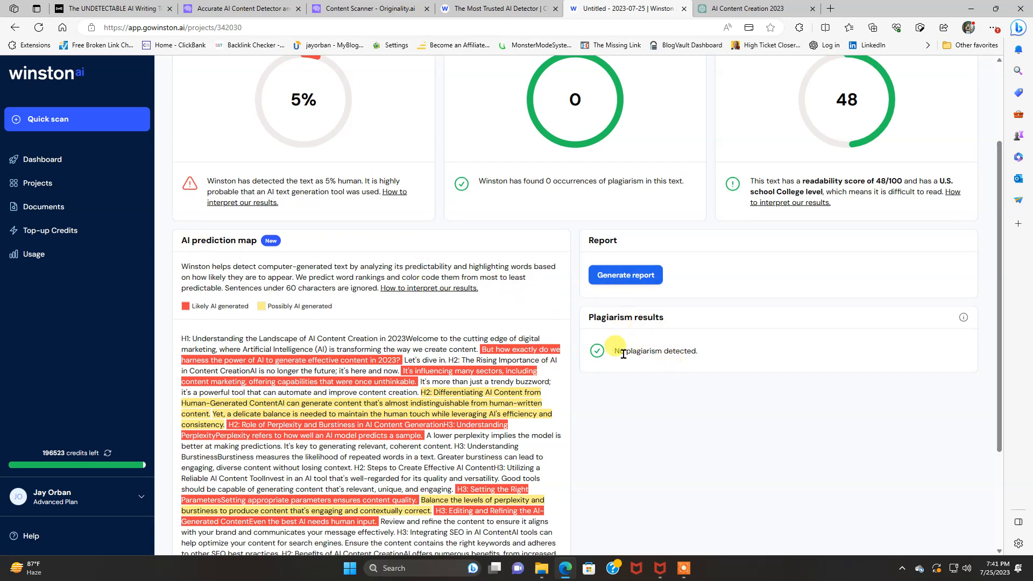
pyautogui.scroll(-3)
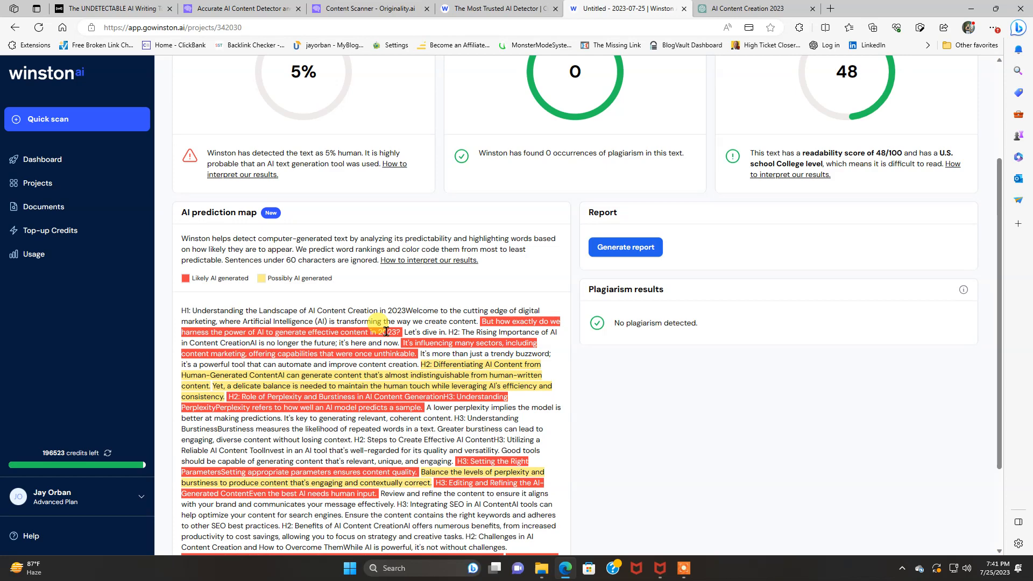
pyautogui.moveTo(240, 282)
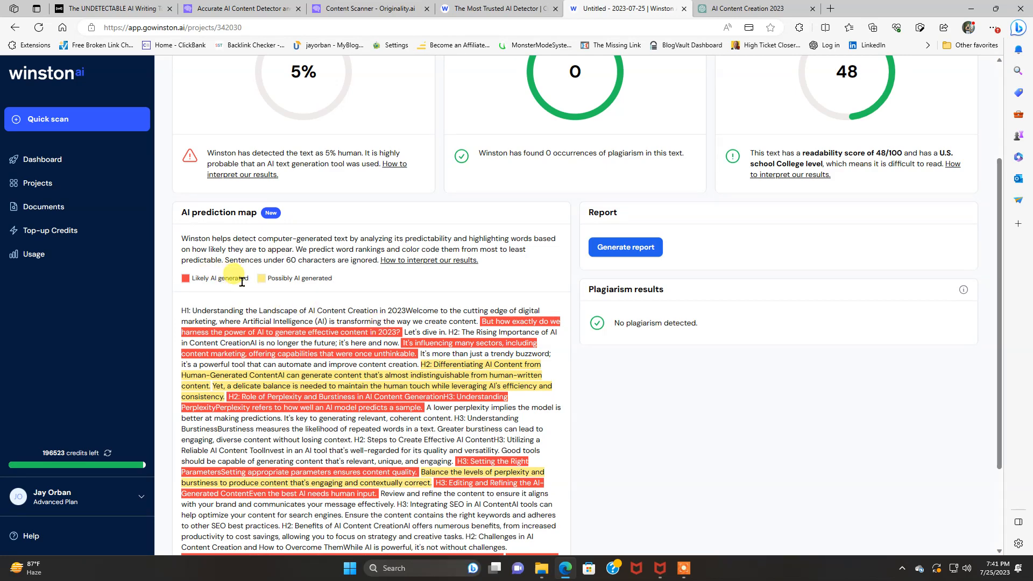
pyautogui.moveTo(290, 281)
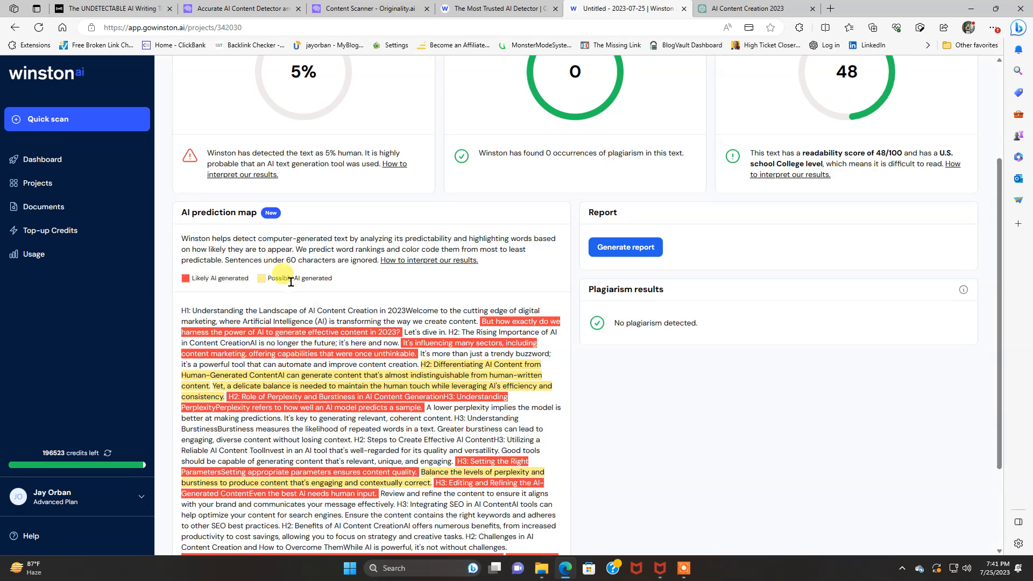
pyautogui.moveTo(436, 374)
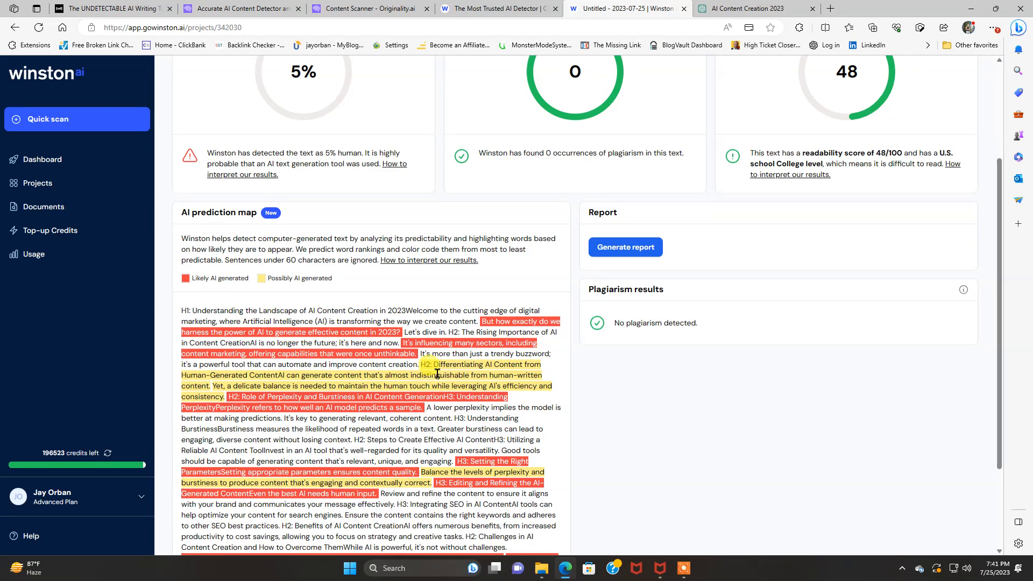
pyautogui.scroll(3)
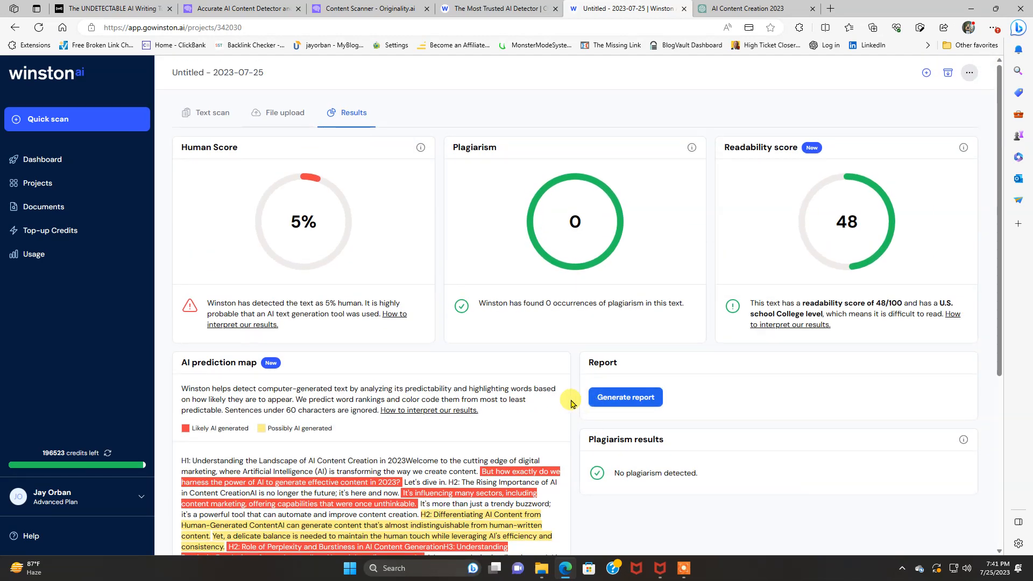
pyautogui.scroll(-3)
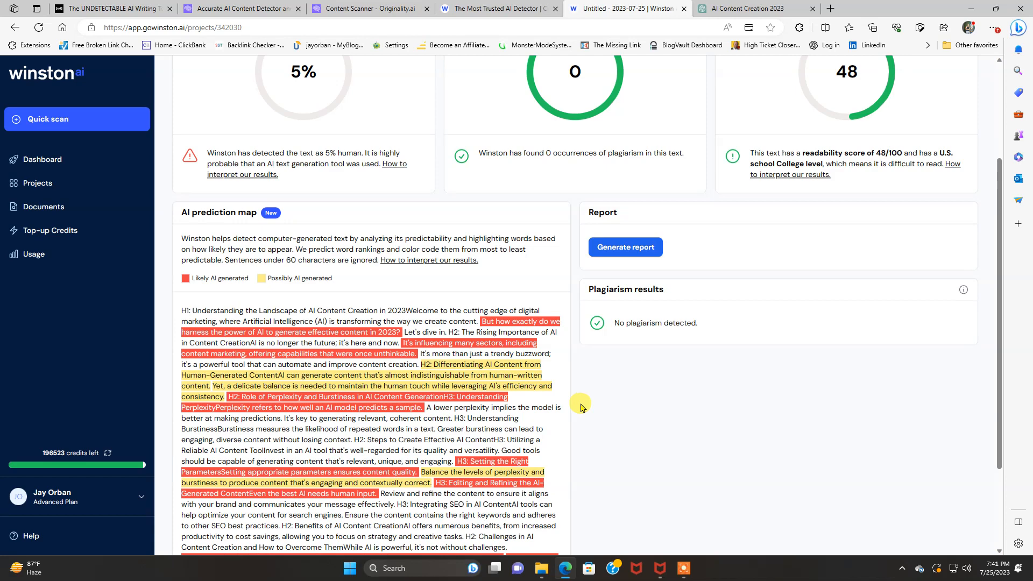
pyautogui.moveTo(545, 402)
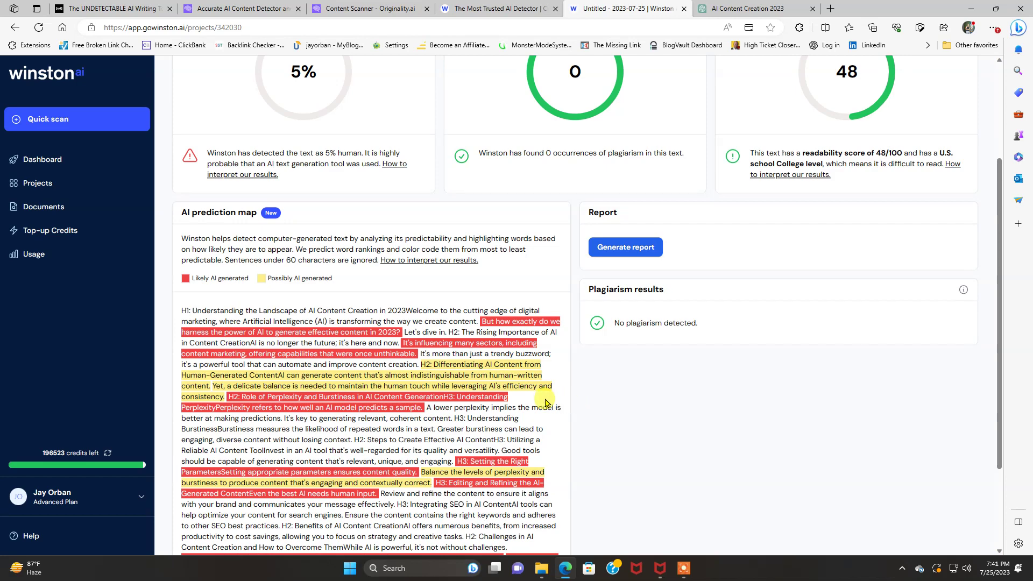
pyautogui.scroll(3)
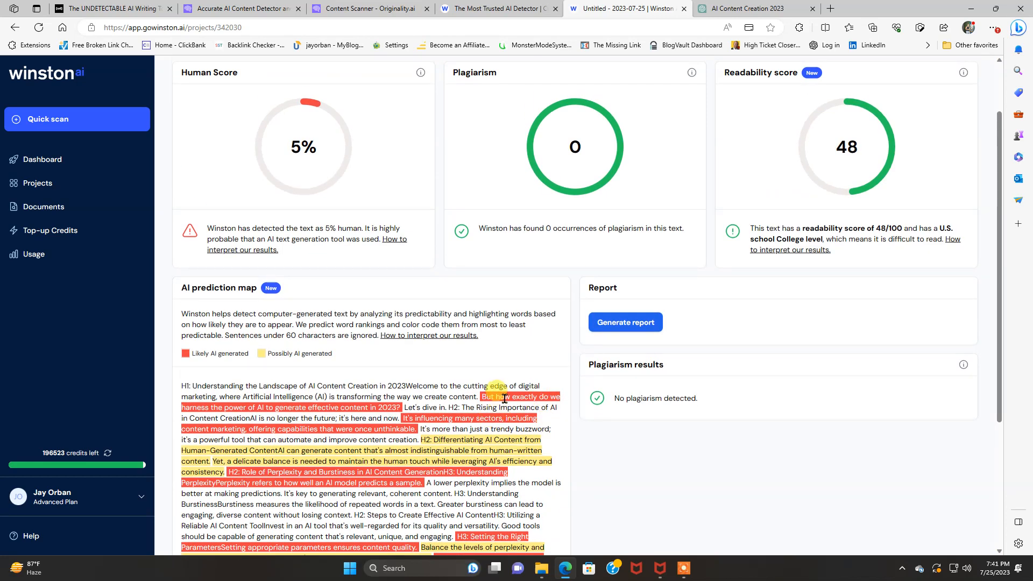
pyautogui.moveTo(475, 386)
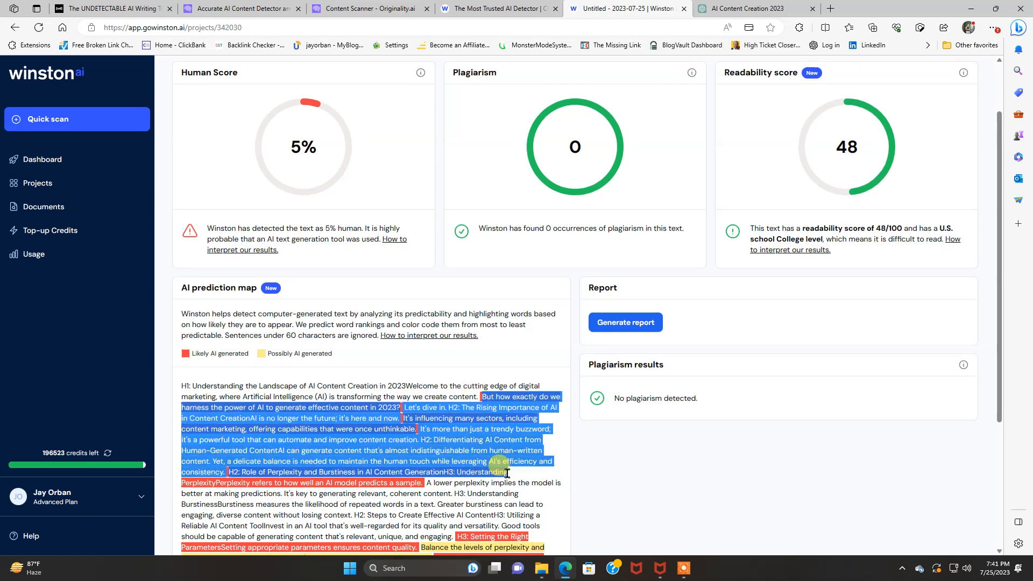
pyautogui.scroll(-3)
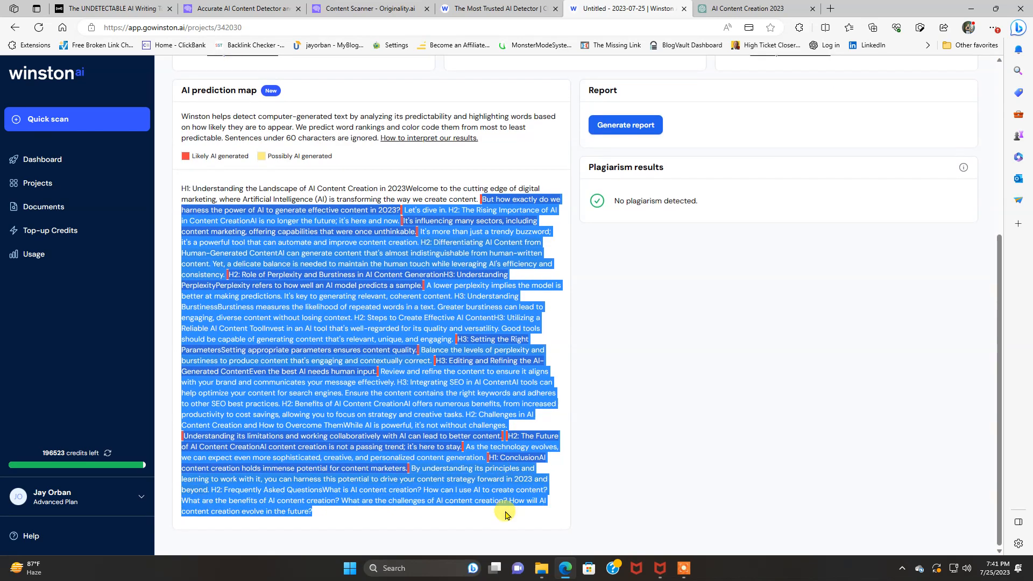
pyautogui.moveTo(518, 252)
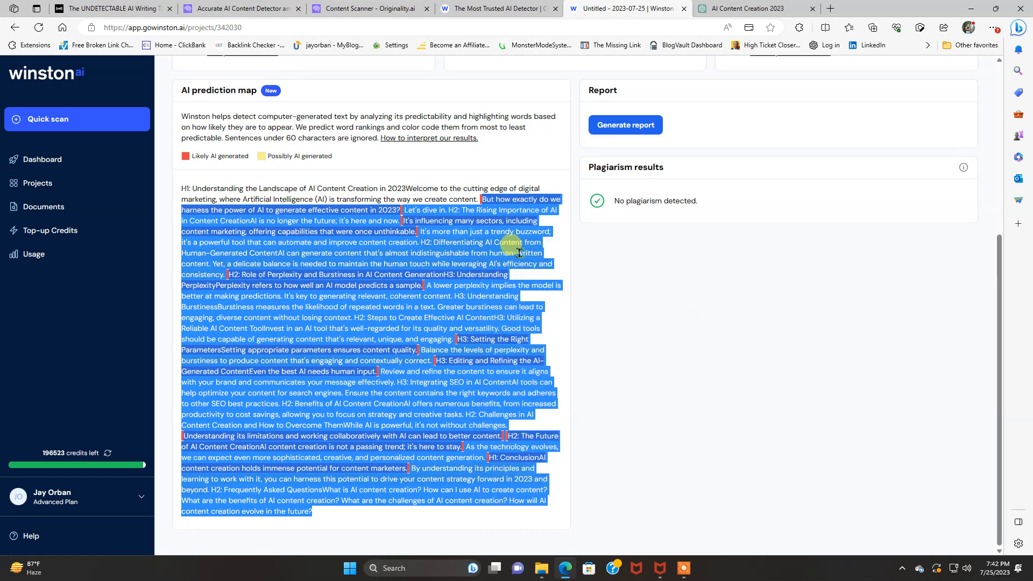
pyautogui.click(112, 8)
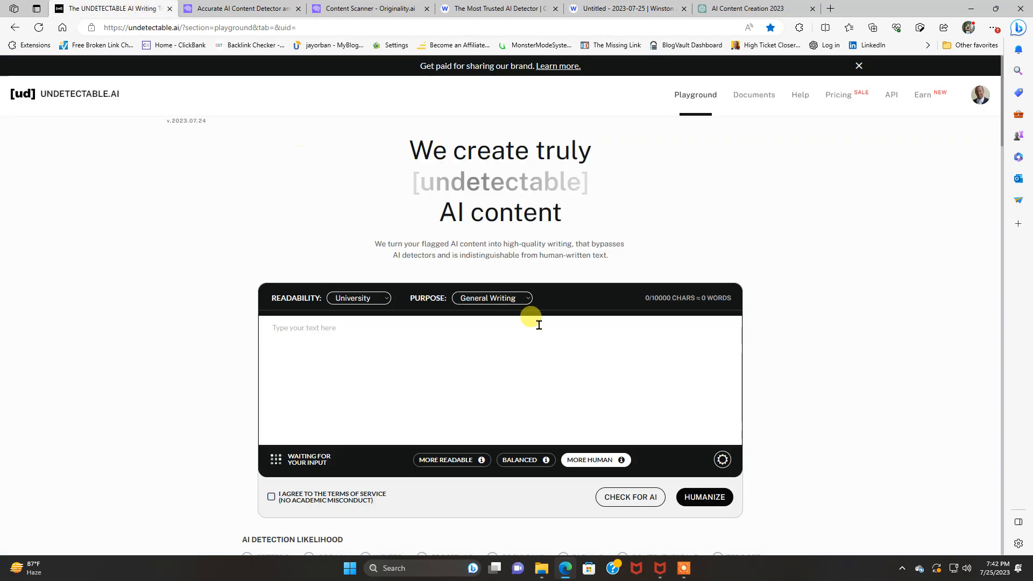
pyautogui.moveTo(533, 342)
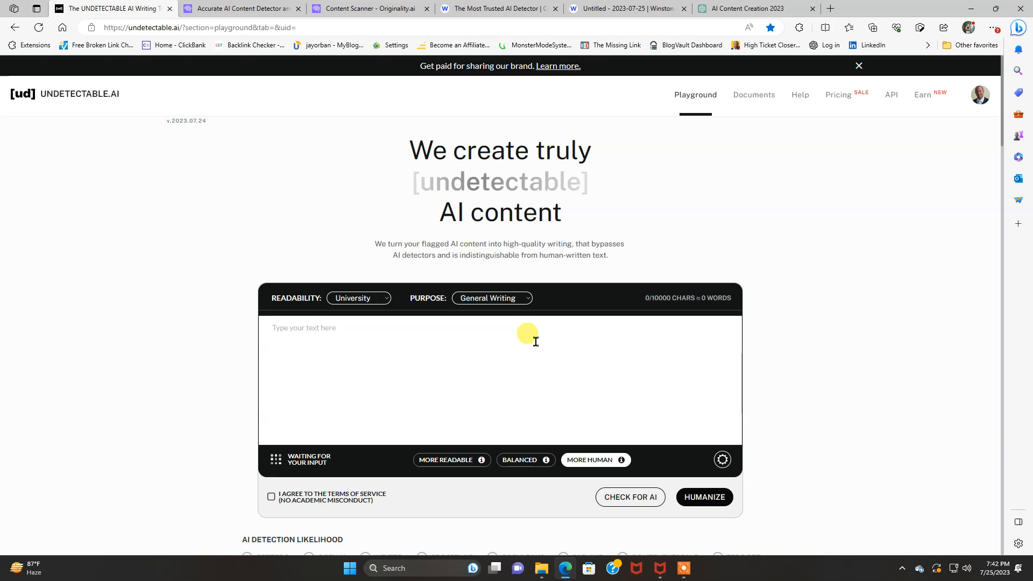
pyautogui.moveTo(354, 335)
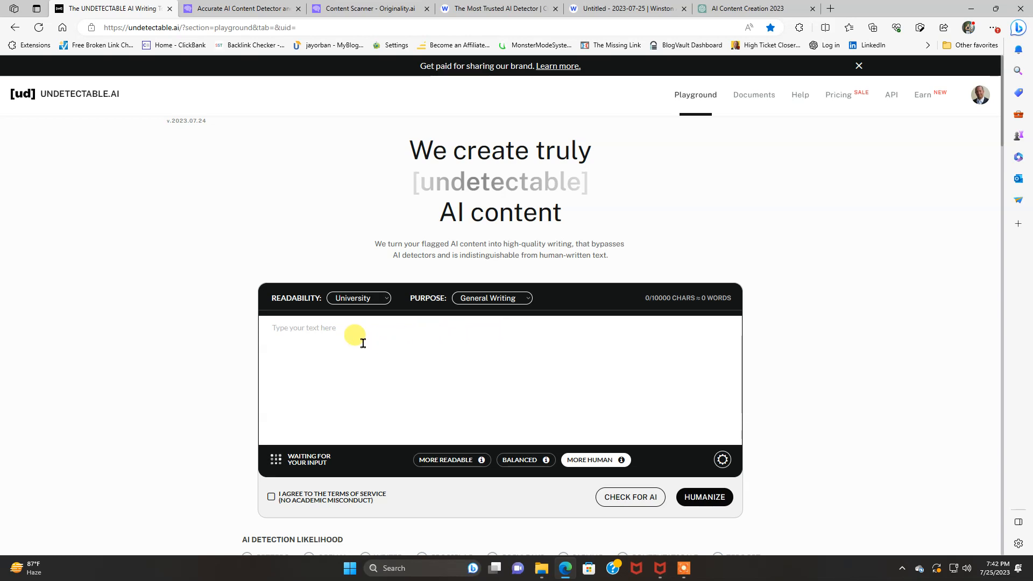
# Paste the 449-word article into the playground text box and agree to the terms.
pyautogui.rightClick(362, 335)
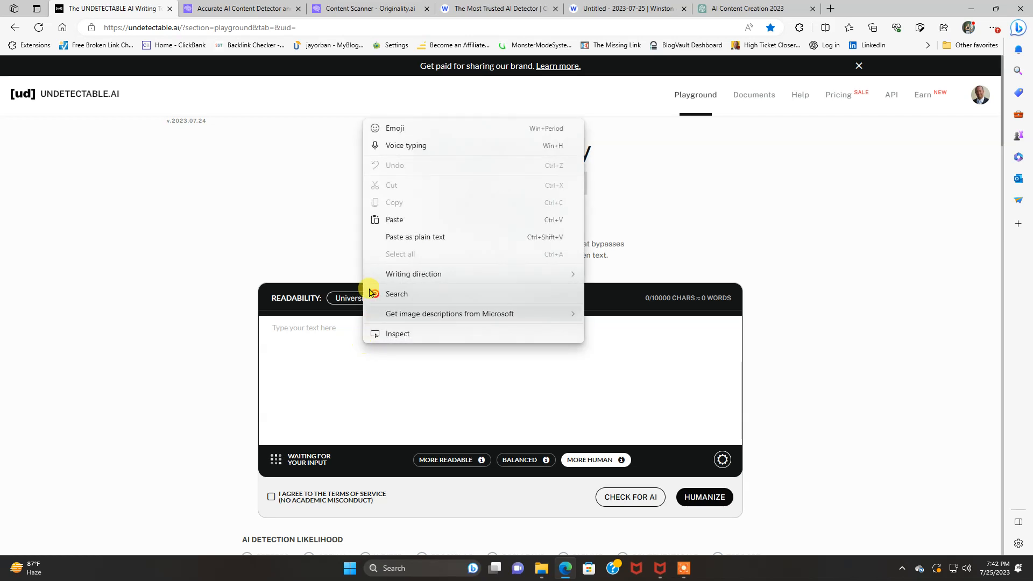
pyautogui.moveTo(393, 219)
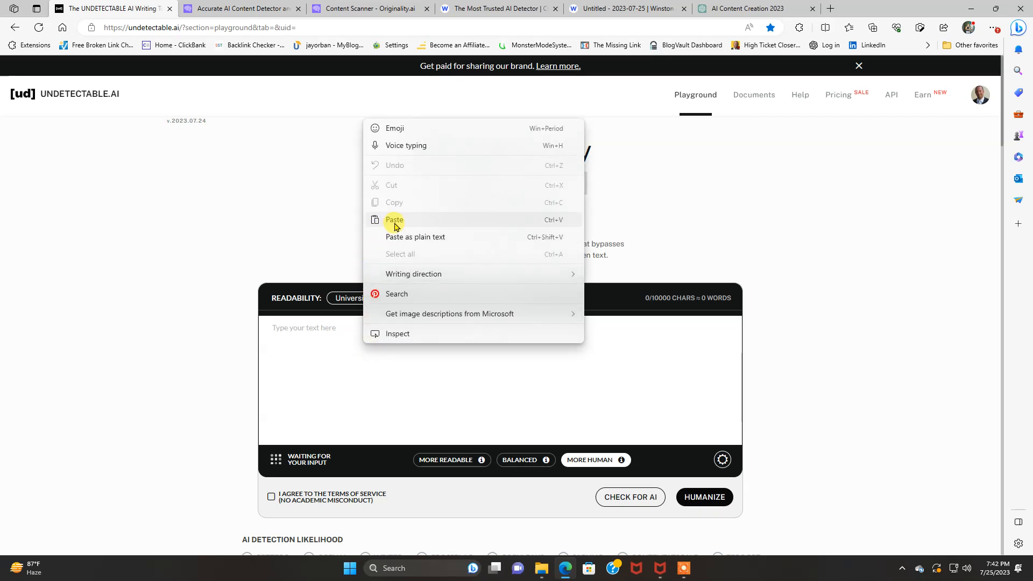
pyautogui.click(394, 219)
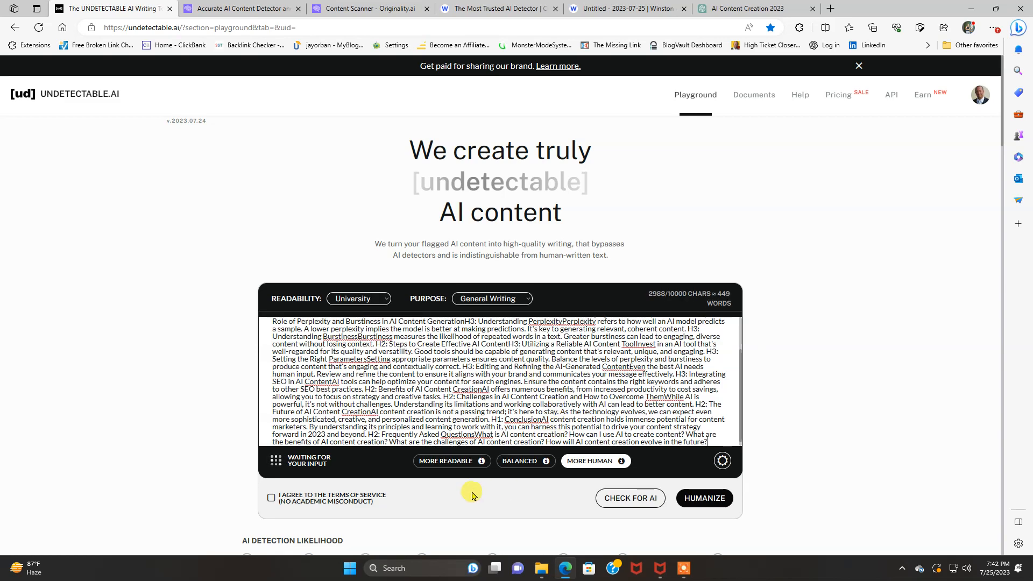
pyautogui.click(271, 497)
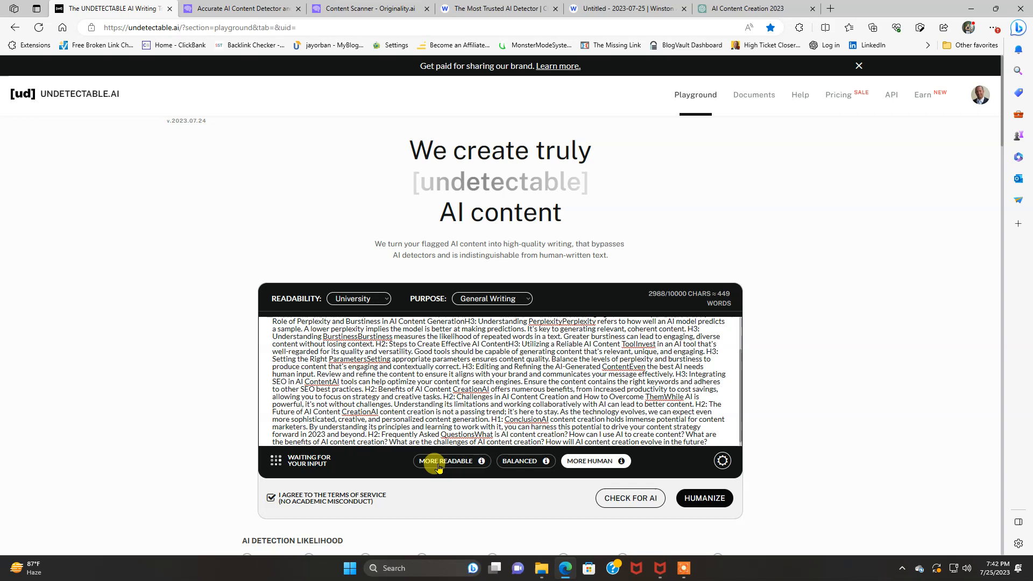
# Set the purpose to Article and the readability level to High School.
pyautogui.click(358, 299)
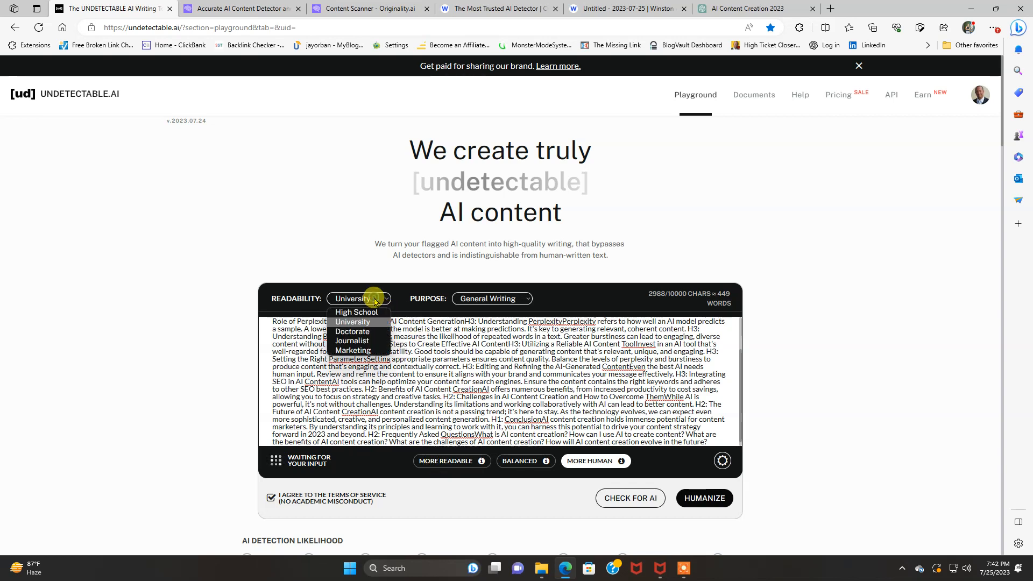
pyautogui.moveTo(377, 331)
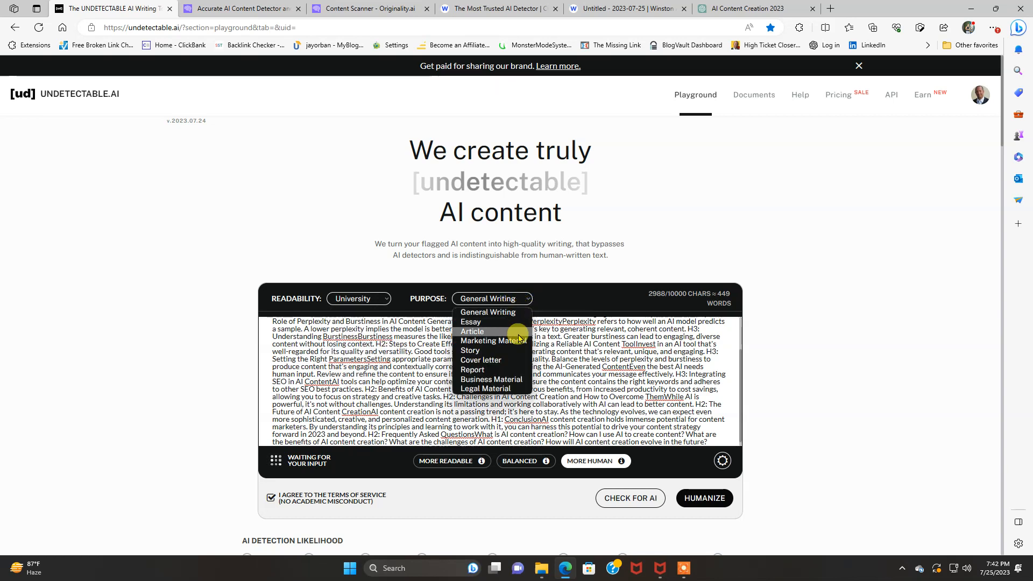
pyautogui.moveTo(482, 359)
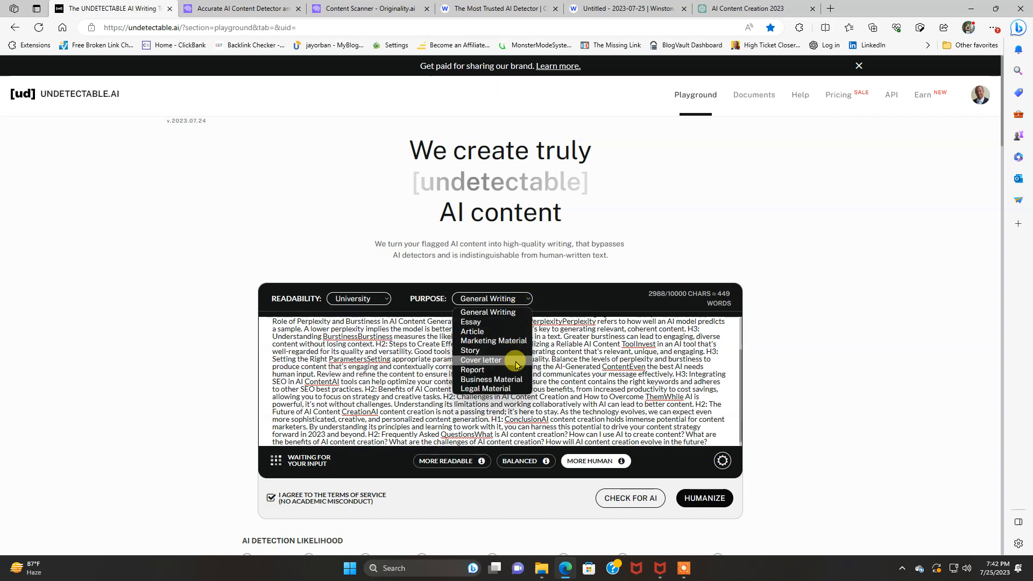
pyautogui.click(472, 369)
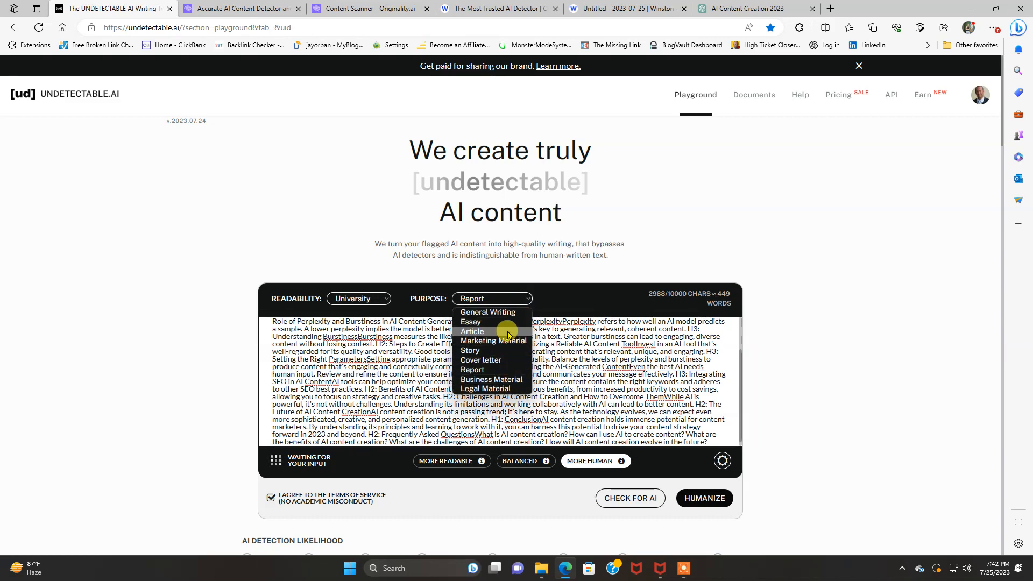
pyautogui.click(472, 331)
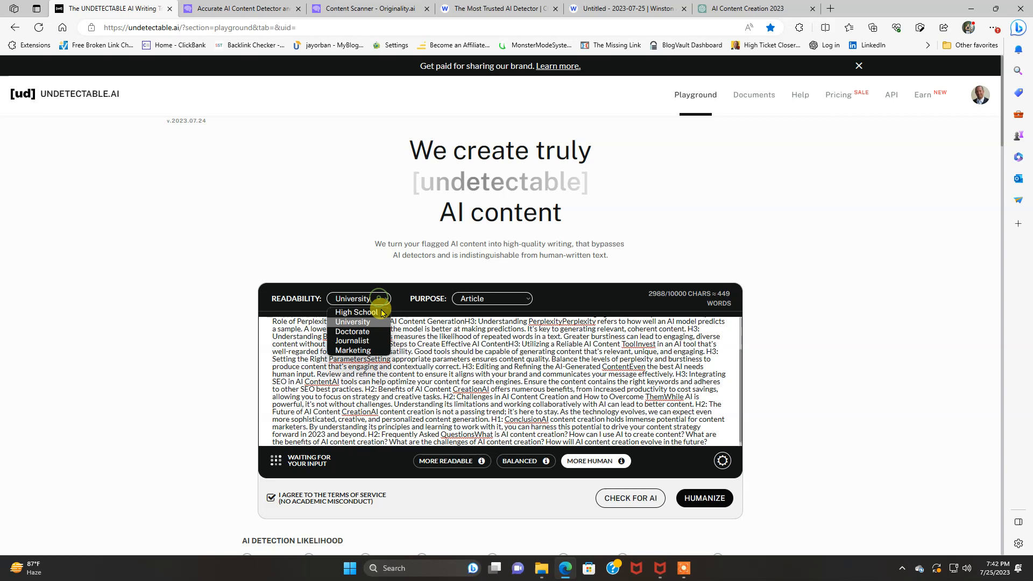
pyautogui.click(356, 312)
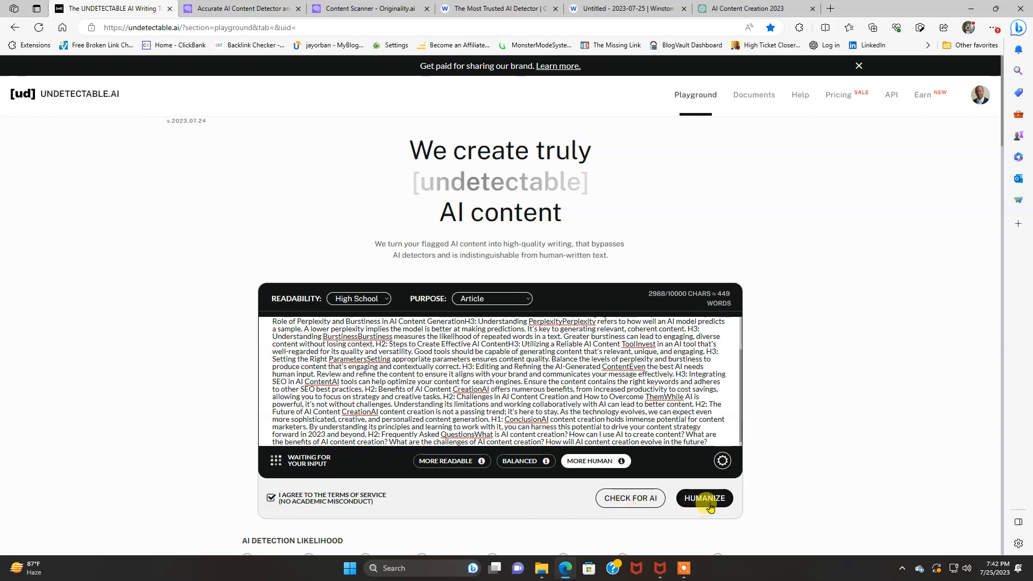
pyautogui.moveTo(837, 462)
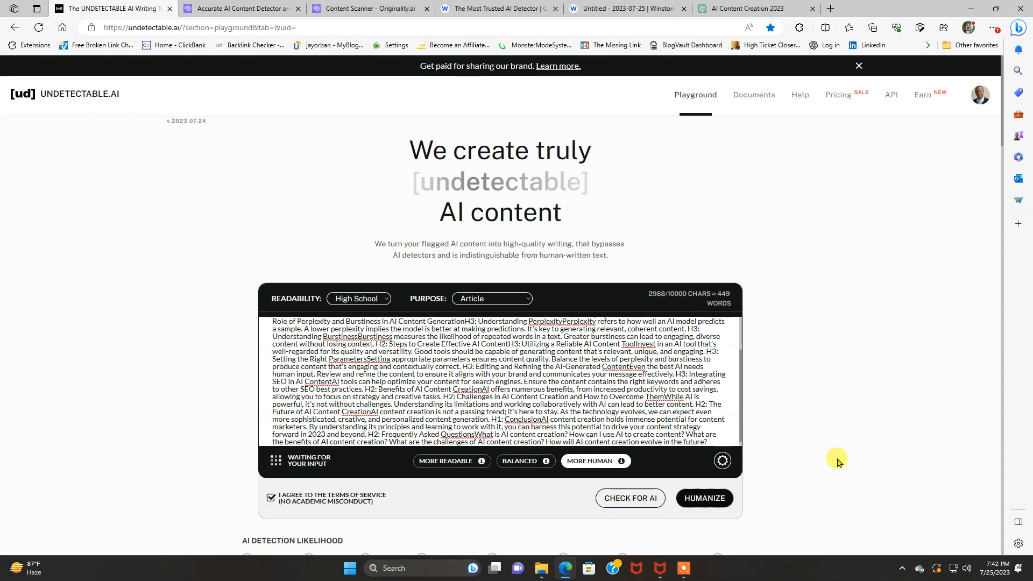
# Run Check for AI on the article and review the detection likelihood results.
pyautogui.scroll(-3)
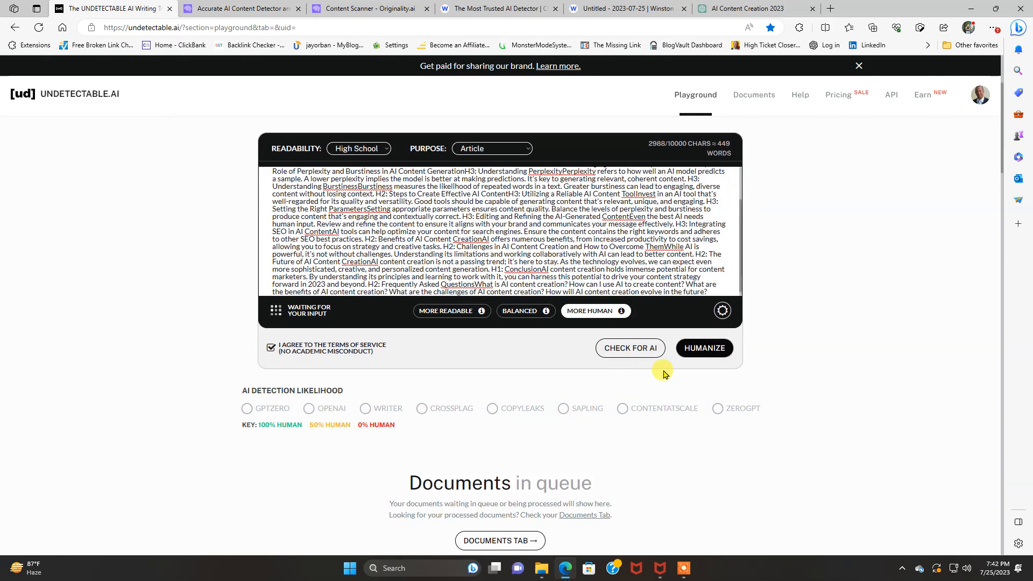
pyautogui.click(630, 347)
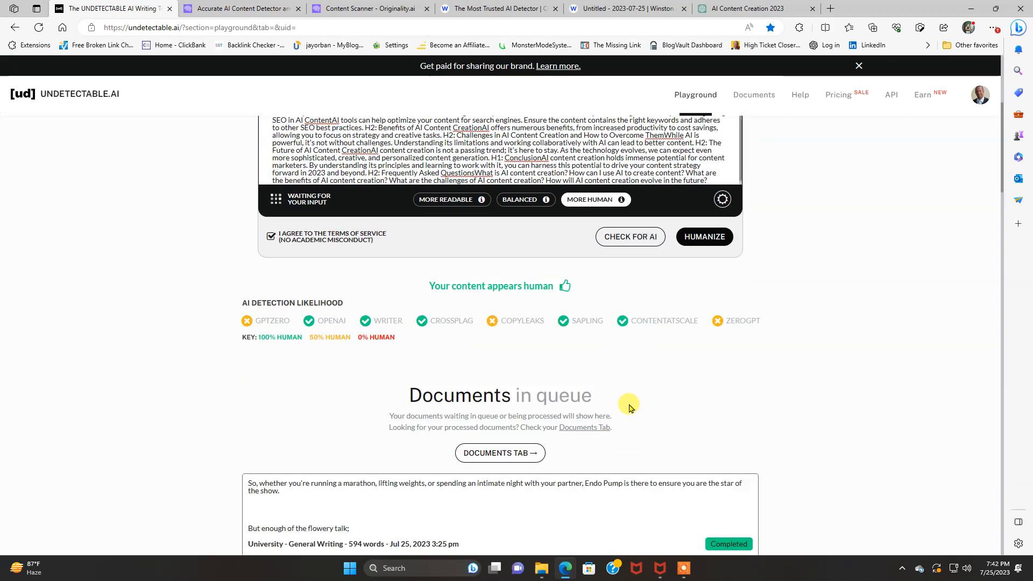
pyautogui.scroll(3)
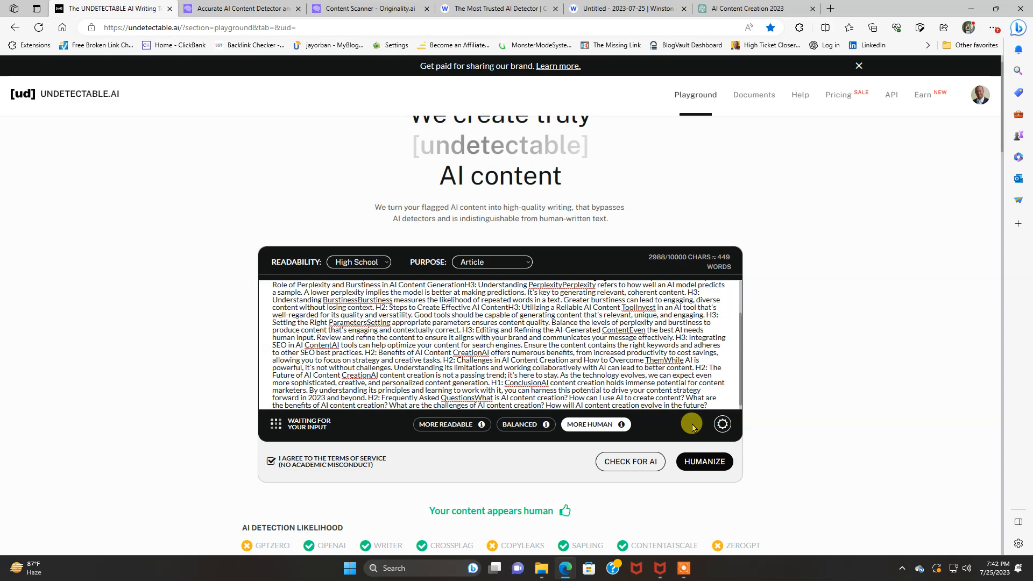
pyautogui.scroll(-3)
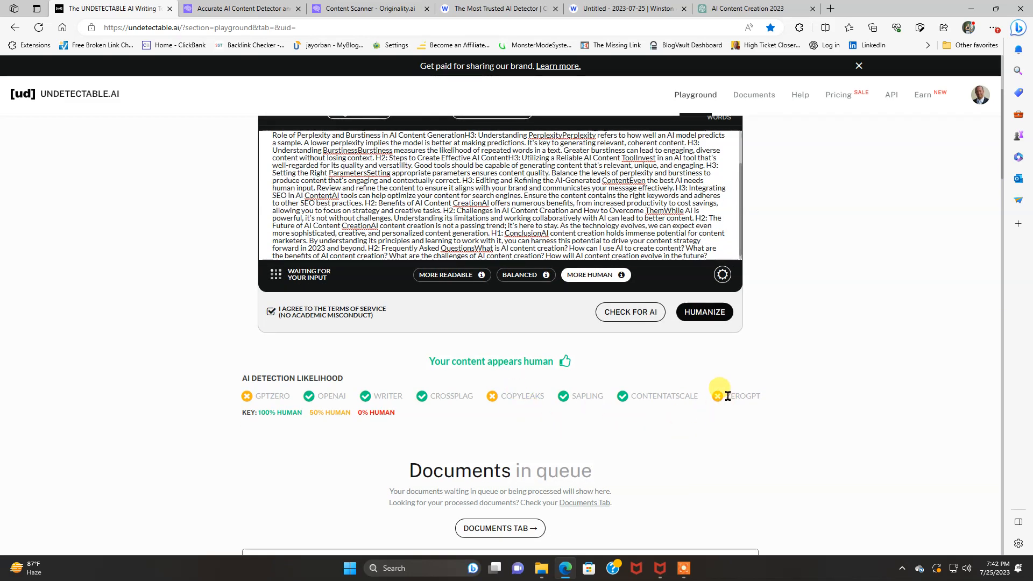
pyautogui.moveTo(535, 433)
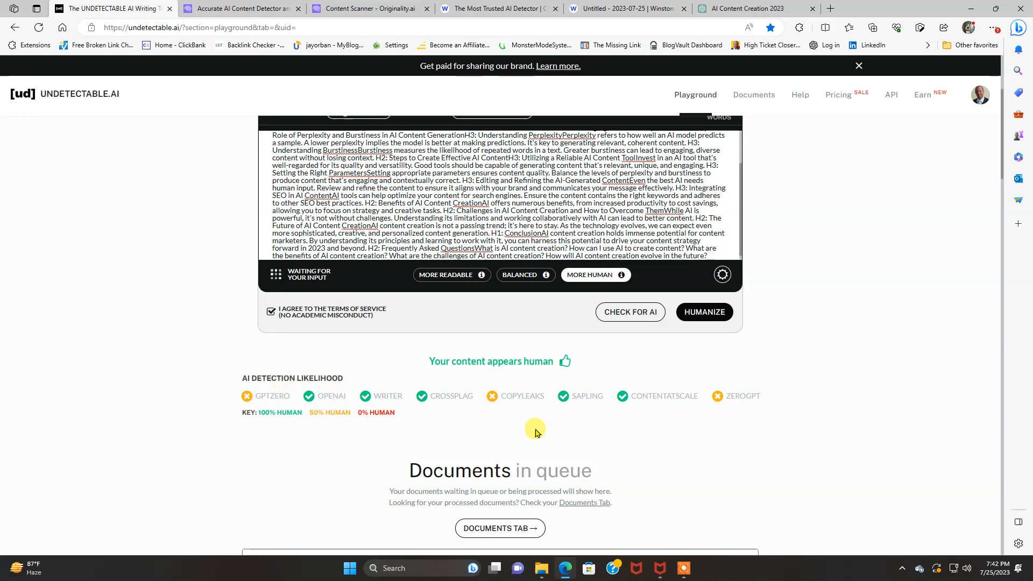
# Humanize the article, review the rewritten result passing every detector, and close the result window.
pyautogui.click(702, 312)
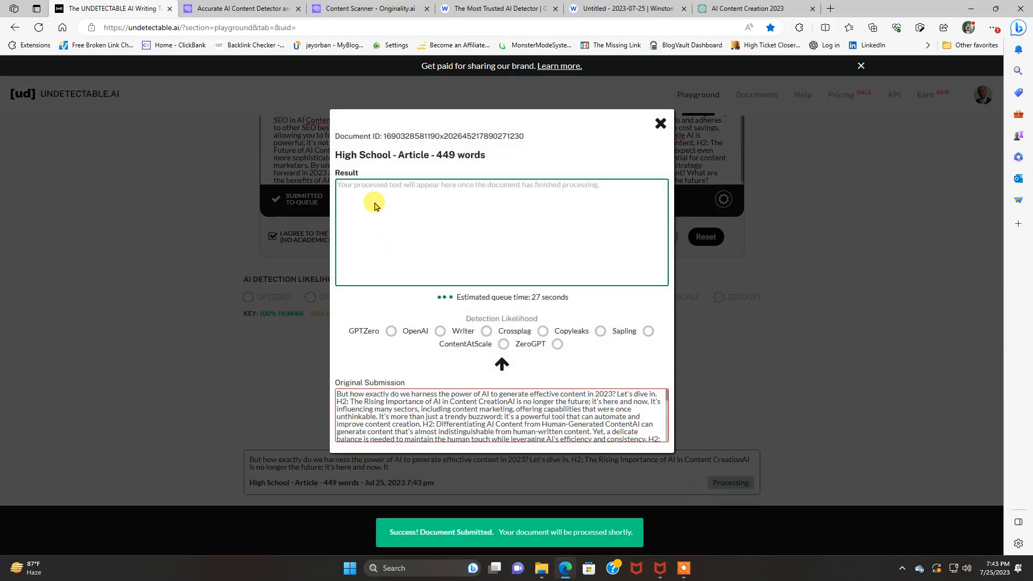
pyautogui.moveTo(591, 361)
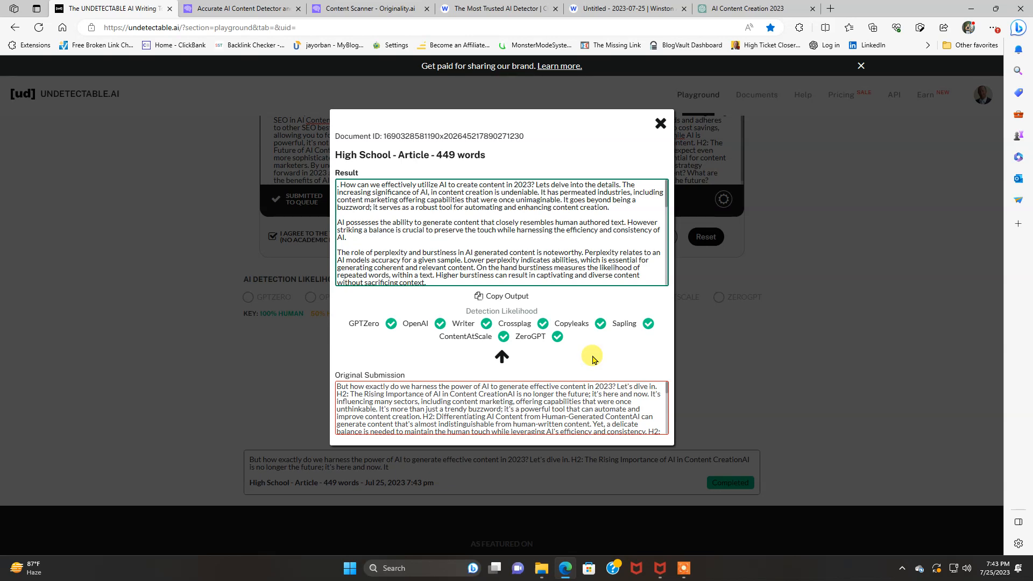
pyautogui.moveTo(644, 248)
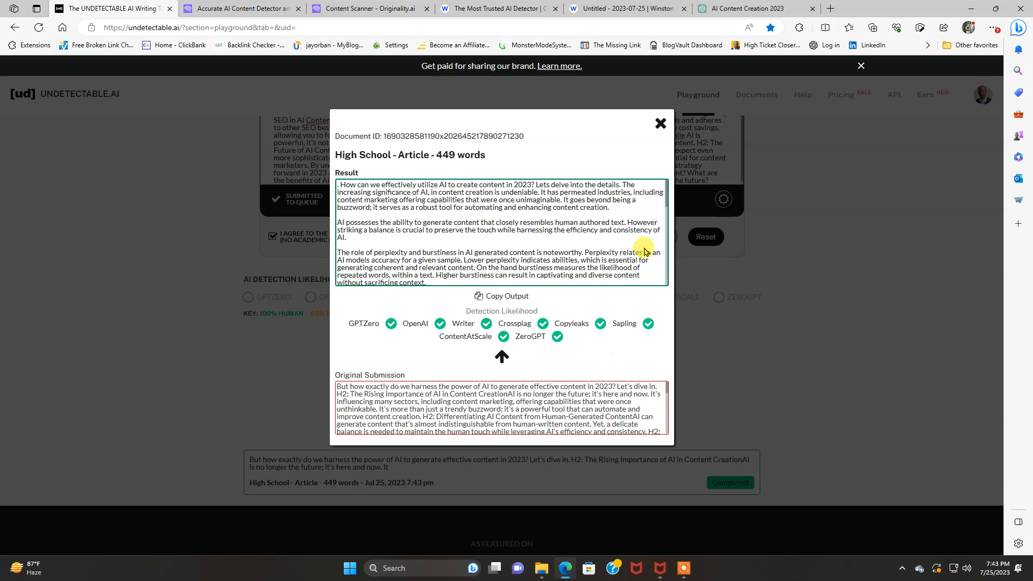
pyautogui.moveTo(661, 124)
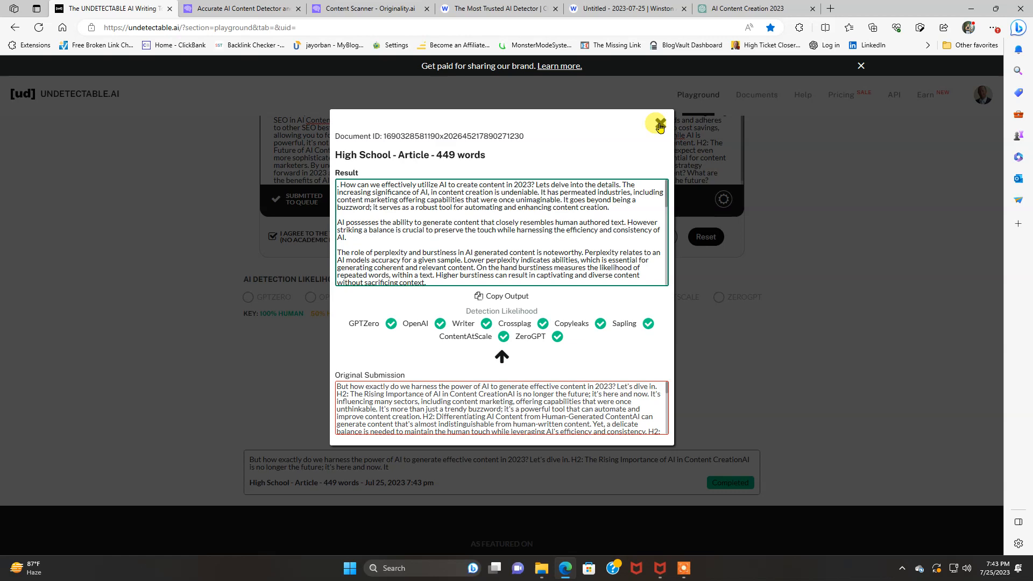
pyautogui.click(659, 125)
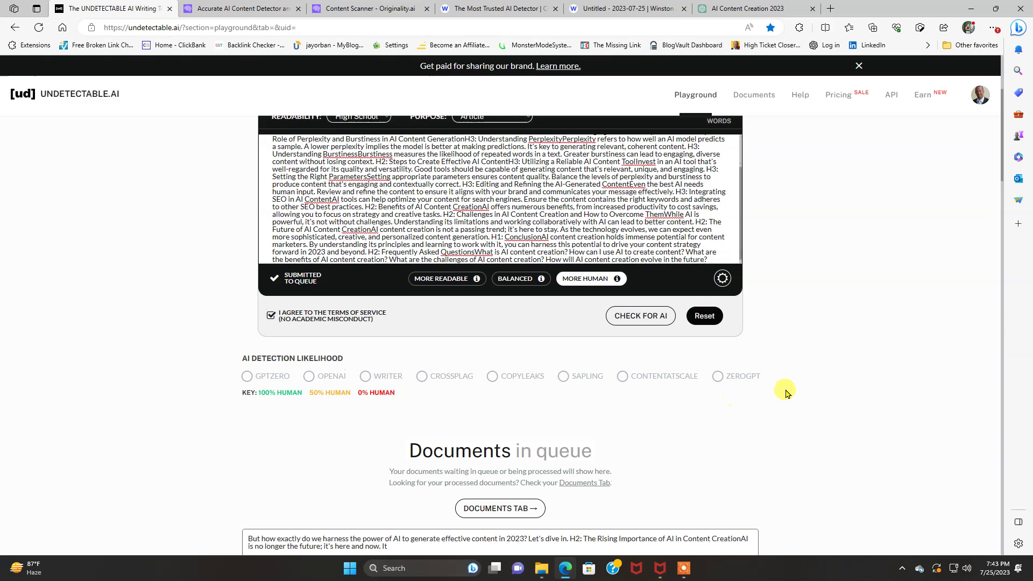
pyautogui.scroll(3)
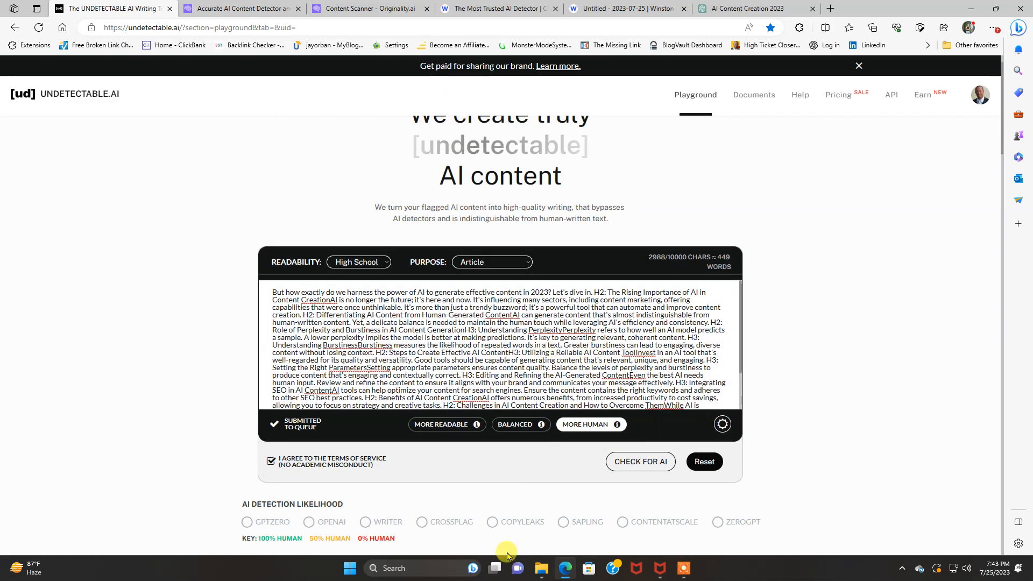
pyautogui.scroll(3)
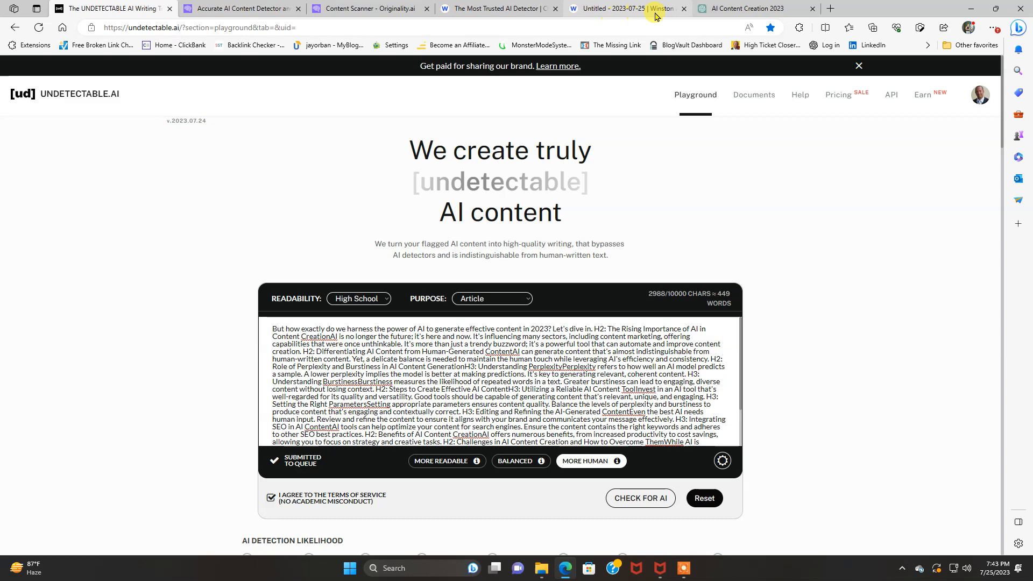
# Return to the ChatGPT AI Content Creation 2023 chat and switch the model to GPT-4.
pyautogui.click(748, 8)
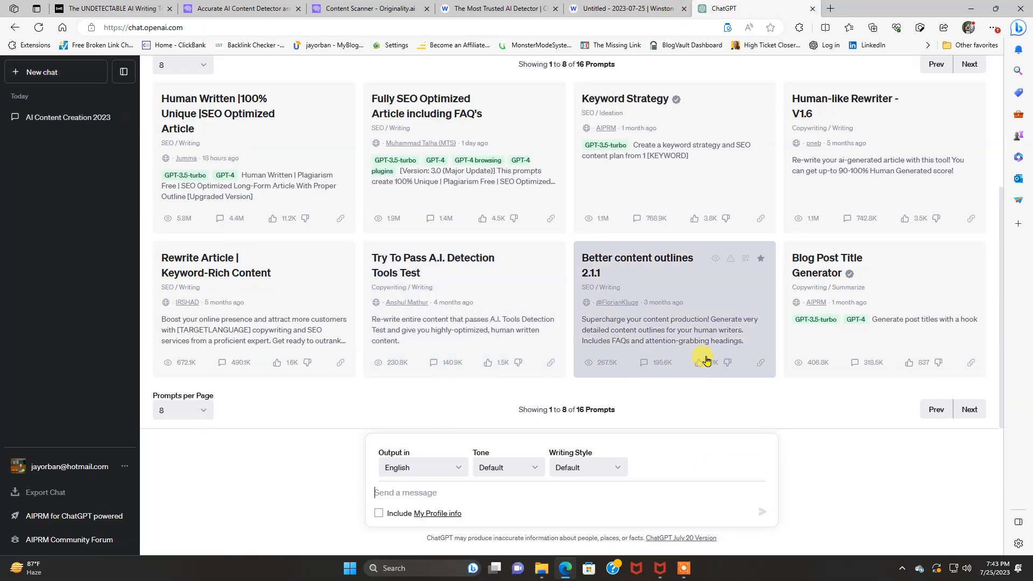
pyautogui.scroll(3)
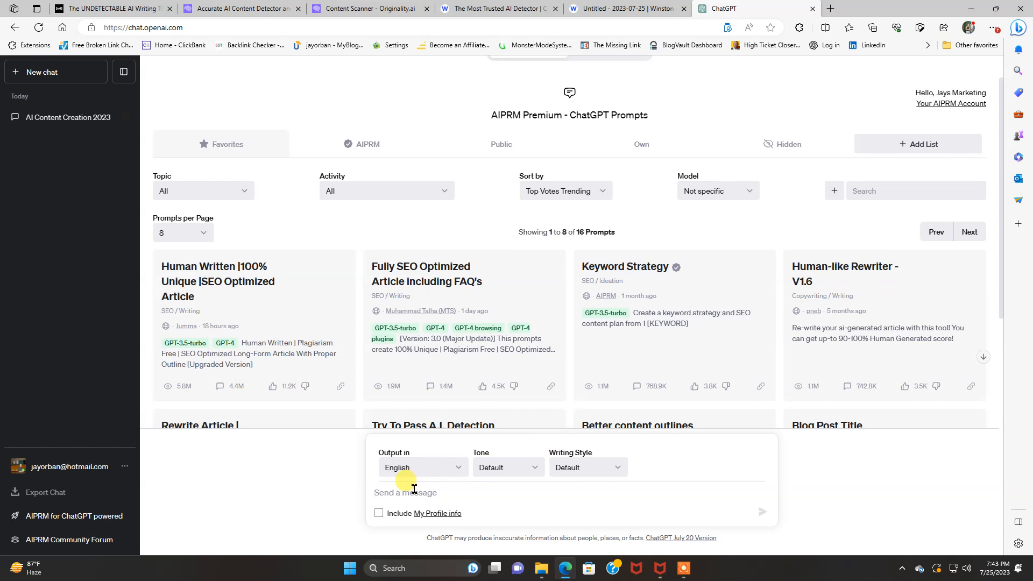
pyautogui.moveTo(438, 303)
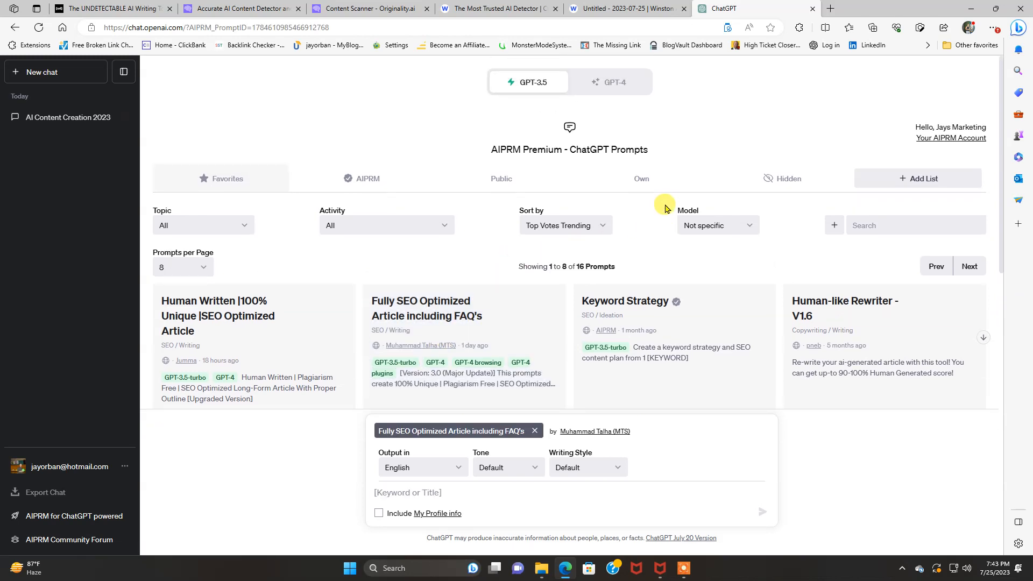
pyautogui.click(609, 82)
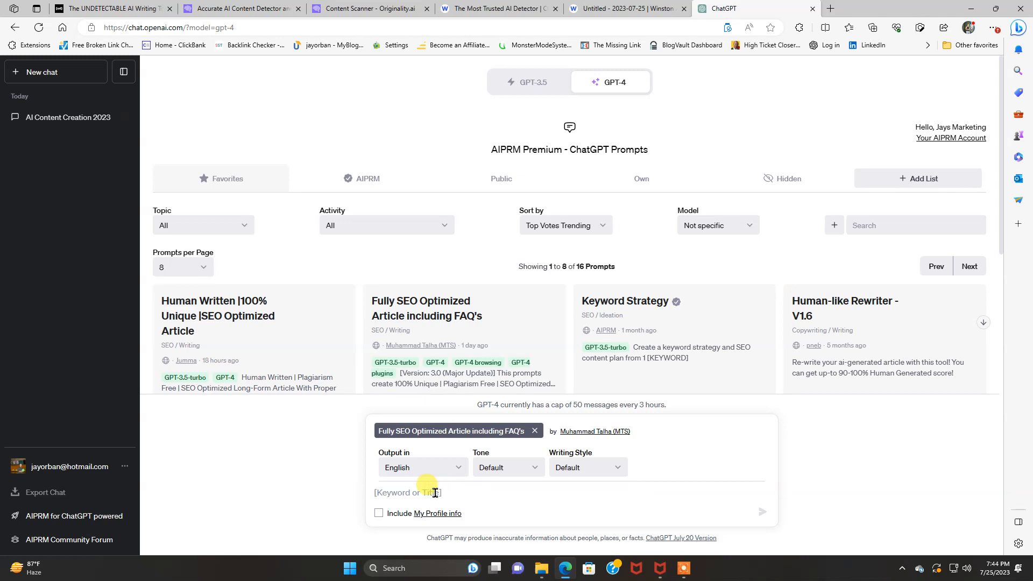
# Send 'how AI will effect the modern workforce in the future?' to the SEO article prompt.
pyautogui.write('how AI')
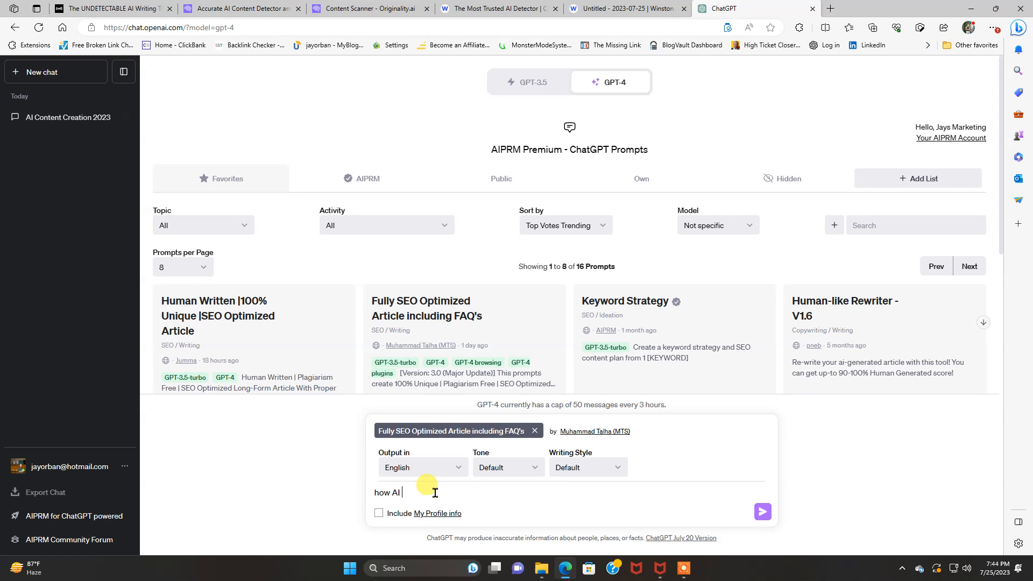
pyautogui.write('will effect the modern workf')
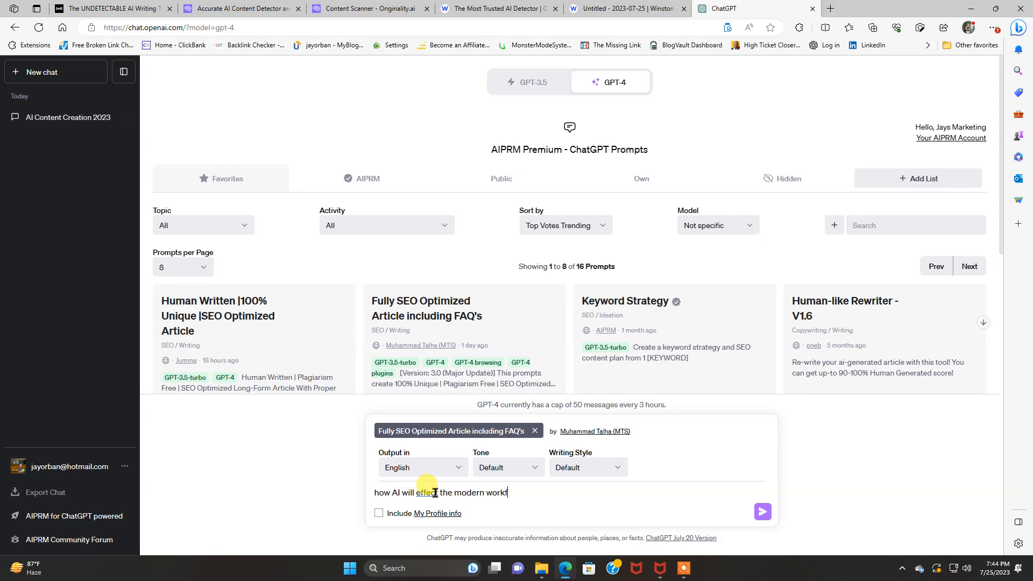
pyautogui.write('orce in the')
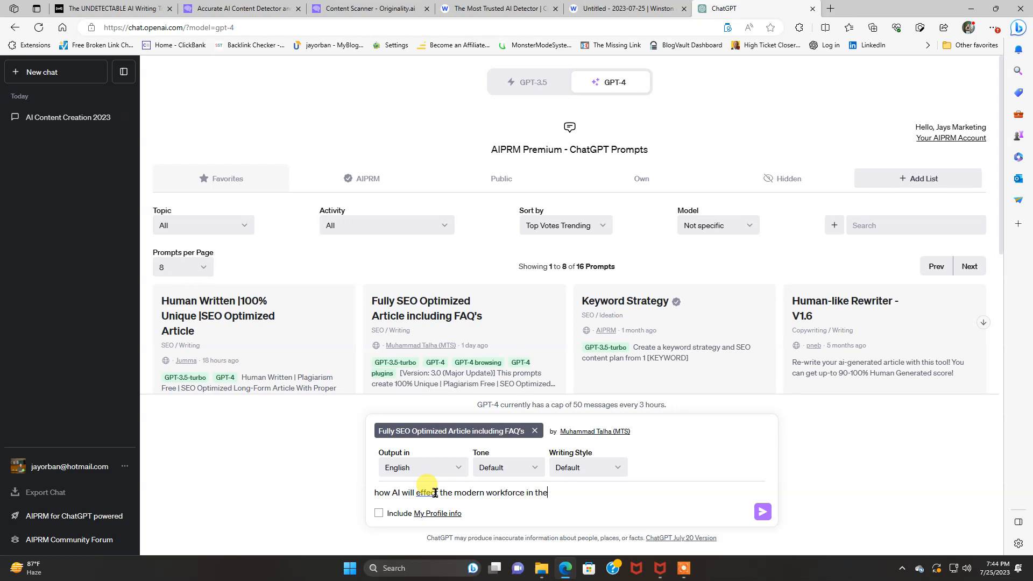
pyautogui.write('future?')
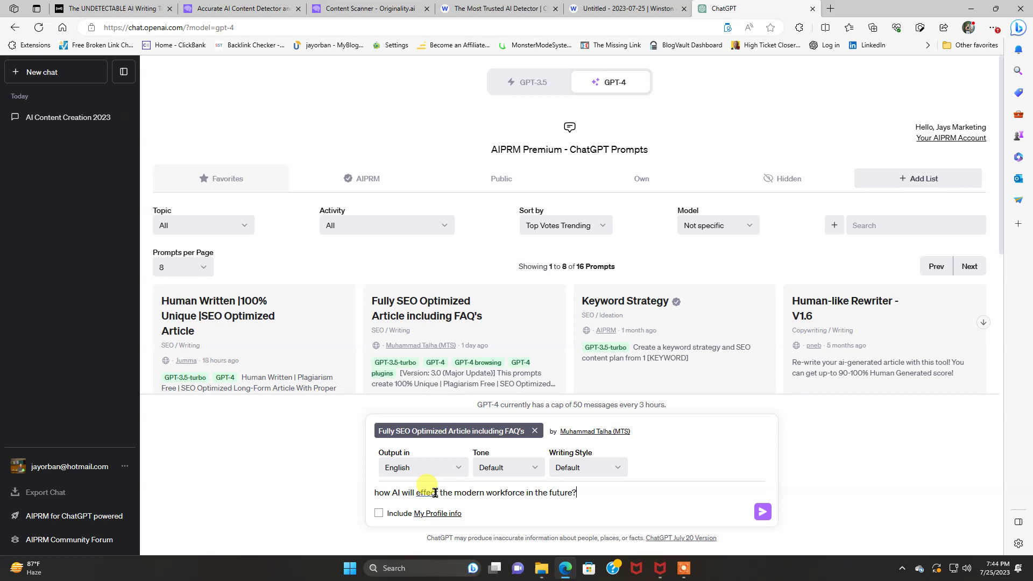
pyautogui.moveTo(538, 531)
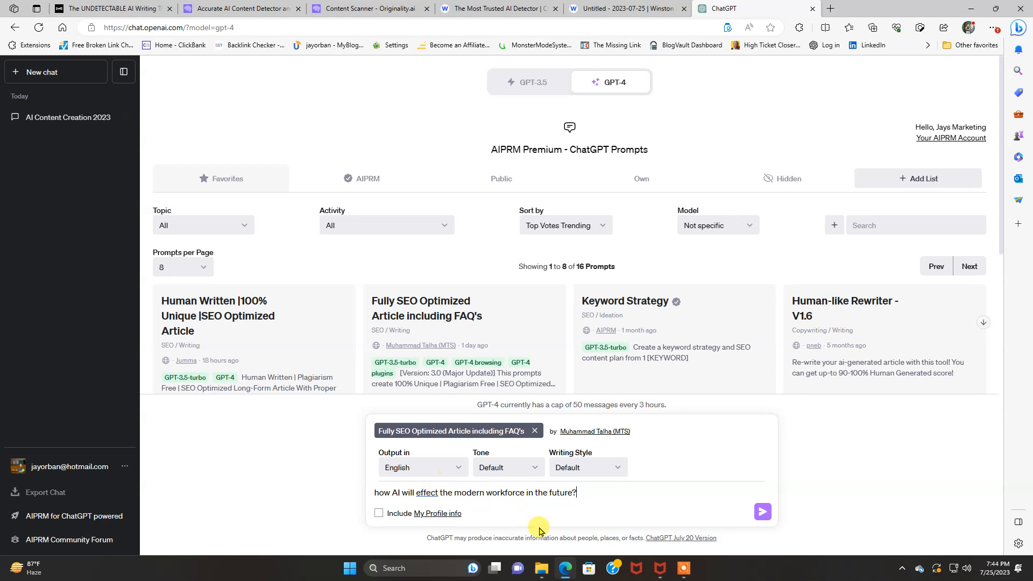
pyautogui.moveTo(571, 541)
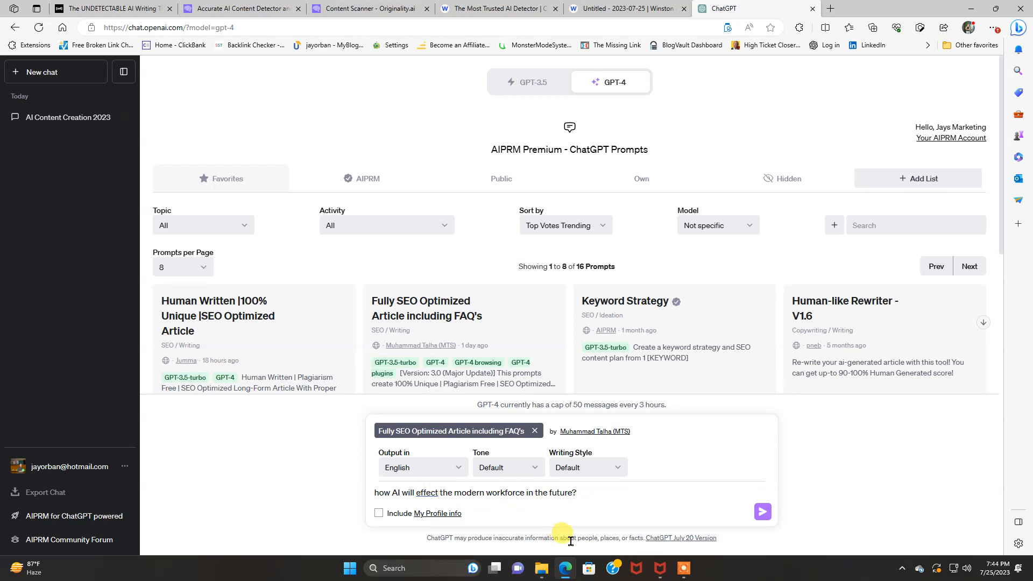
pyautogui.moveTo(762, 513)
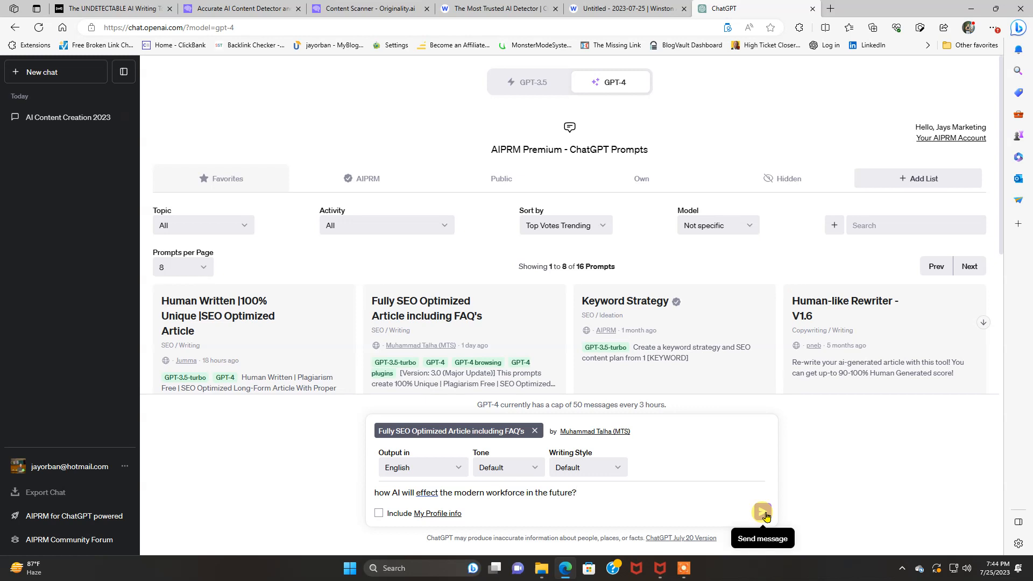
pyautogui.click(762, 512)
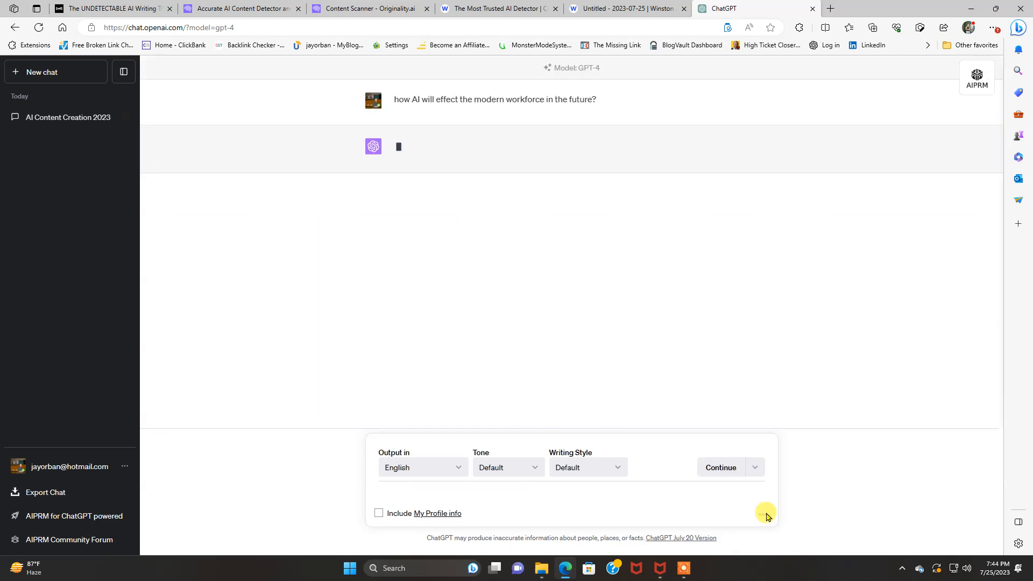
# Let GPT-4 finish the workforce article and scroll through its title, meta description and headers.
pyautogui.click(720, 467)
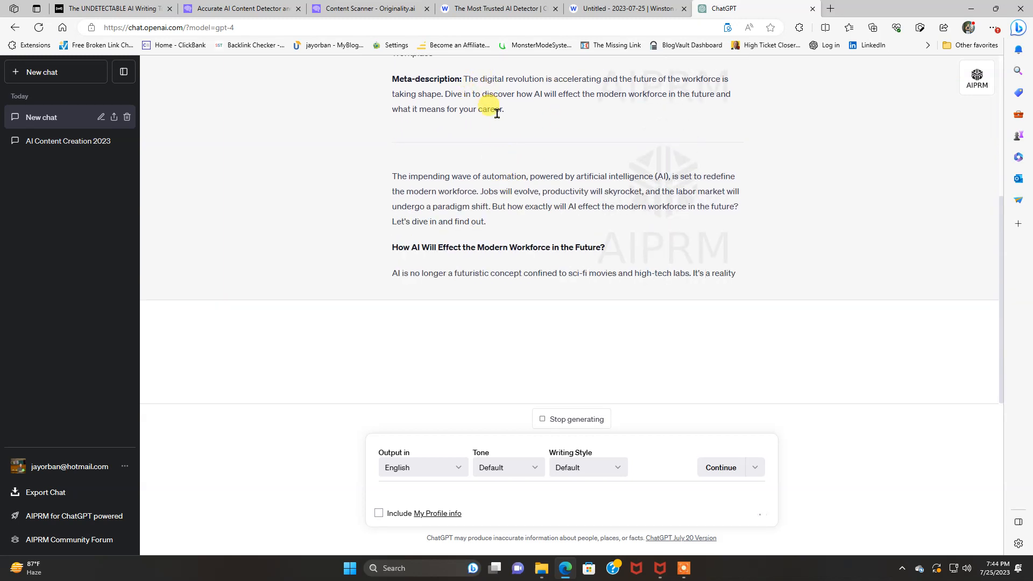
pyautogui.scroll(-3)
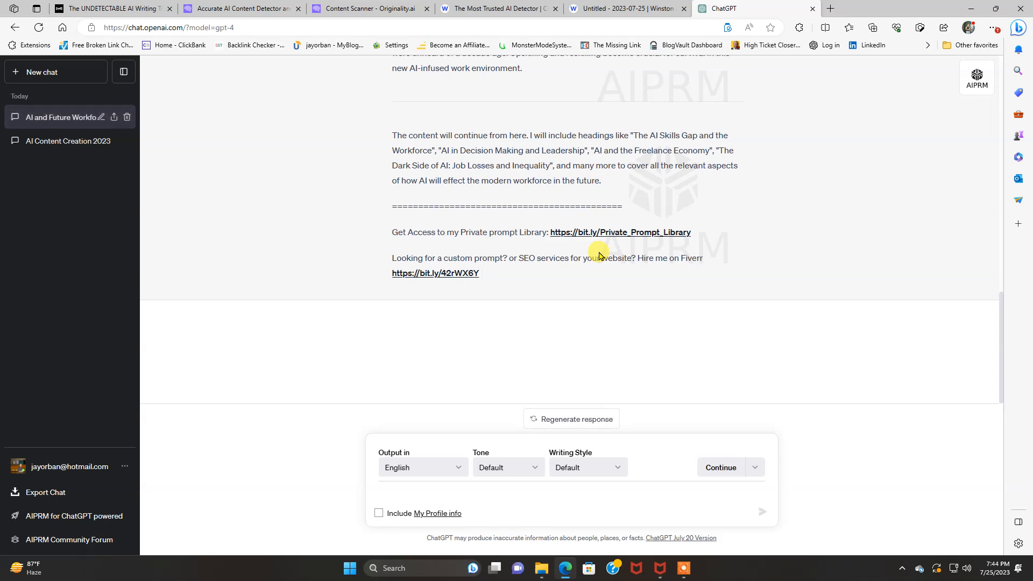
pyautogui.scroll(3)
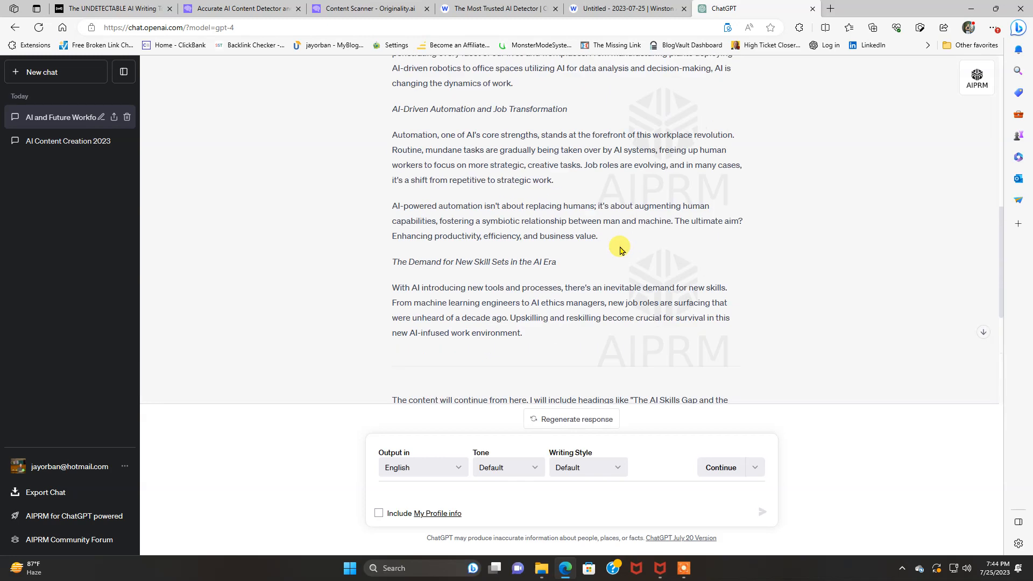
pyautogui.scroll(3)
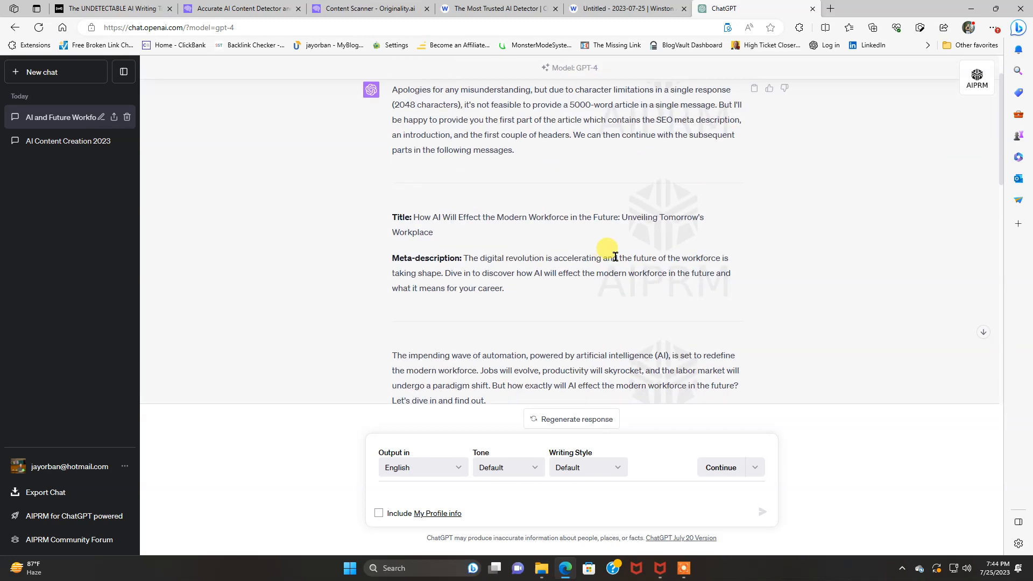
pyautogui.moveTo(612, 258)
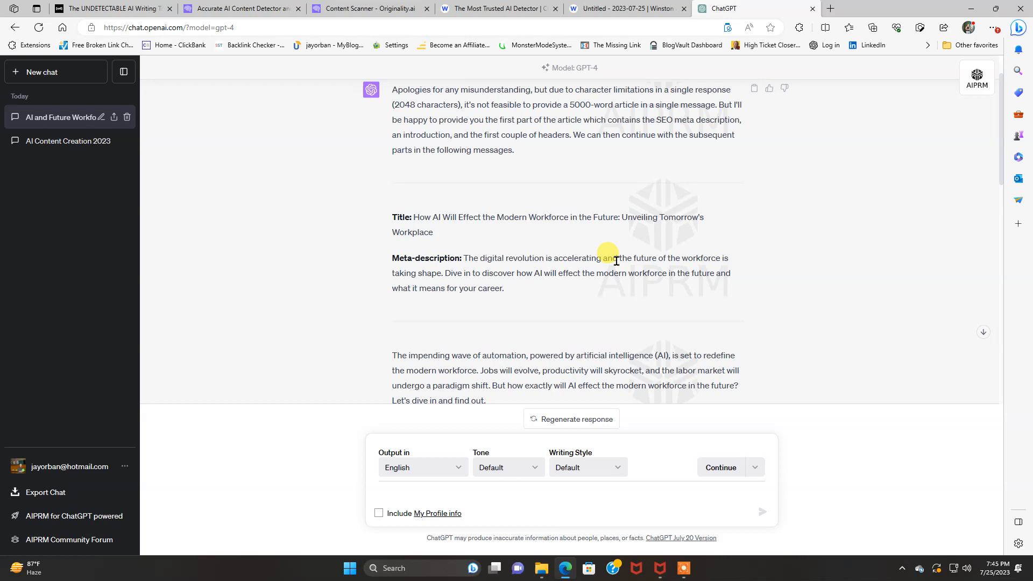
pyautogui.scroll(-3)
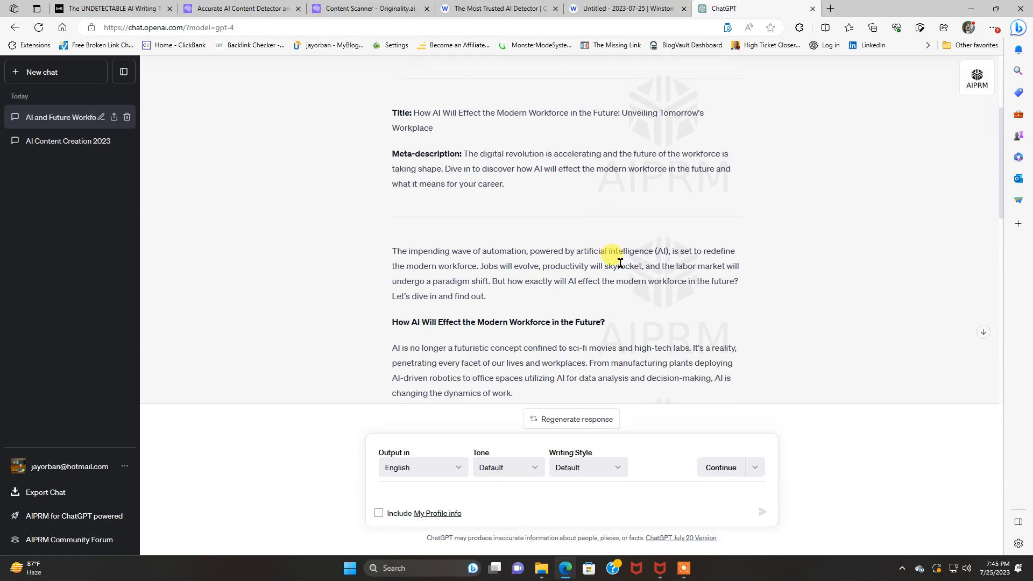
pyautogui.moveTo(559, 239)
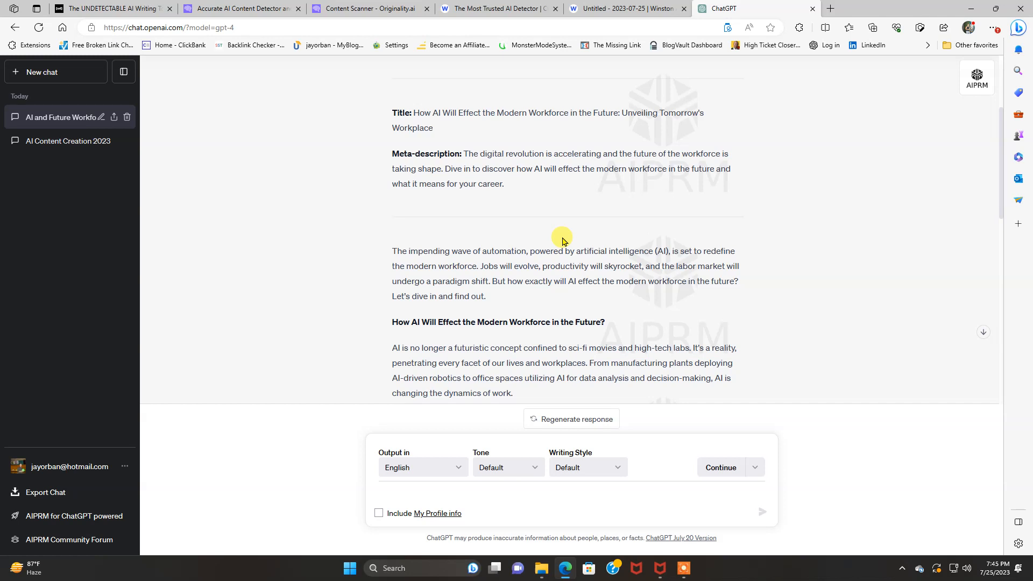
pyautogui.moveTo(568, 235)
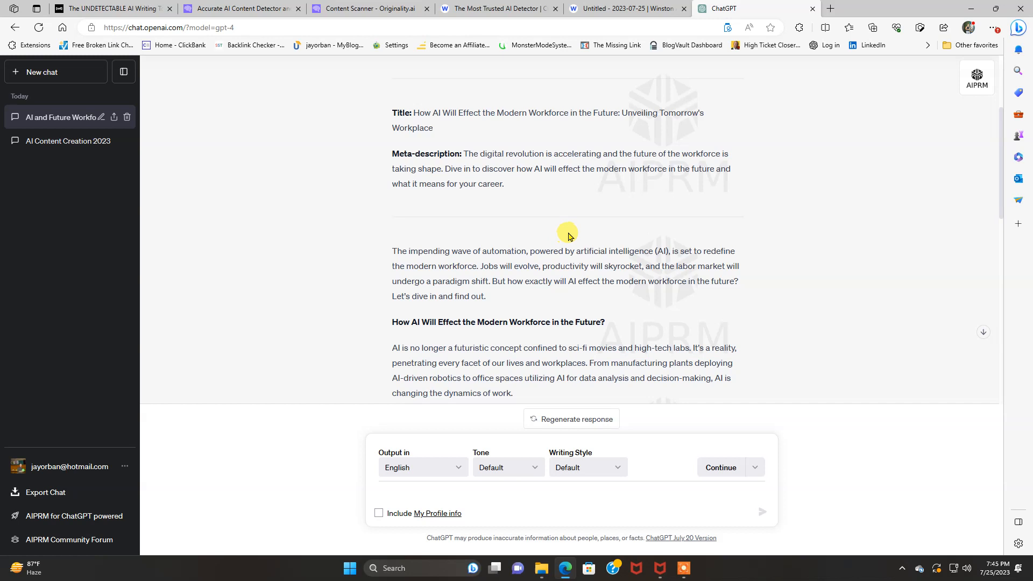
# Select the generated article's title and switch over to the Originality.ai content scanner.
pyautogui.scroll(3)
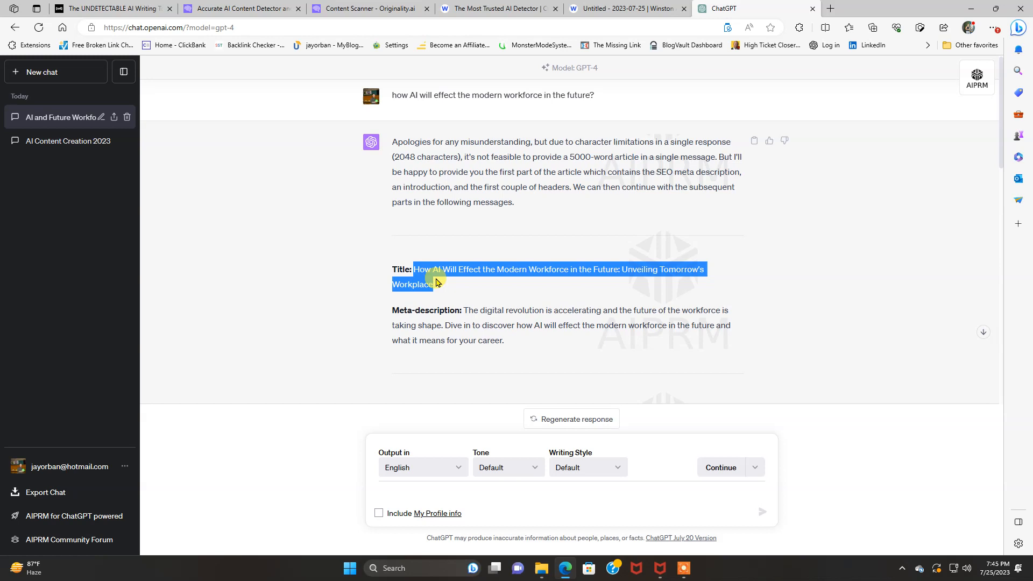
pyautogui.click(482, 289)
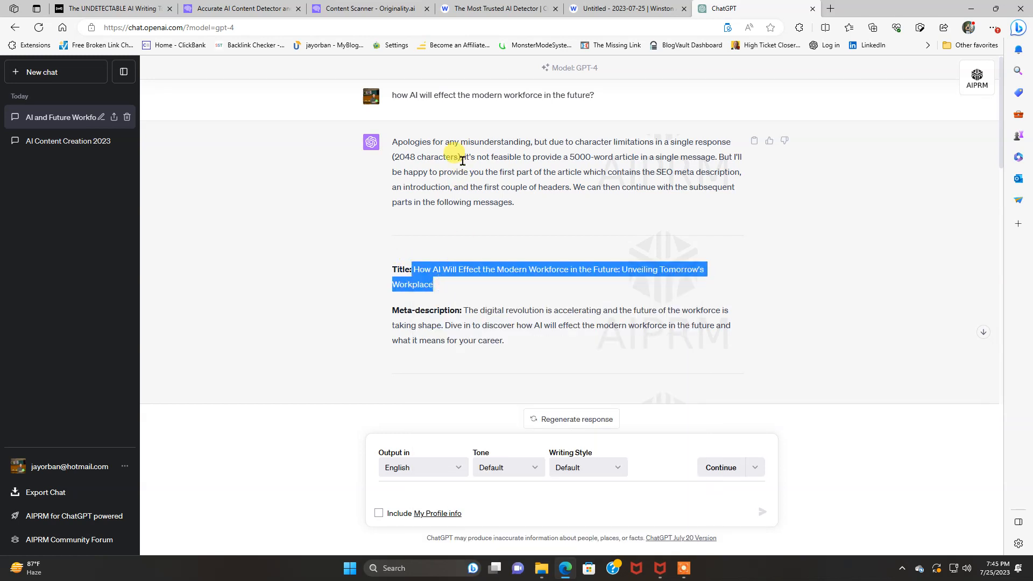
pyautogui.click(369, 8)
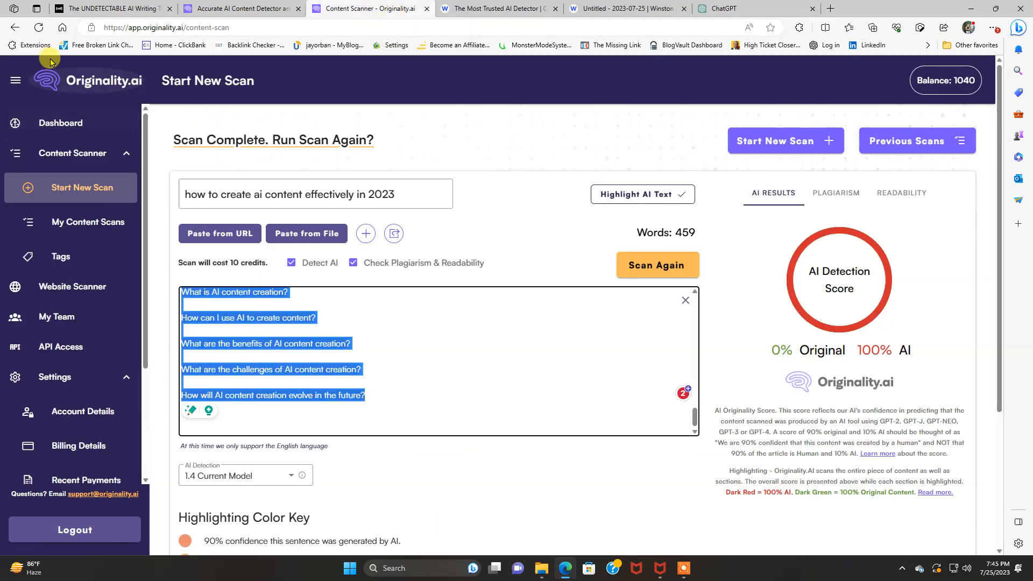
# Start a new Originality.ai scan titled 'Modern Workforce in the Future: Unveiling Tomorrow's Workplace'.
pyautogui.click(784, 140)
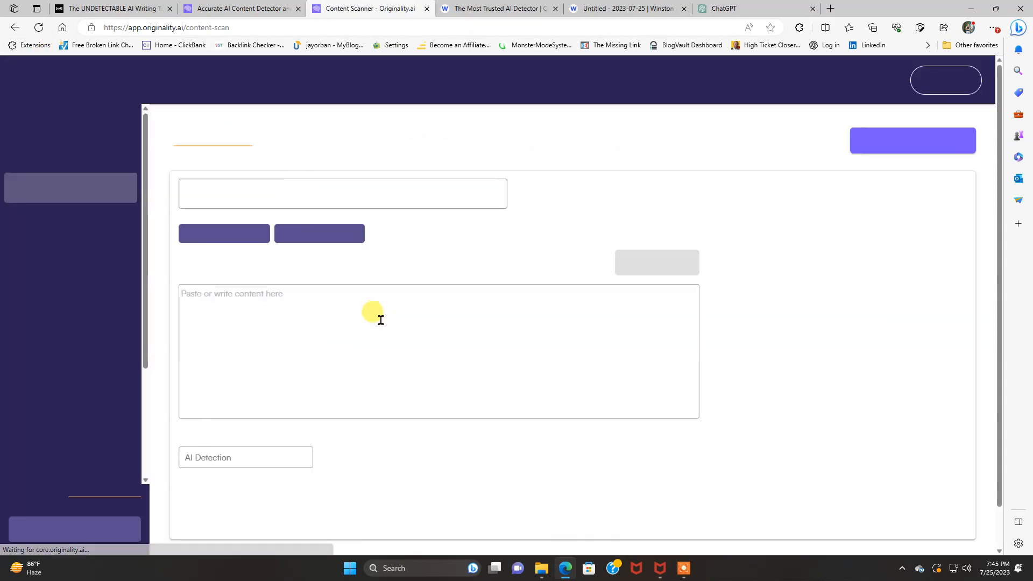
pyautogui.click(343, 192)
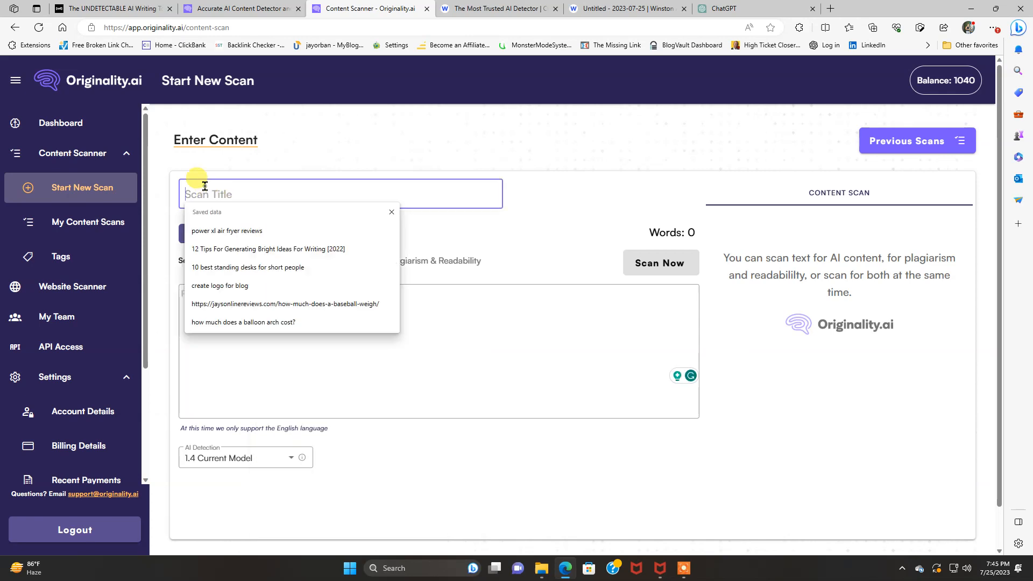
pyautogui.write("Modern Workforce in the Future: Unveiling Tomorrow's Workplace")
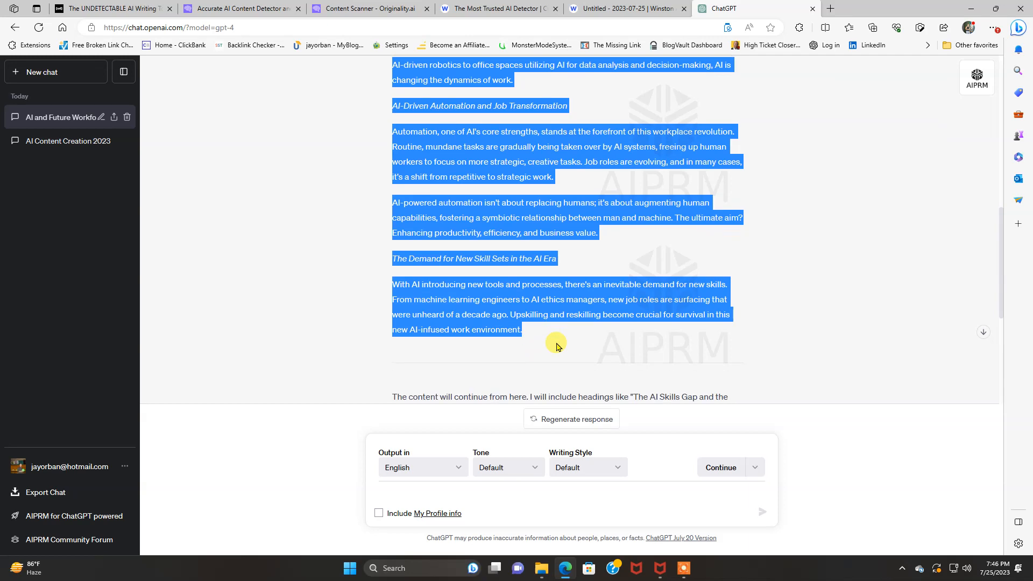
# Copy the article body from ChatGPT for the scan content.
pyautogui.scroll(-3)
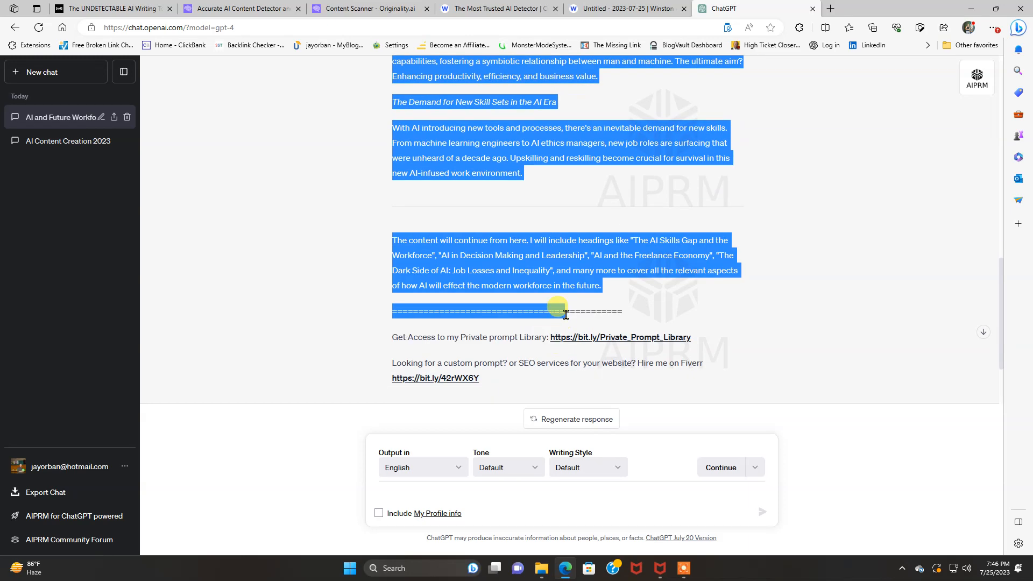
pyautogui.rightClick(560, 274)
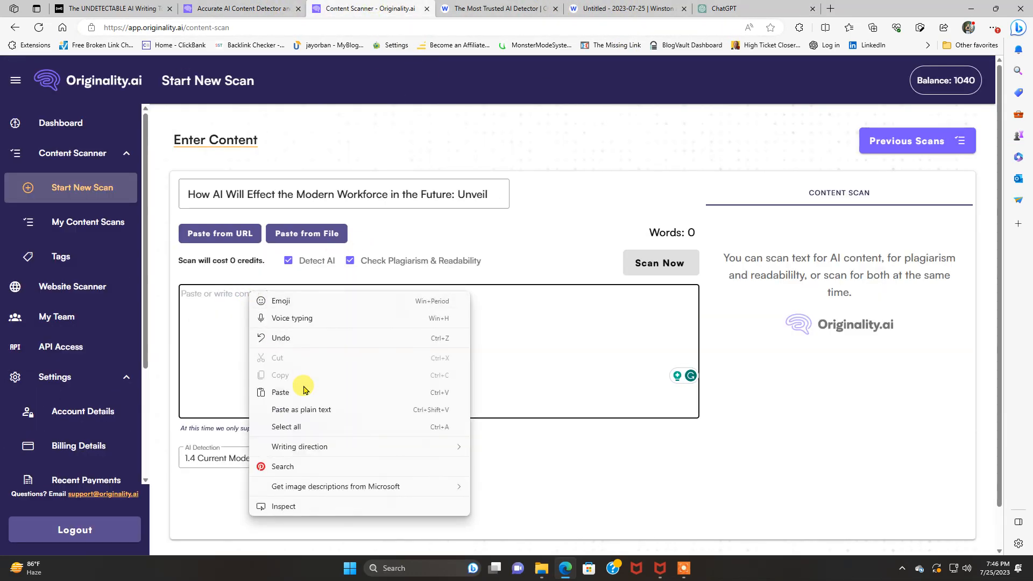
# Paste the 334-word article into the scan and run the AI and plagiarism scan.
pyautogui.click(280, 392)
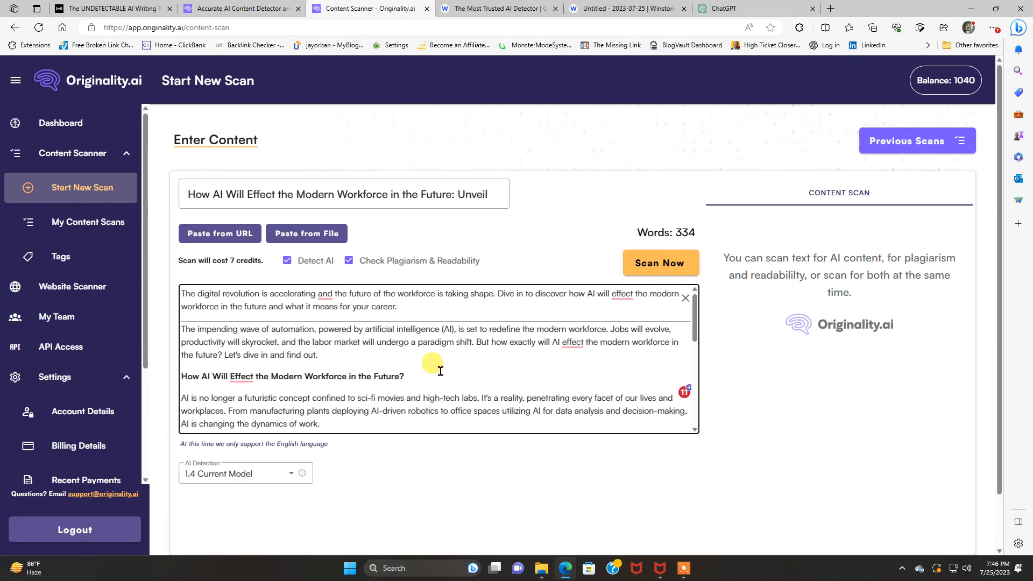
pyautogui.scroll(-3)
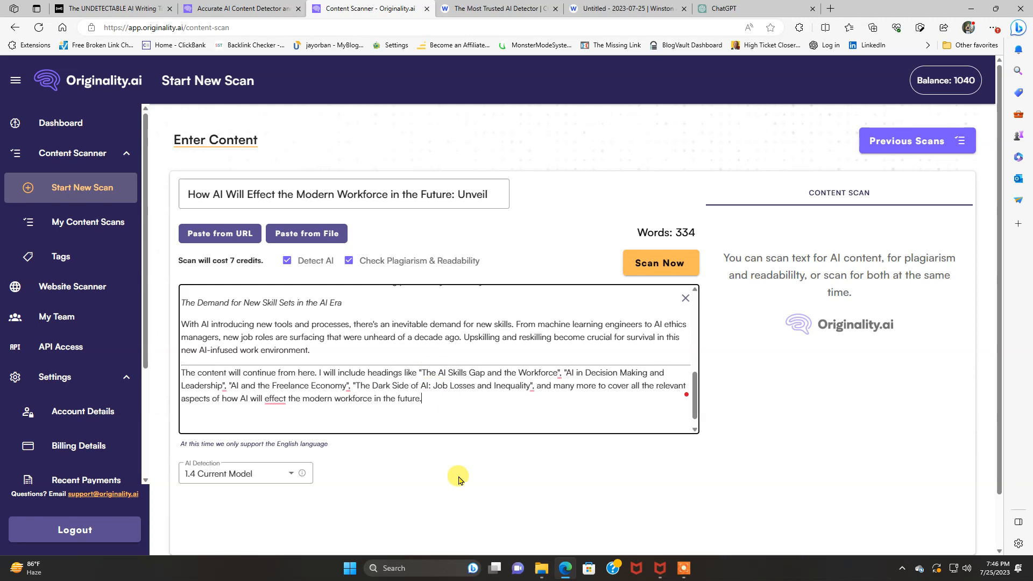
pyautogui.moveTo(617, 302)
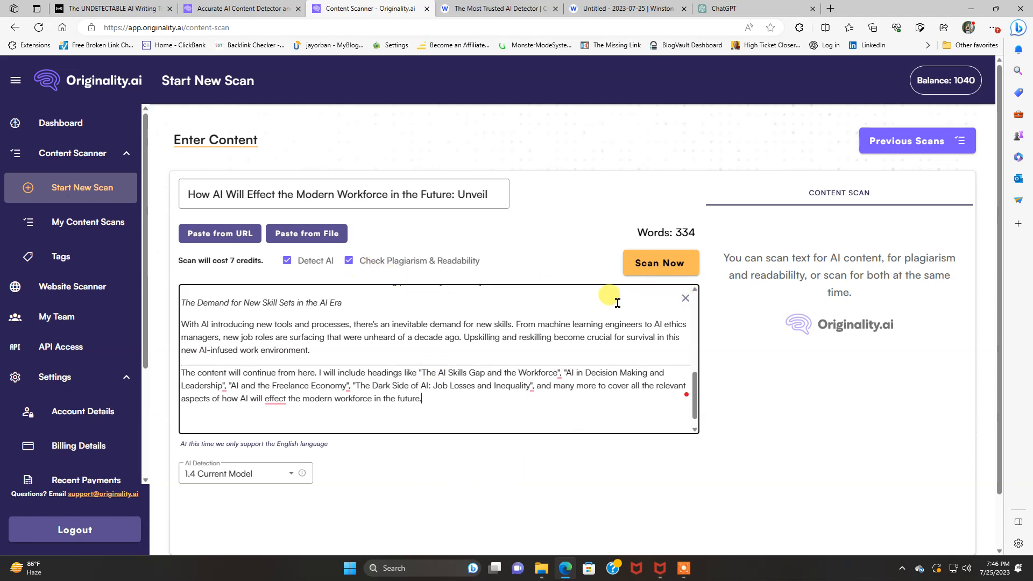
pyautogui.click(660, 262)
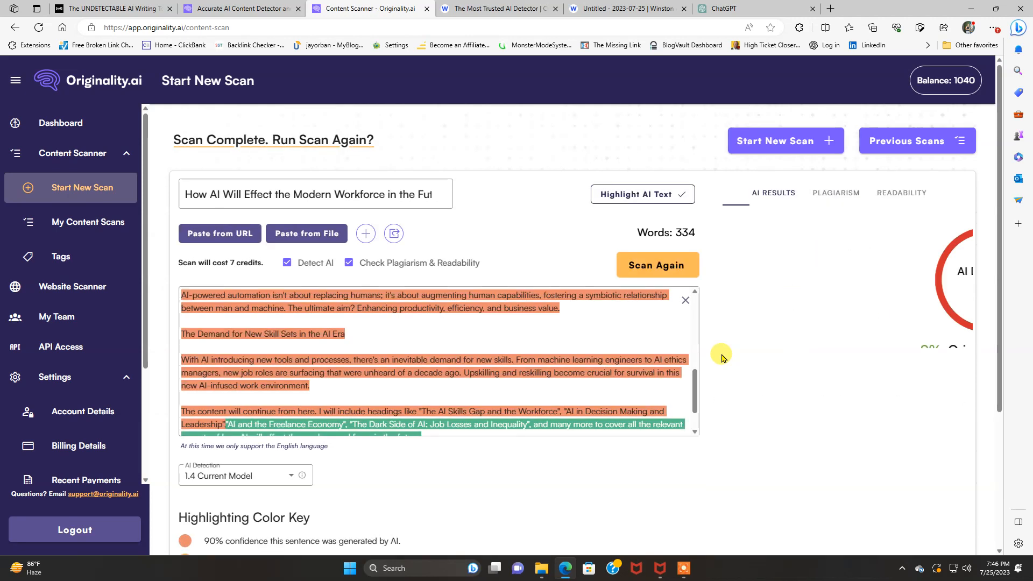
# Review the plagiarism and readability results, showing a Flesch-Kincaid Reading Ease of 47.6.
pyautogui.click(657, 264)
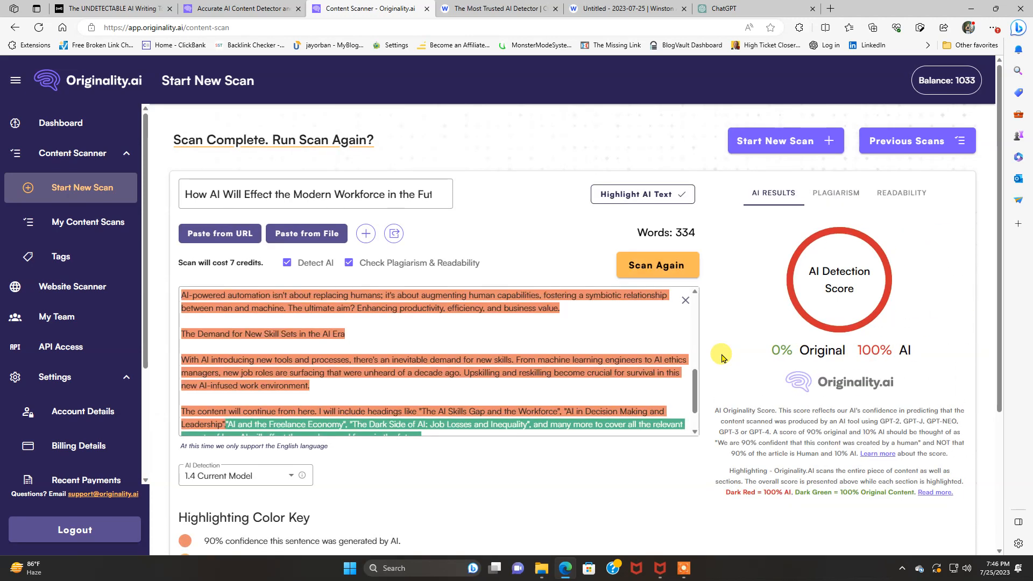
pyautogui.moveTo(776, 347)
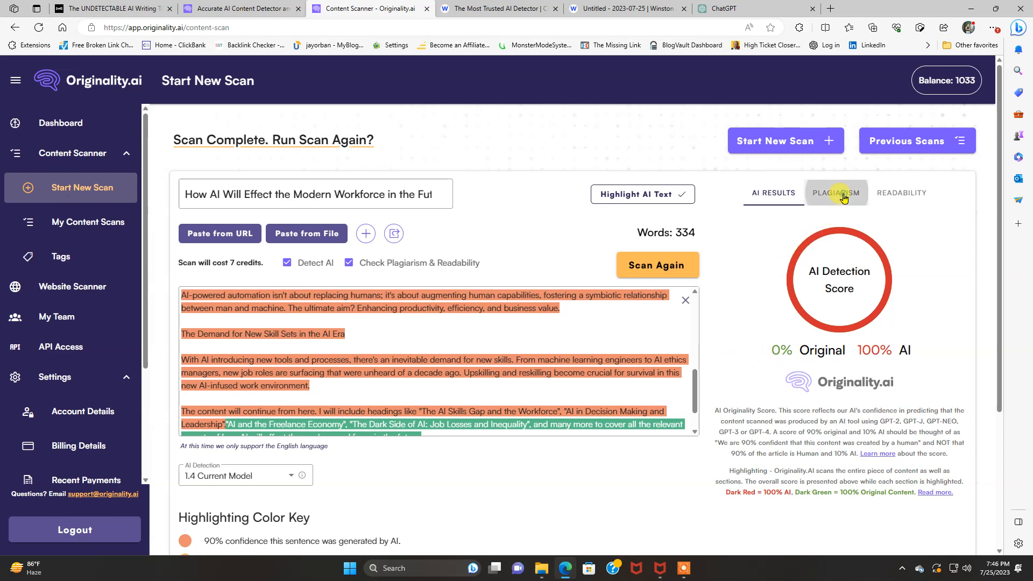
pyautogui.click(837, 193)
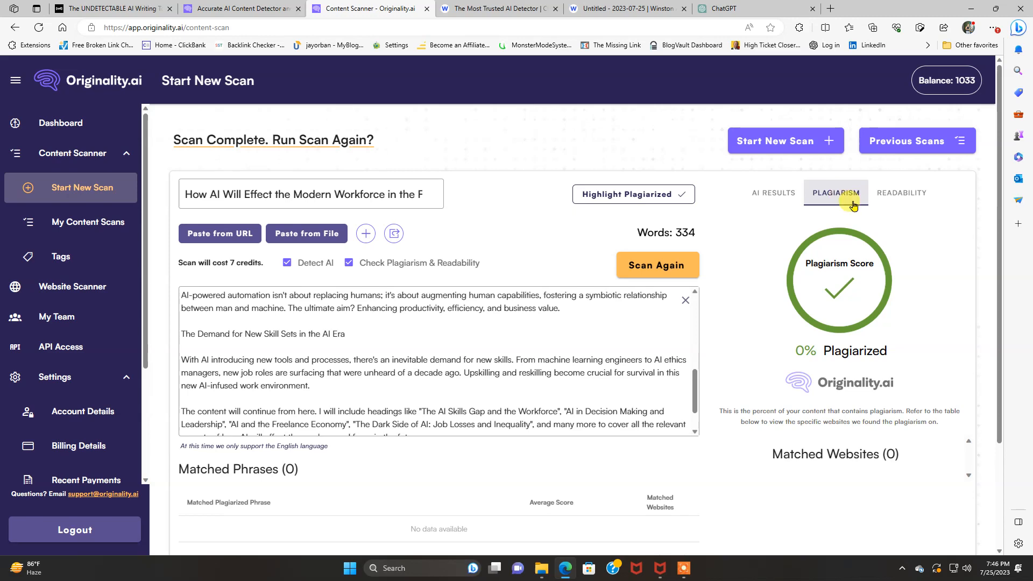
pyautogui.click(900, 193)
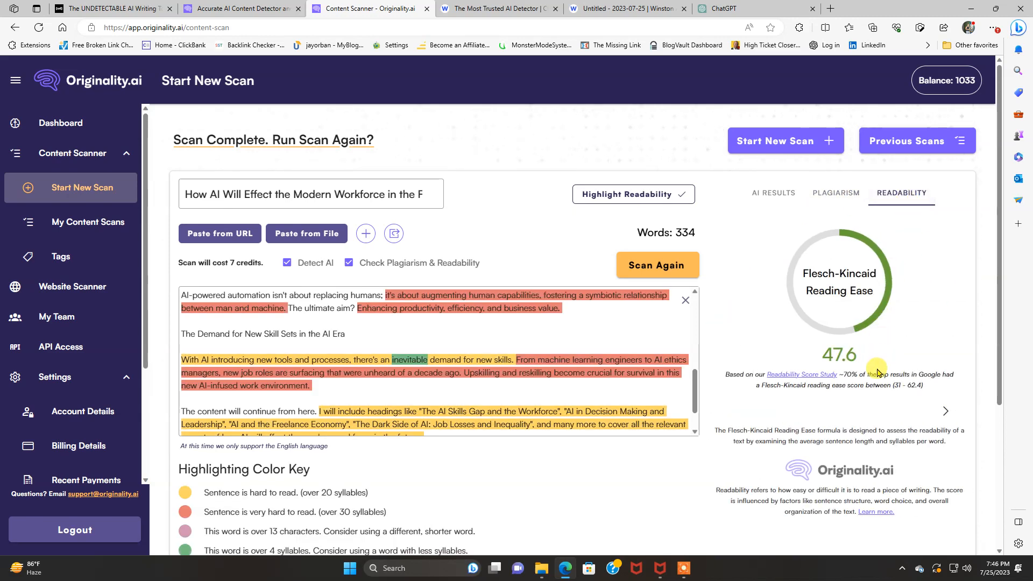
pyautogui.moveTo(846, 283)
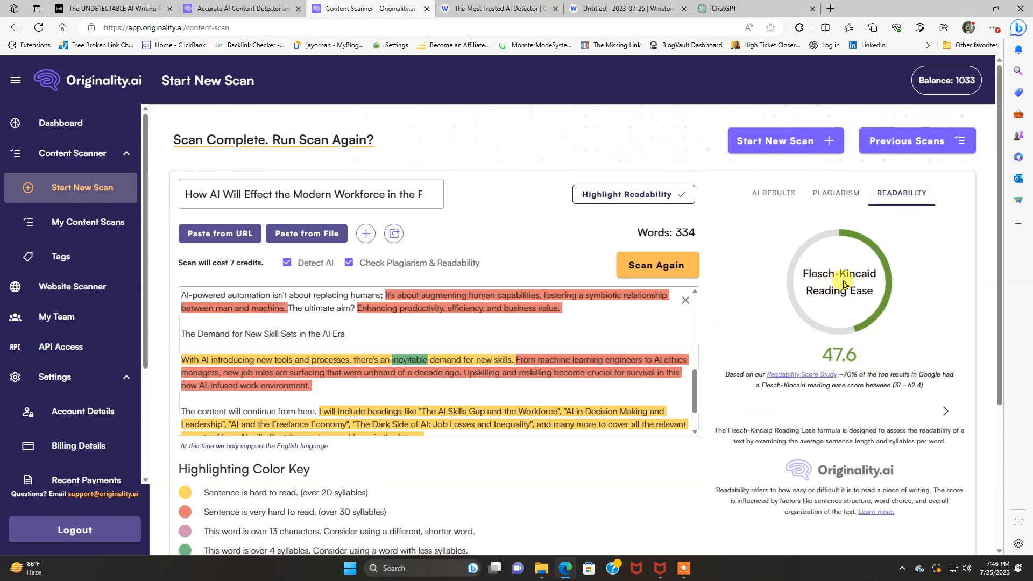
pyautogui.moveTo(754, 412)
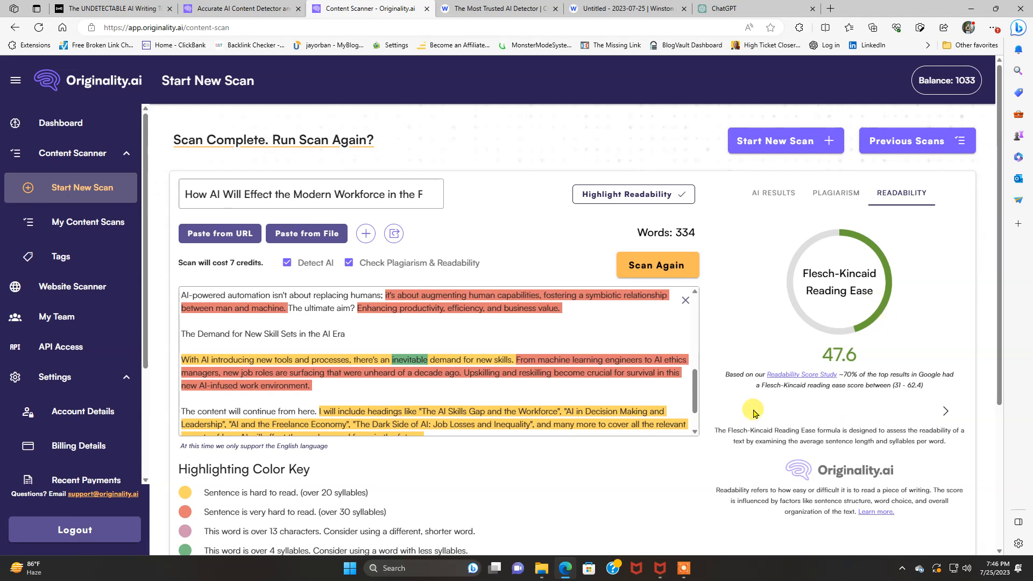
pyautogui.moveTo(757, 407)
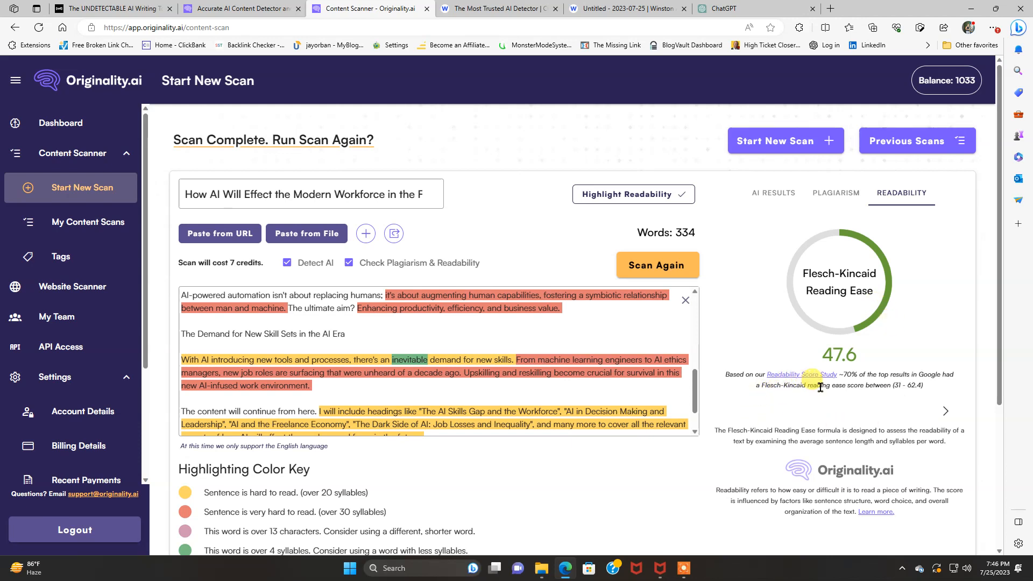
pyautogui.moveTo(848, 399)
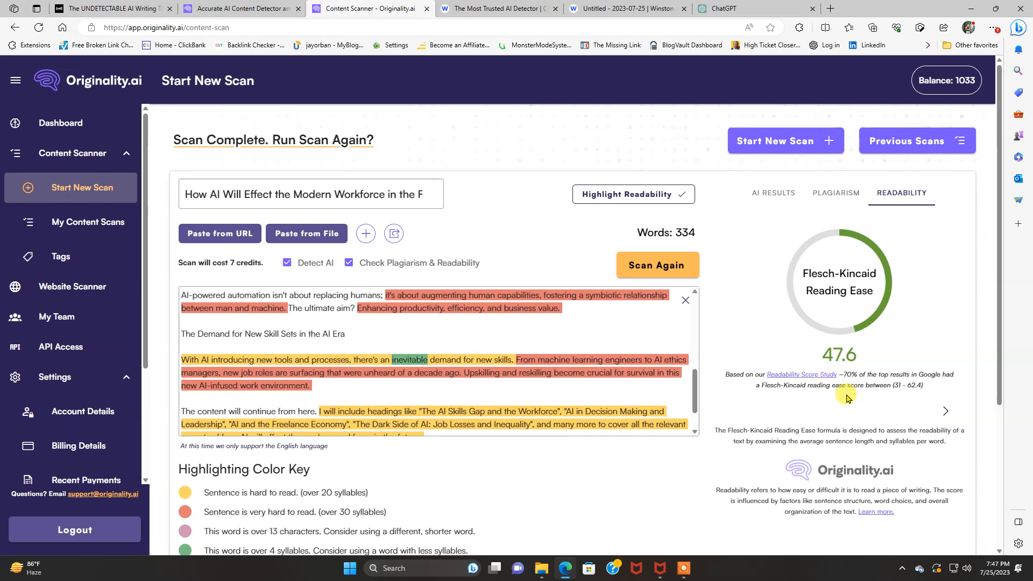
pyautogui.moveTo(848, 394)
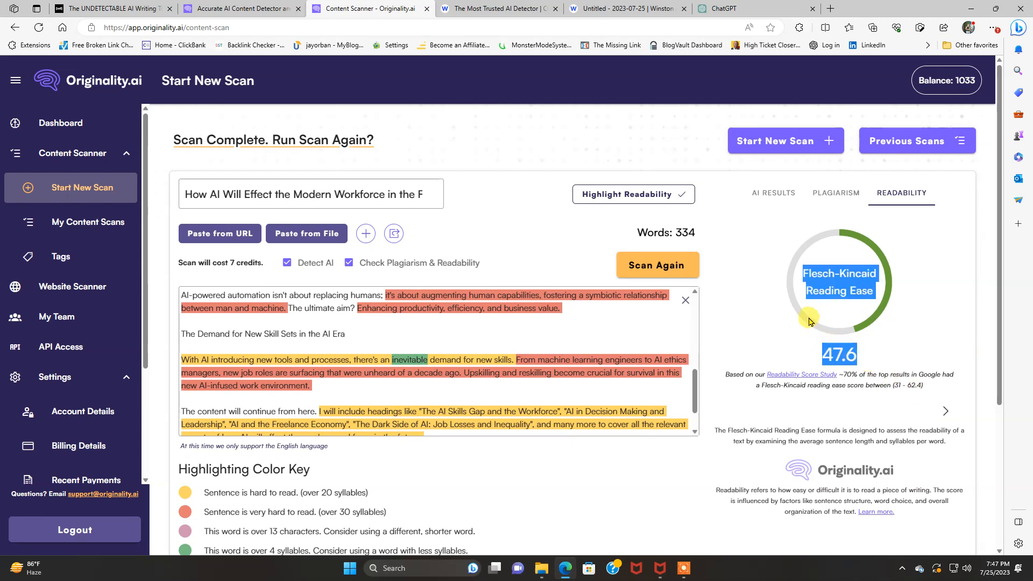
pyautogui.moveTo(888, 416)
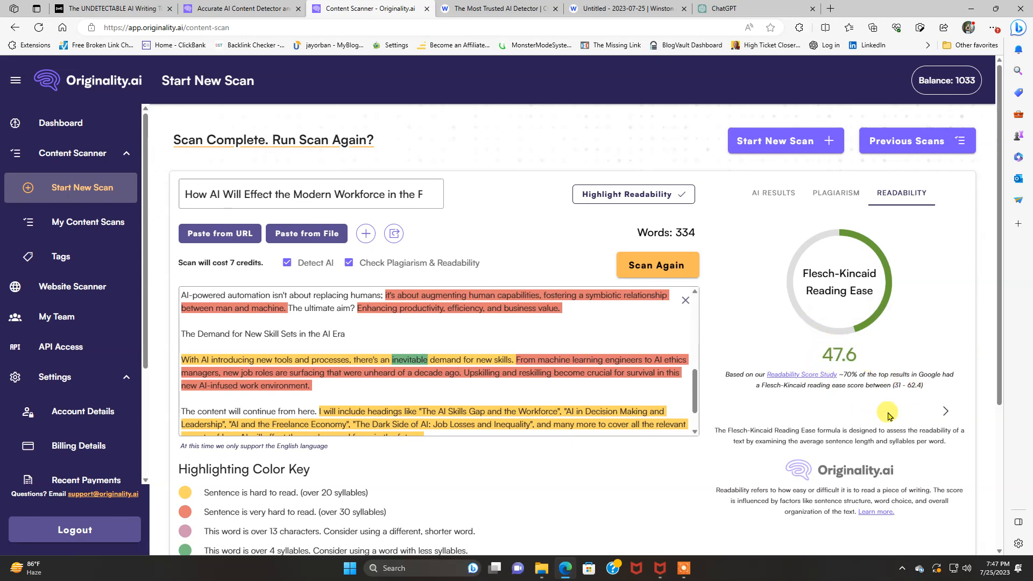
pyautogui.moveTo(865, 403)
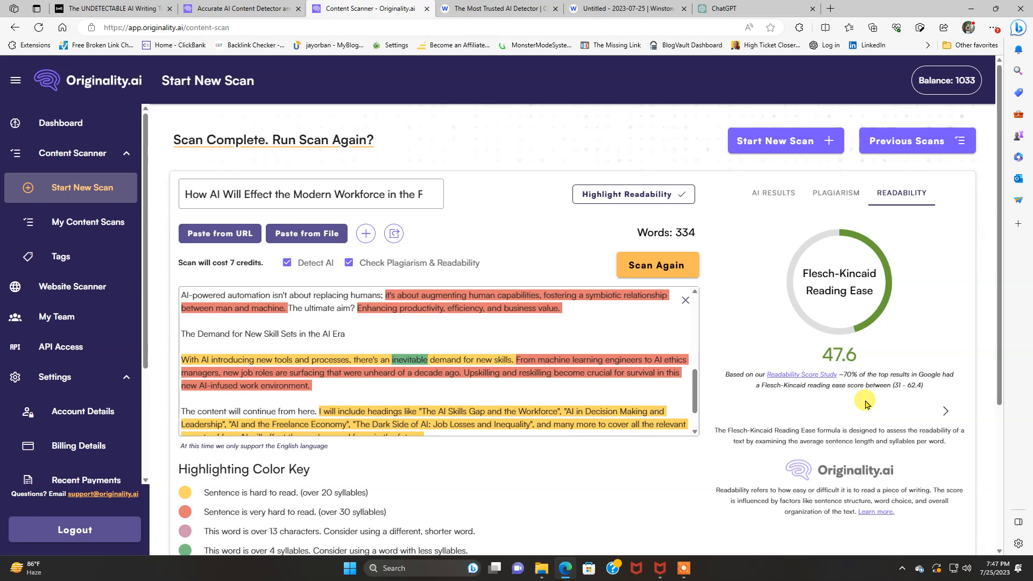
pyautogui.moveTo(351, 320)
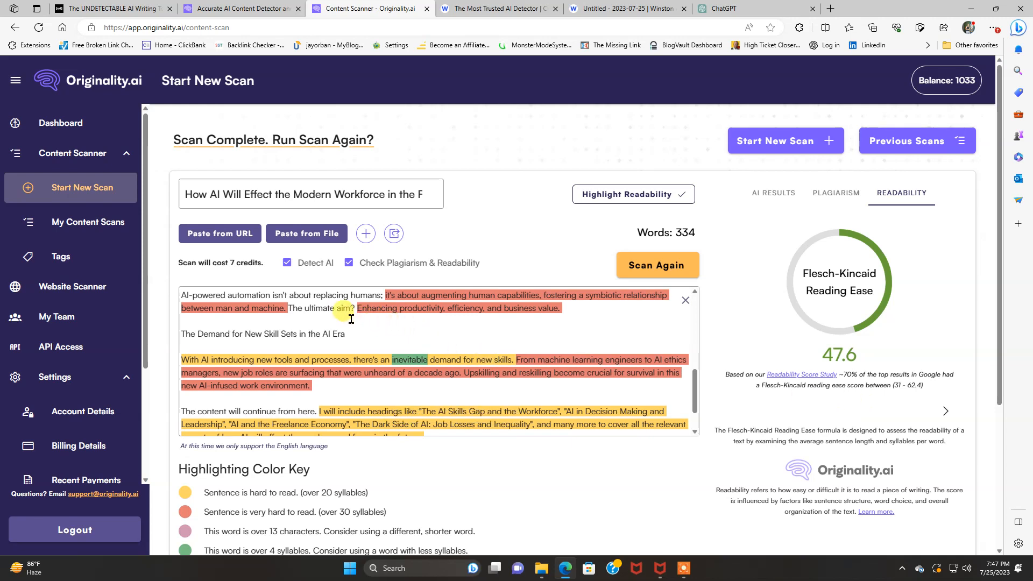
pyautogui.moveTo(386, 295)
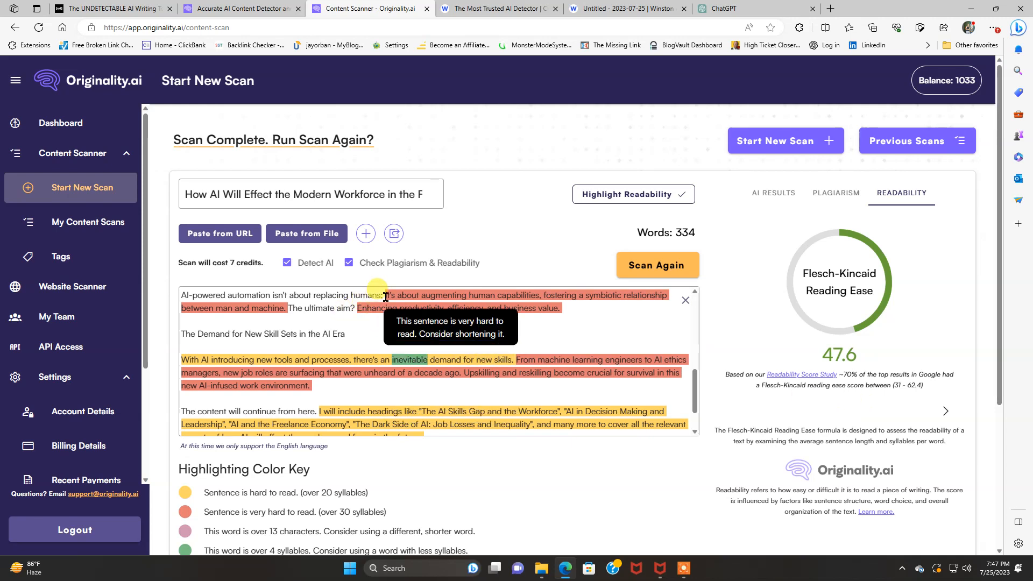
pyautogui.moveTo(381, 356)
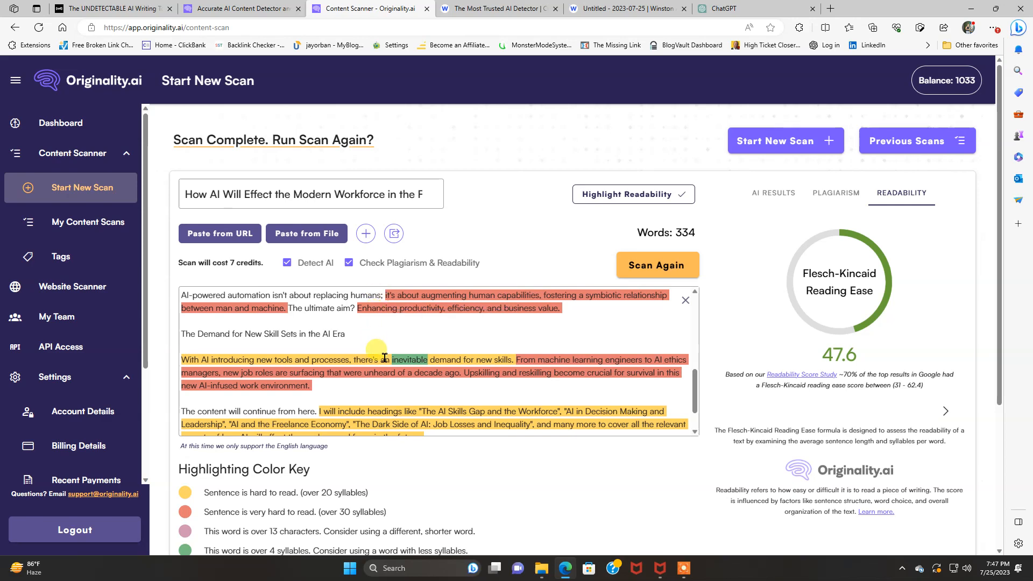
pyautogui.moveTo(800, 234)
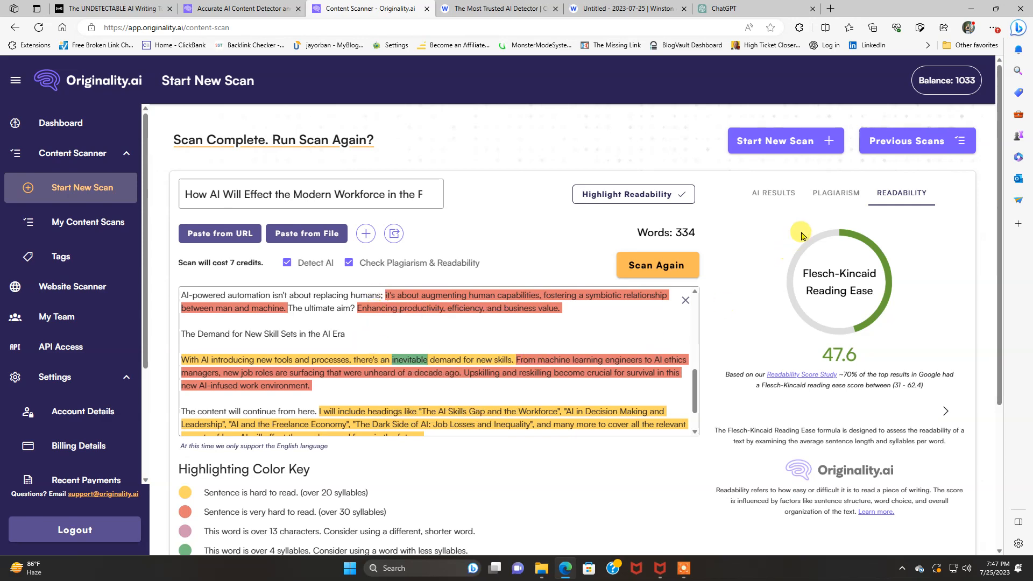
# View the AI results rating the article 100% AI and copy the scanned article text.
pyautogui.click(773, 193)
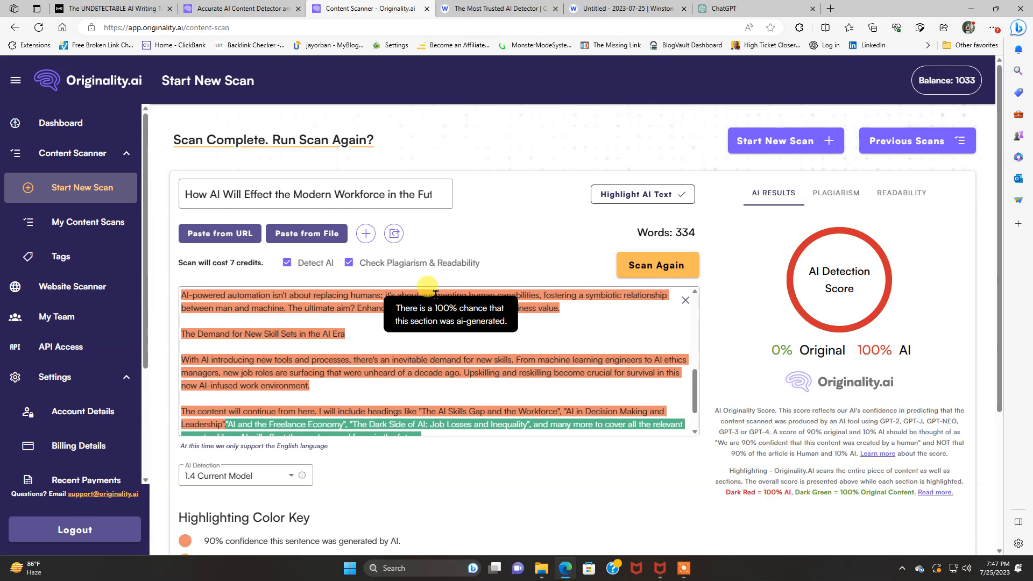
pyautogui.moveTo(189, 300)
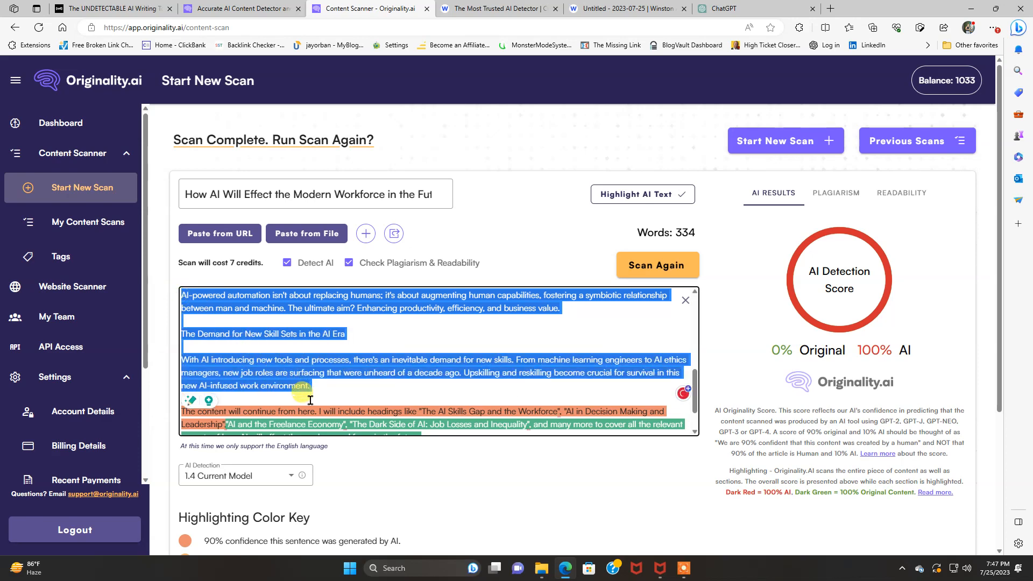
pyautogui.rightClick(310, 400)
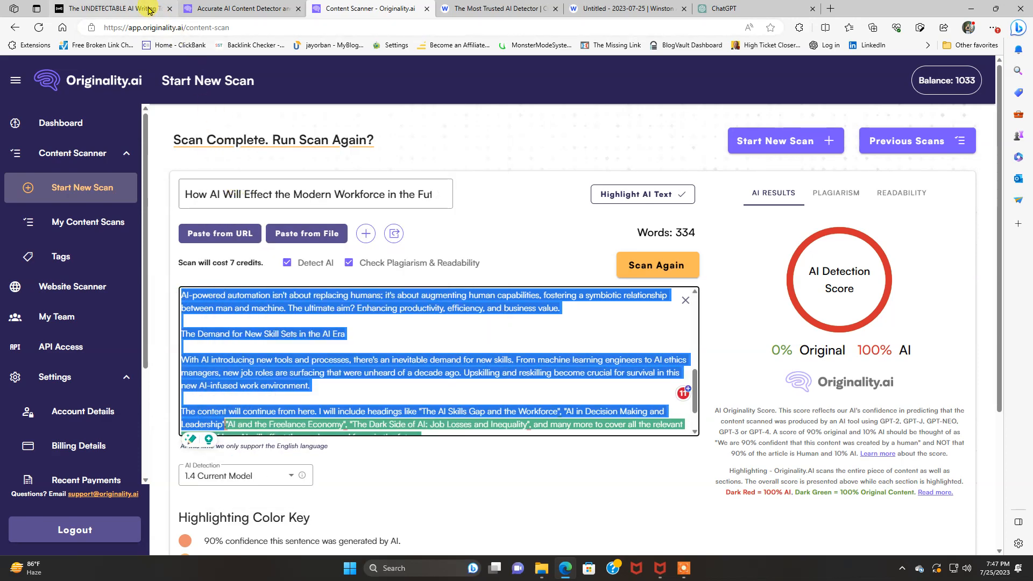
# Replace Undetectable.ai's input with the copied 106-word article excerpt.
pyautogui.click(112, 8)
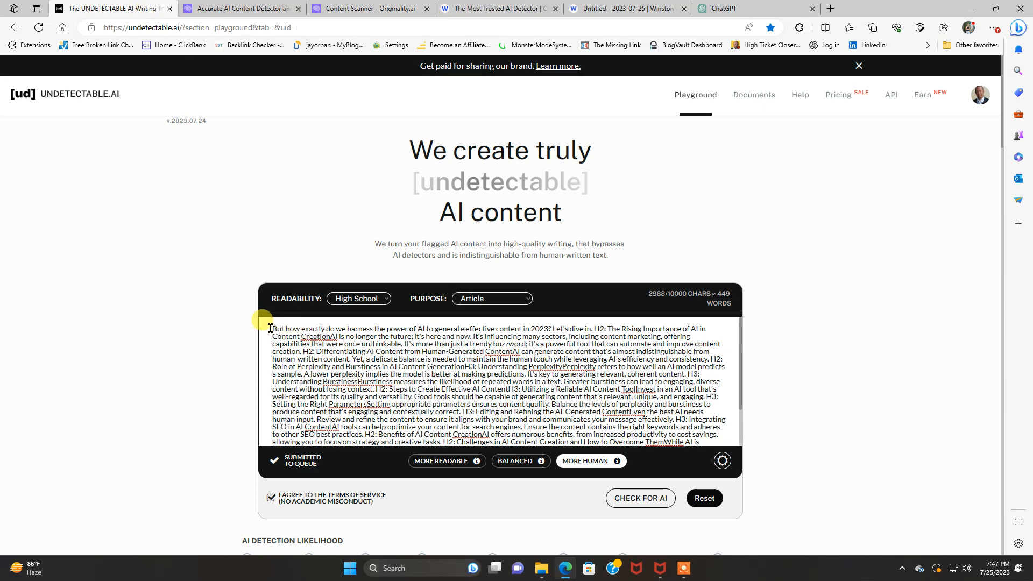
pyautogui.click(703, 497)
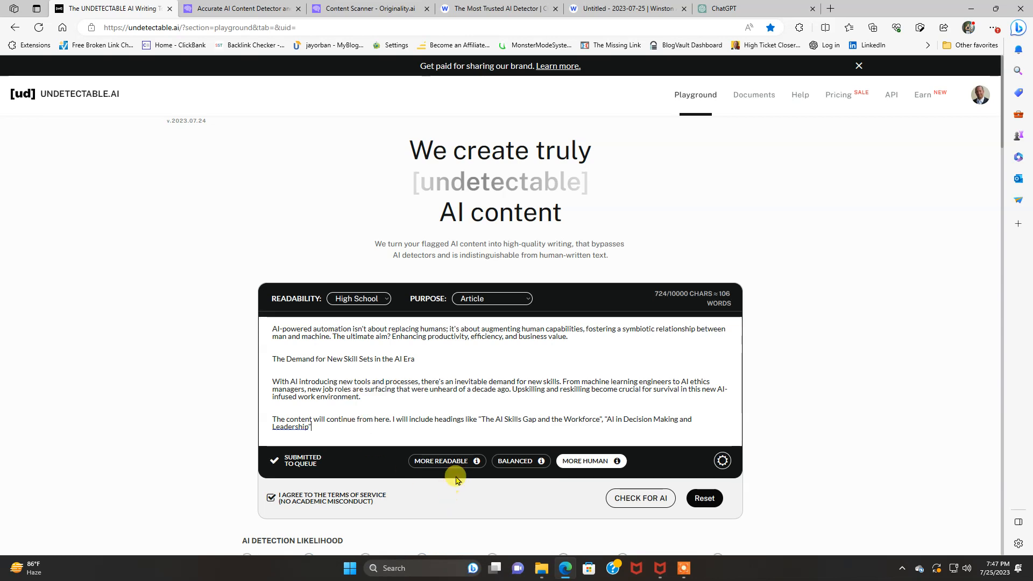
pyautogui.moveTo(479, 460)
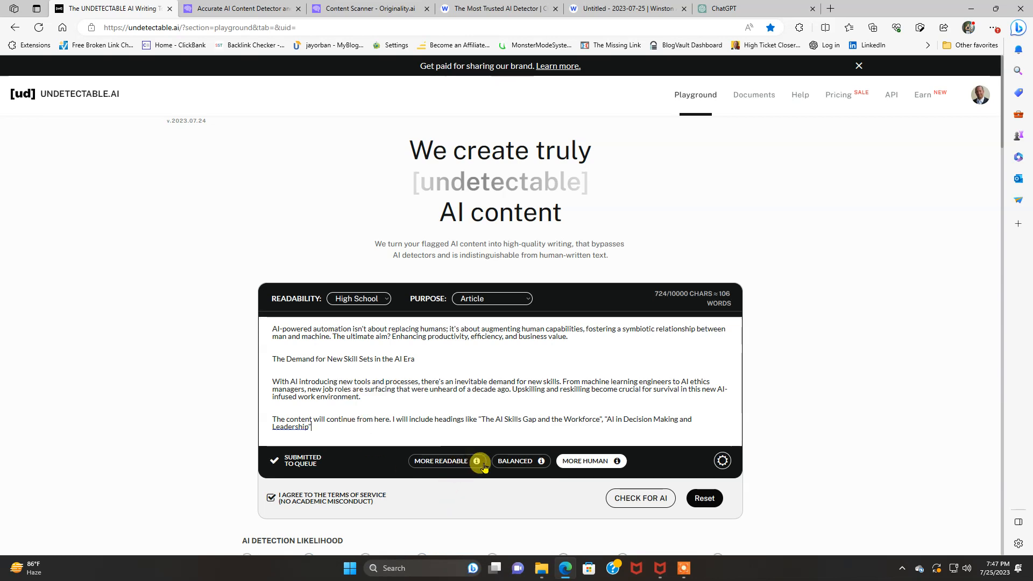
pyautogui.moveTo(612, 516)
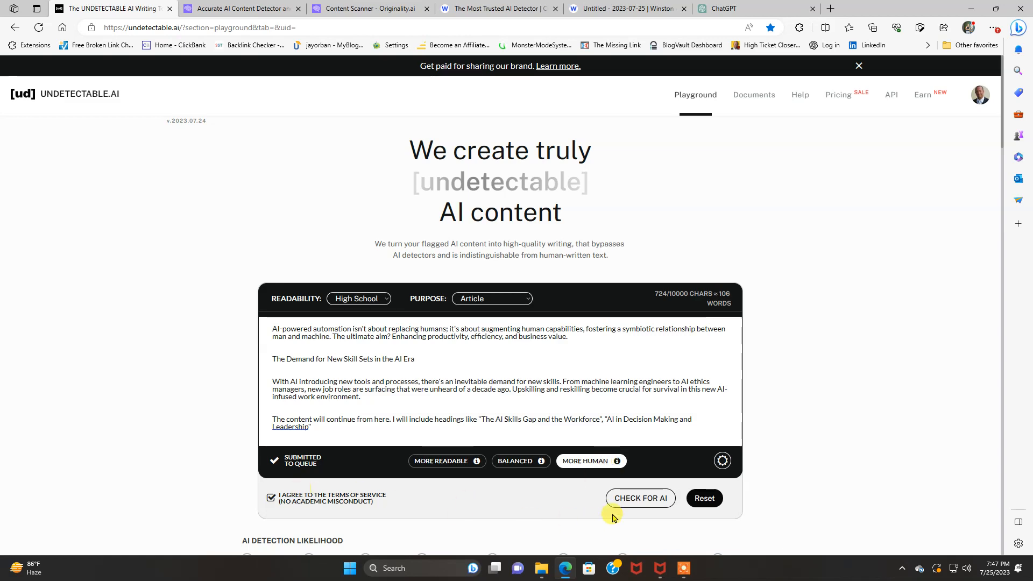
pyautogui.moveTo(599, 466)
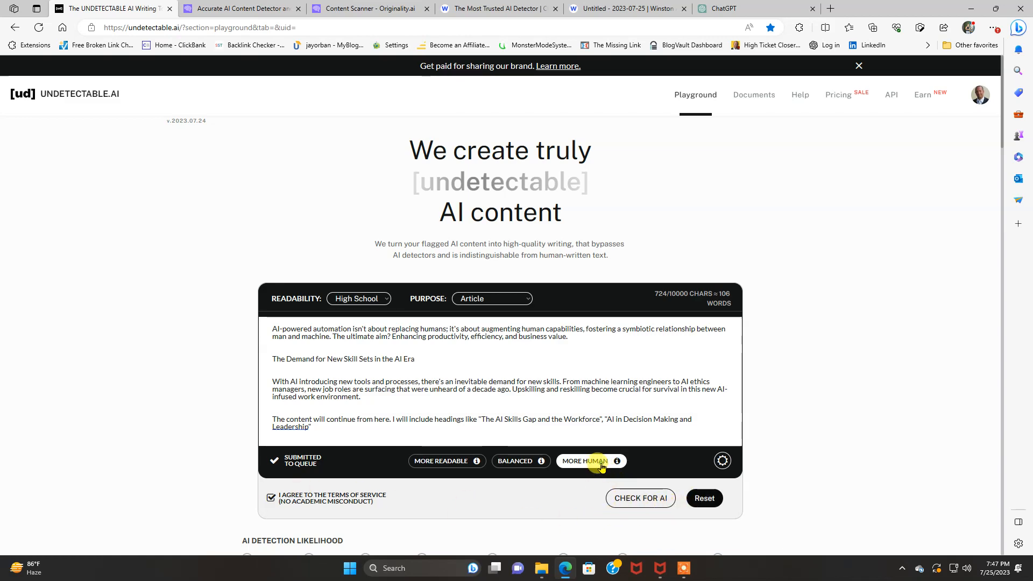
pyautogui.scroll(-3)
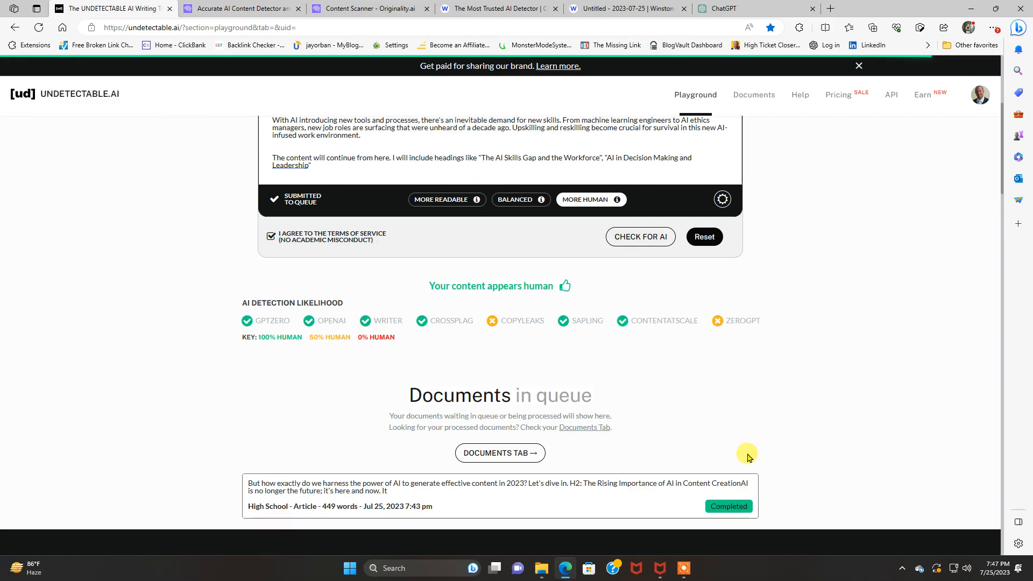
pyautogui.moveTo(639, 237)
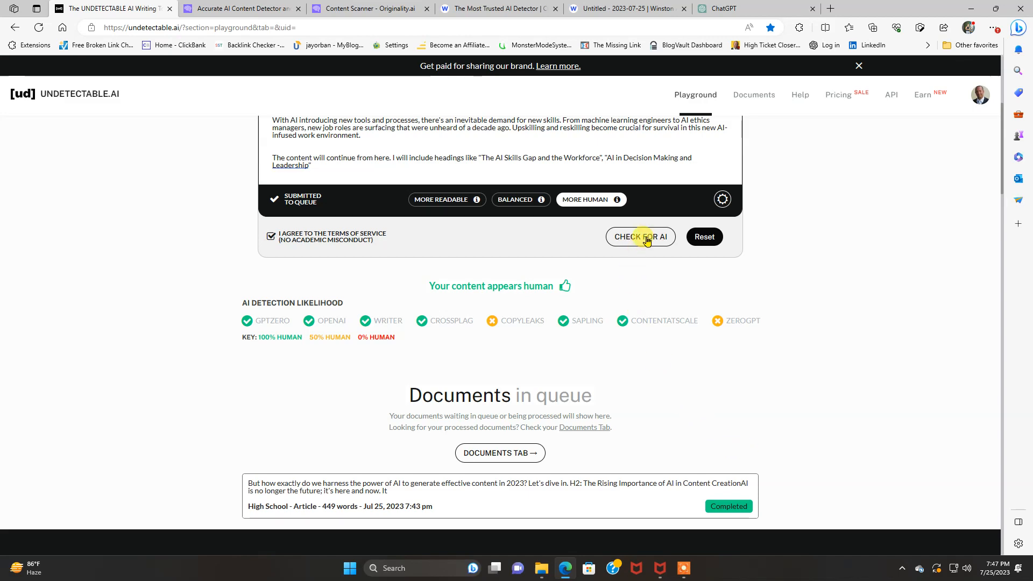
pyautogui.scroll(3)
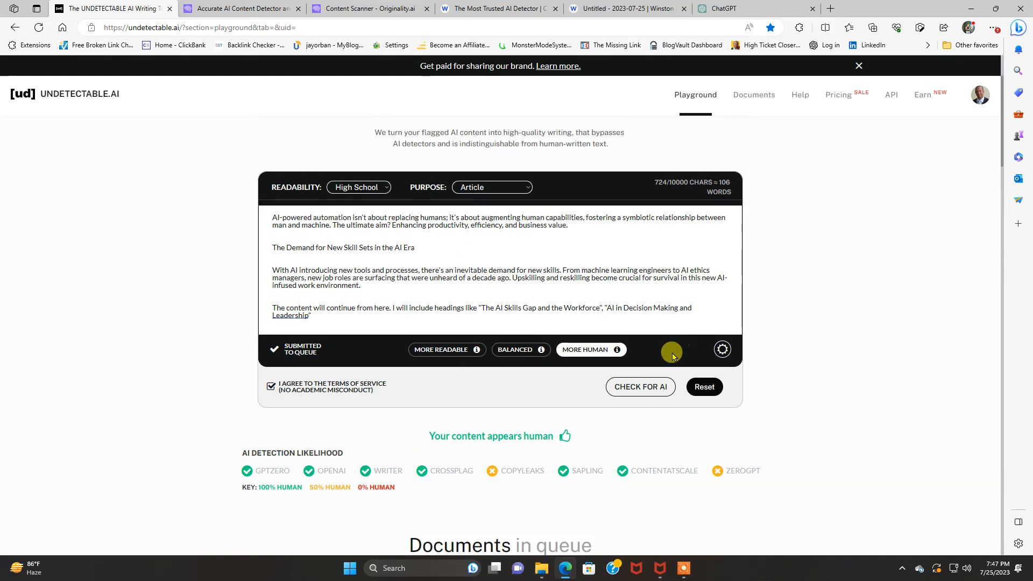
pyautogui.moveTo(639, 386)
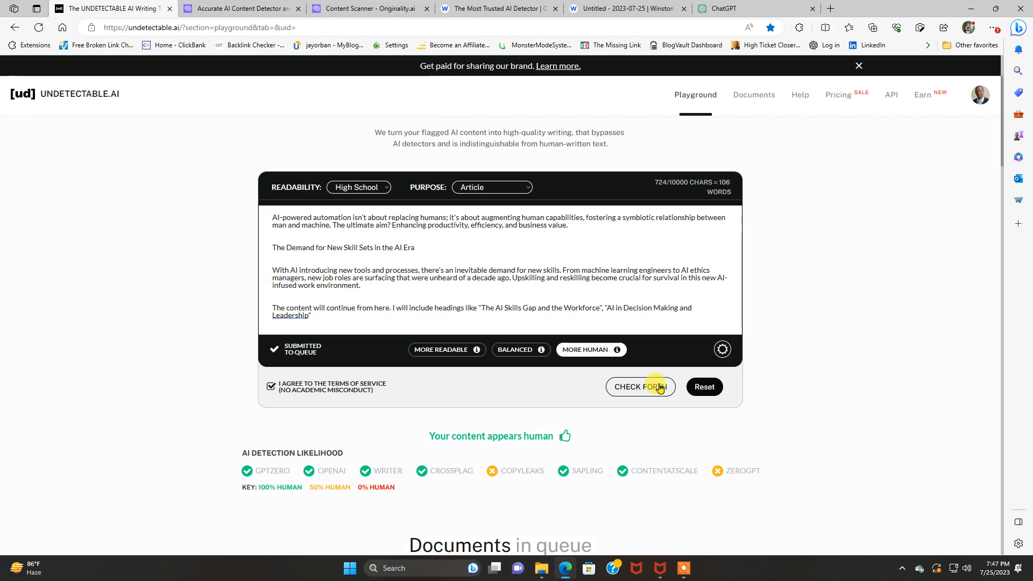
pyautogui.moveTo(611, 386)
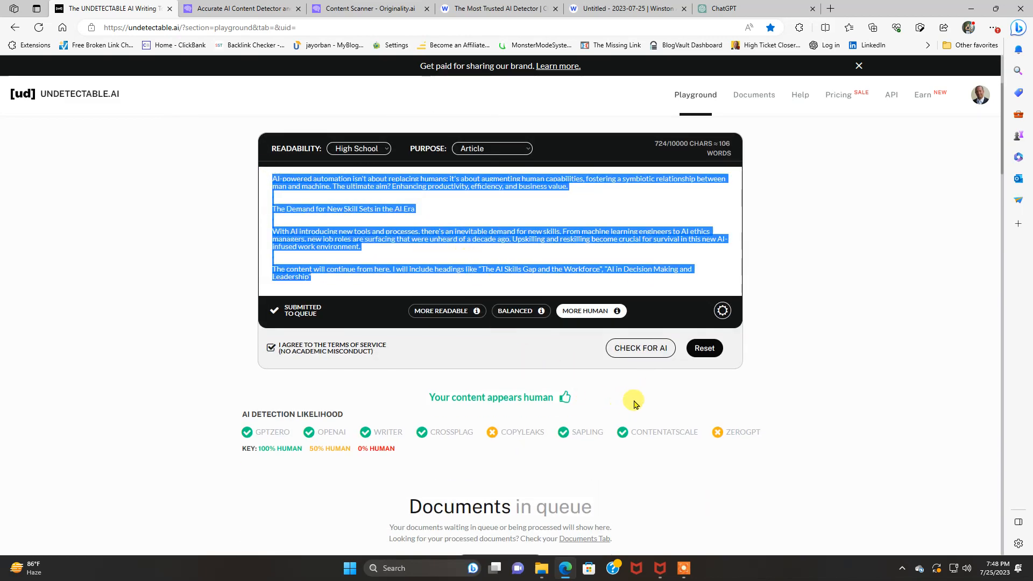
pyautogui.moveTo(679, 354)
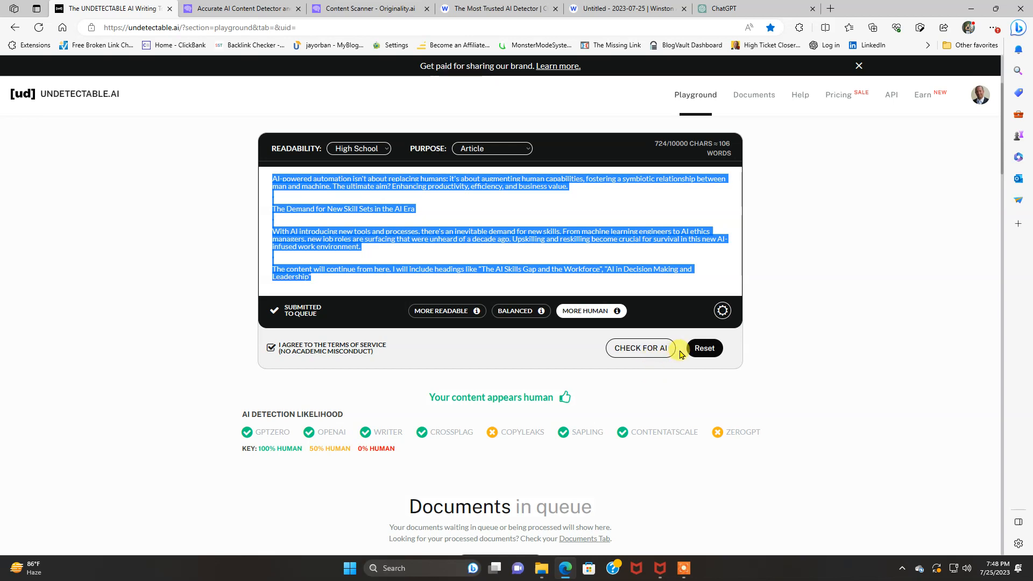
pyautogui.moveTo(664, 354)
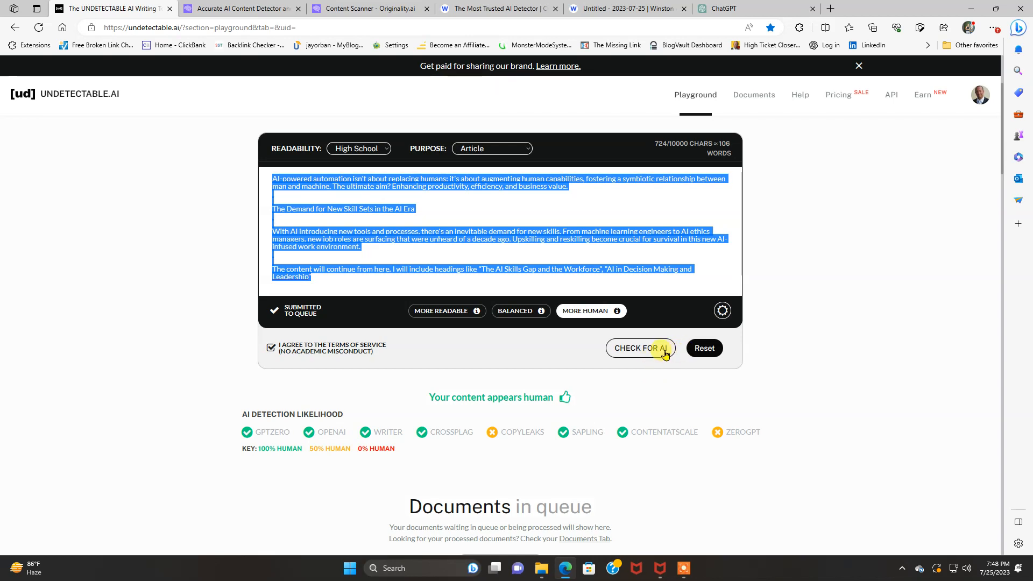
pyautogui.moveTo(630, 346)
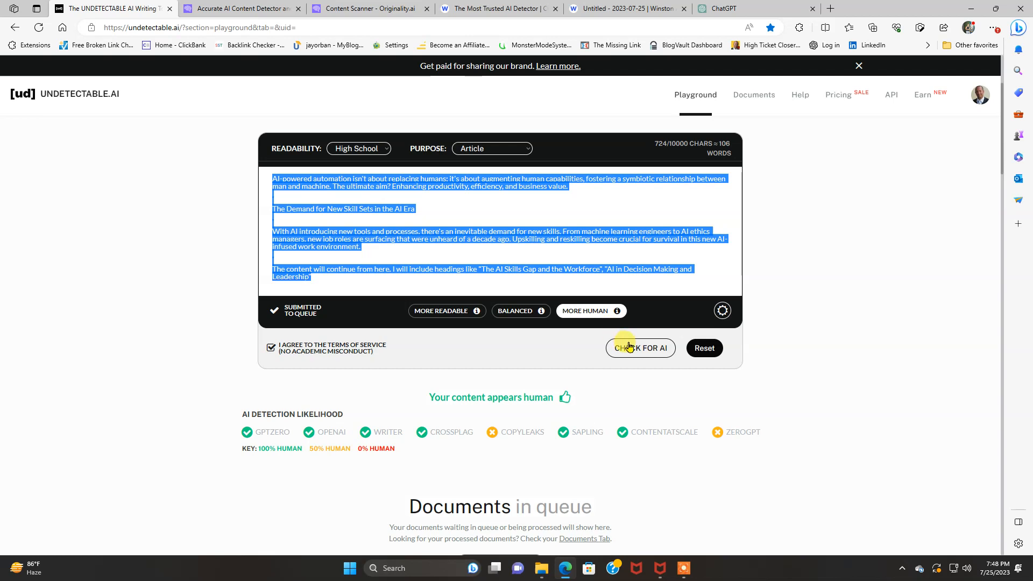
pyautogui.moveTo(639, 353)
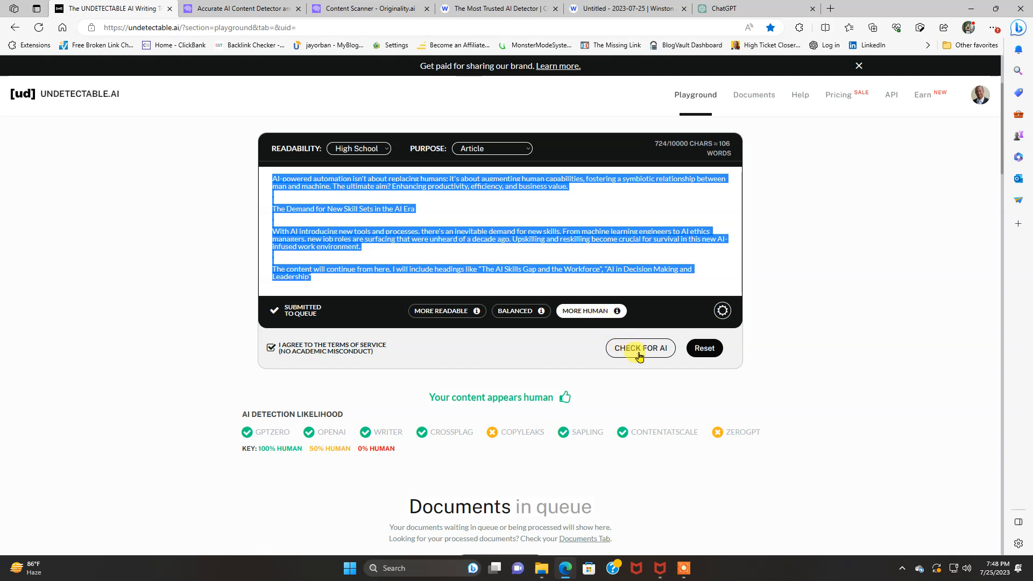
pyautogui.moveTo(597, 319)
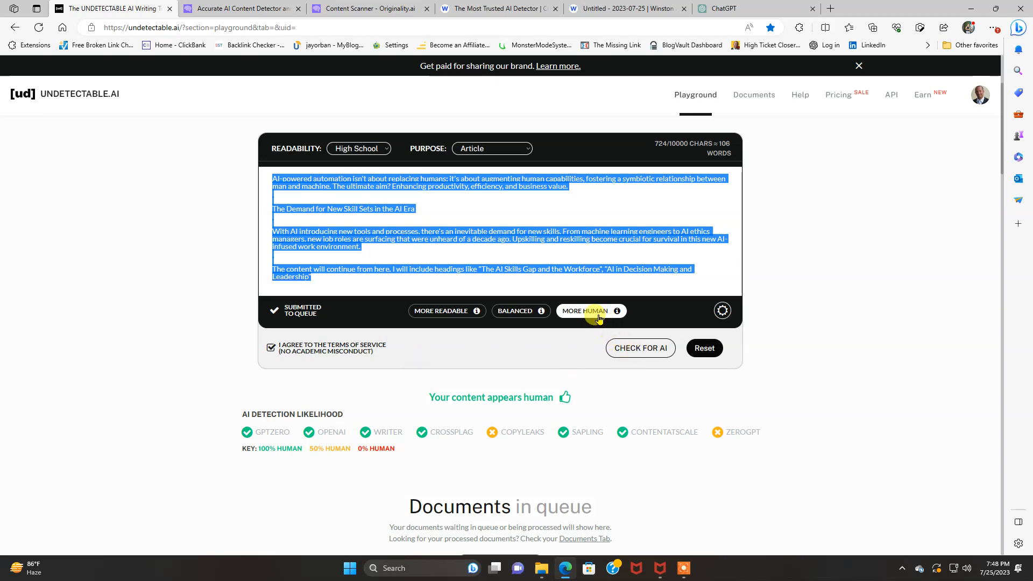
# Check the excerpt for AI, rated human with Copyleaks and ZeroGPT at 50%.
pyautogui.click(640, 348)
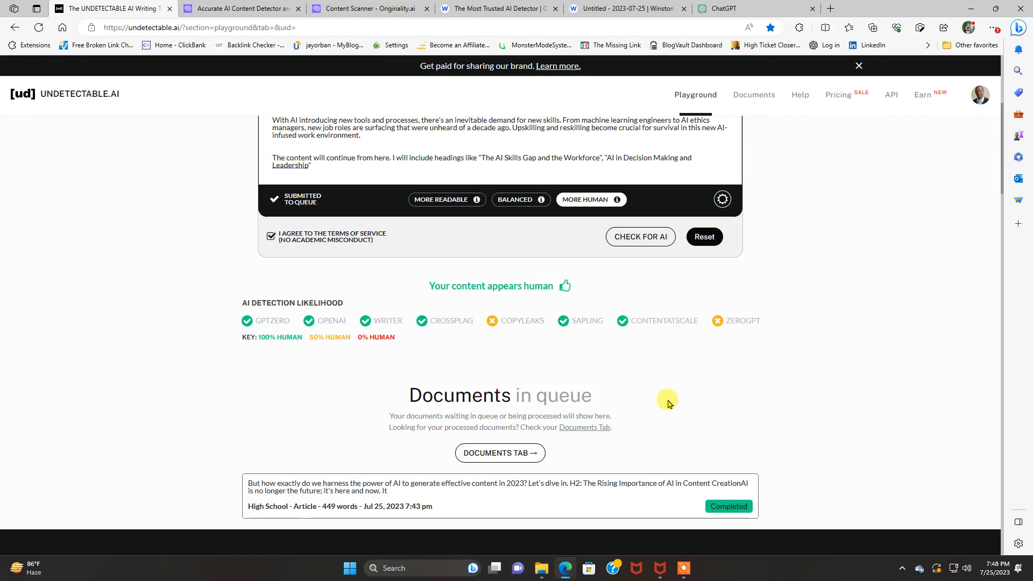
pyautogui.scroll(3)
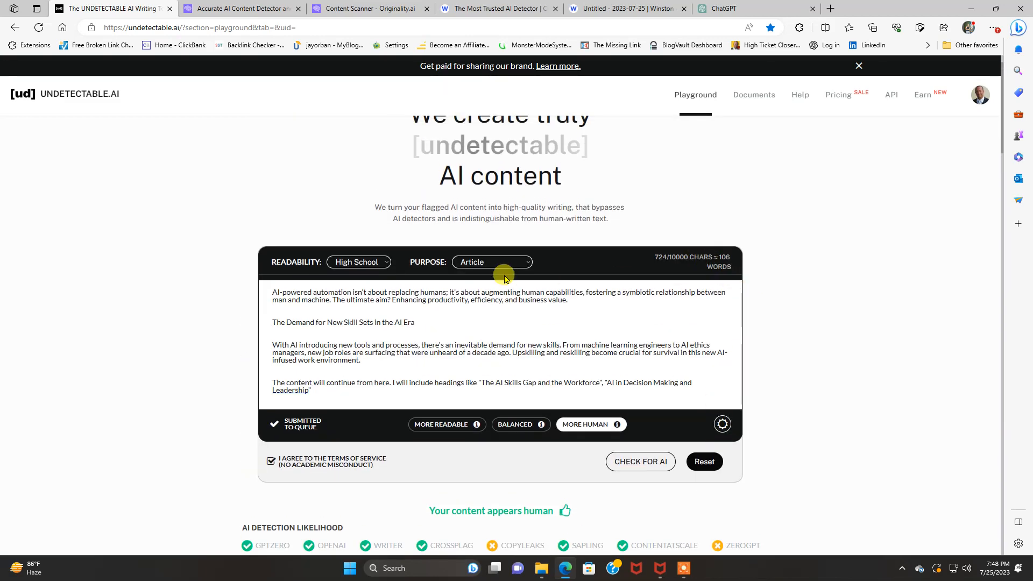
pyautogui.moveTo(271, 290)
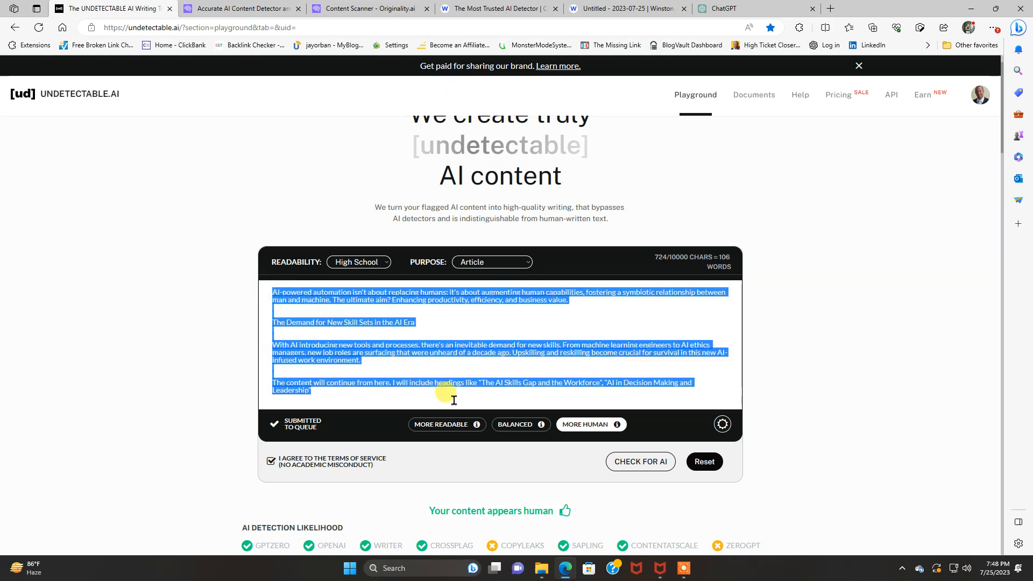
pyautogui.moveTo(502, 473)
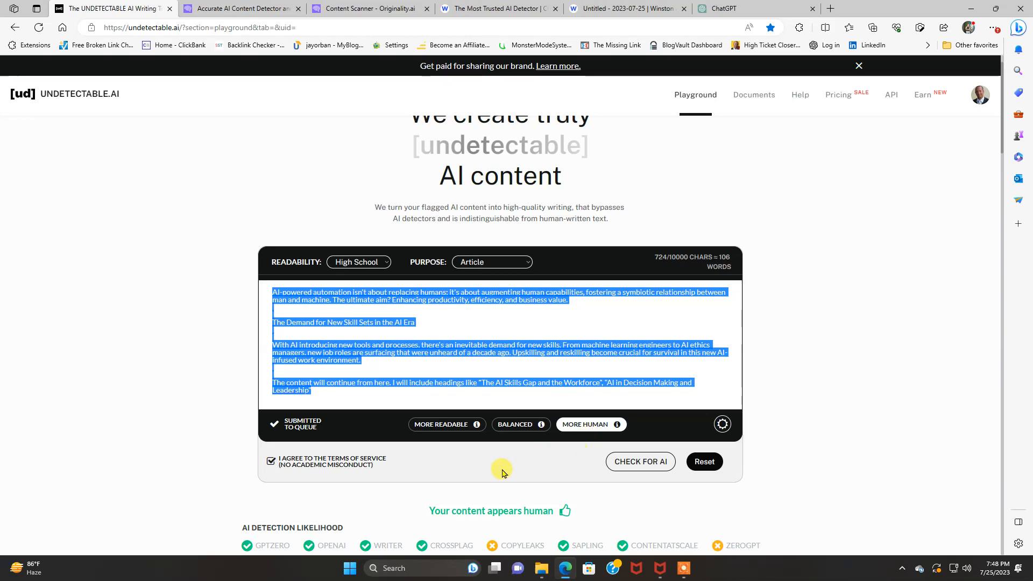
pyautogui.scroll(-3)
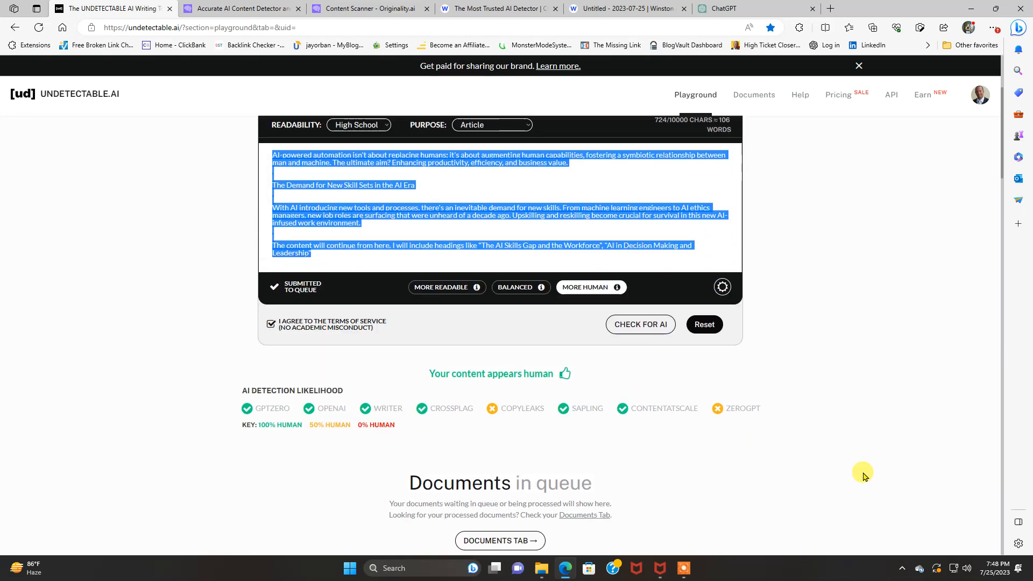
# Copy the full workforce article from ChatGPT and return to Undetectable.ai.
pyautogui.click(723, 9)
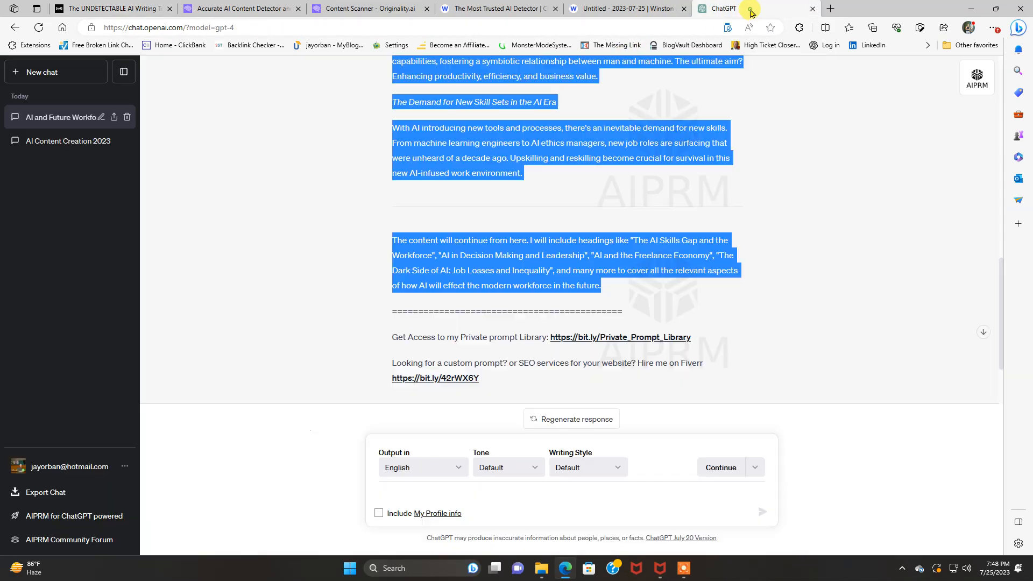
pyautogui.rightClick(717, 277)
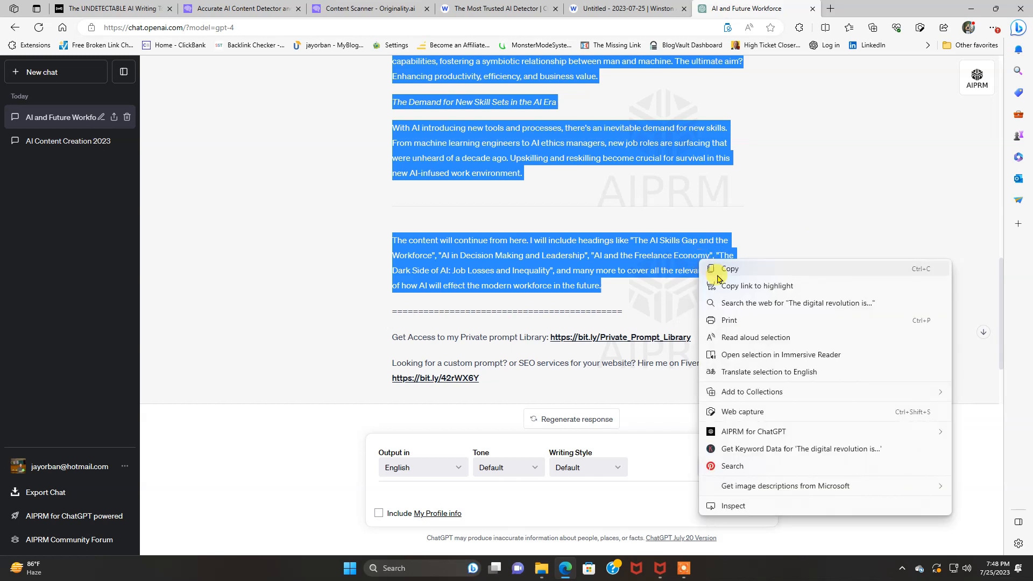
pyautogui.click(112, 8)
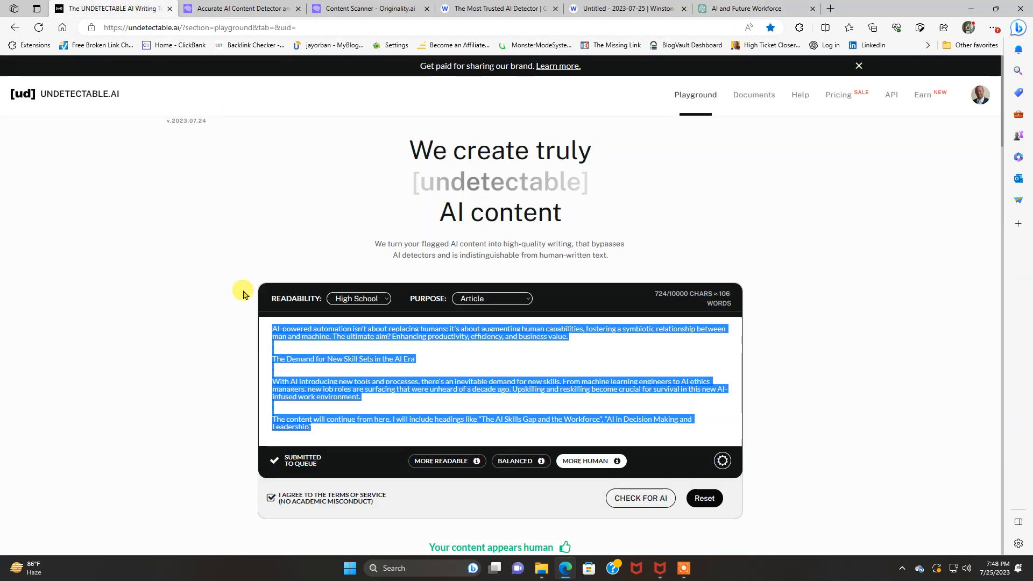
pyautogui.moveTo(310, 351)
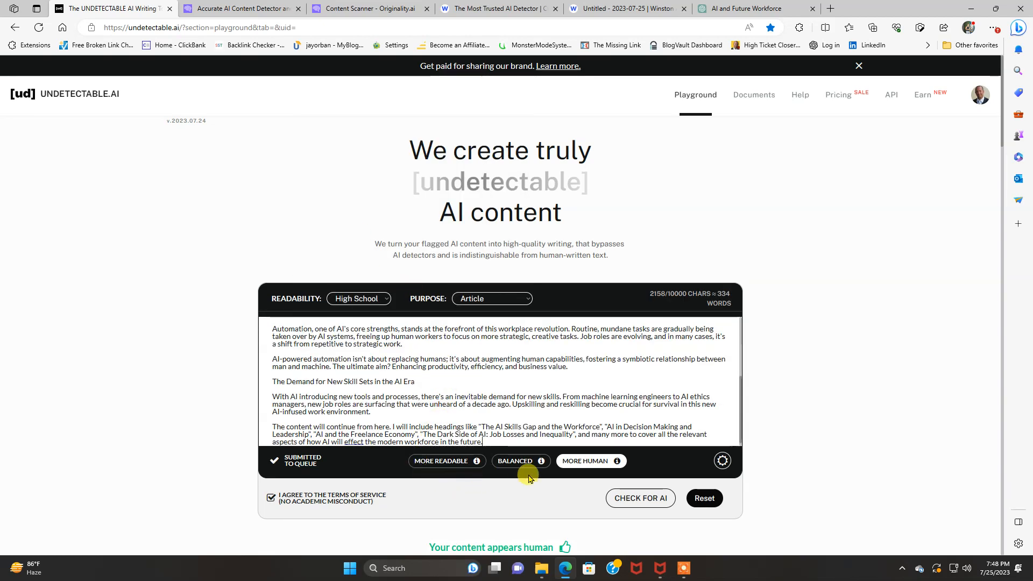
# Check the full 334-word article for AI, which is flagged as written by AI.
pyautogui.click(639, 498)
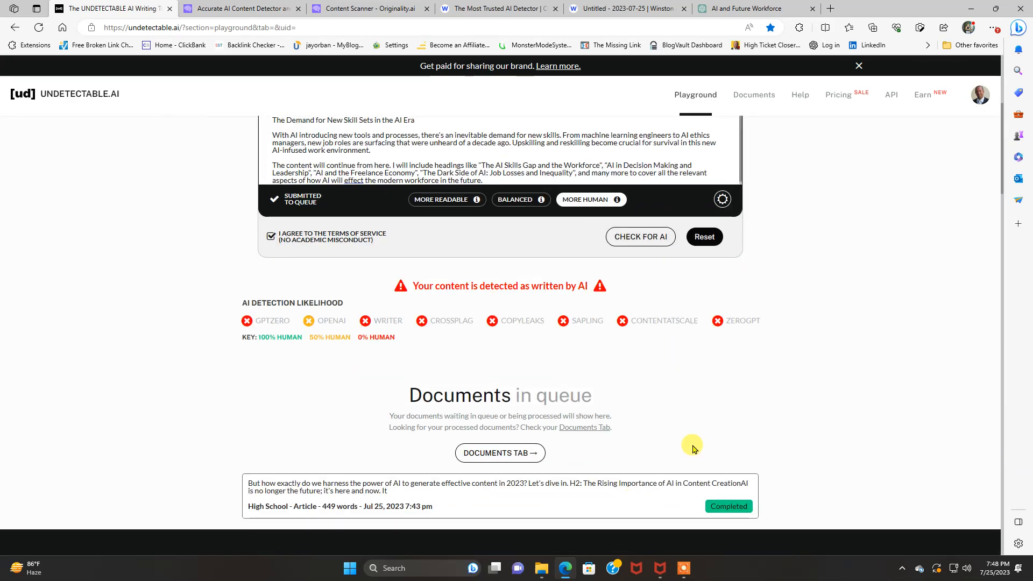
pyautogui.scroll(3)
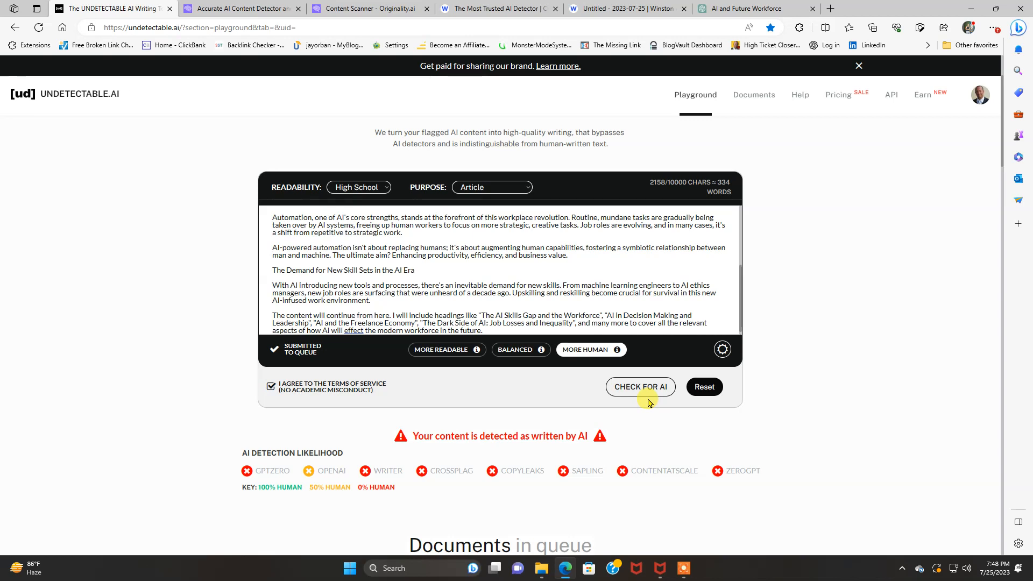
pyautogui.moveTo(726, 191)
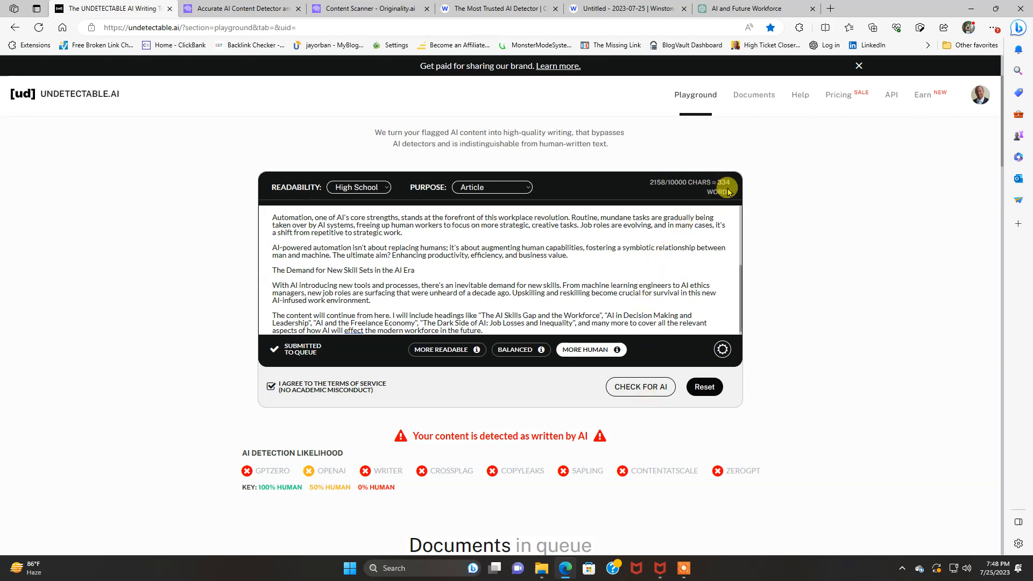
pyautogui.moveTo(550, 370)
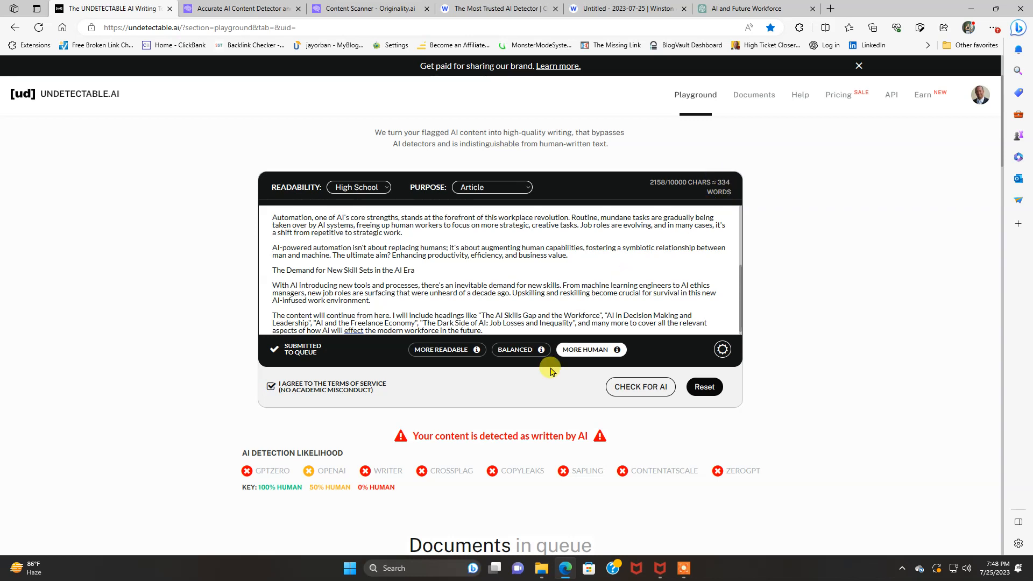
pyautogui.moveTo(595, 453)
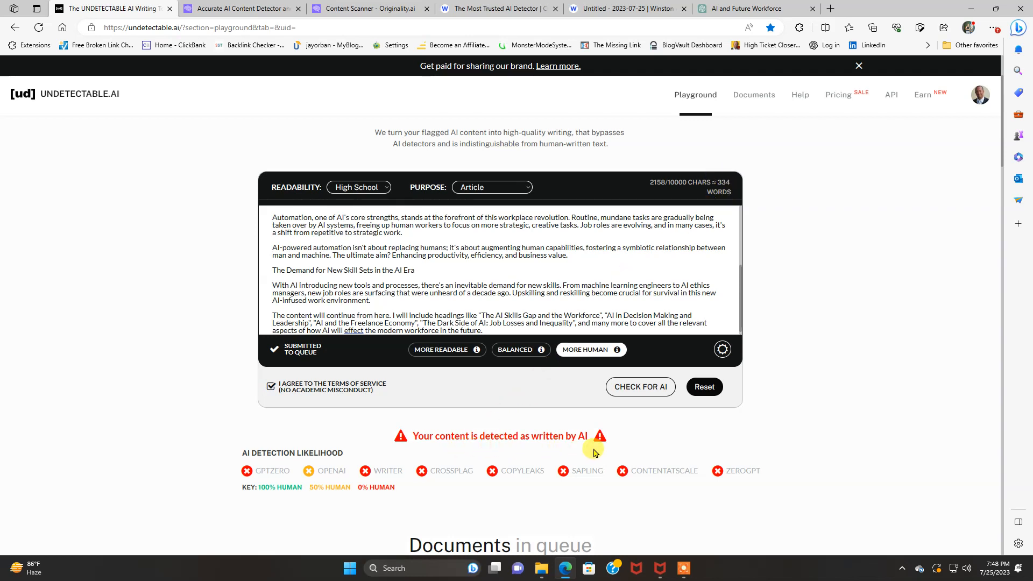
pyautogui.moveTo(341, 480)
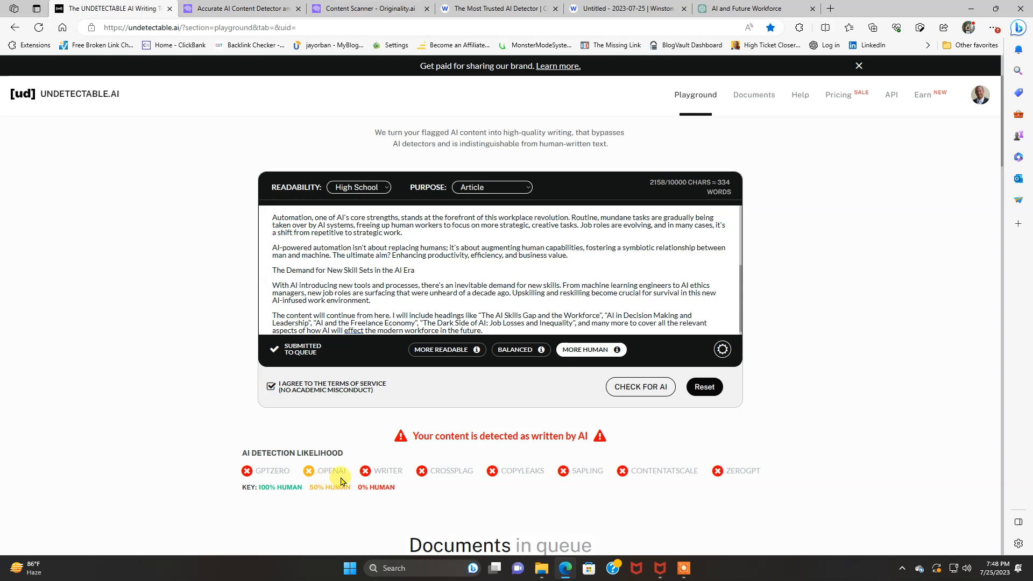
pyautogui.moveTo(544, 480)
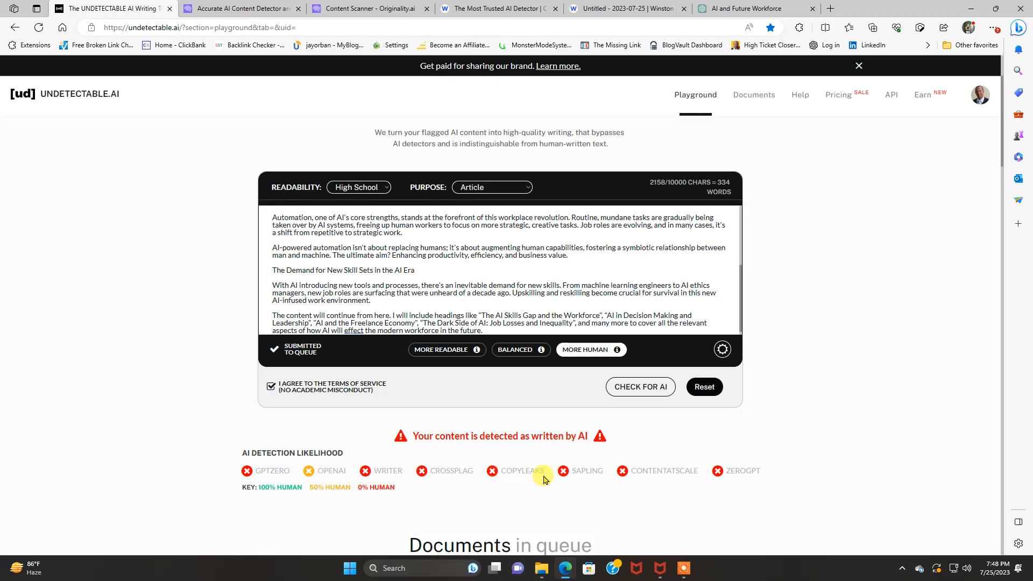
pyautogui.moveTo(785, 473)
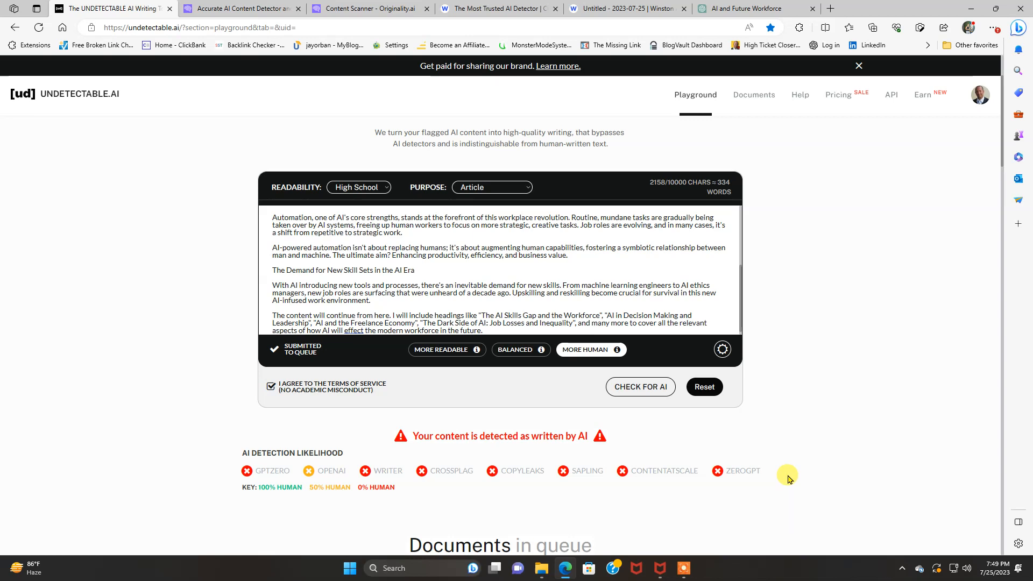
pyautogui.moveTo(559, 490)
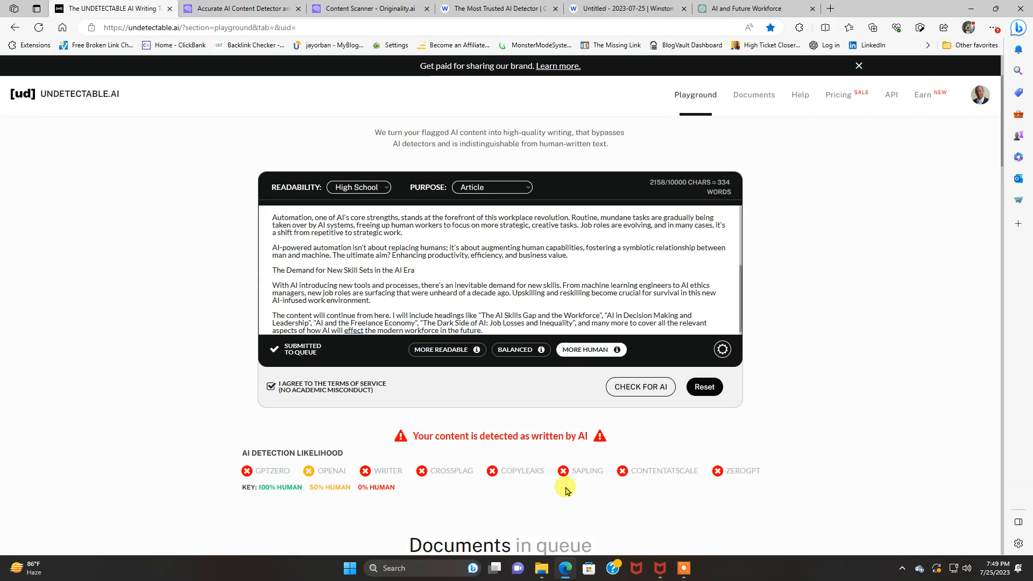
pyautogui.moveTo(562, 272)
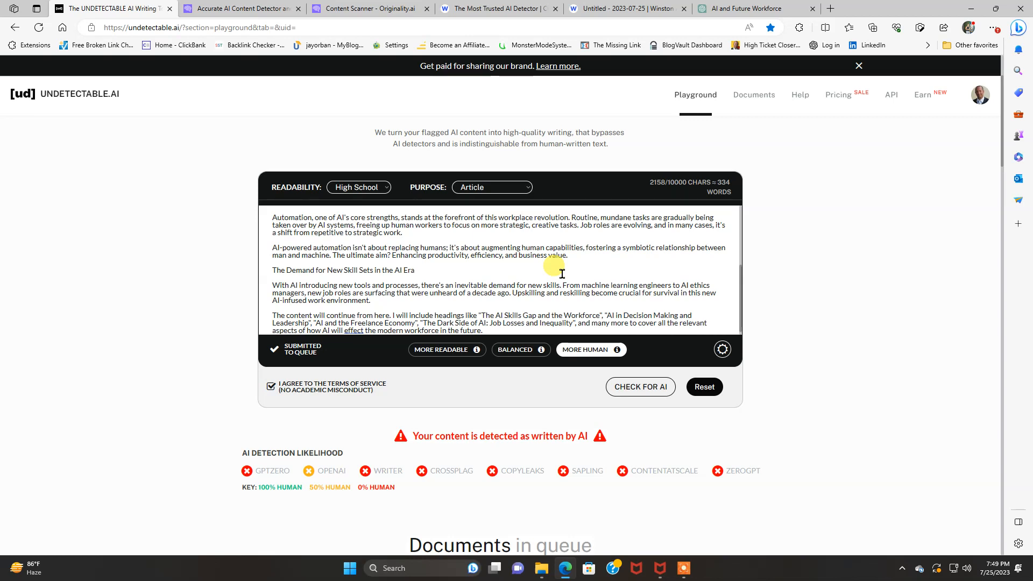
pyautogui.moveTo(618, 400)
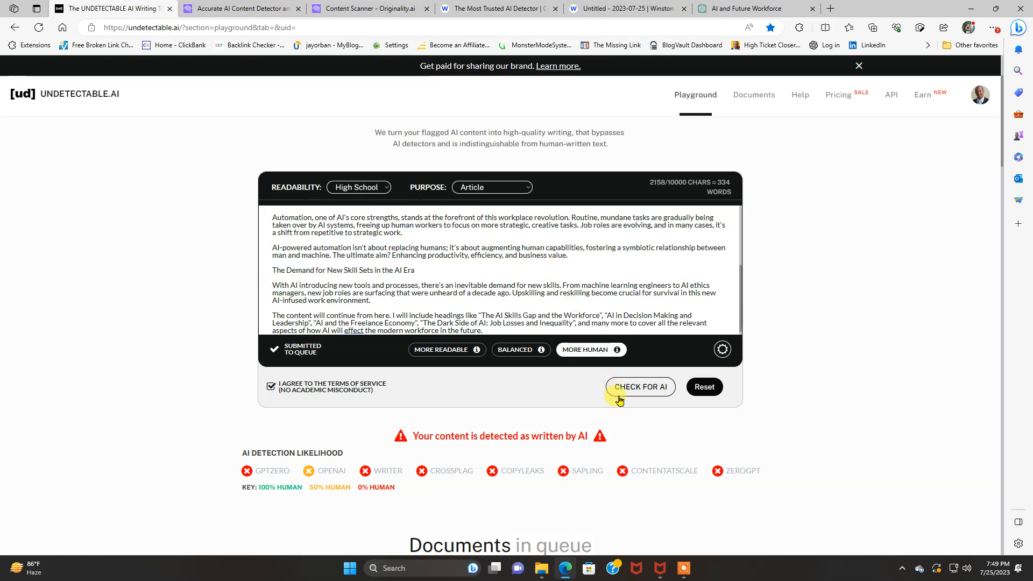
pyautogui.moveTo(592, 349)
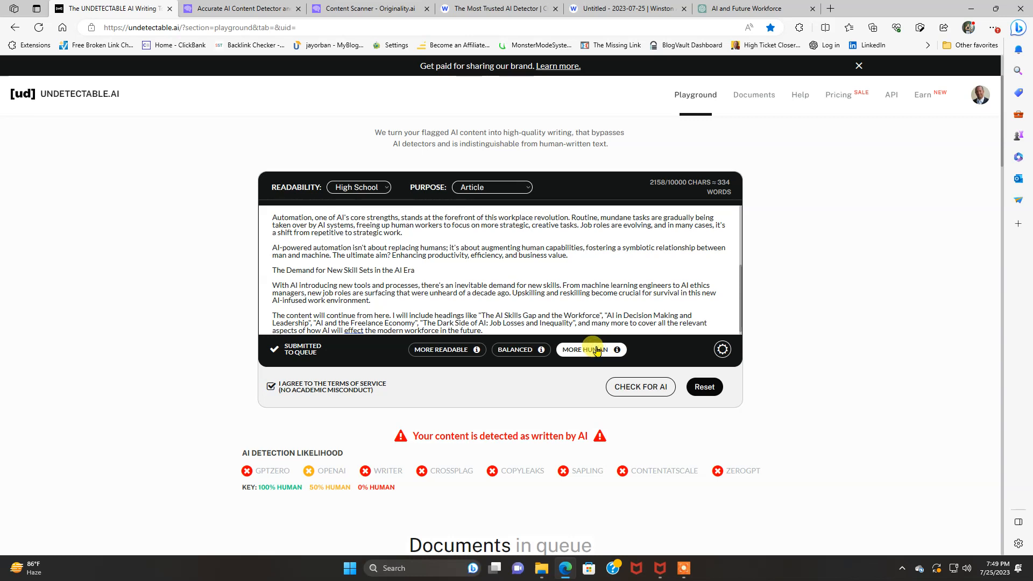
pyautogui.moveTo(703, 387)
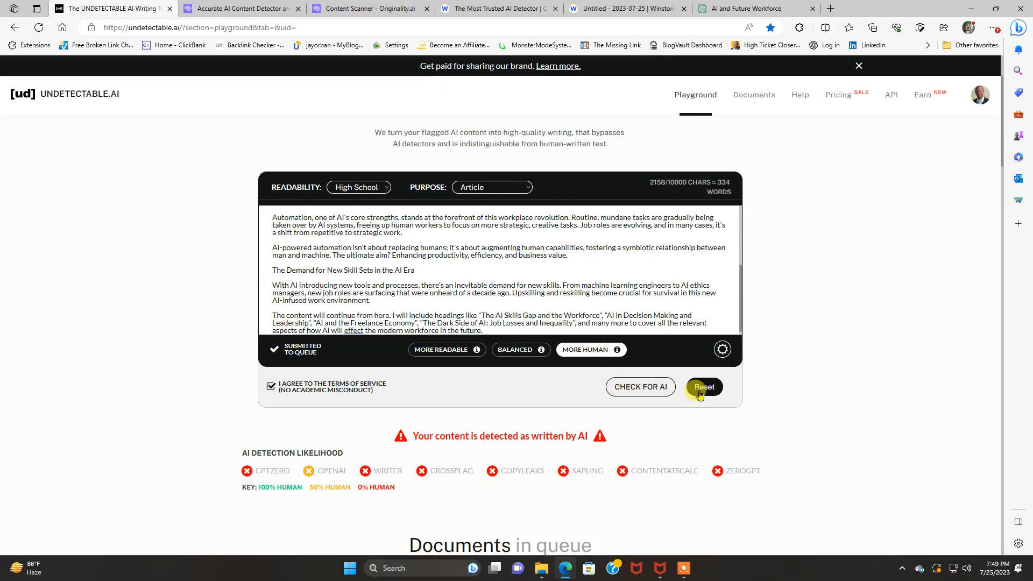
# Reset and humanize the 334-word article so every detector rates it human, then close the result.
pyautogui.click(703, 387)
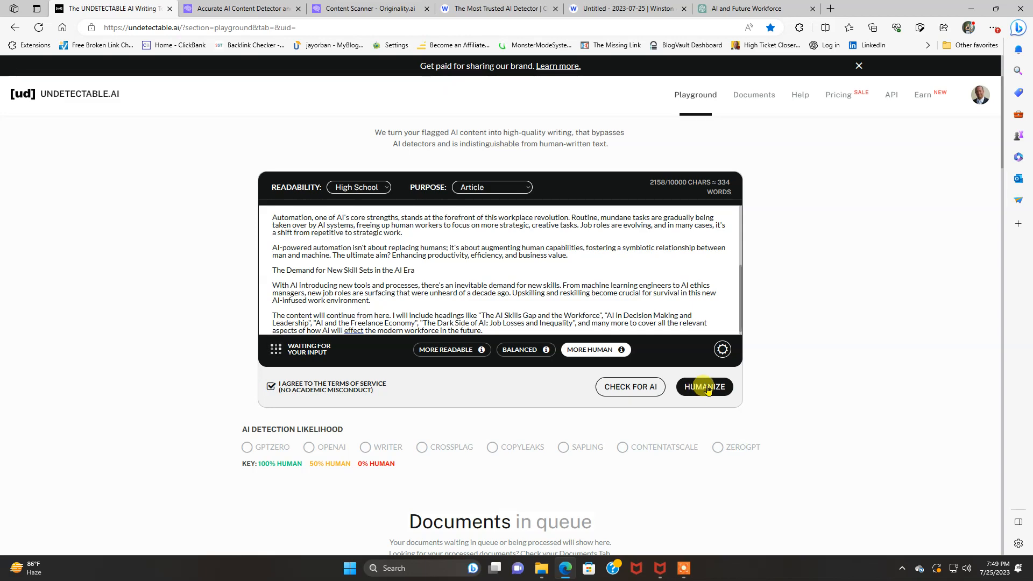
pyautogui.click(704, 386)
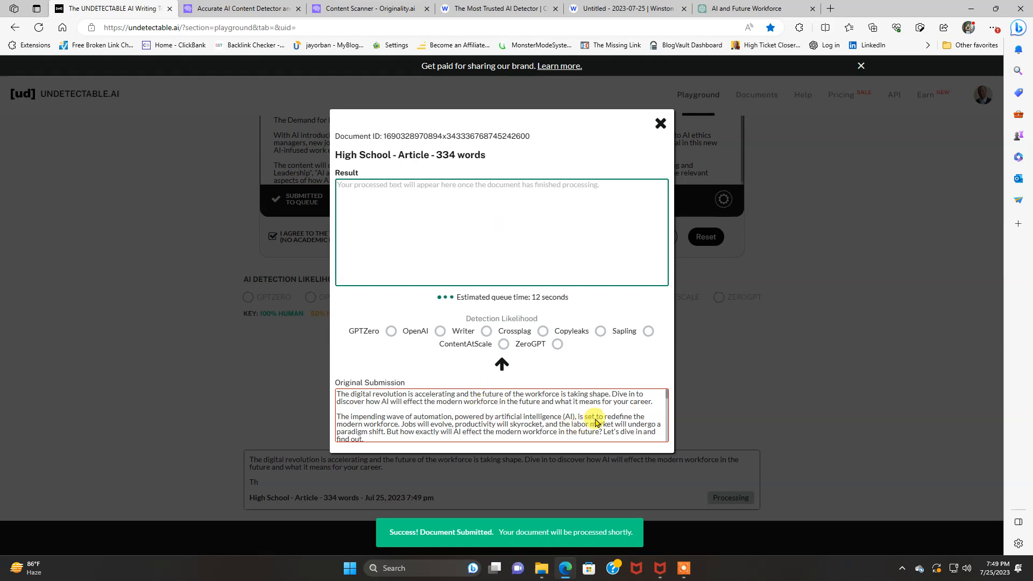
pyautogui.scroll(-3)
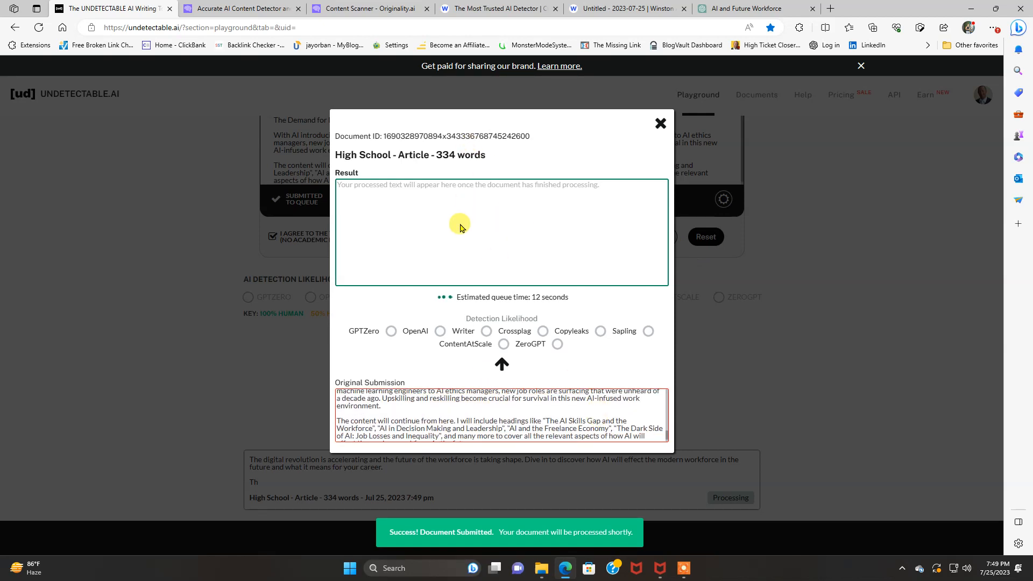
pyautogui.moveTo(418, 348)
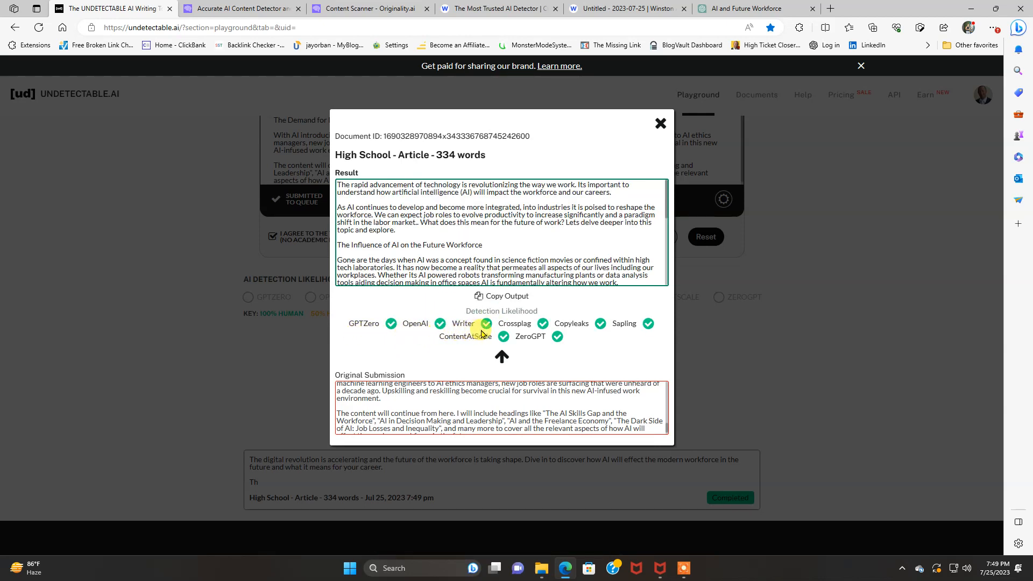
pyautogui.moveTo(521, 337)
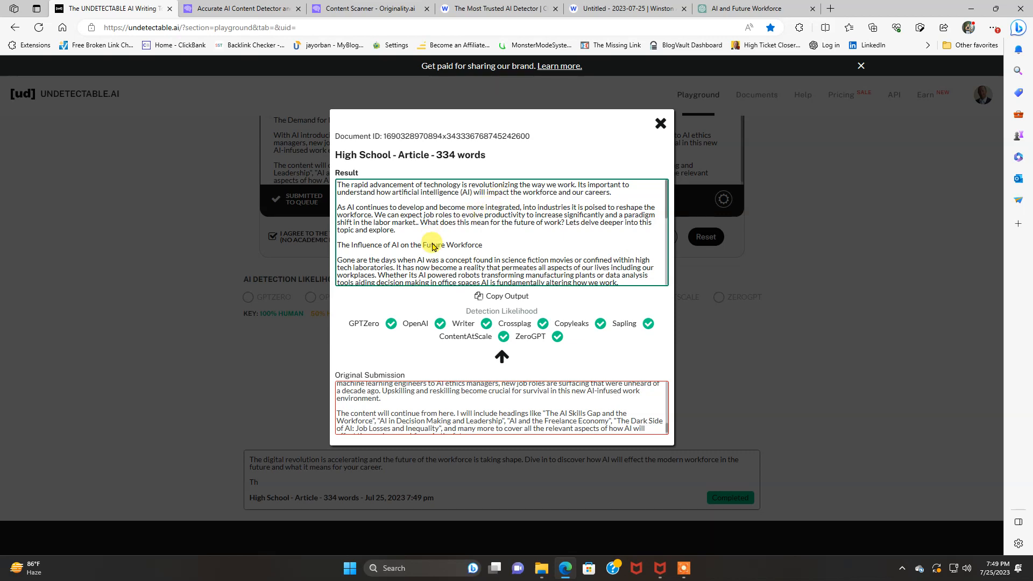
pyautogui.scroll(-3)
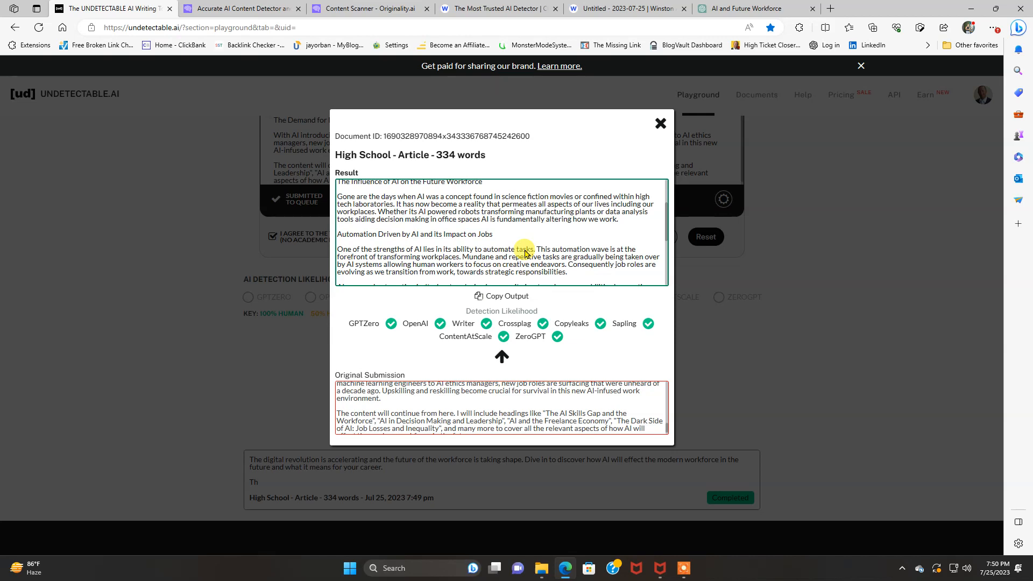
pyautogui.scroll(-3)
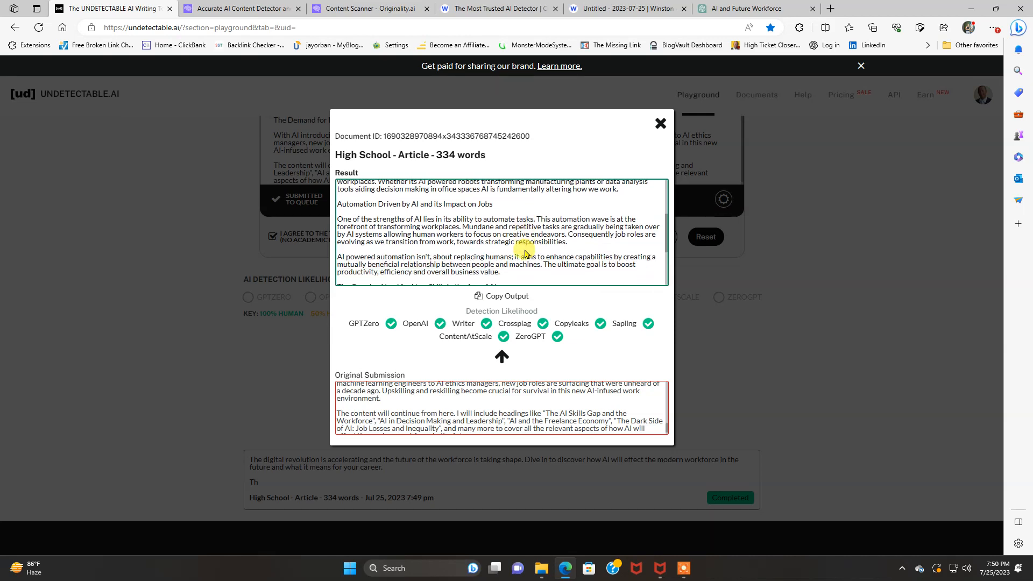
pyautogui.scroll(-3)
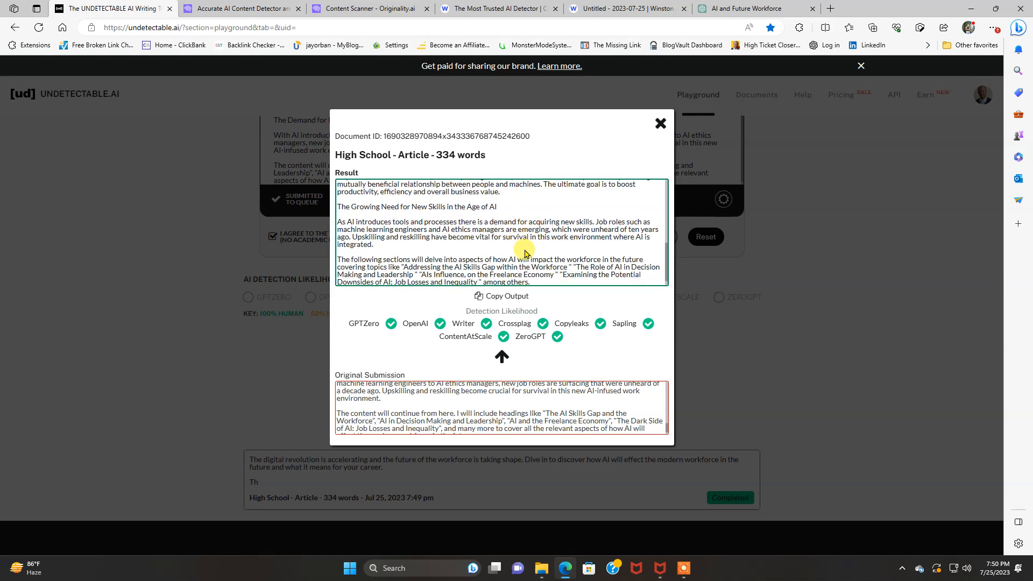
pyautogui.scroll(3)
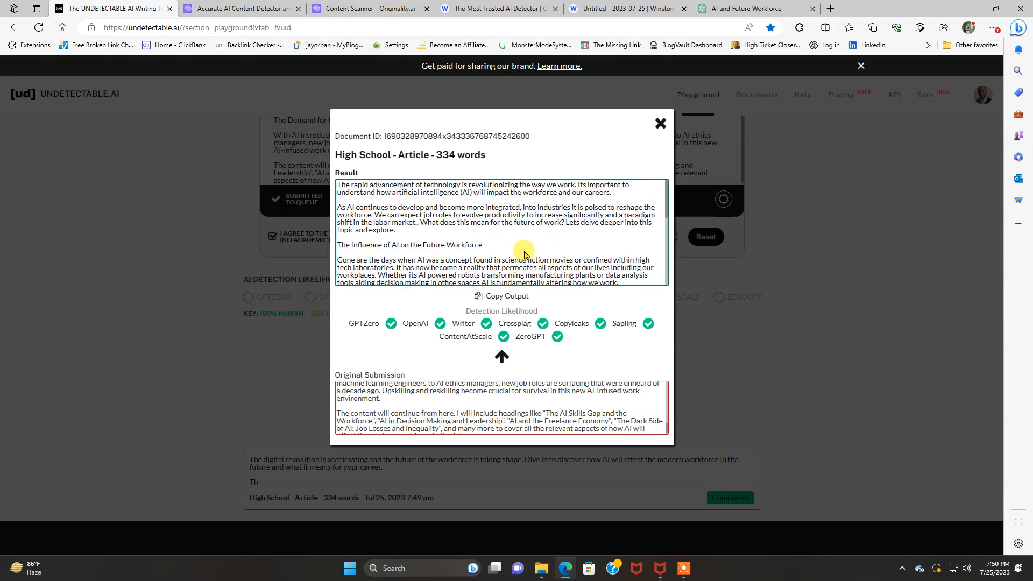
pyautogui.click(660, 123)
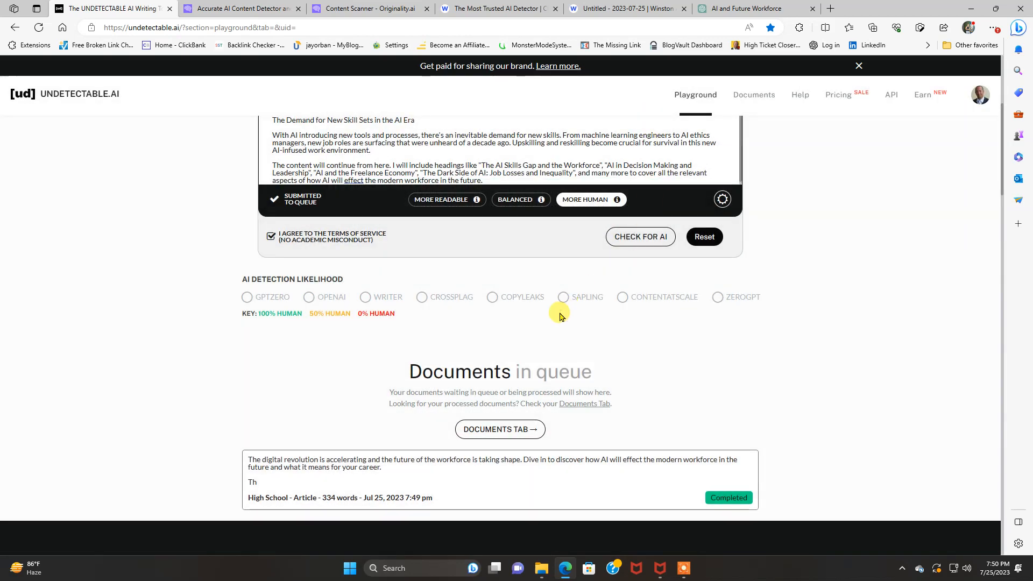
# Start a new Winston AI text scan titled 'how AI will effect the modern workforce in the future?'.
pyautogui.scroll(3)
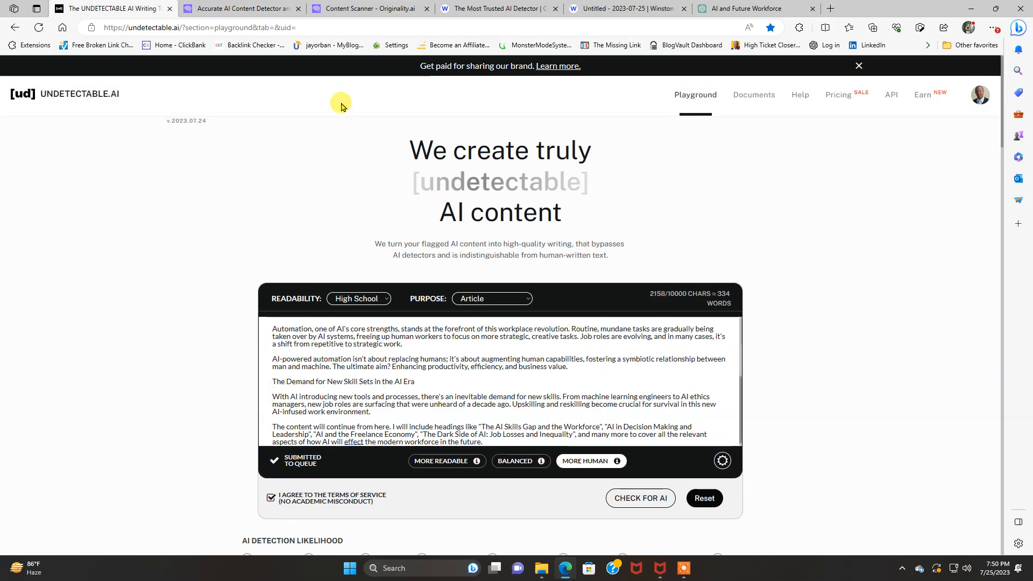
pyautogui.moveTo(385, 9)
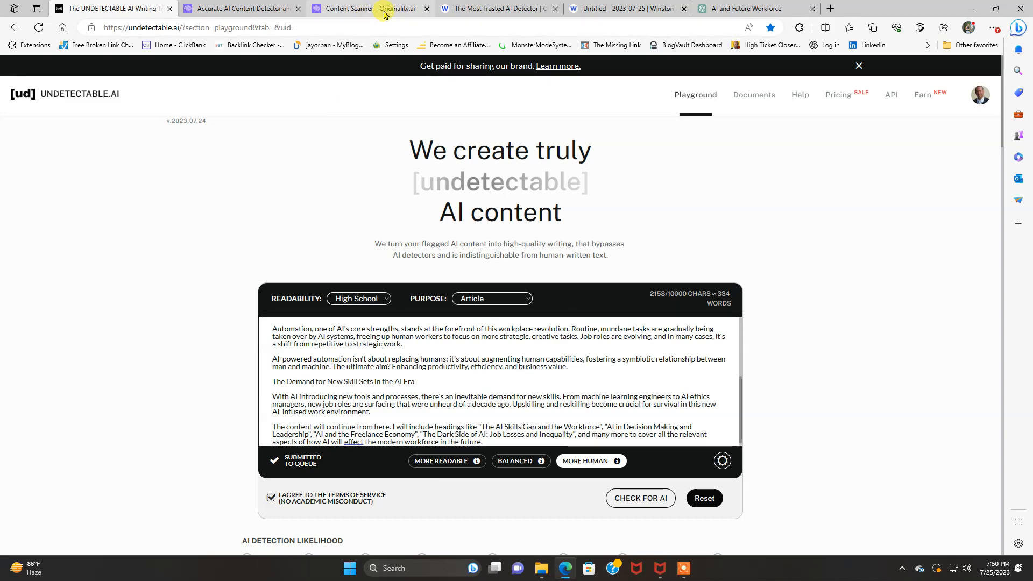
pyautogui.click(369, 7)
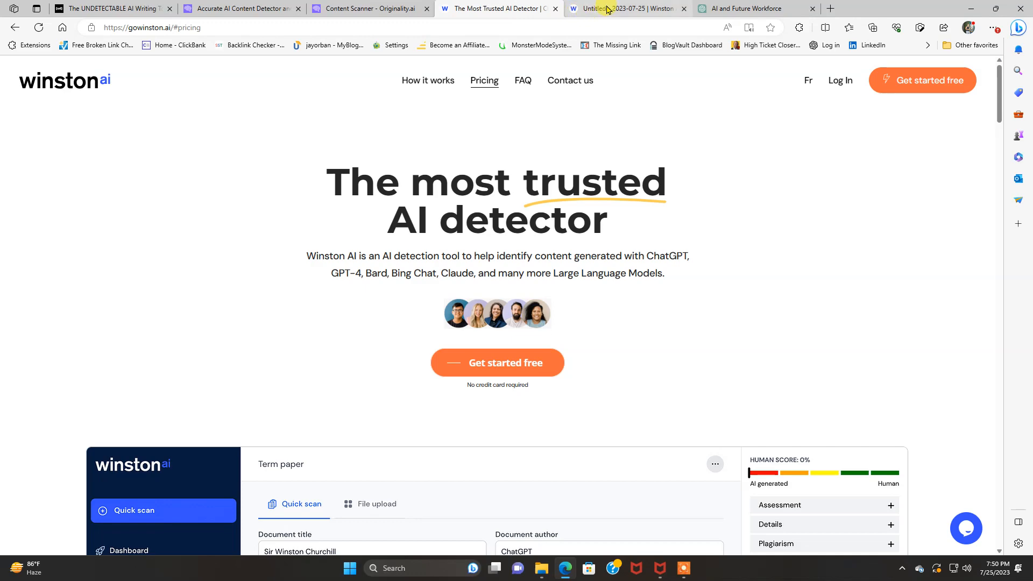
pyautogui.click(626, 7)
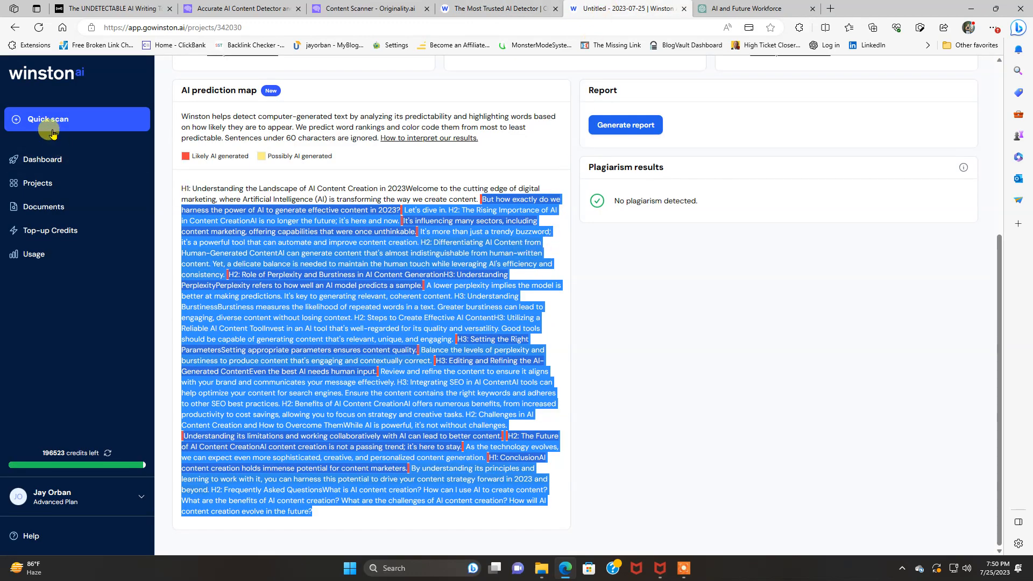
pyautogui.click(48, 119)
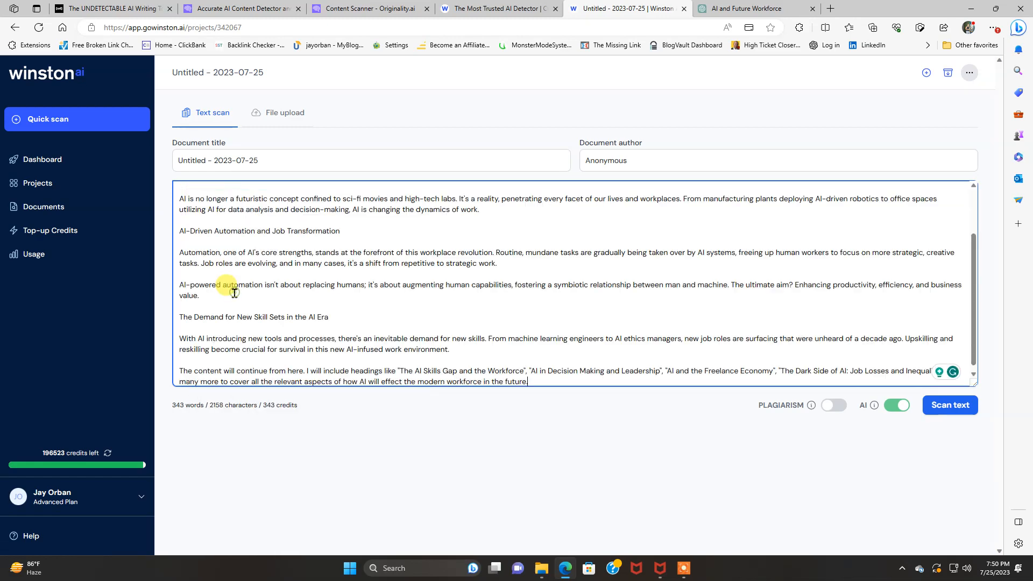
pyautogui.click(747, 8)
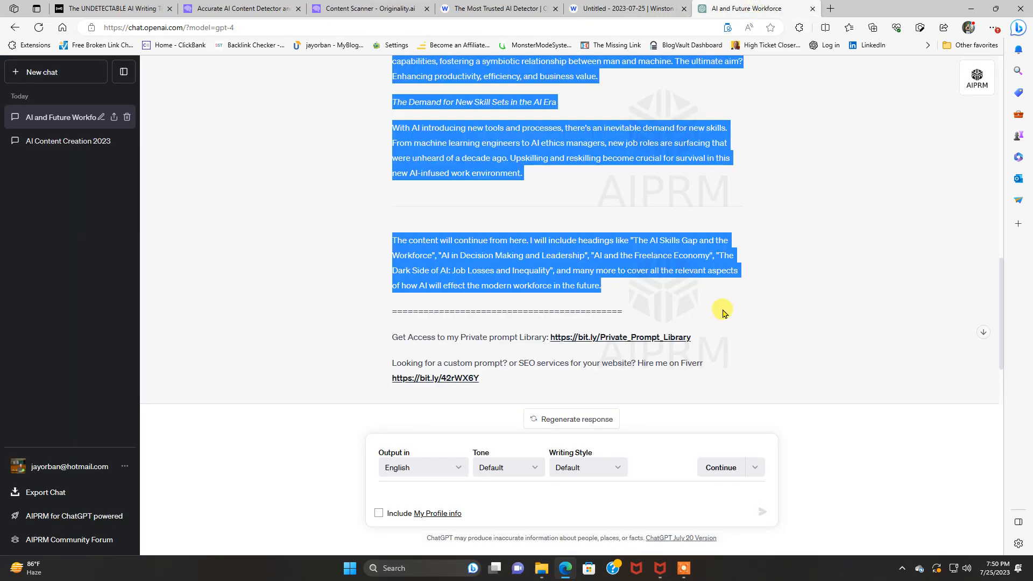
pyautogui.scroll(3)
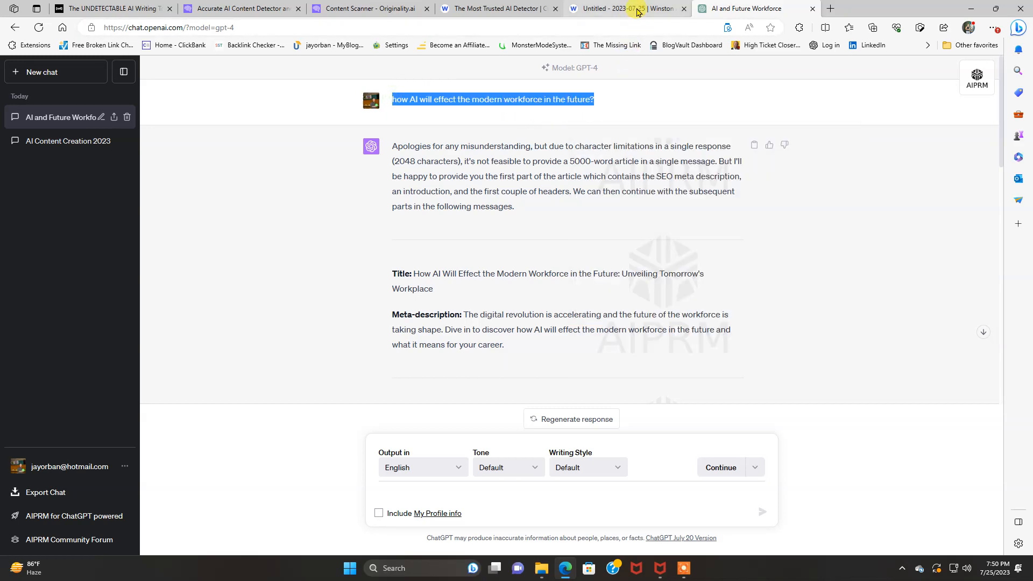
pyautogui.click(626, 9)
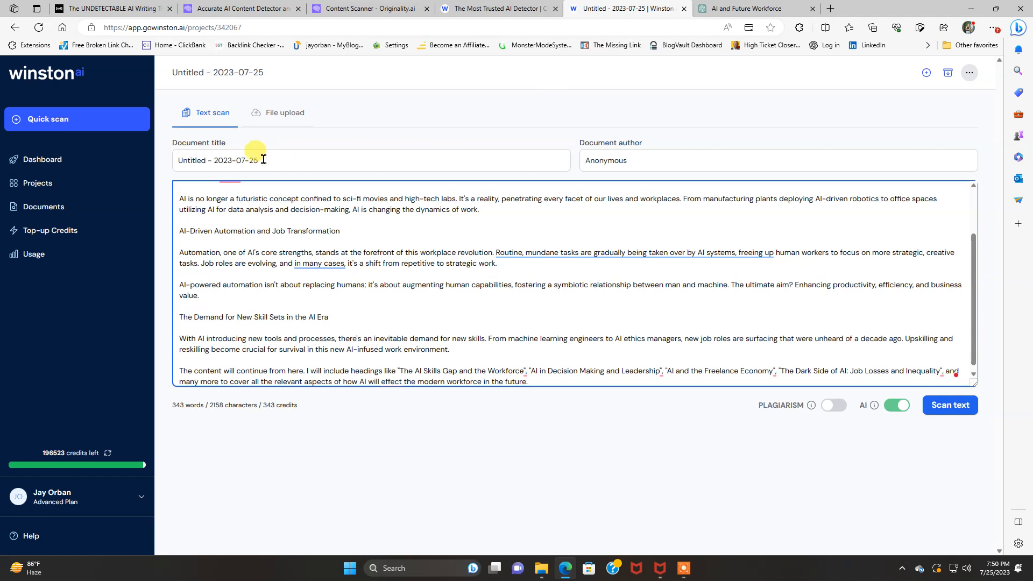
pyautogui.write('how AI will effect the modern workforce in the future?5')
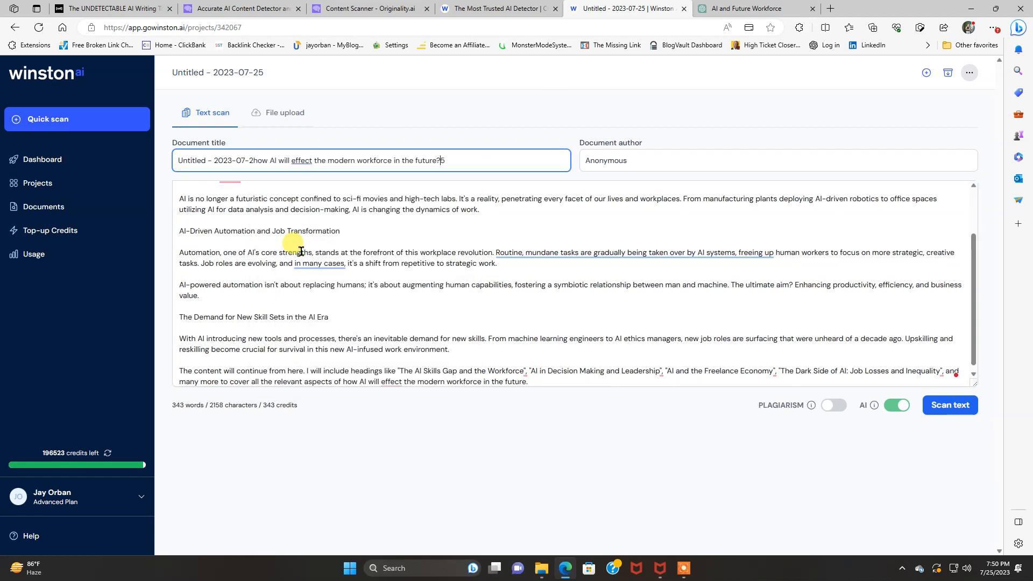
# Capitalize the title, remove the leftover default, and set the author to Jay instead of Anonymous.
pyautogui.doubleClick(211, 160)
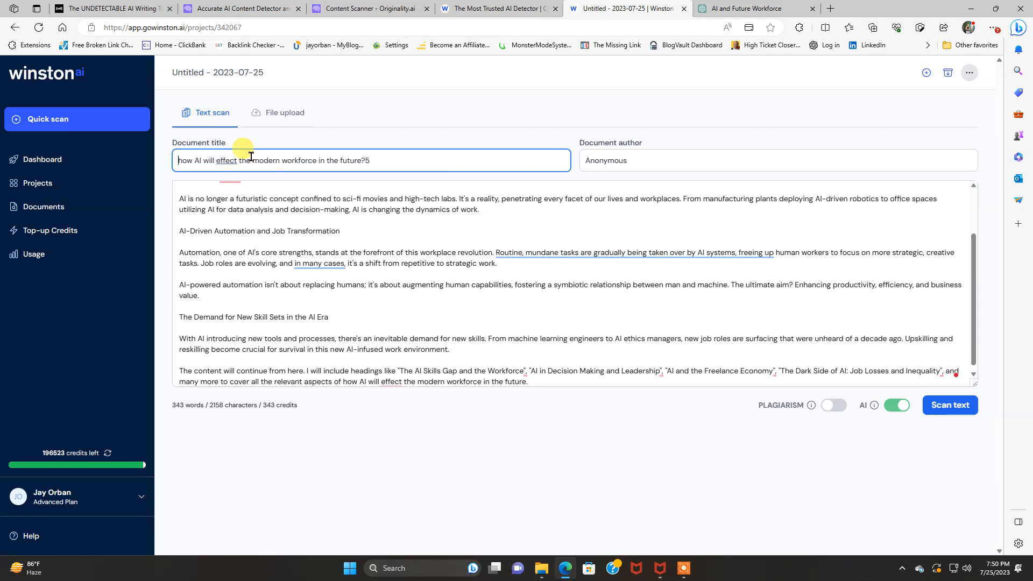
pyautogui.write('H')
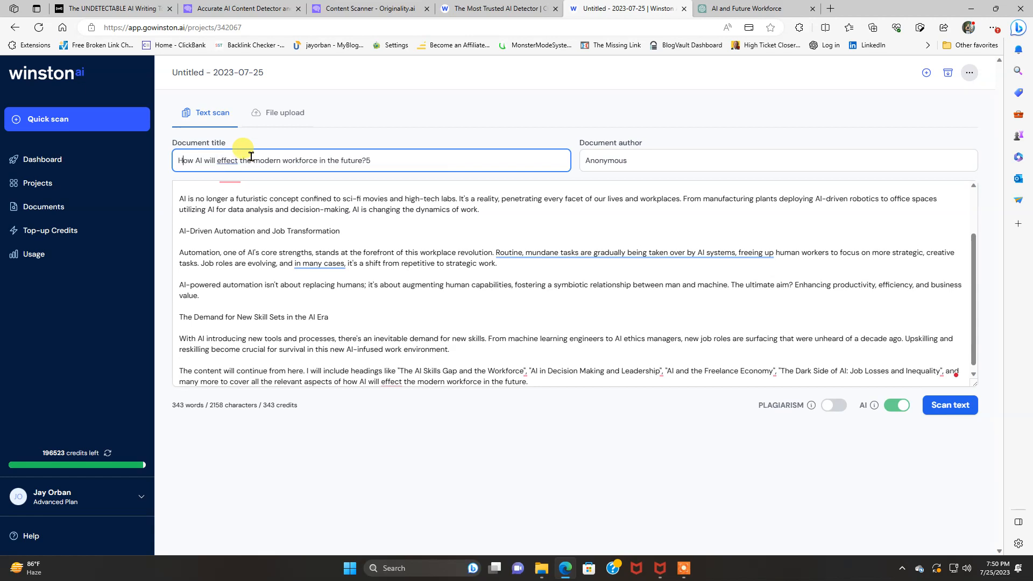
pyautogui.moveTo(748, 207)
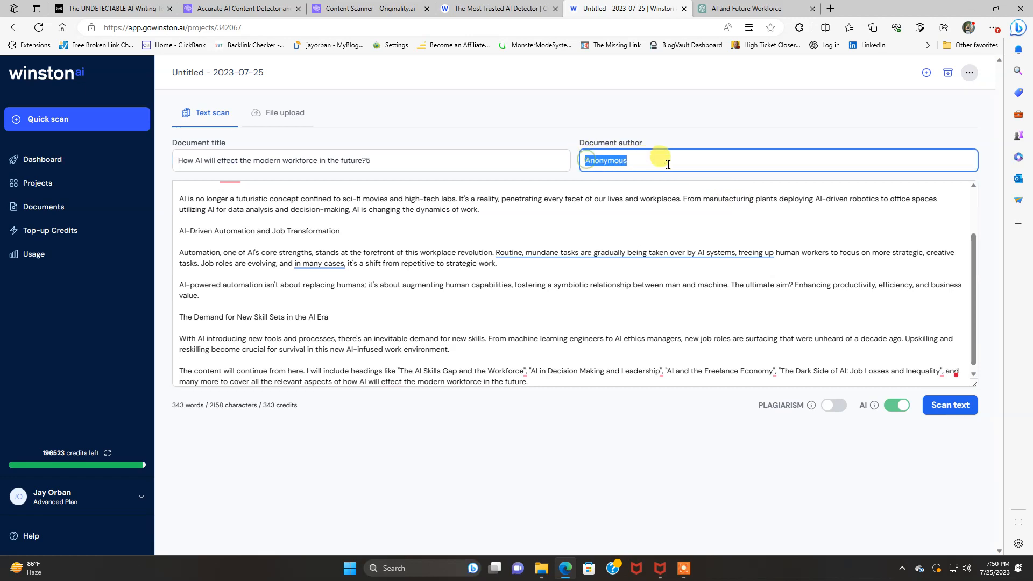
pyautogui.press('Delete')
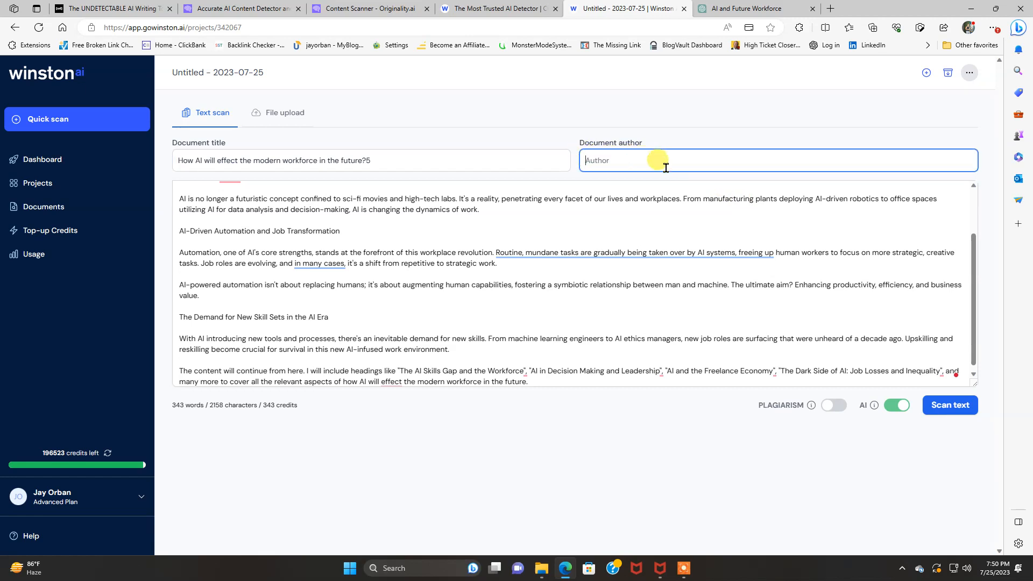
pyautogui.write('Jay')
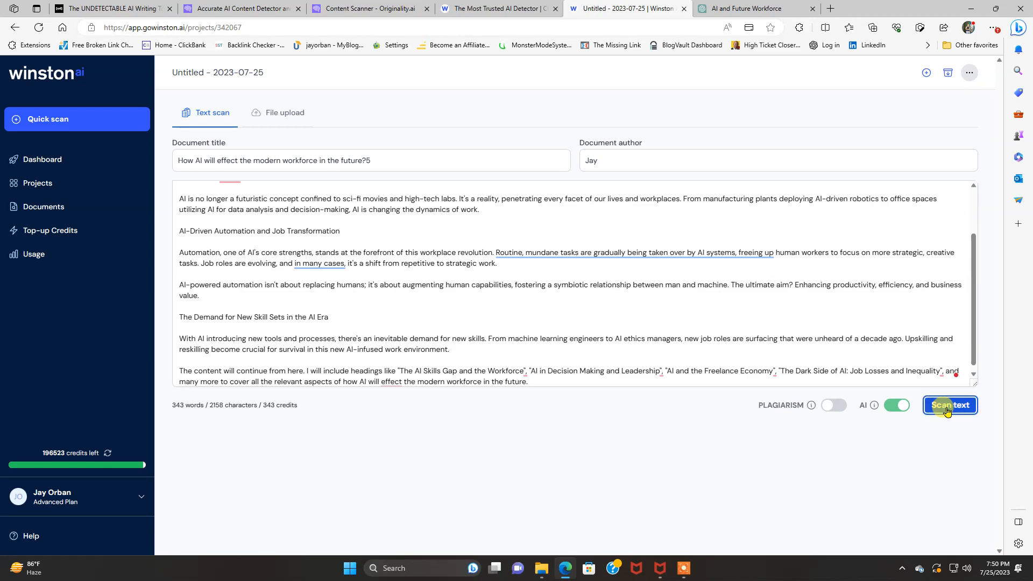
# Scan the 343-word workforce article text until the scan completes.
pyautogui.click(949, 404)
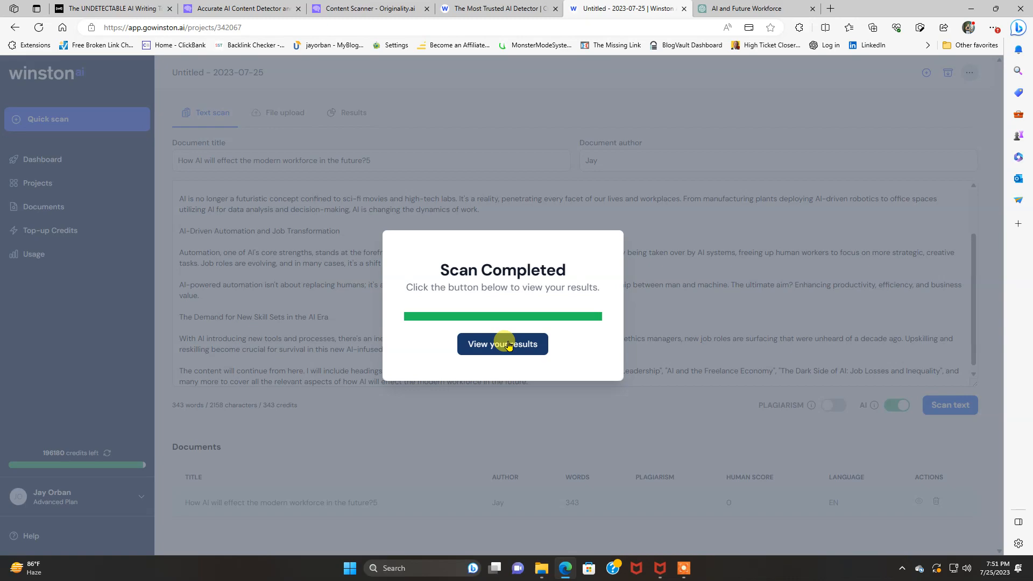
# Review the scan results showing 0% human and readability 48, then go to the projects list.
pyautogui.click(502, 345)
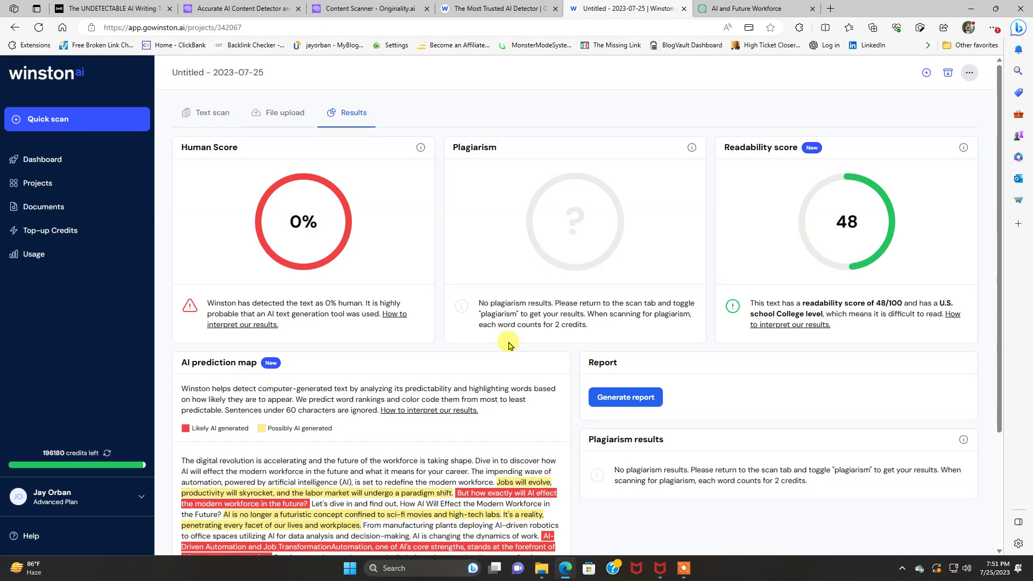
pyautogui.moveTo(304, 214)
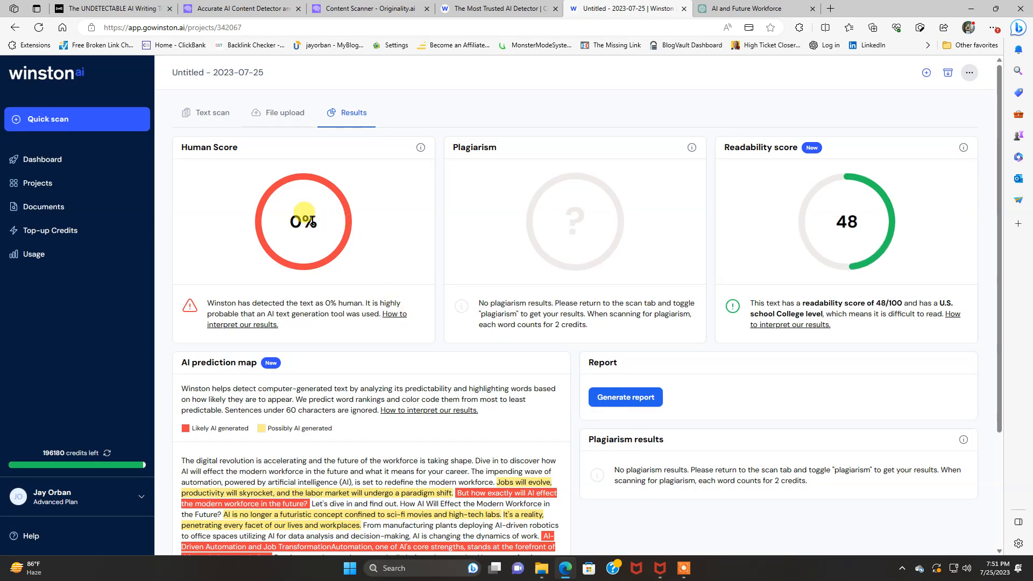
pyautogui.moveTo(329, 268)
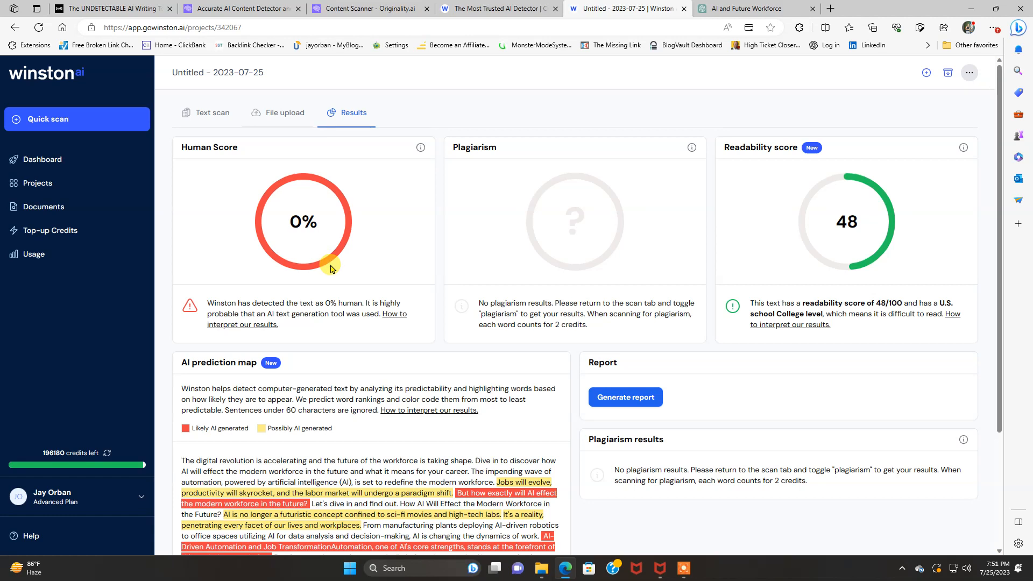
pyautogui.moveTo(659, 329)
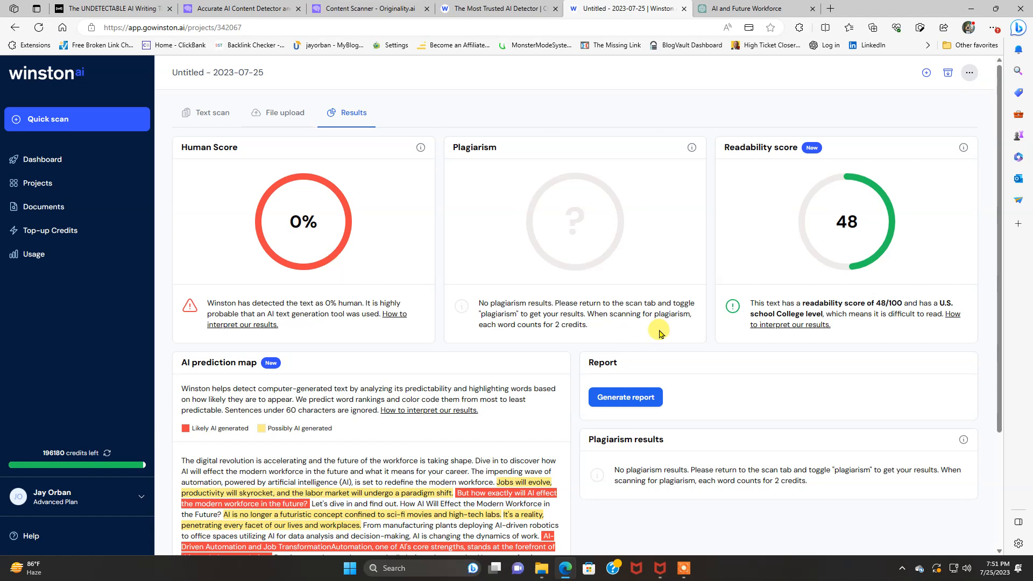
pyautogui.moveTo(601, 260)
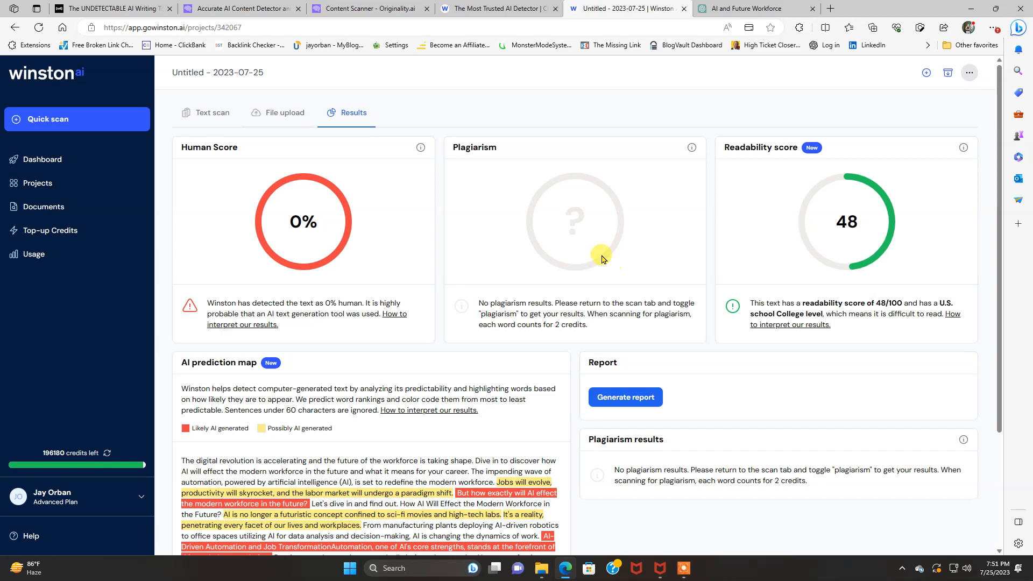
pyautogui.scroll(-3)
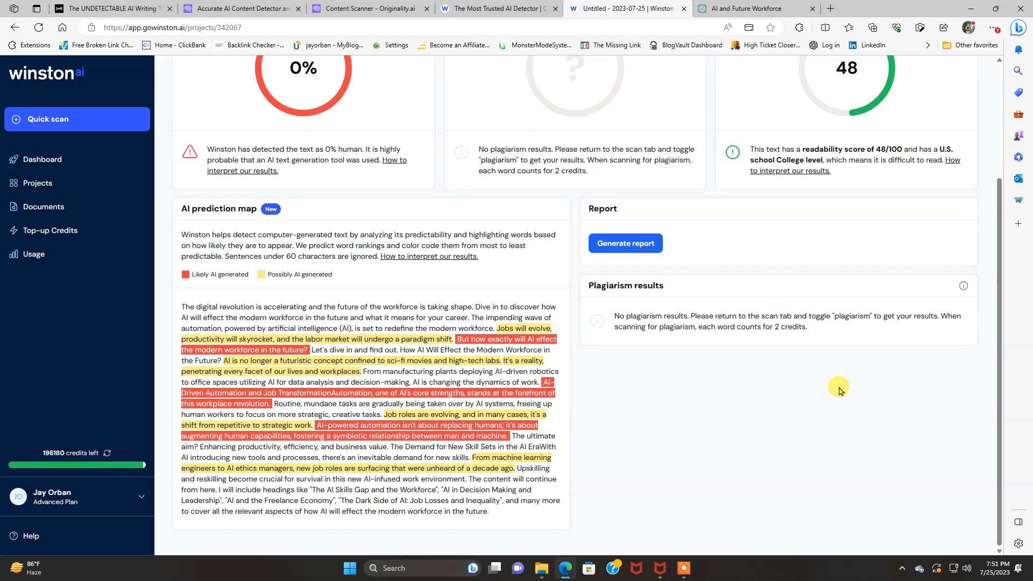
pyautogui.moveTo(482, 340)
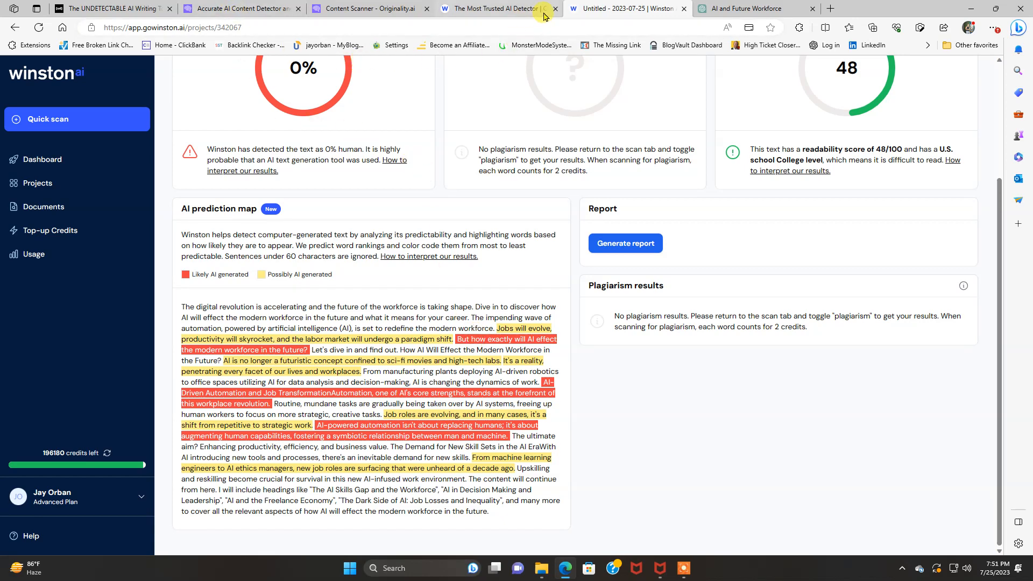
pyautogui.moveTo(835, 316)
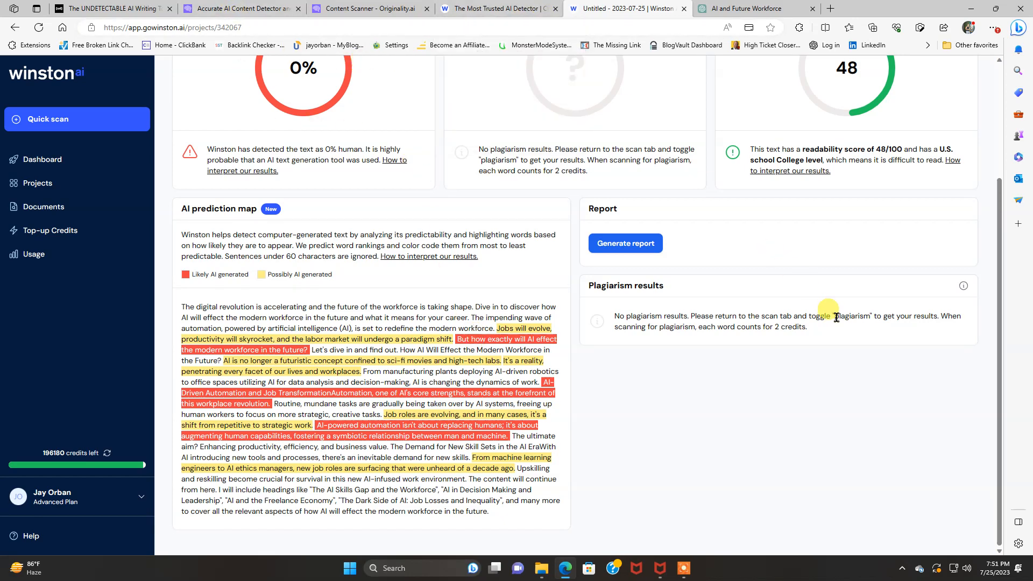
pyautogui.moveTo(500, 9)
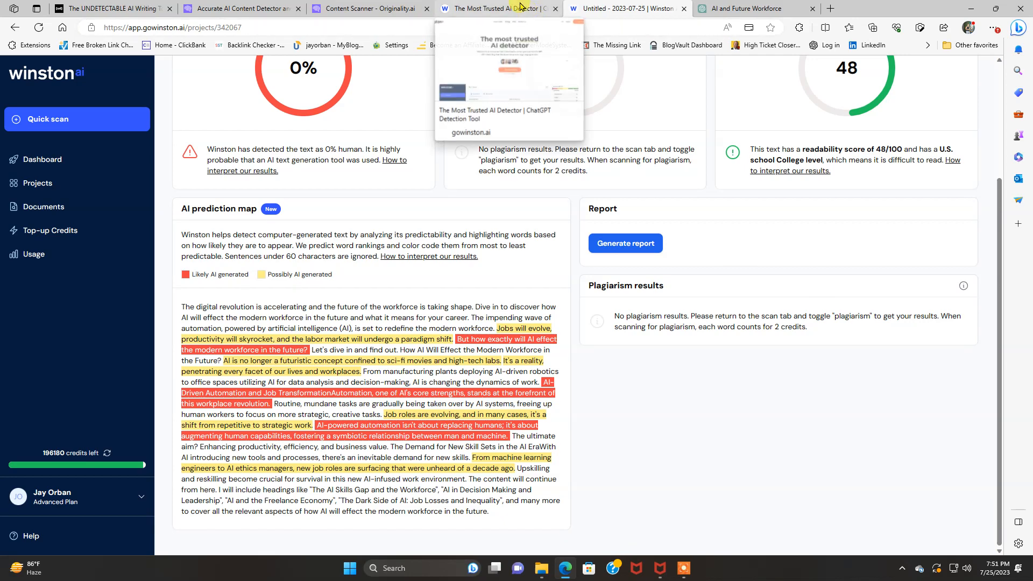
pyautogui.moveTo(718, 312)
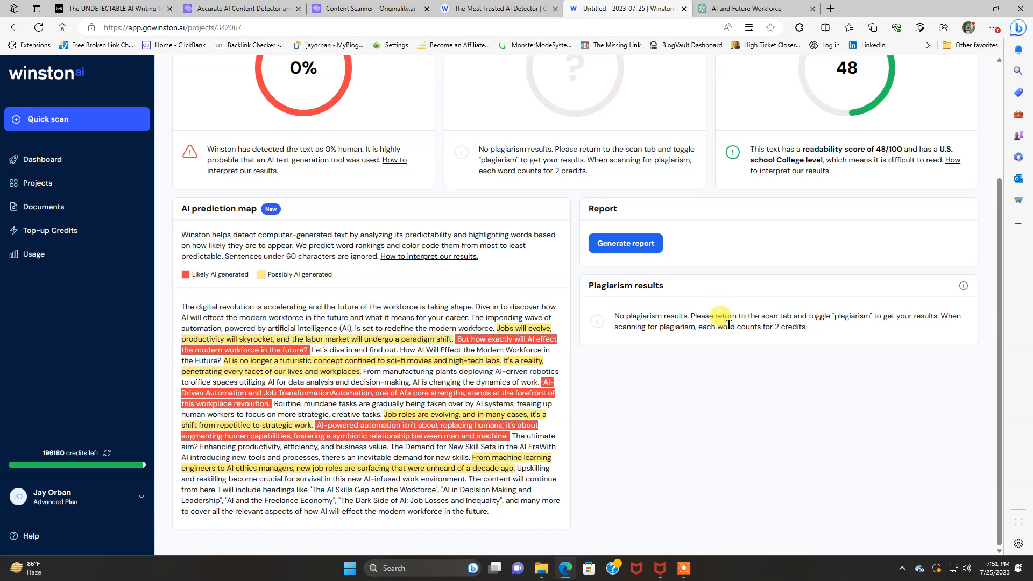
pyautogui.scroll(3)
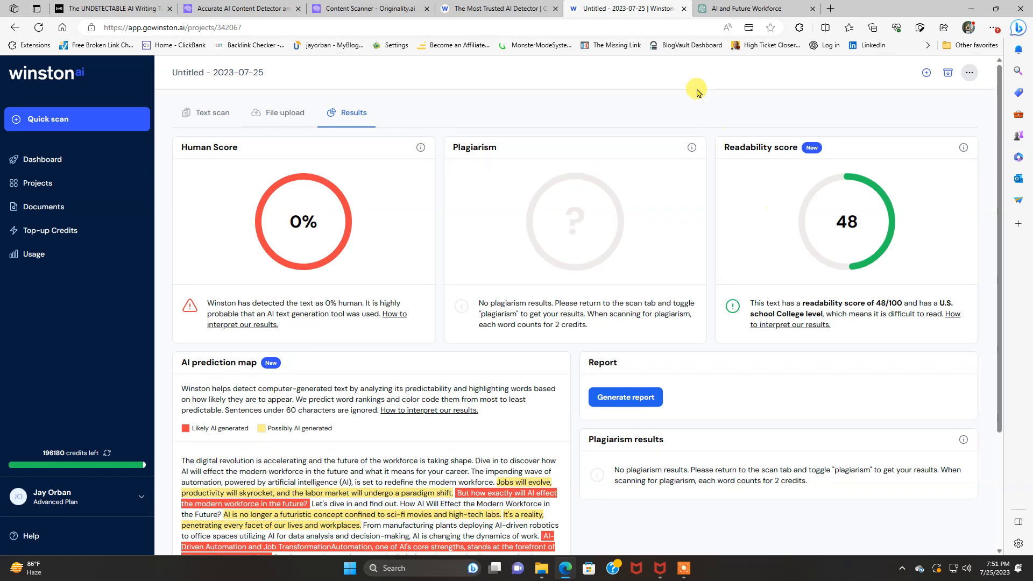
pyautogui.moveTo(745, 8)
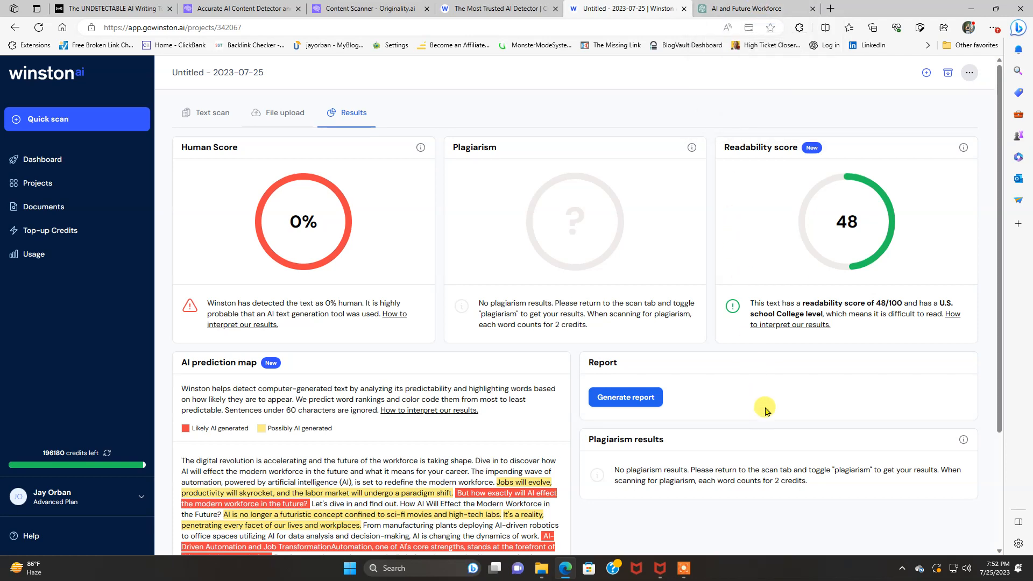
pyautogui.moveTo(41, 78)
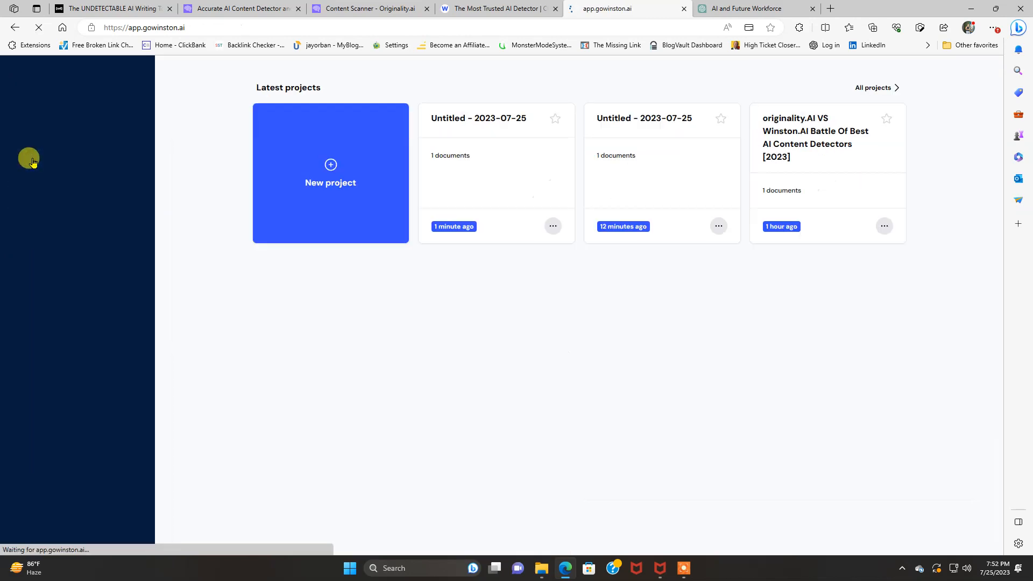
pyautogui.click(38, 183)
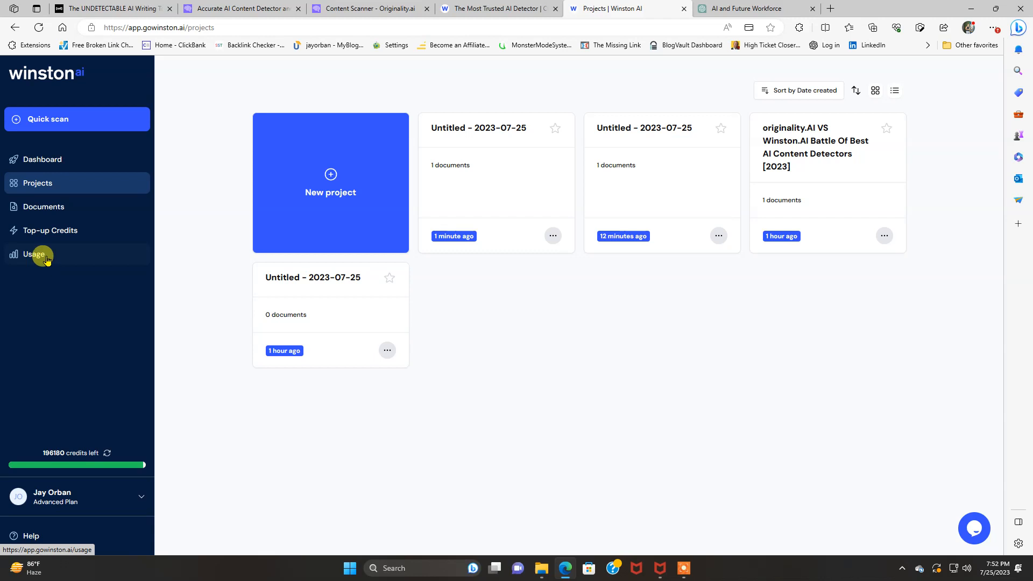
pyautogui.moveTo(68, 503)
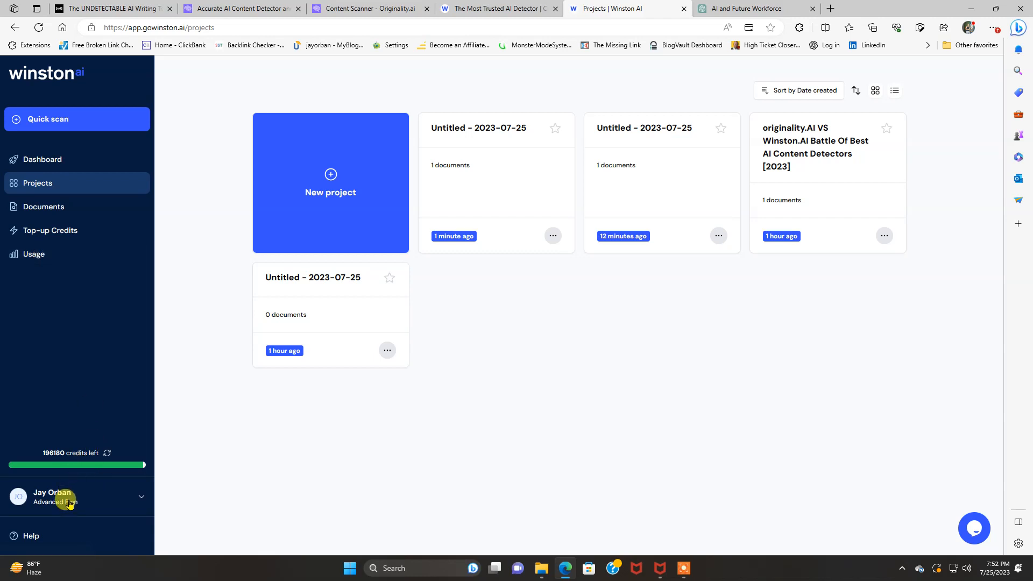
pyautogui.click(497, 8)
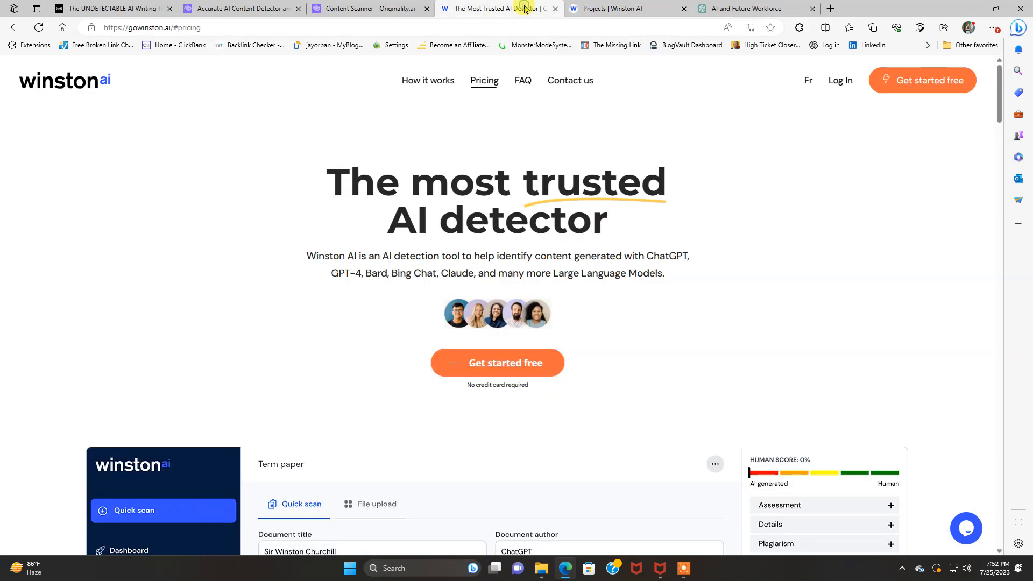
pyautogui.scroll(-3)
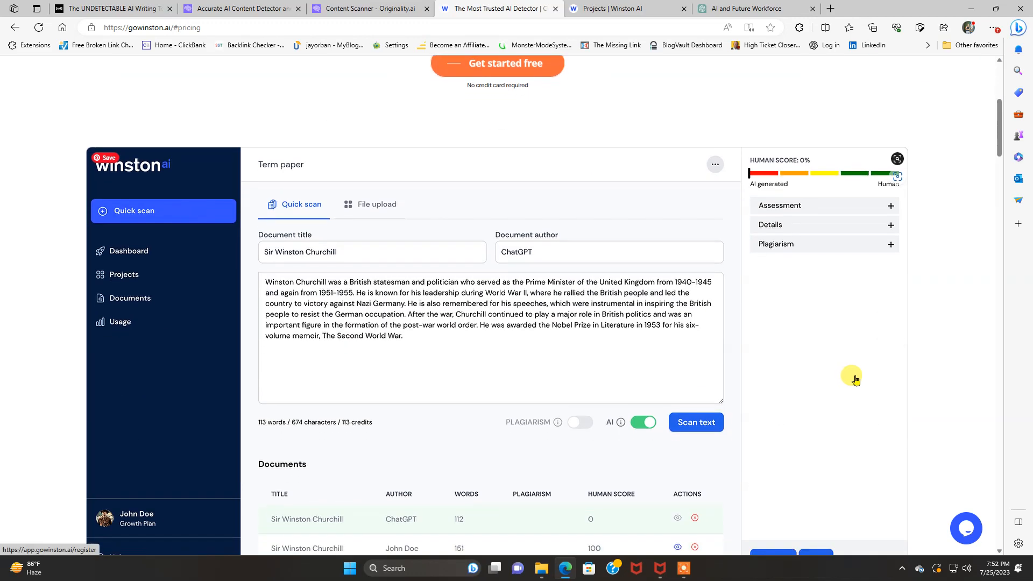
pyautogui.scroll(3)
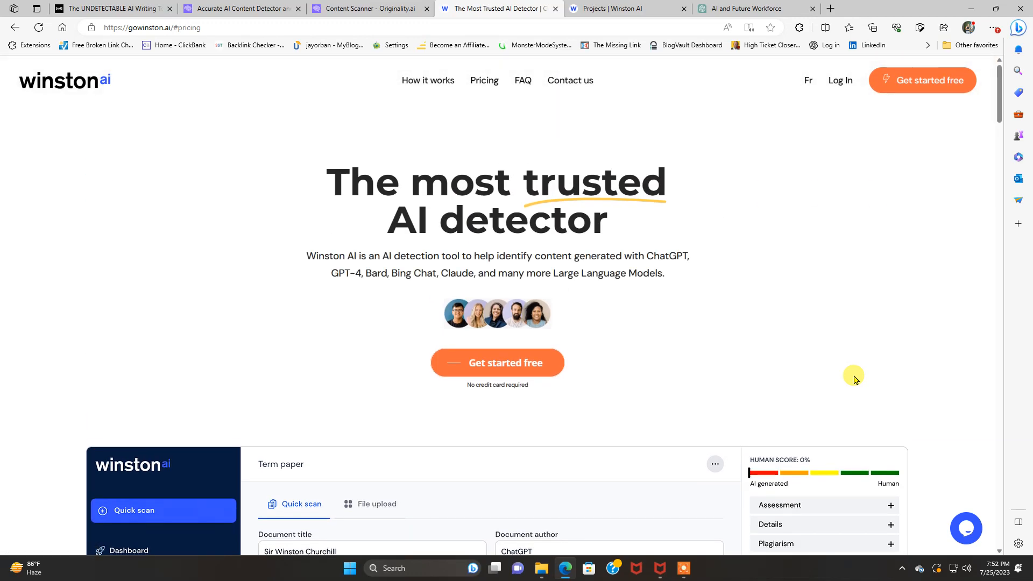
pyautogui.moveTo(406, 257)
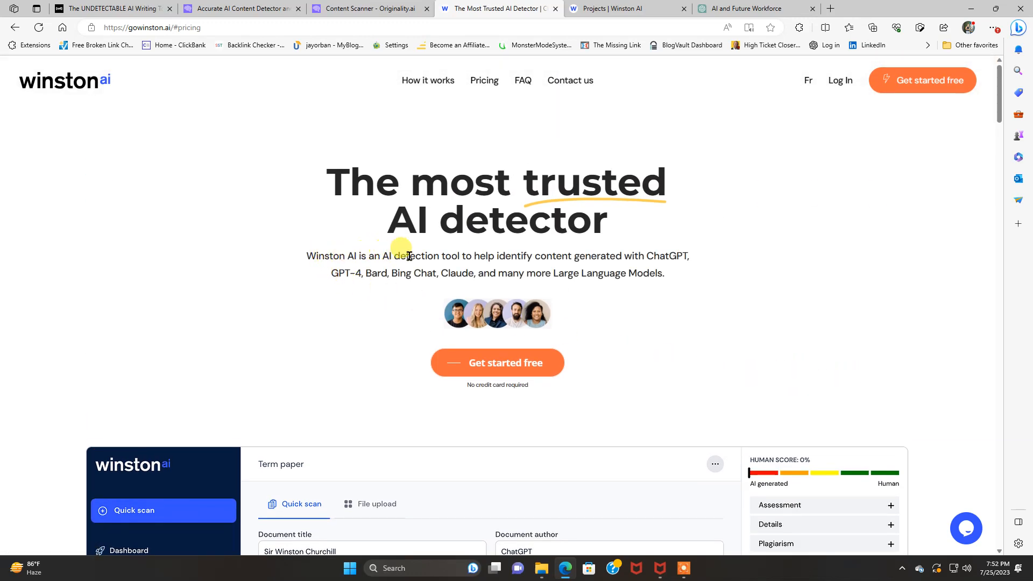
pyautogui.moveTo(485, 259)
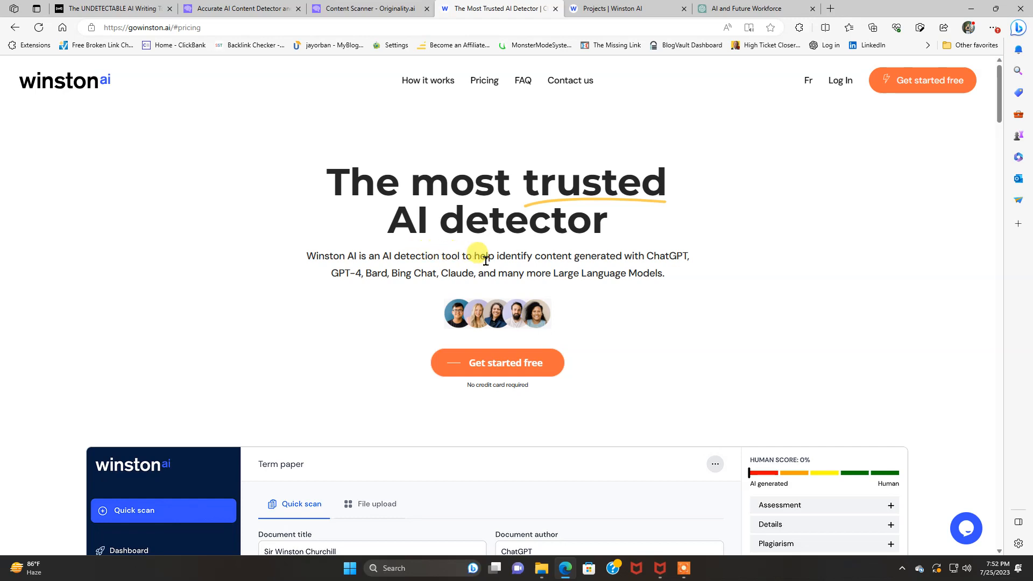
pyautogui.moveTo(374, 268)
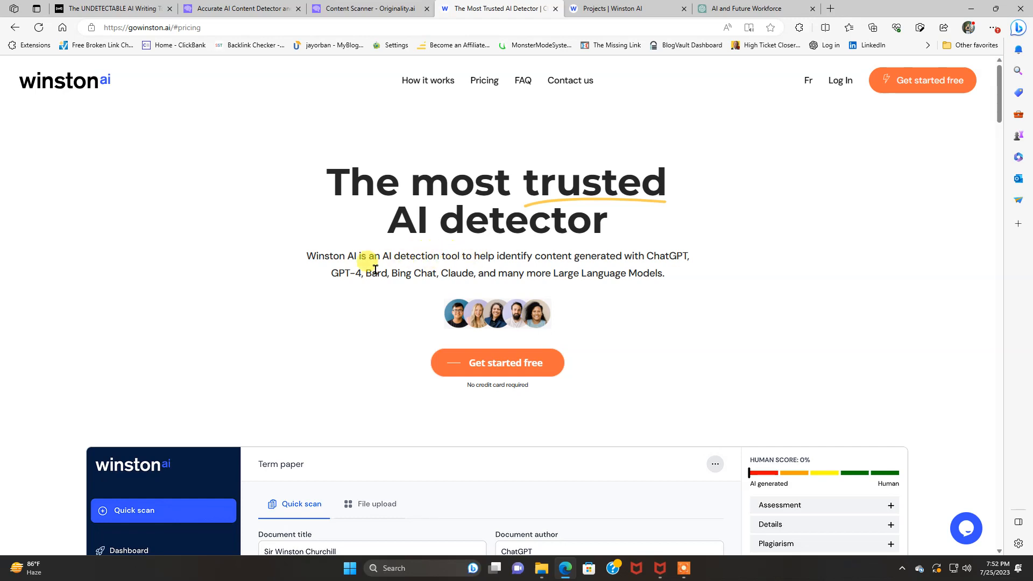
pyautogui.moveTo(407, 277)
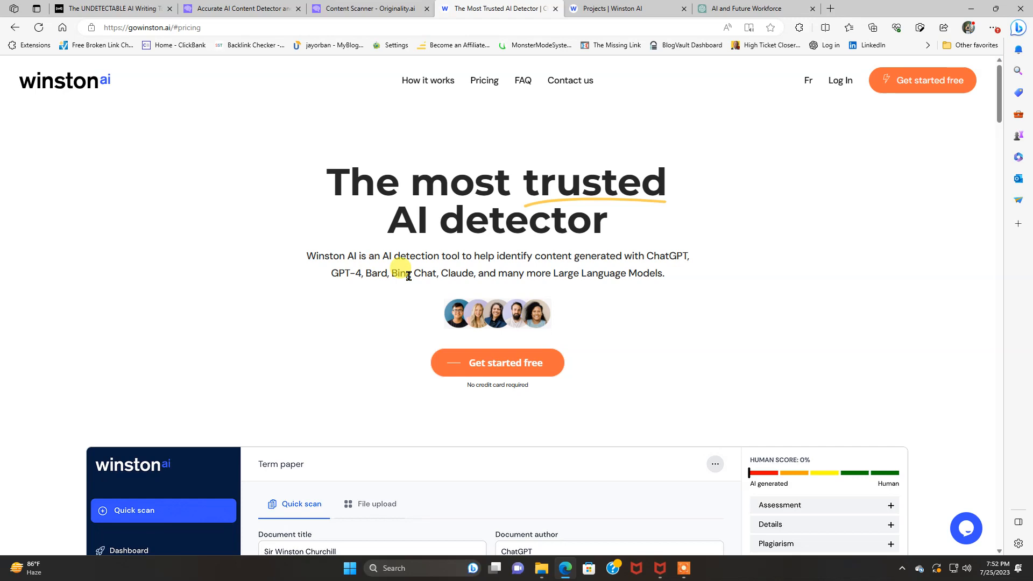
pyautogui.moveTo(820, 406)
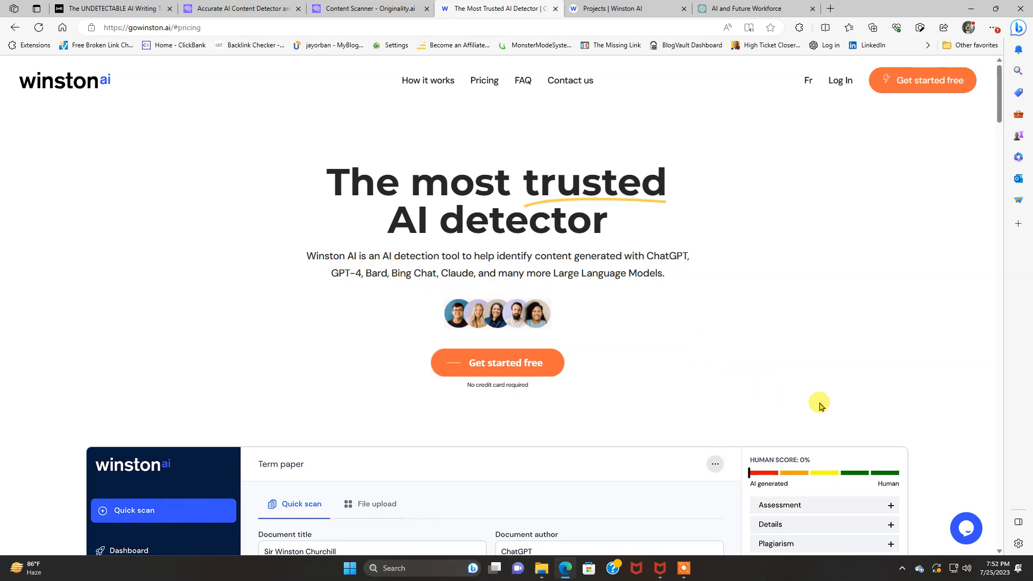
pyautogui.scroll(-3)
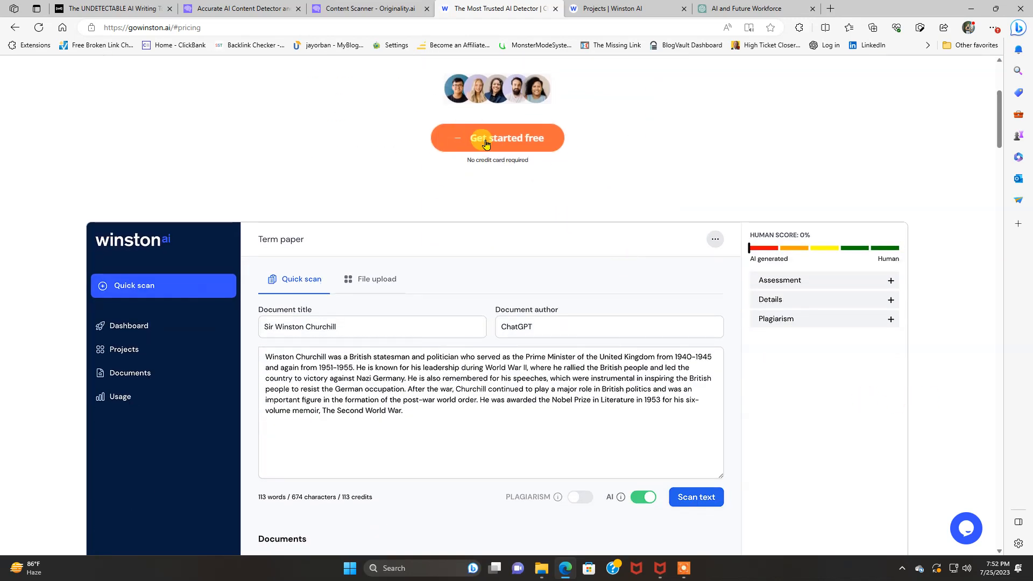
pyautogui.moveTo(497, 138)
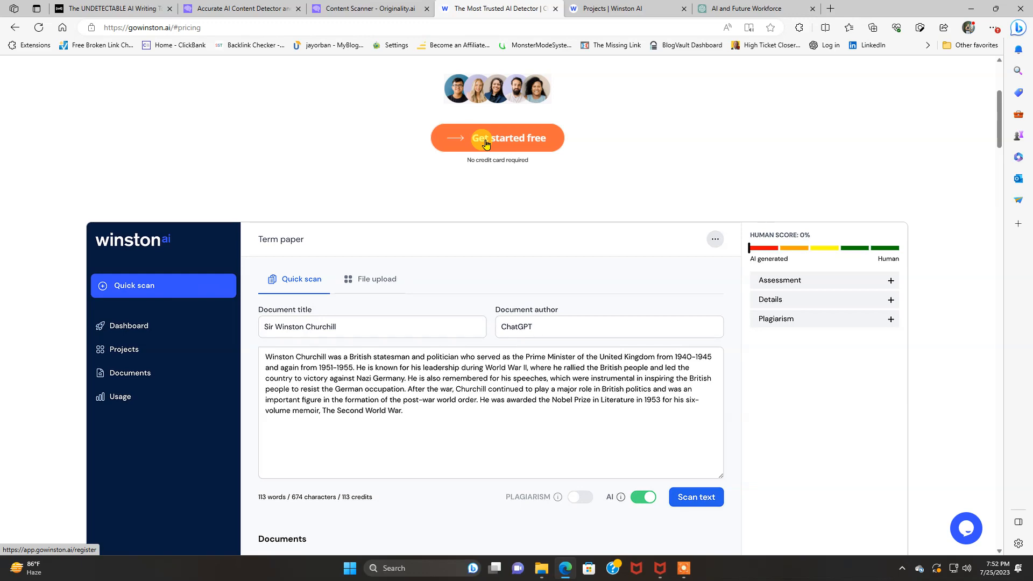
pyautogui.scroll(-3)
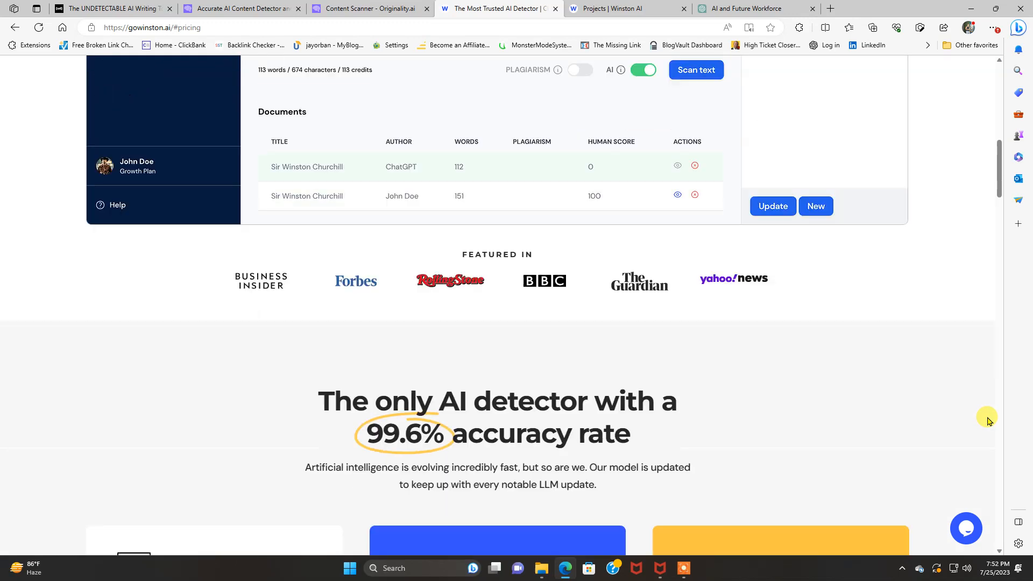
pyautogui.scroll(3)
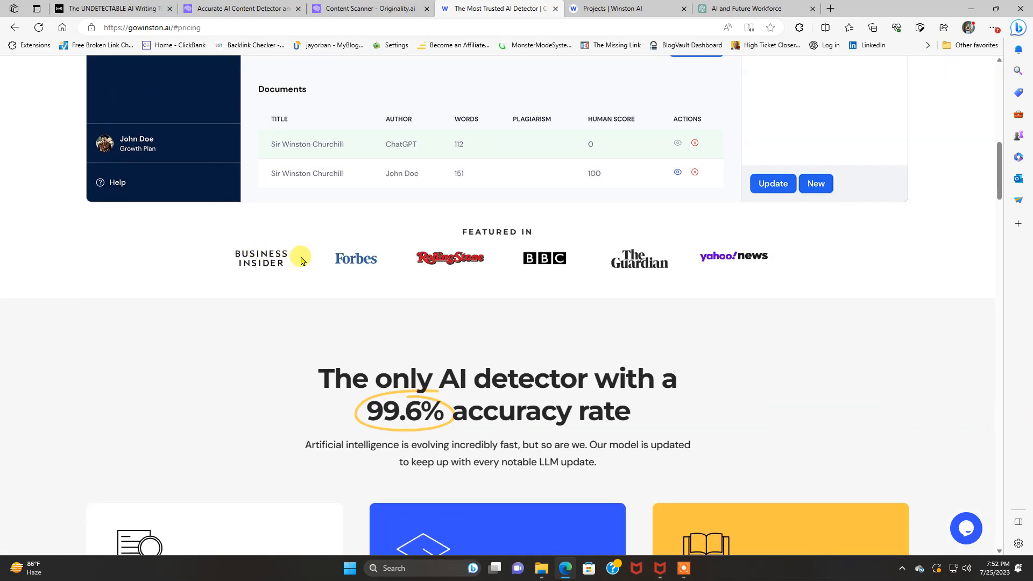
pyautogui.moveTo(599, 271)
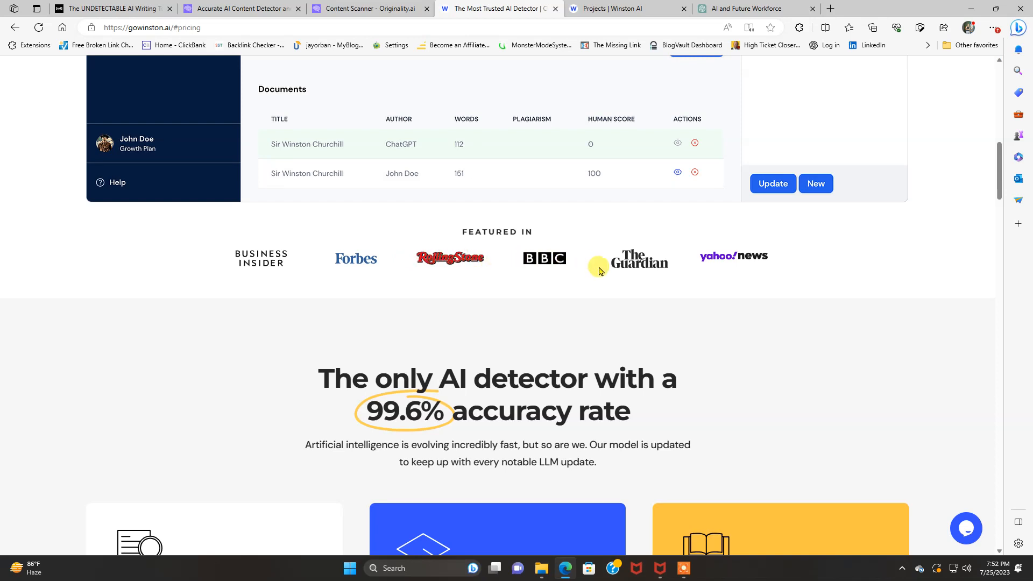
pyautogui.scroll(-3)
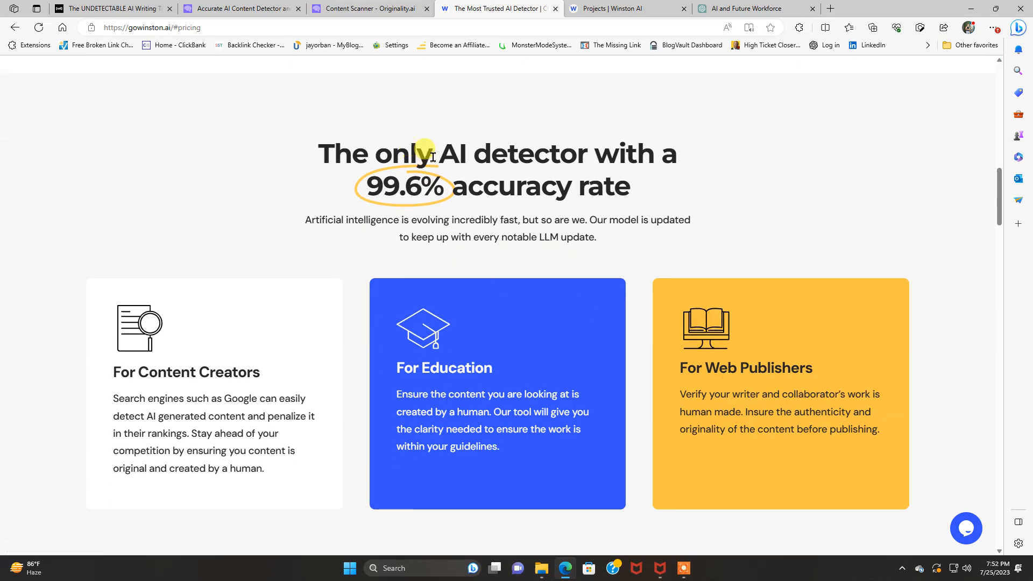
pyautogui.moveTo(550, 195)
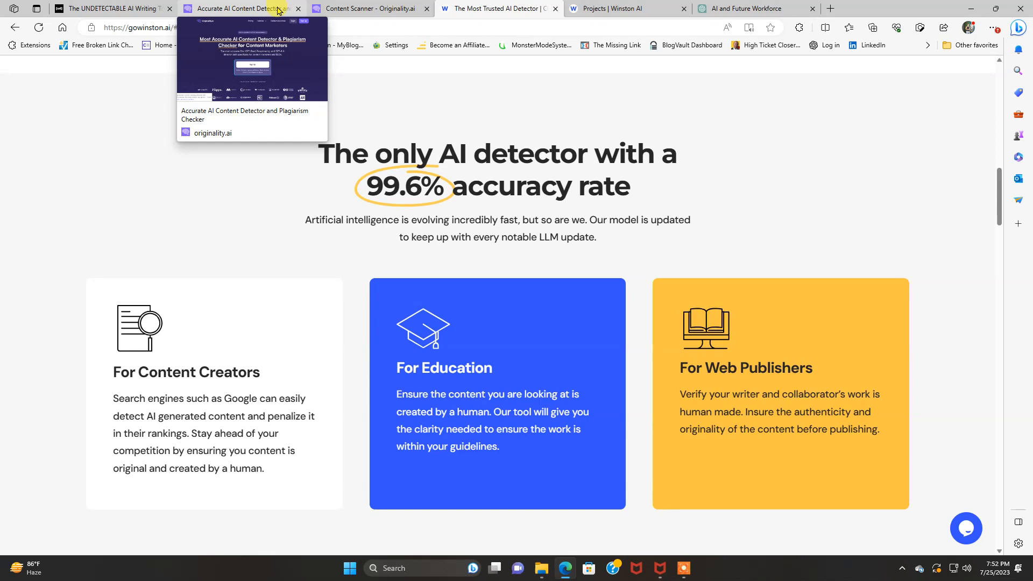
pyautogui.moveTo(823, 220)
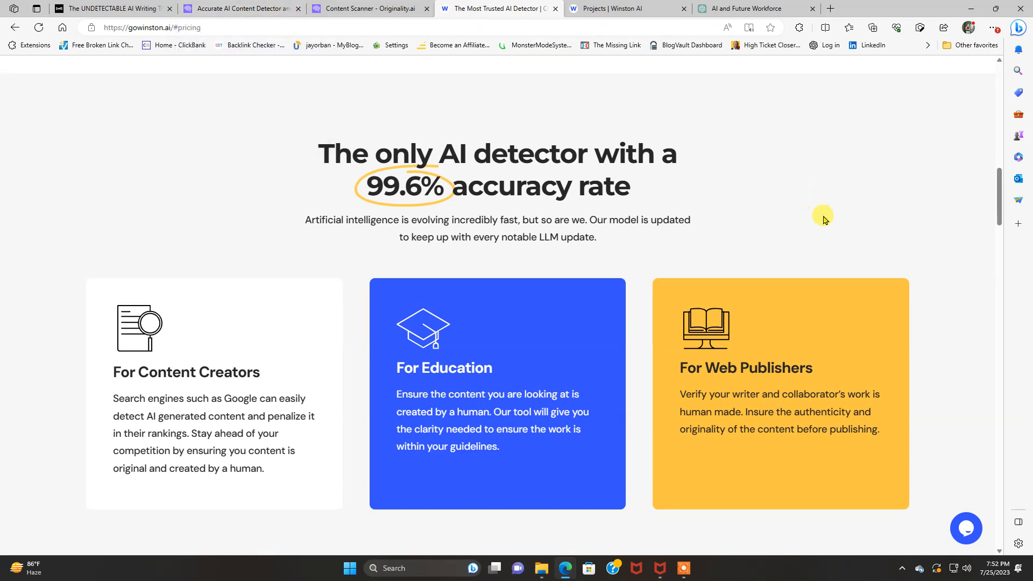
pyautogui.moveTo(794, 216)
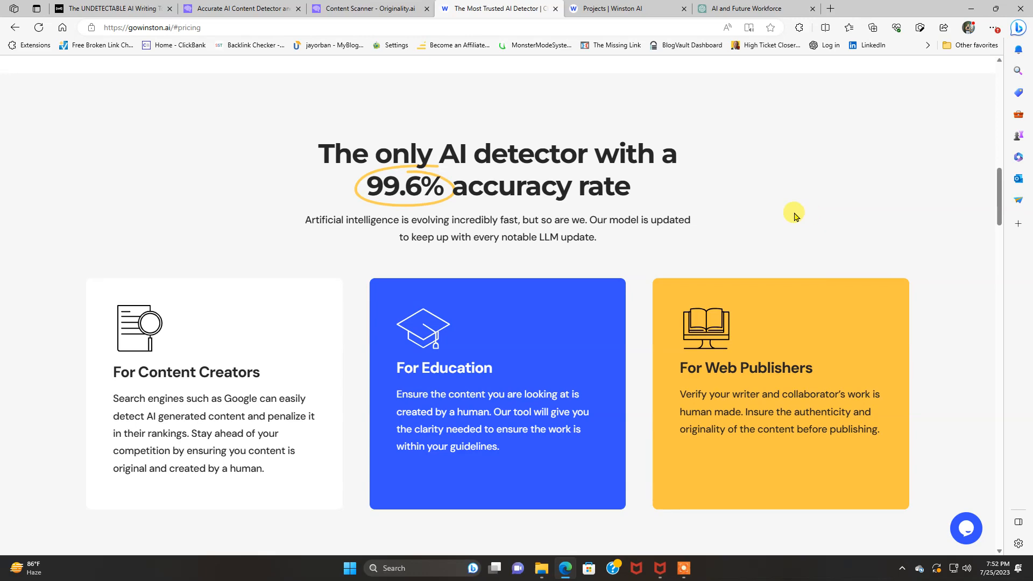
pyautogui.moveTo(881, 429)
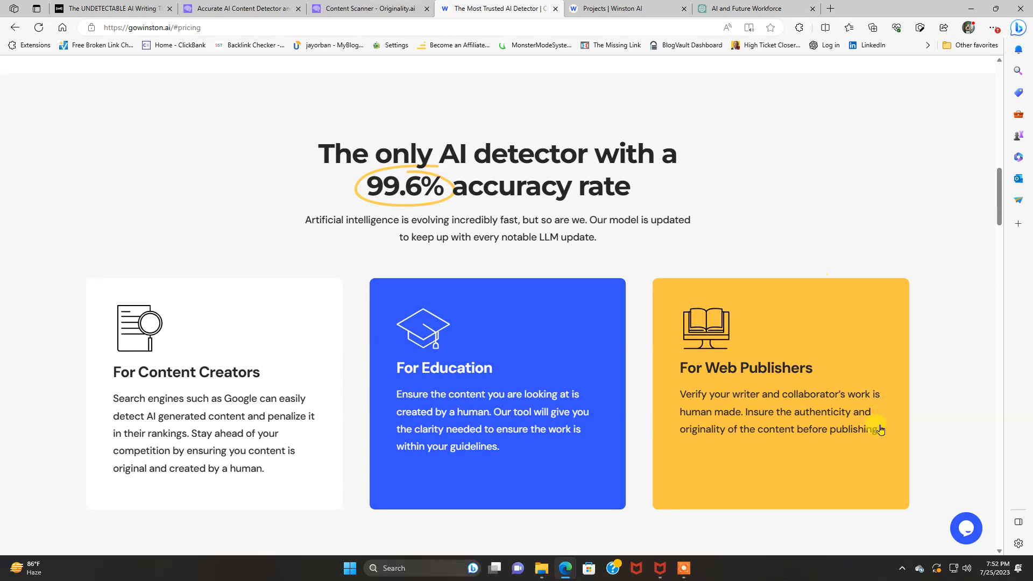
pyautogui.scroll(3)
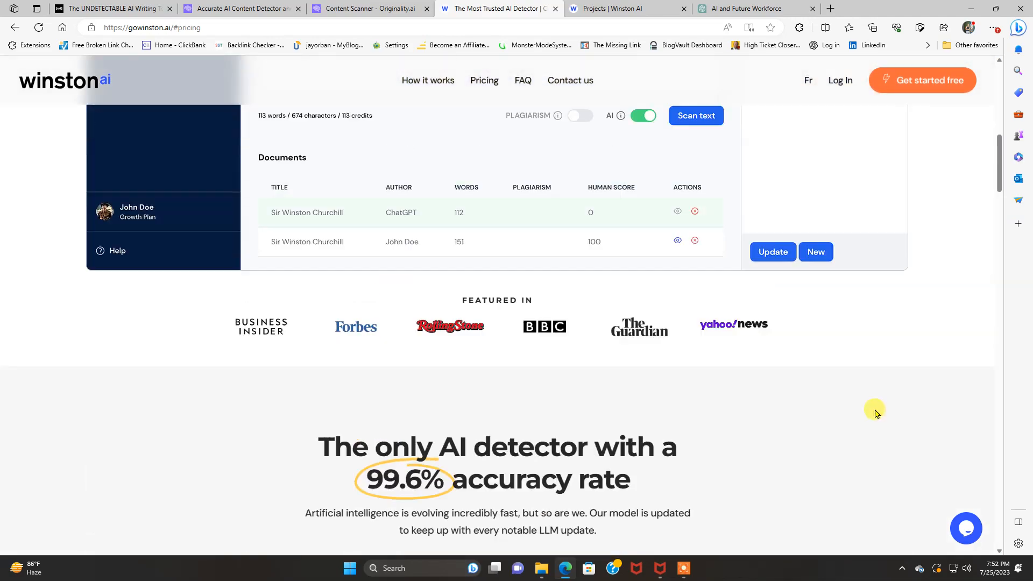
# Review Winston AI's Free, $12 Essential and $19 Advanced plans, then switch to Originality.ai's homepage.
pyautogui.click(483, 79)
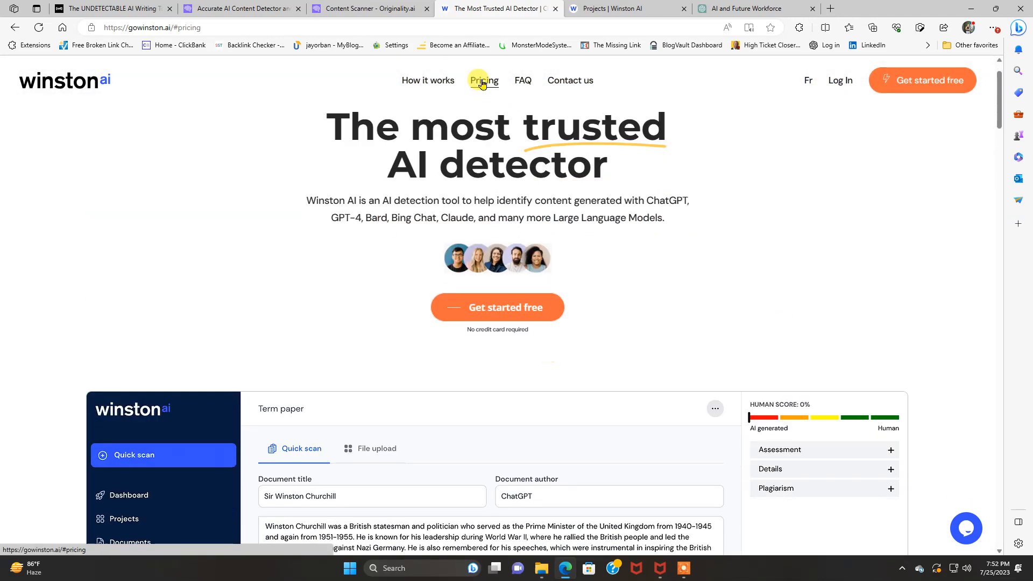
pyautogui.scroll(-3)
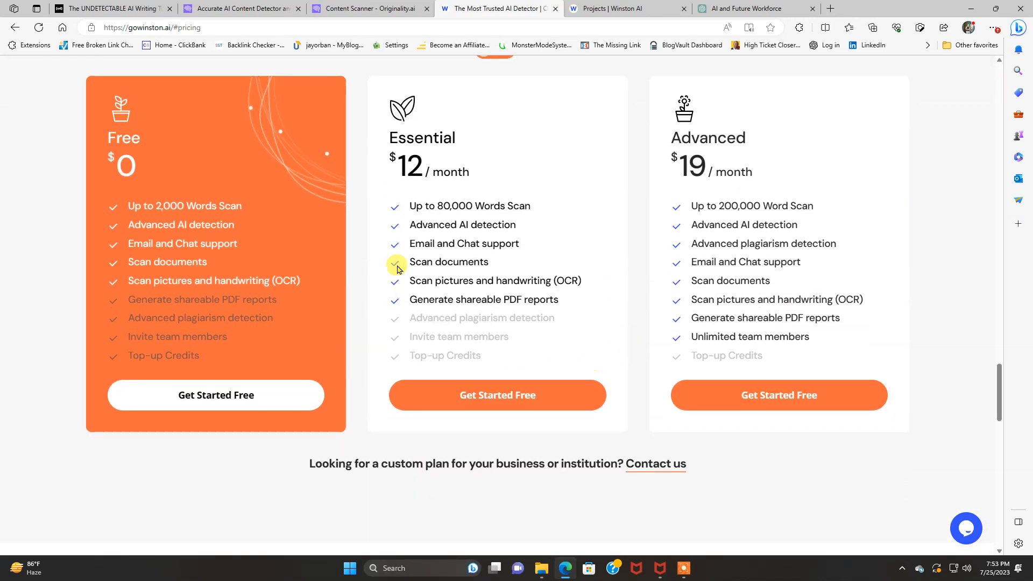
pyautogui.moveTo(518, 219)
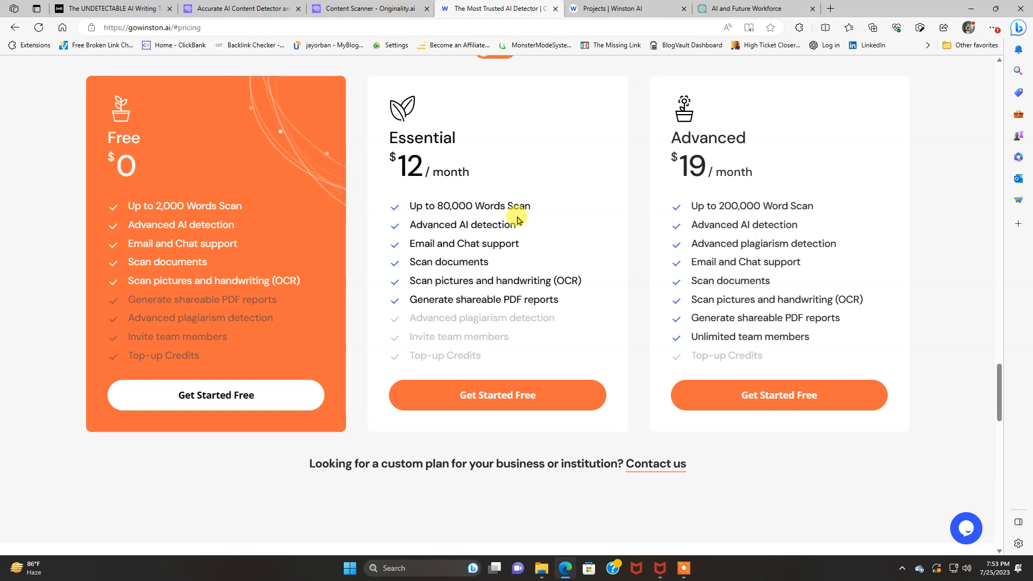
pyautogui.moveTo(497, 274)
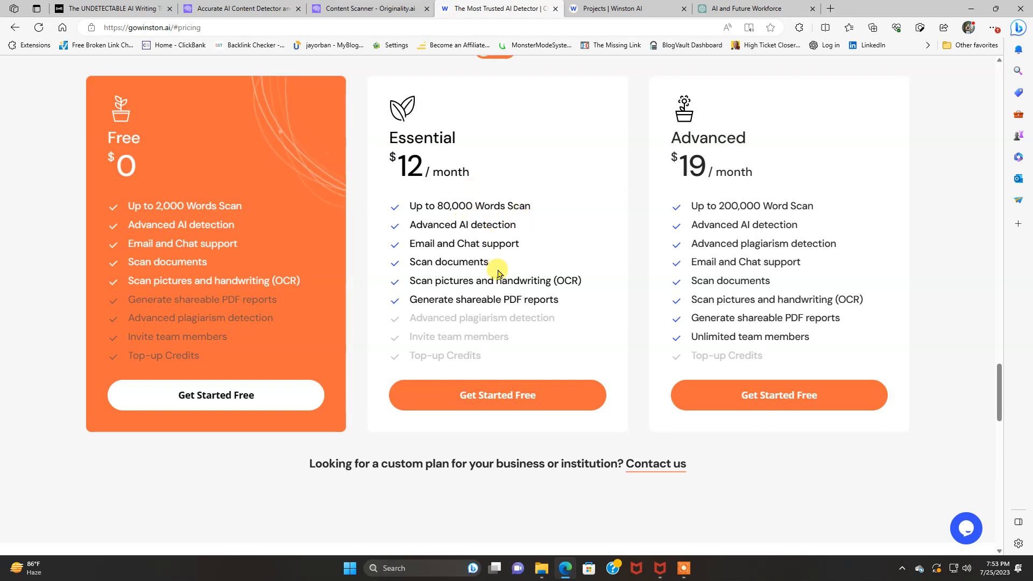
pyautogui.moveTo(527, 284)
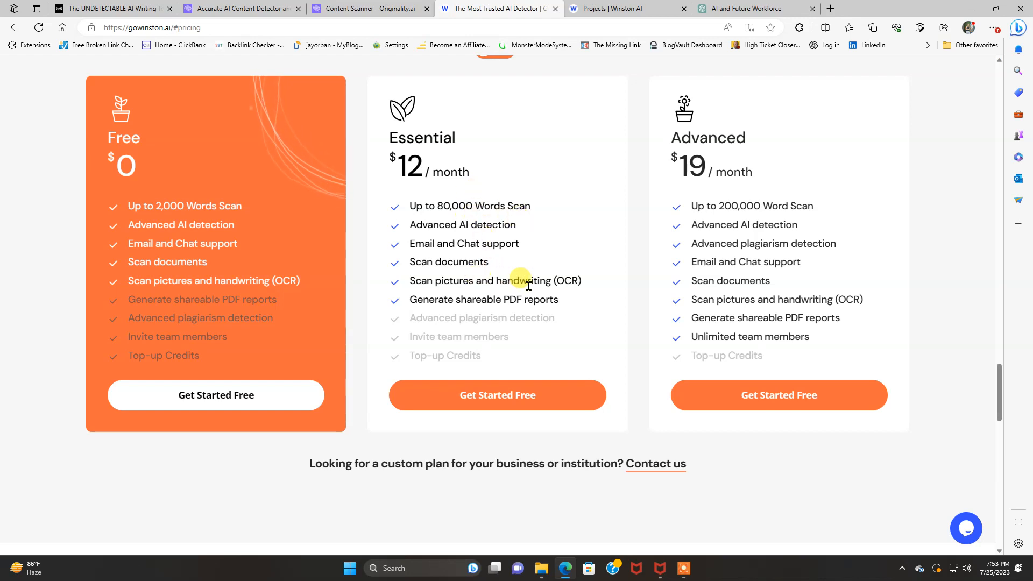
pyautogui.moveTo(543, 302)
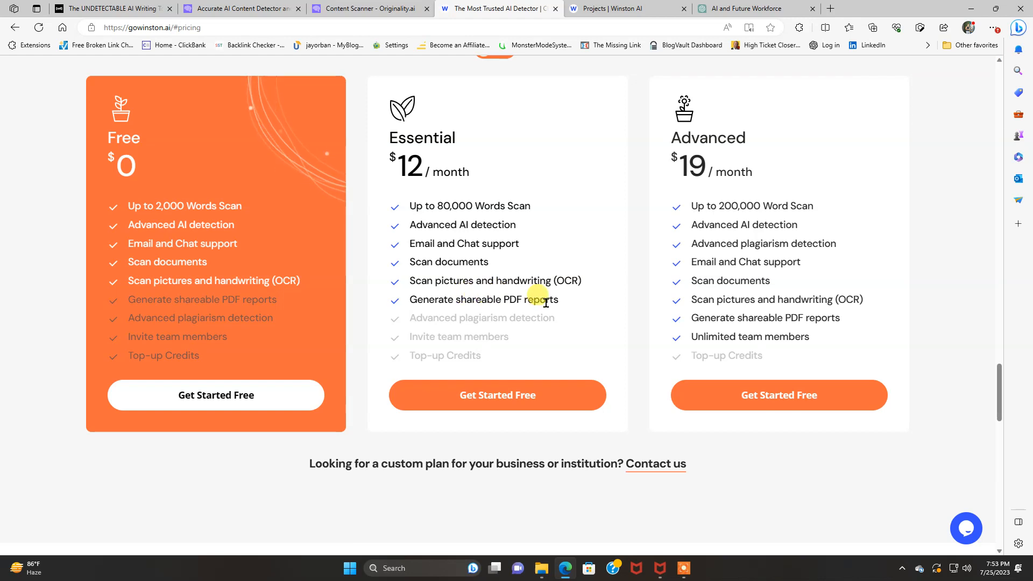
pyautogui.moveTo(164, 205)
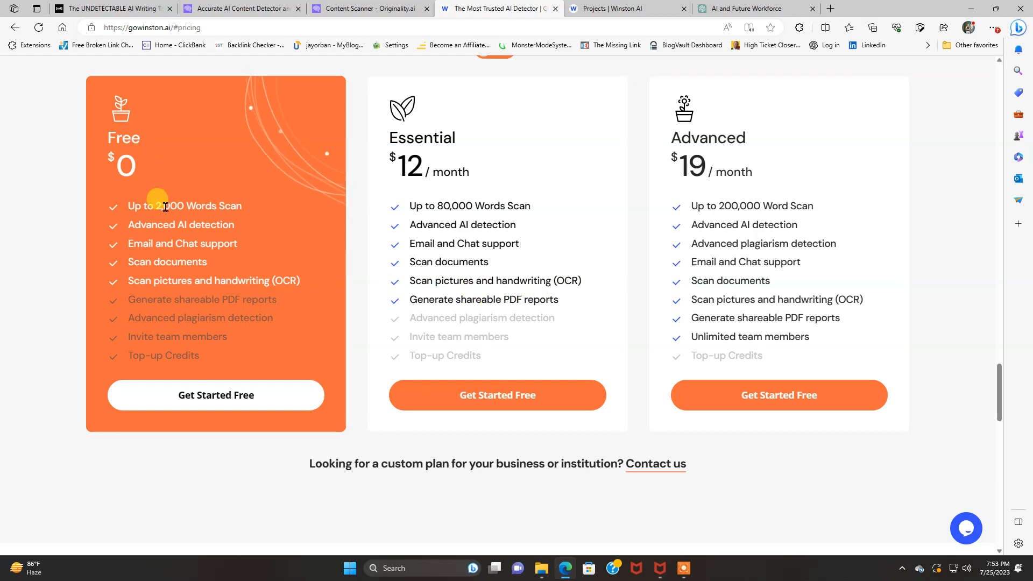
pyautogui.moveTo(332, 309)
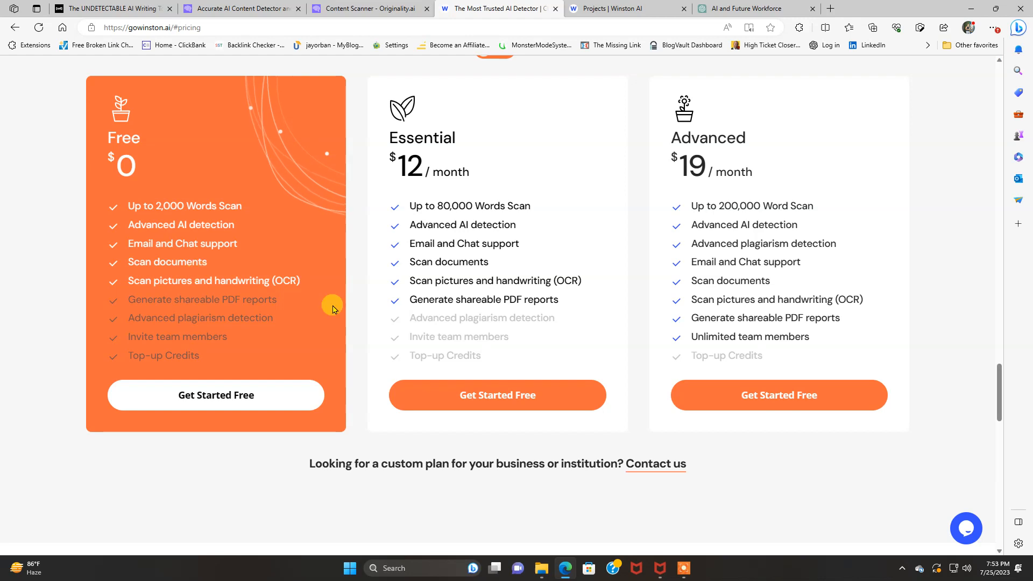
pyautogui.moveTo(779, 221)
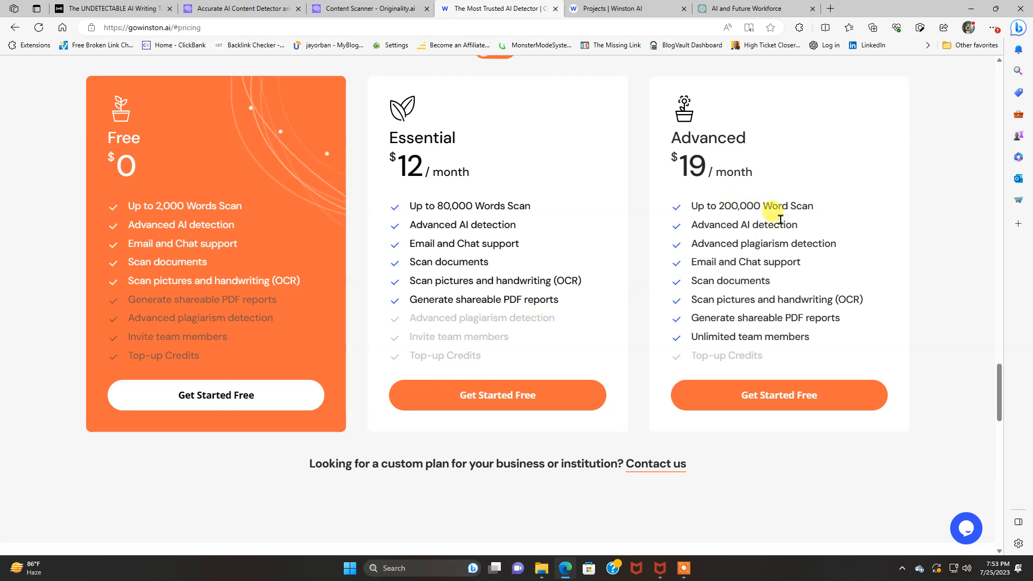
pyautogui.moveTo(791, 237)
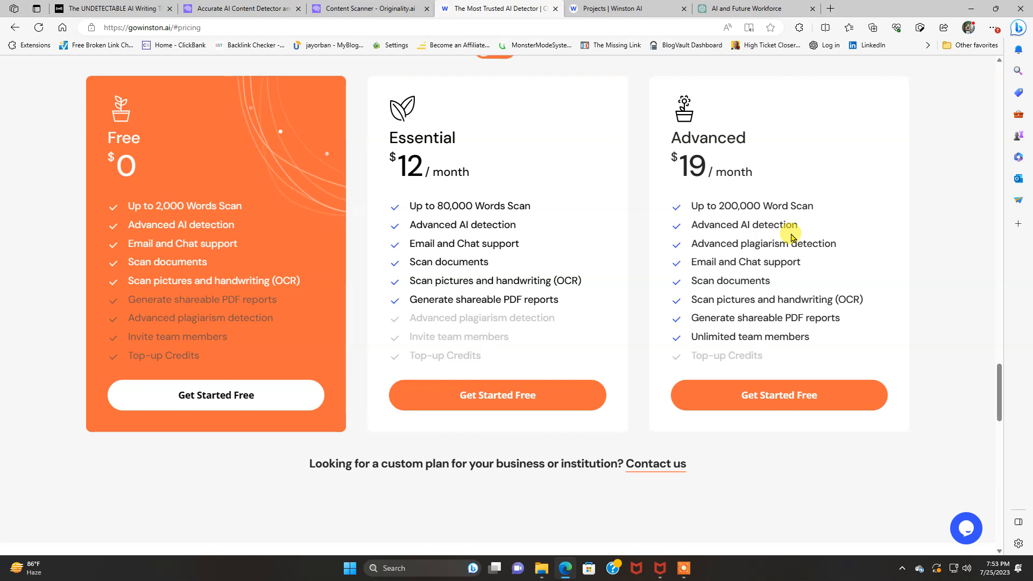
pyautogui.moveTo(791, 265)
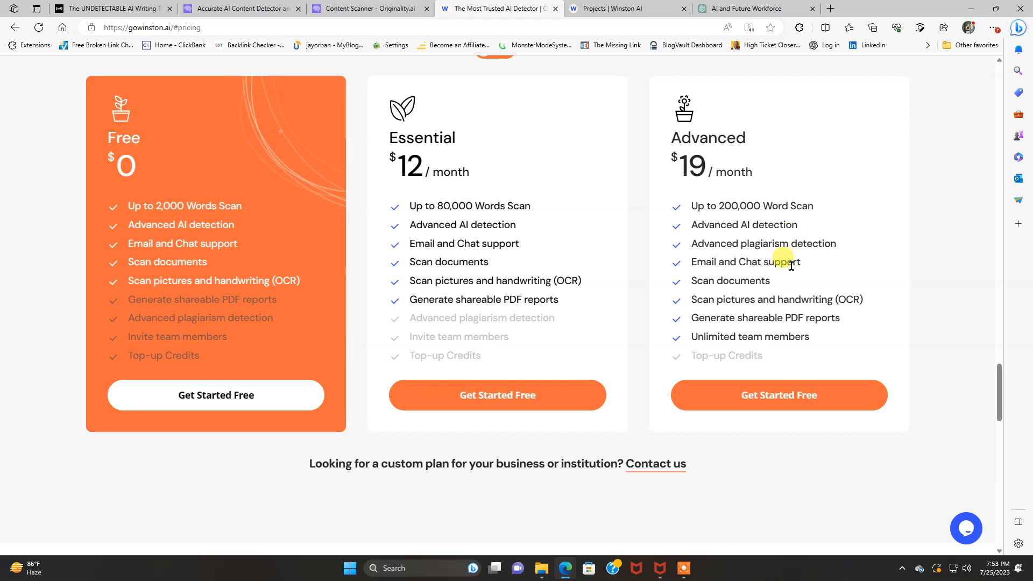
pyautogui.moveTo(781, 310)
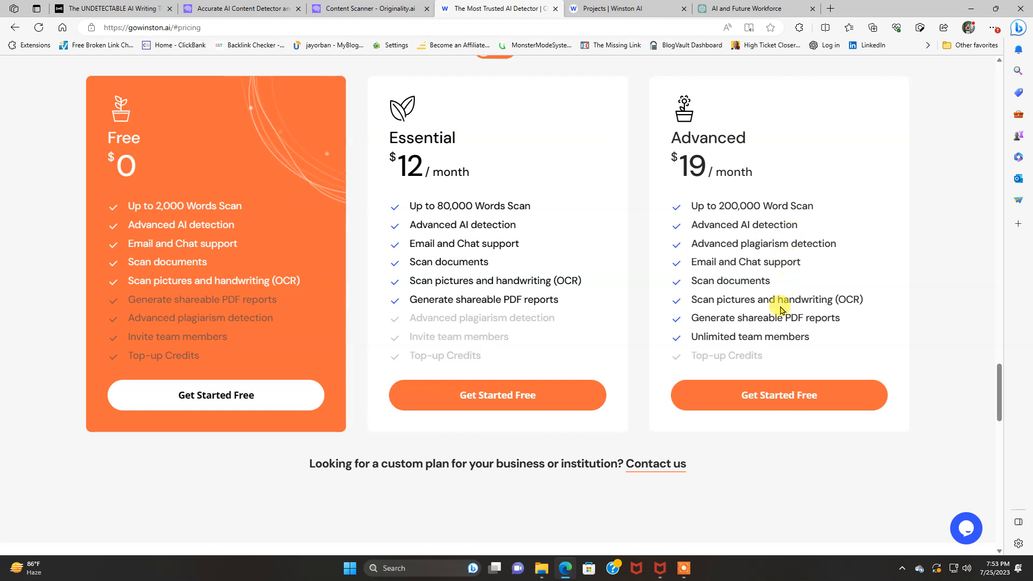
pyautogui.moveTo(780, 316)
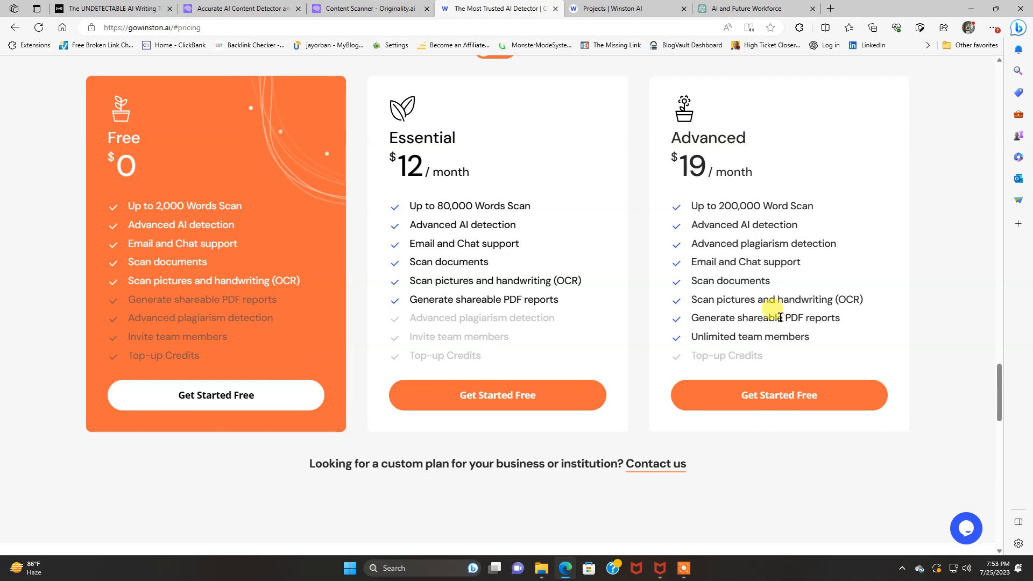
pyautogui.moveTo(777, 333)
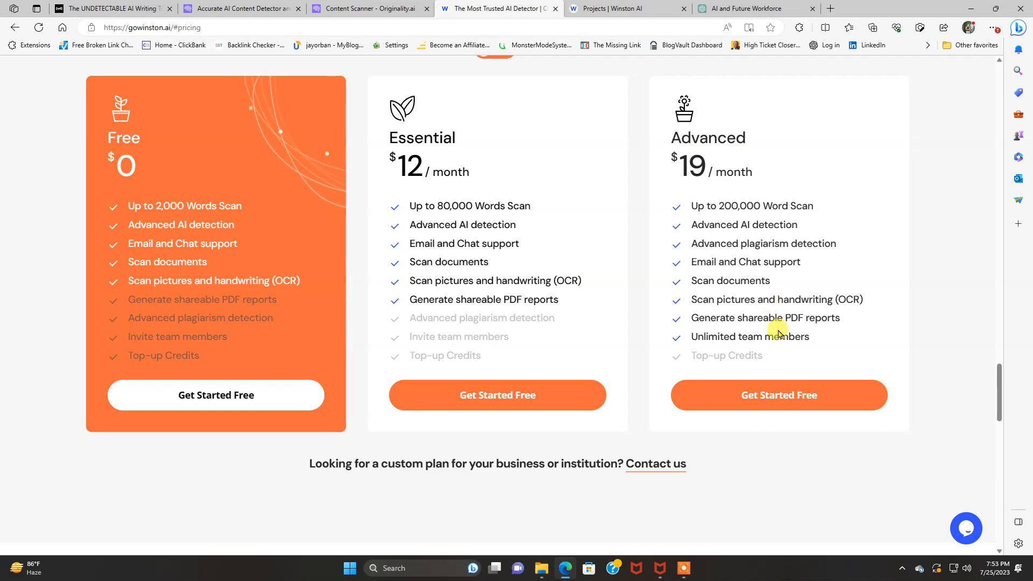
pyautogui.scroll(3)
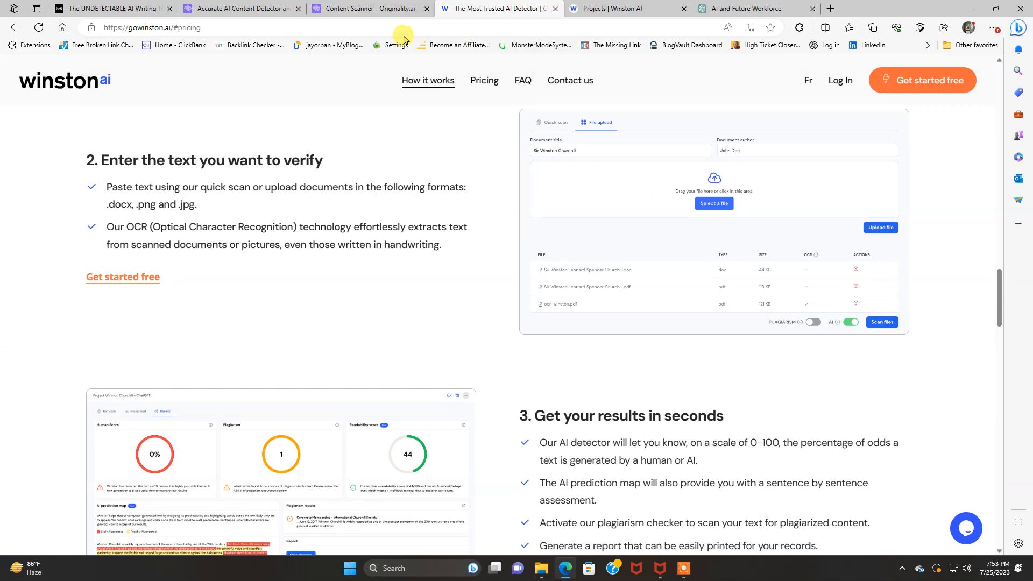
pyautogui.click(369, 8)
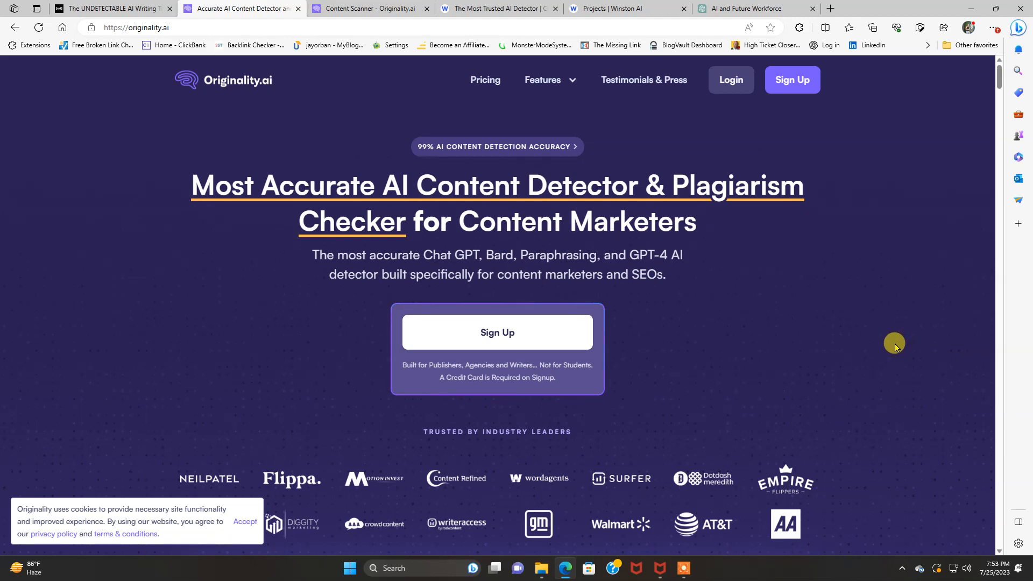
pyautogui.moveTo(878, 336)
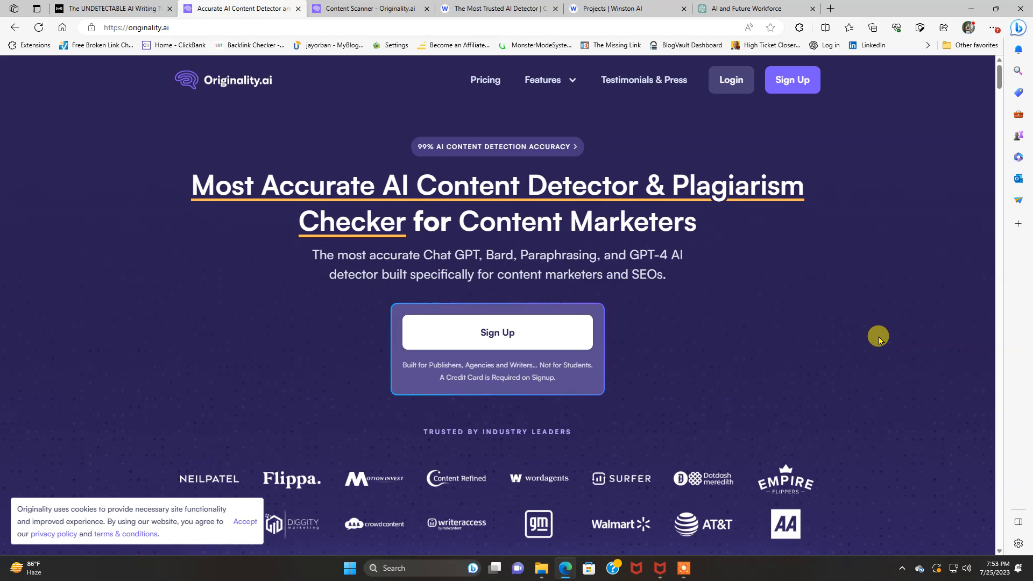
pyautogui.scroll(-3)
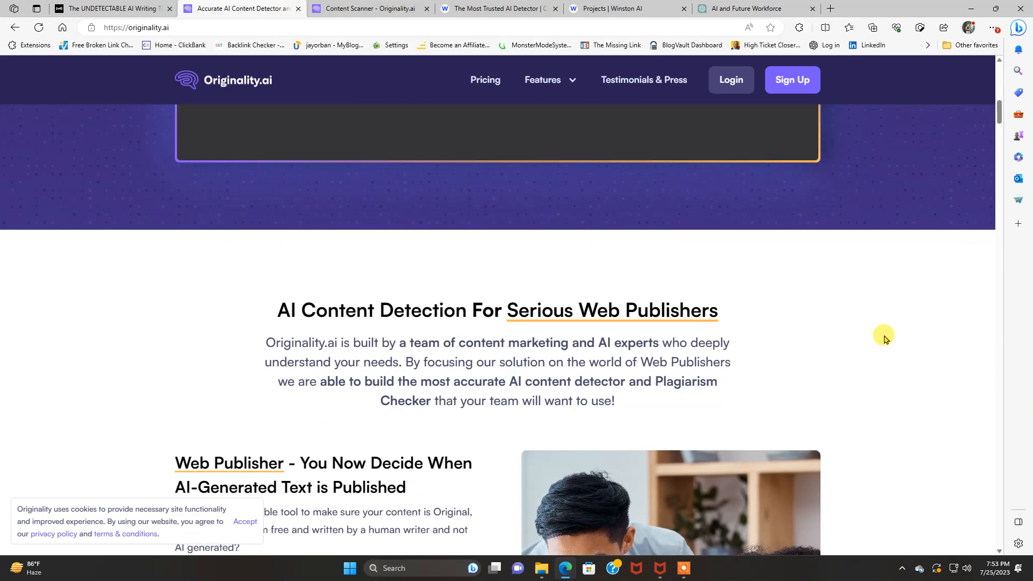
pyautogui.scroll(-3)
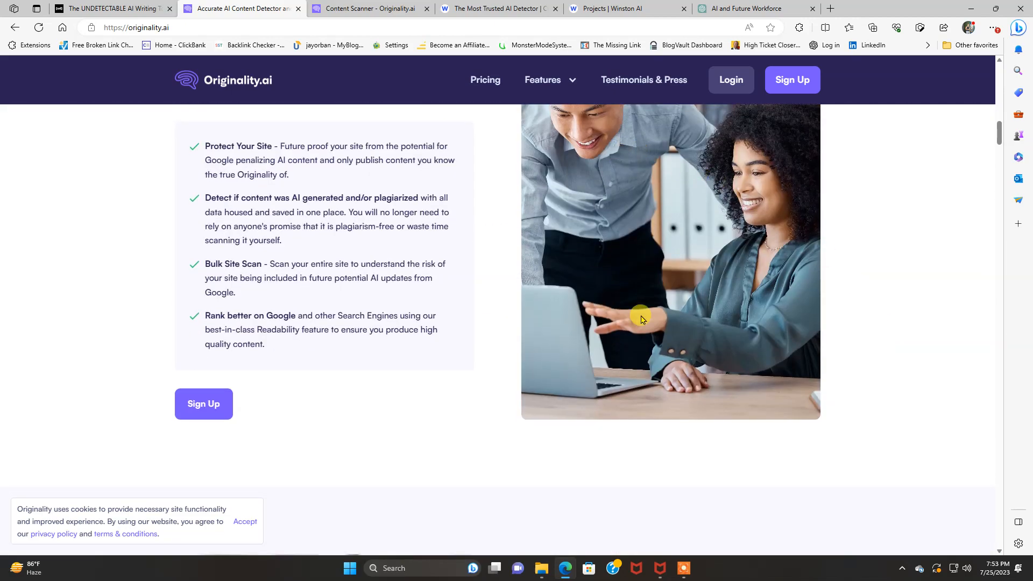
pyautogui.scroll(-3)
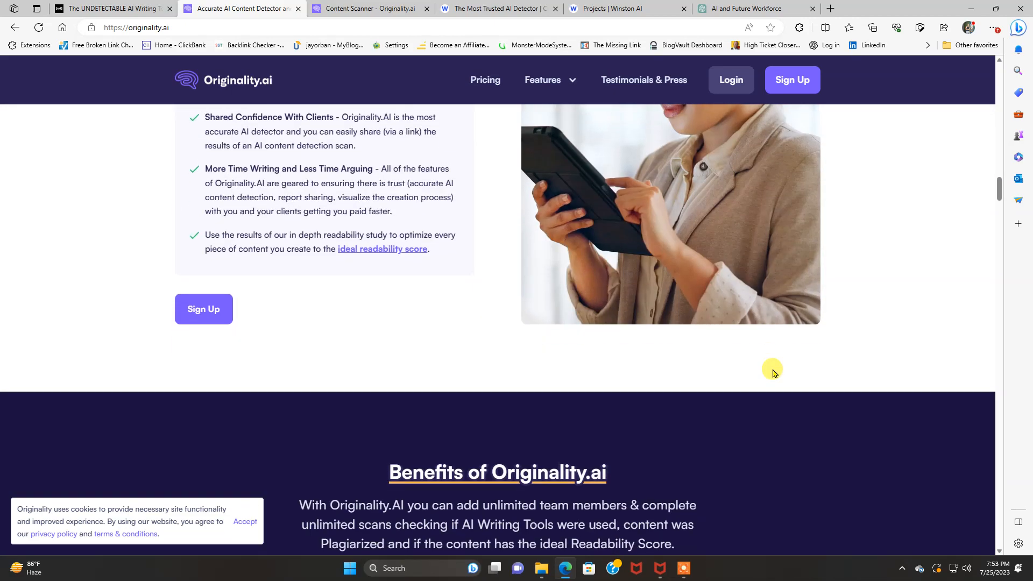
pyautogui.scroll(3)
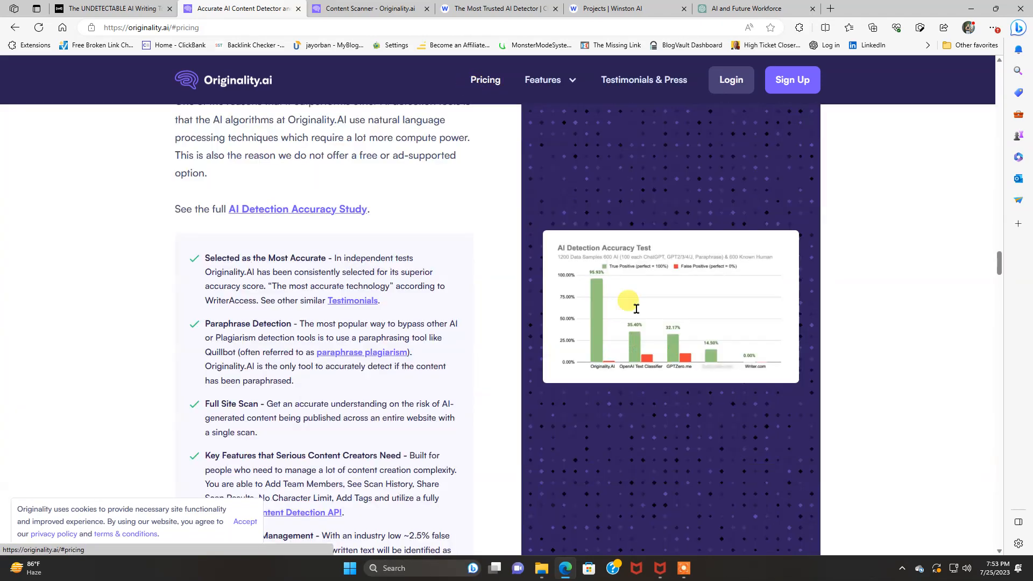
pyautogui.scroll(3)
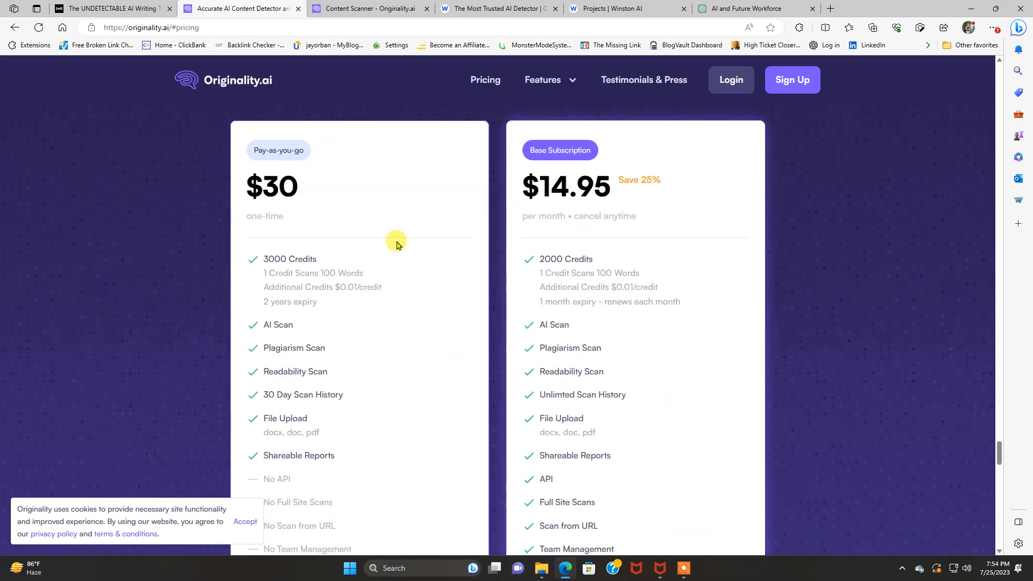
pyautogui.moveTo(336, 201)
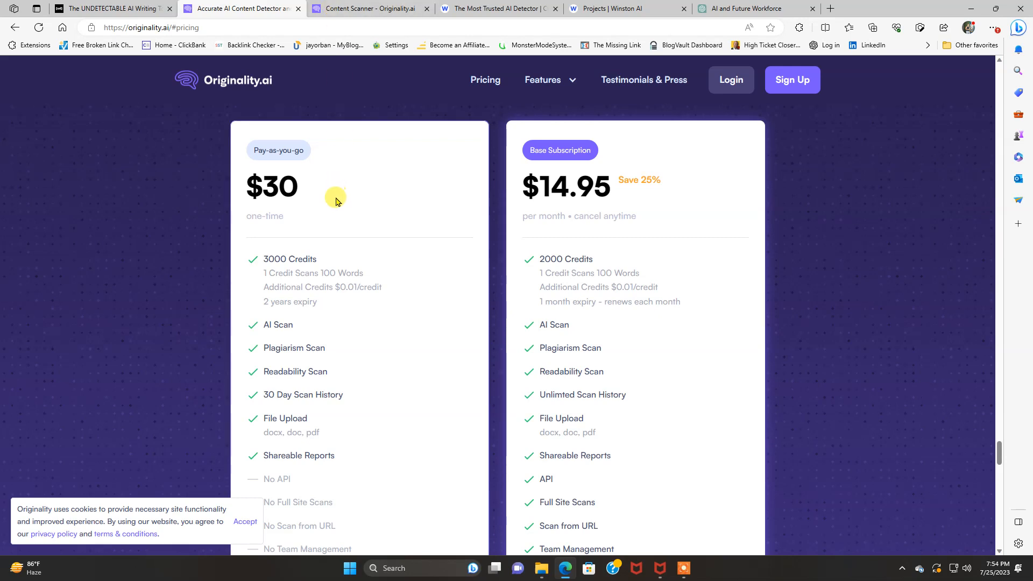
pyautogui.moveTo(267, 186)
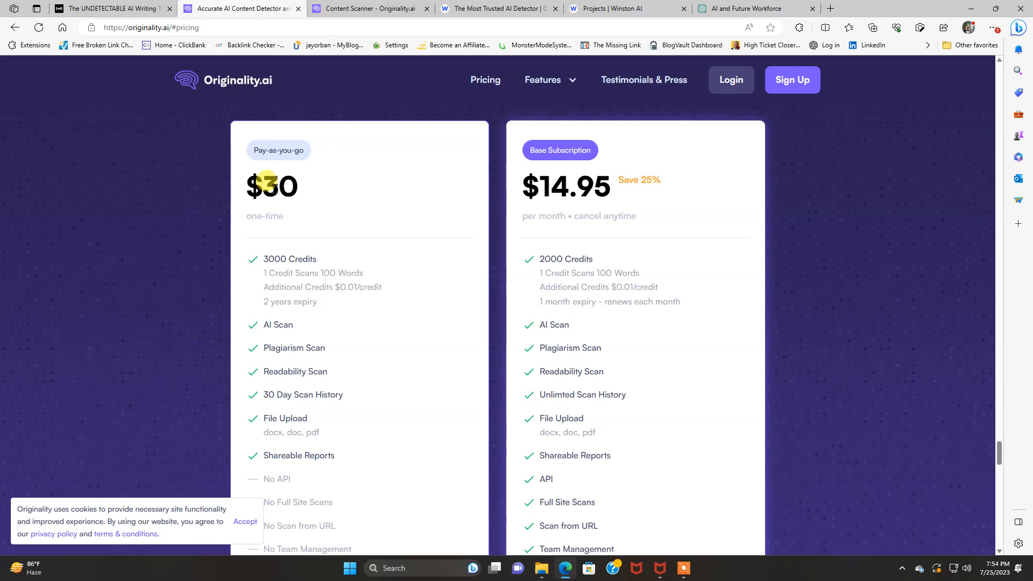
pyautogui.moveTo(300, 292)
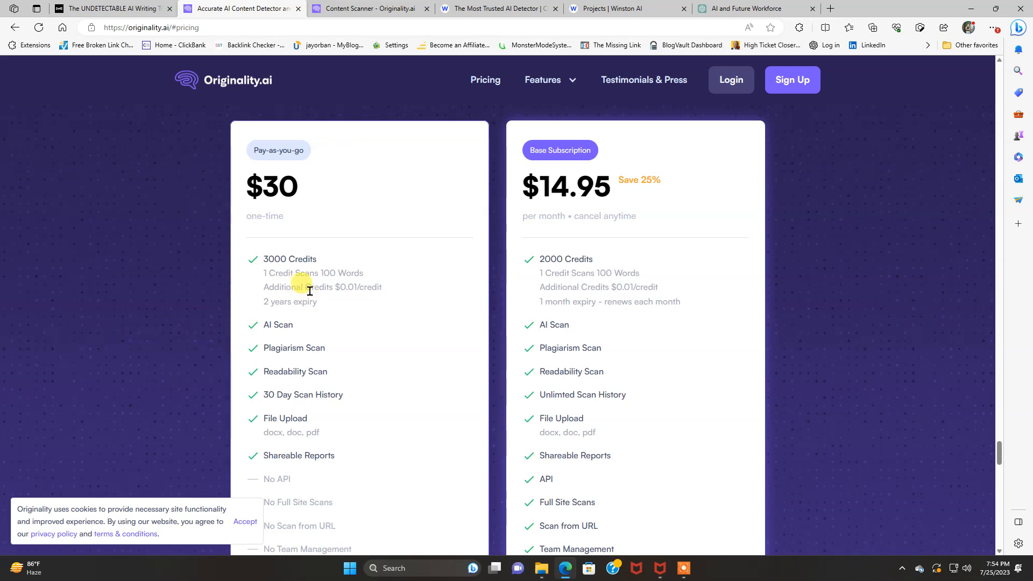
pyautogui.moveTo(332, 328)
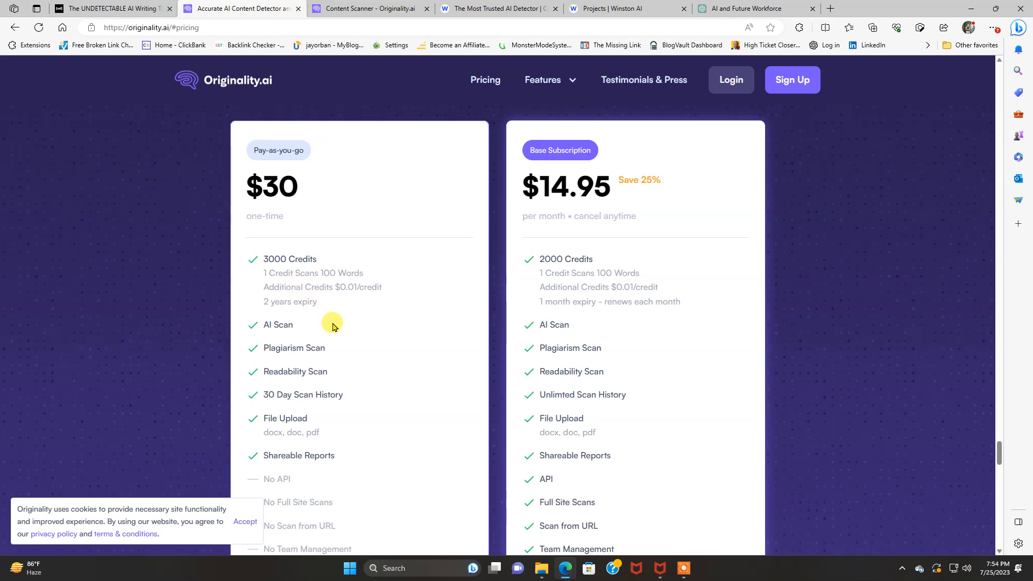
pyautogui.moveTo(323, 363)
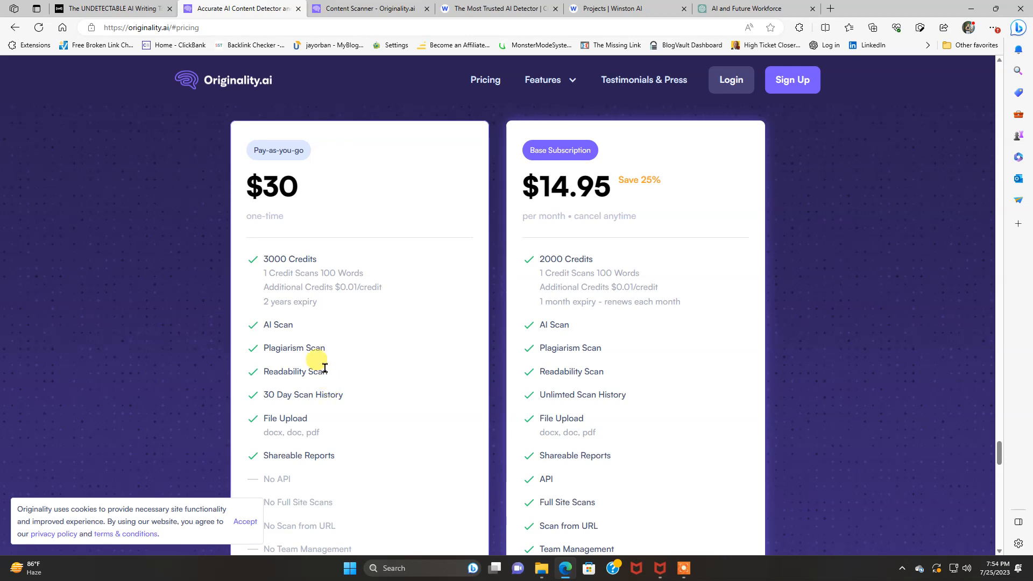
pyautogui.scroll(-3)
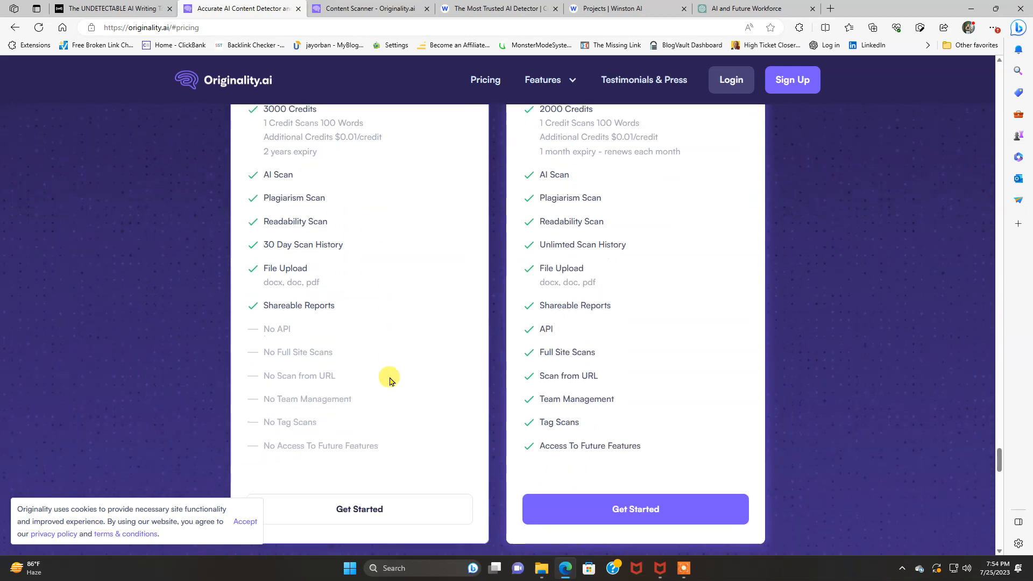
pyautogui.moveTo(300, 327)
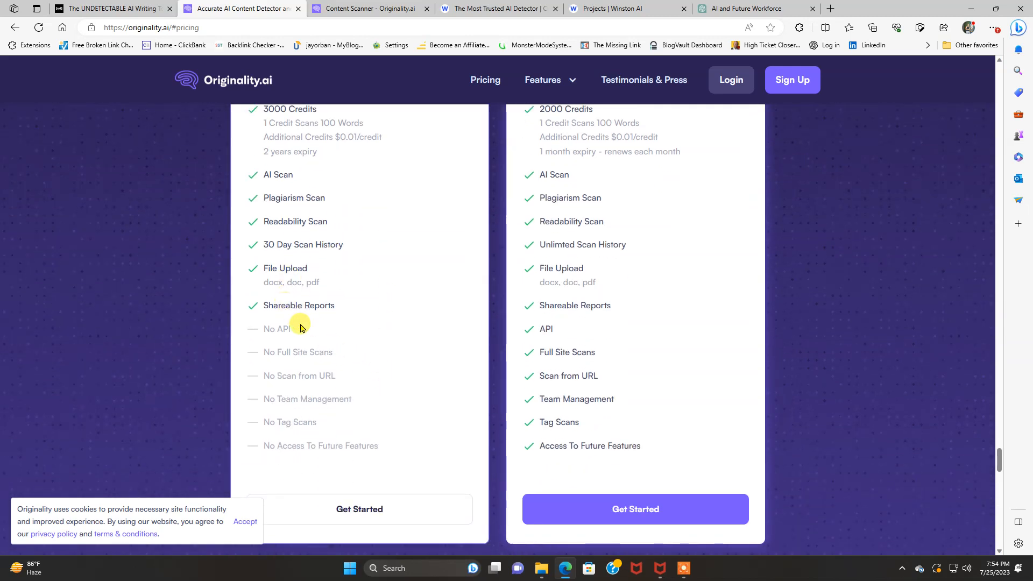
pyautogui.scroll(3)
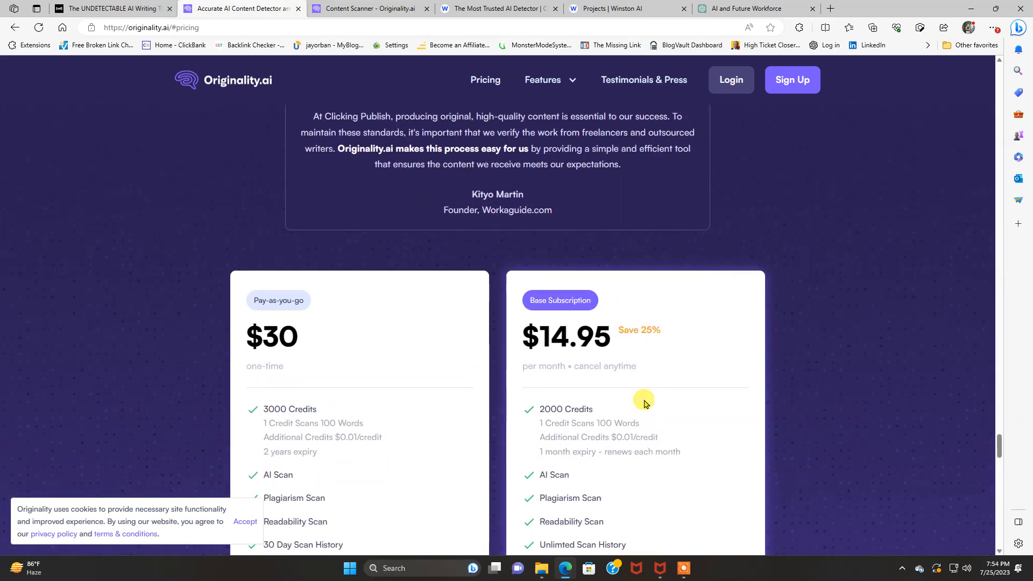
pyautogui.scroll(-3)
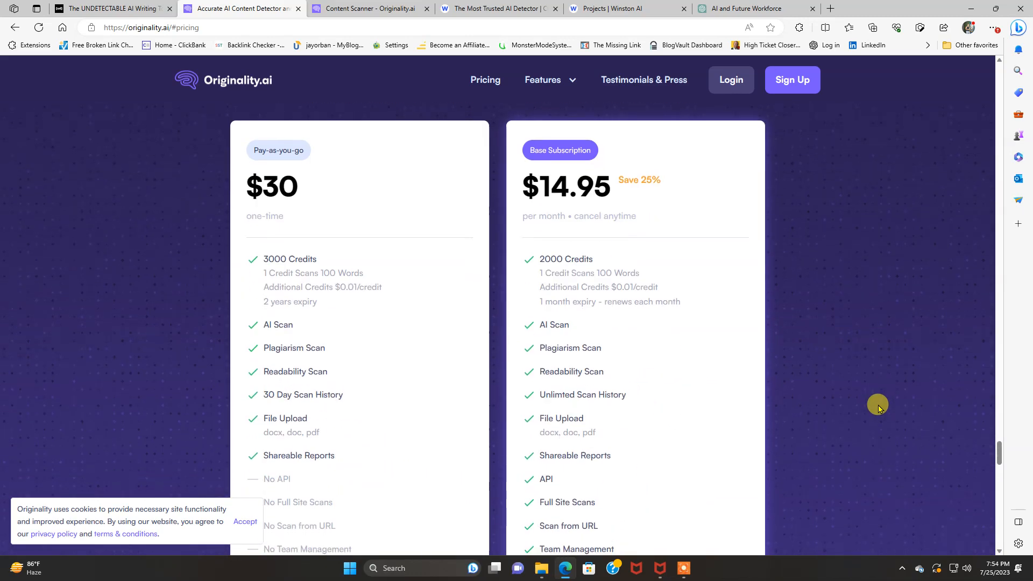
pyautogui.scroll(-3)
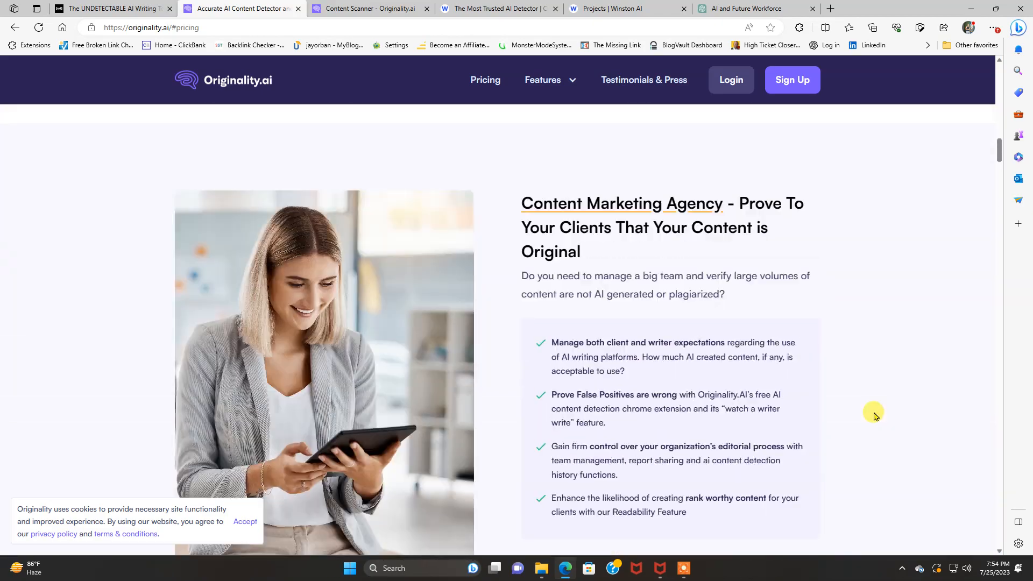
pyautogui.scroll(3)
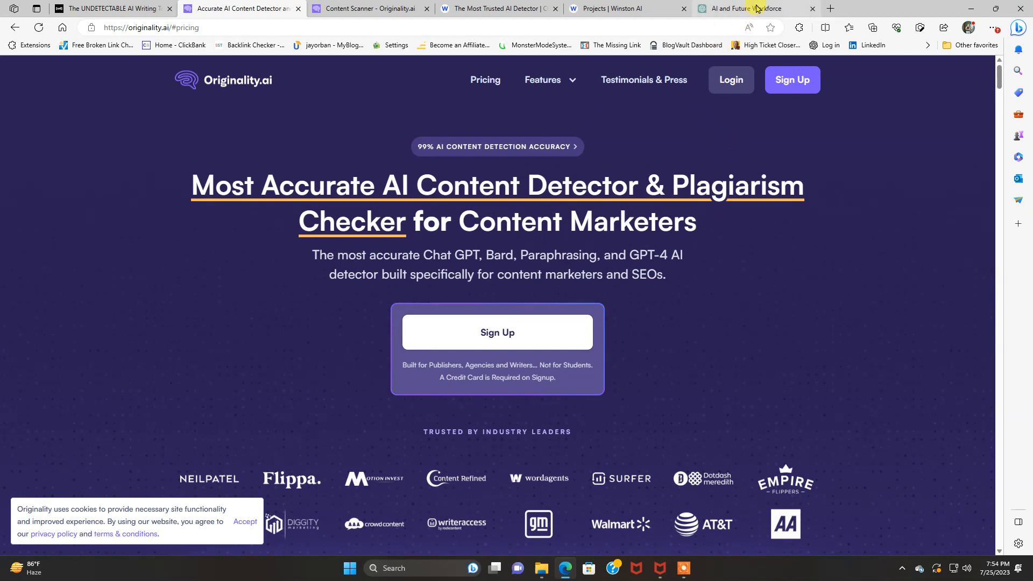
pyautogui.moveTo(926, 455)
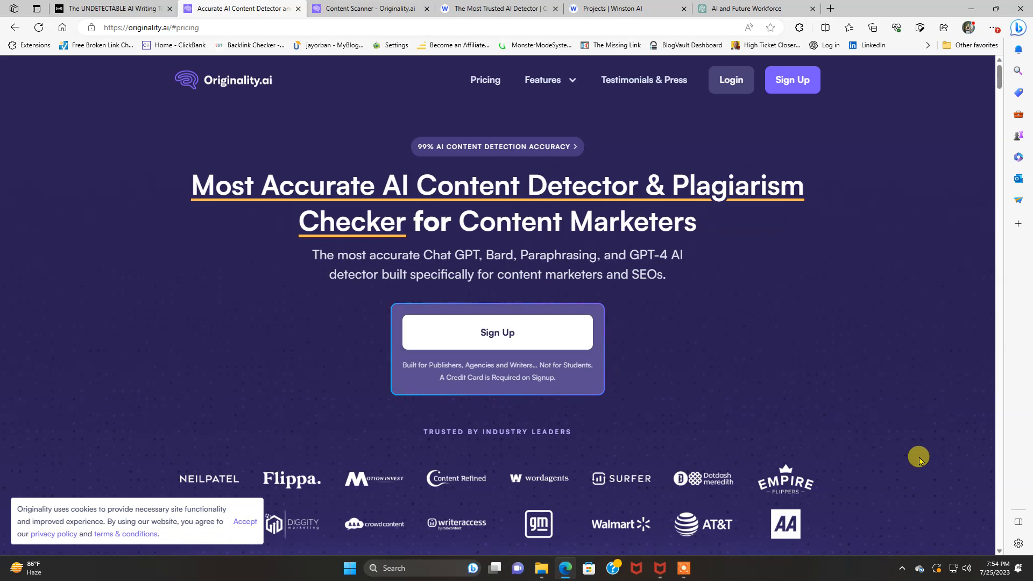
pyautogui.moveTo(768, 88)
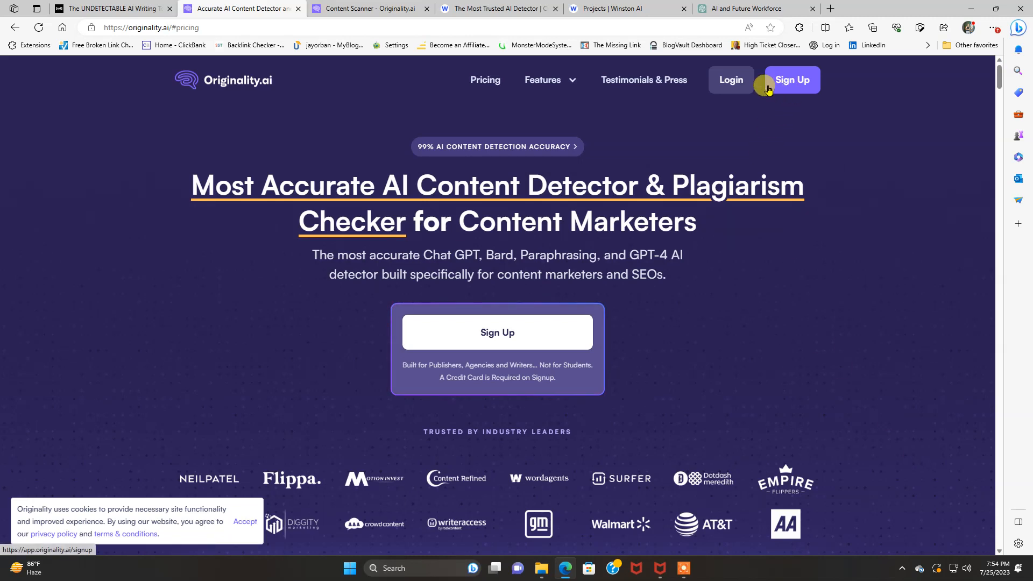
pyautogui.moveTo(748, 38)
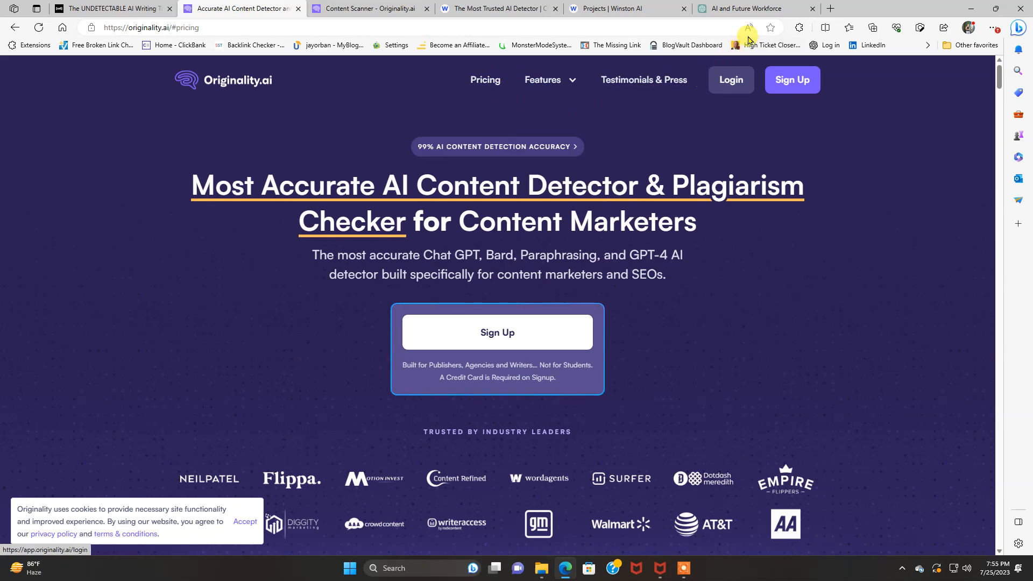
# Return to the Winston AI projects list with the 'originality.AI VS Winston.AI' project.
pyautogui.click(620, 8)
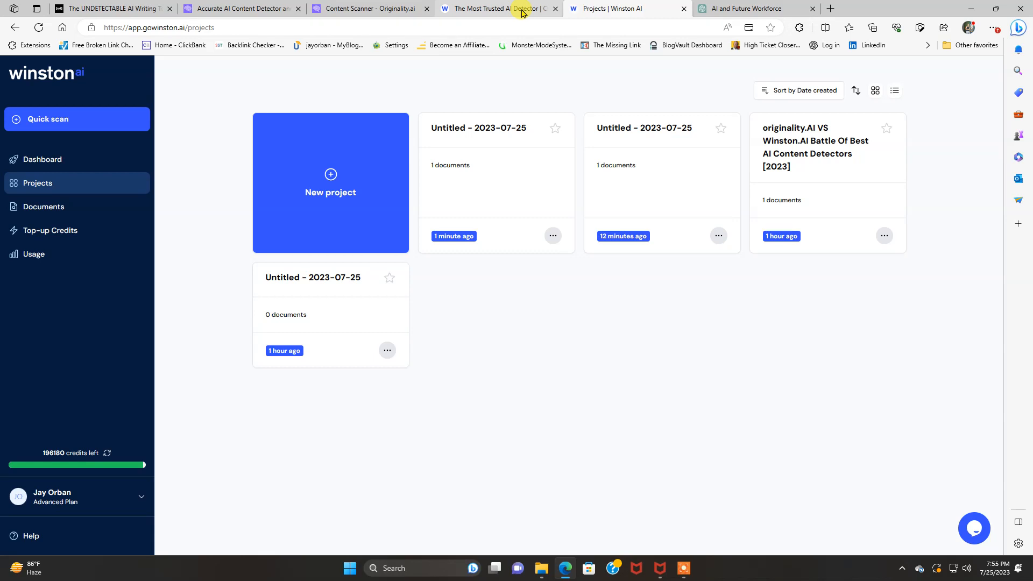
pyautogui.moveTo(40, 448)
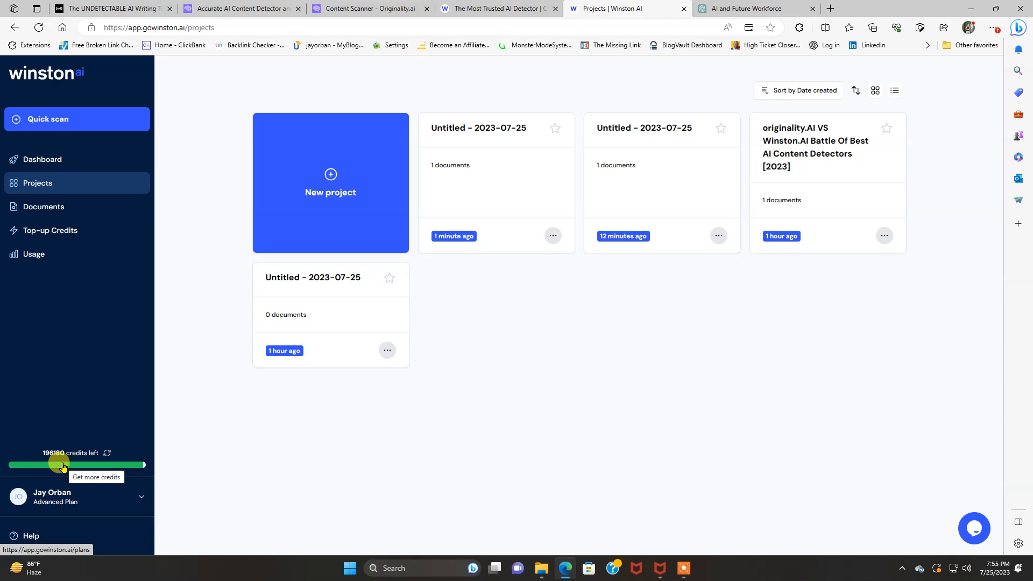
pyautogui.moveTo(72, 223)
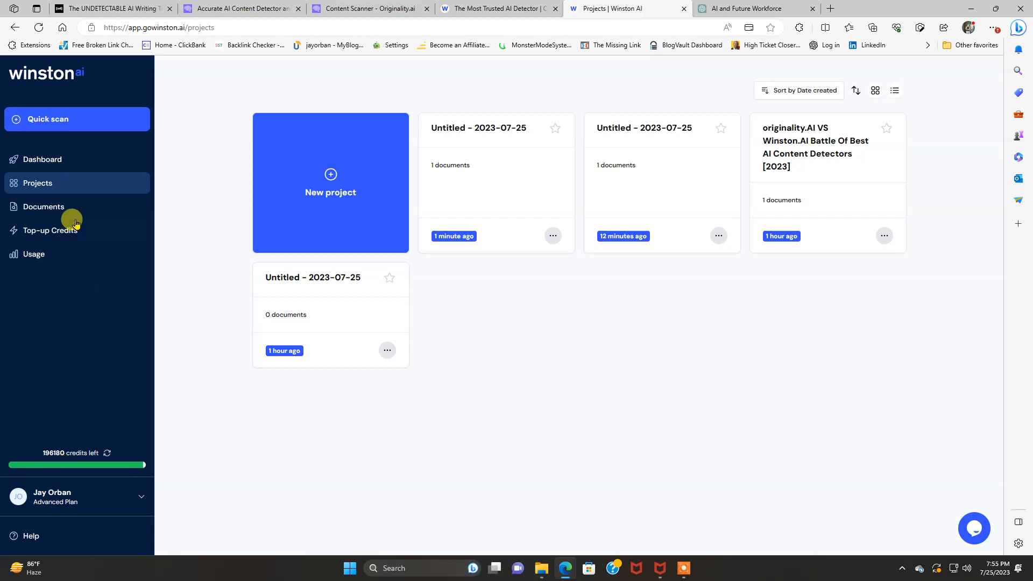
# Show the Winston AI dashboard with the latest projects and 196180 credits left.
pyautogui.click(42, 160)
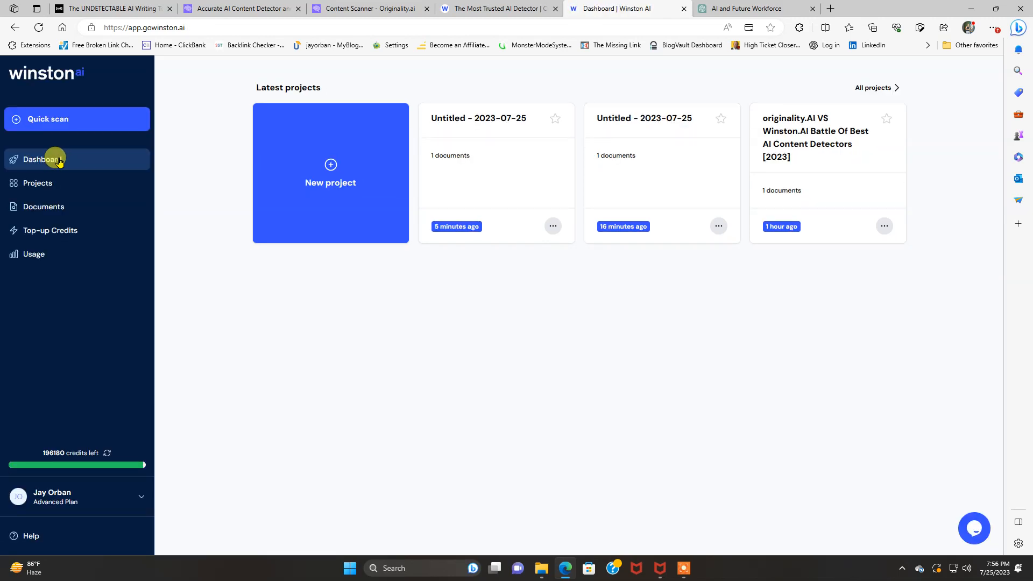
pyautogui.moveTo(38, 183)
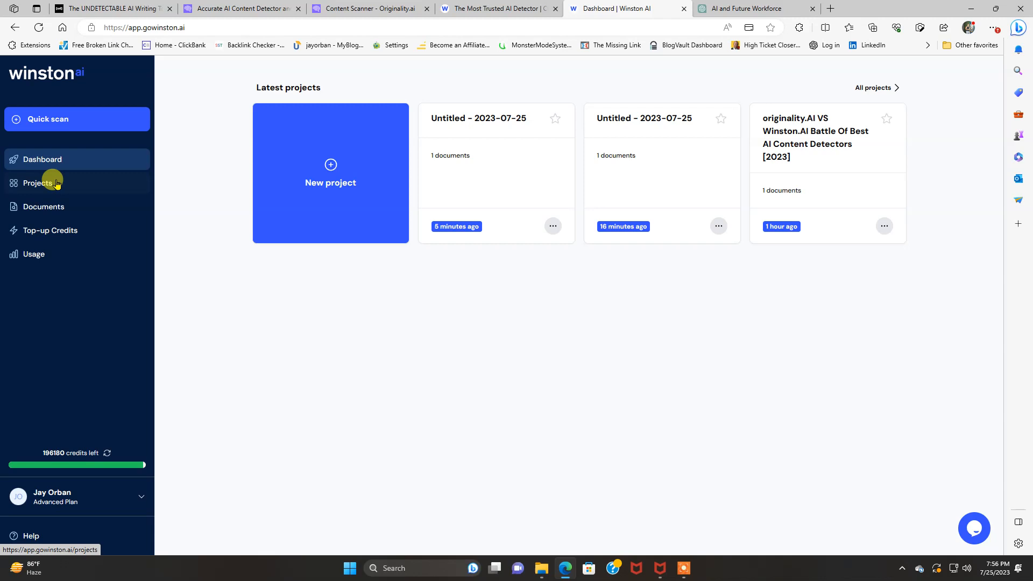
pyautogui.moveTo(750, 424)
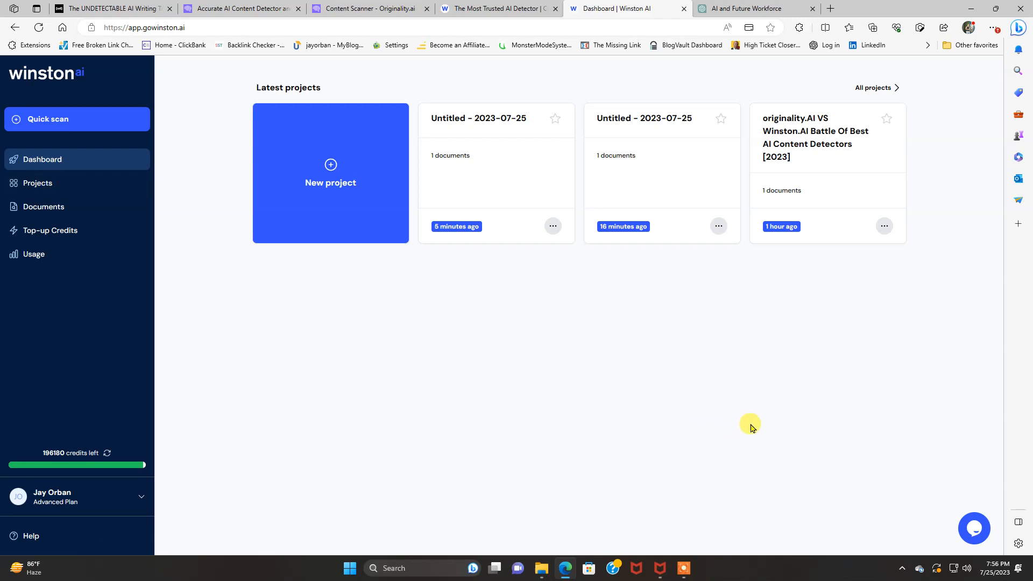
pyautogui.moveTo(755, 425)
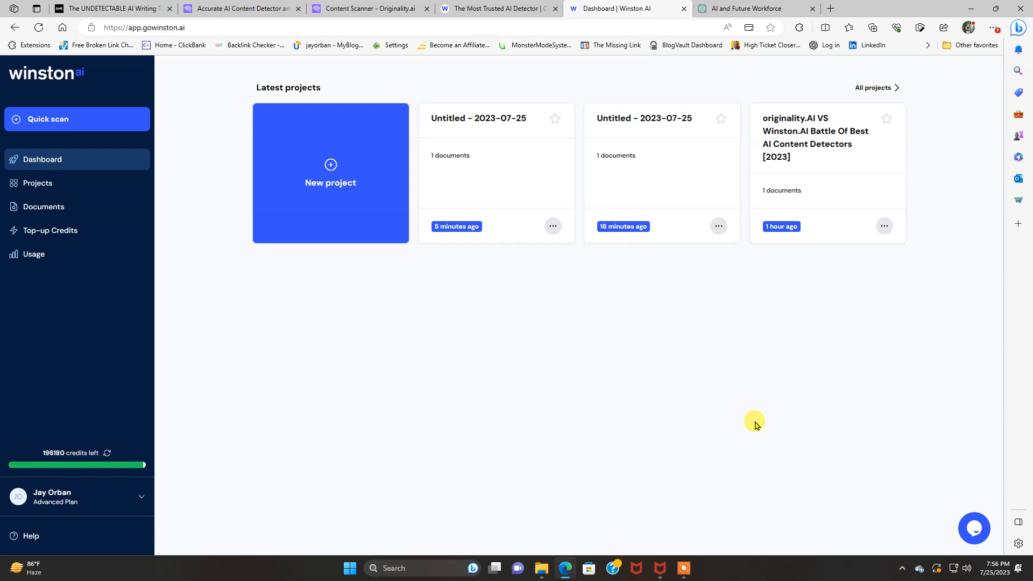
pyautogui.moveTo(680, 551)
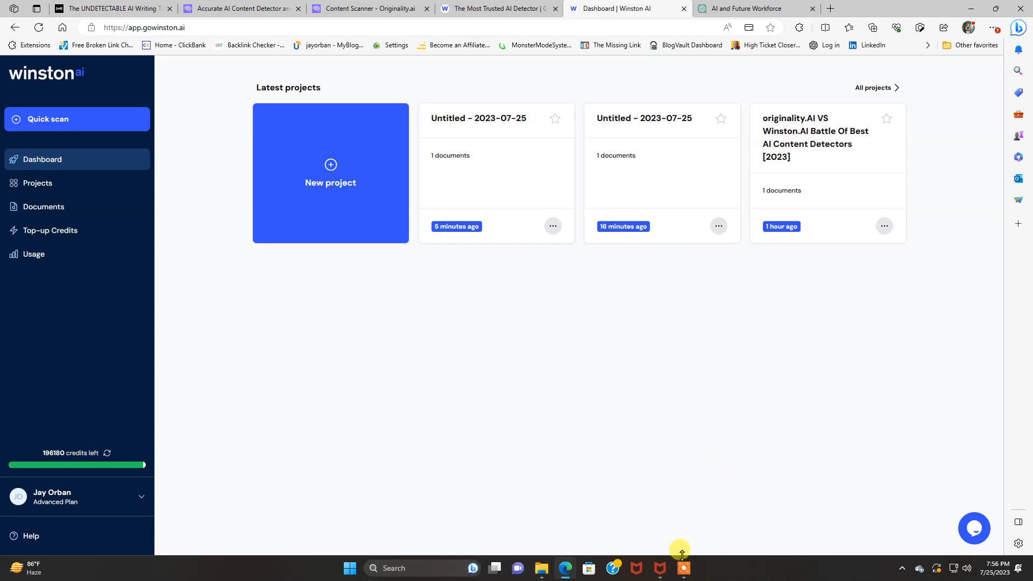